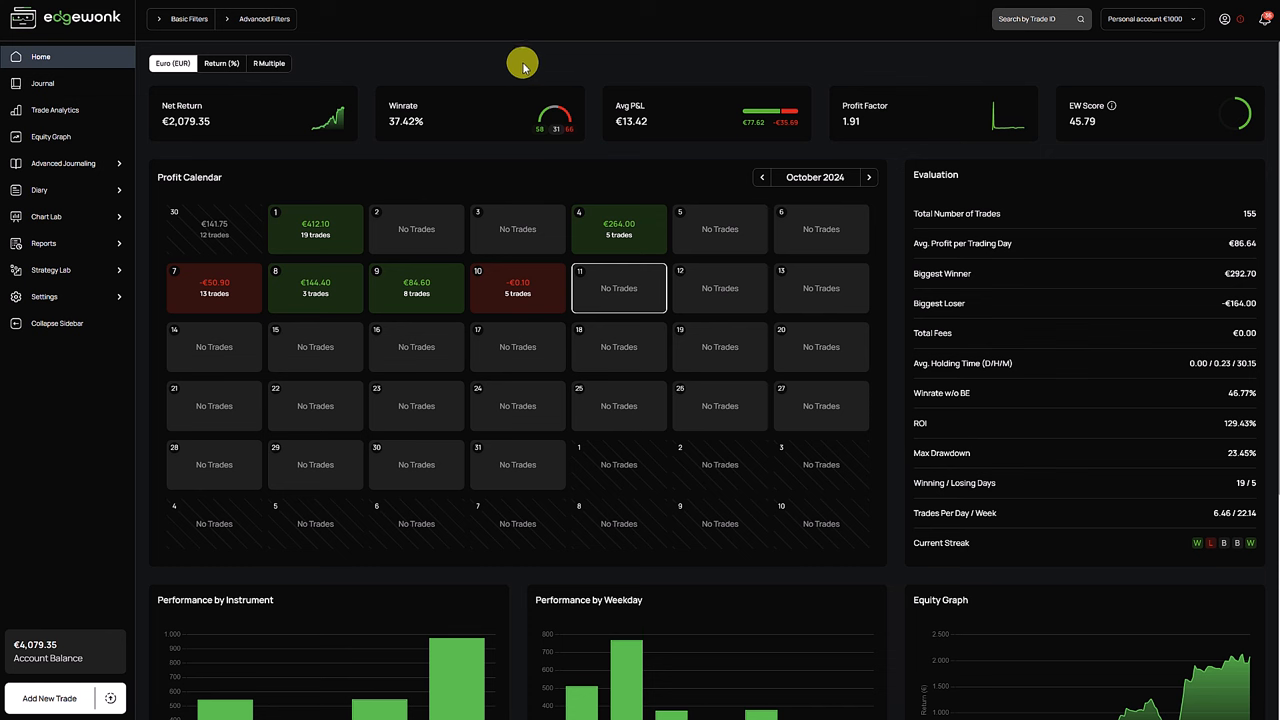
mouse_move(360, 72)
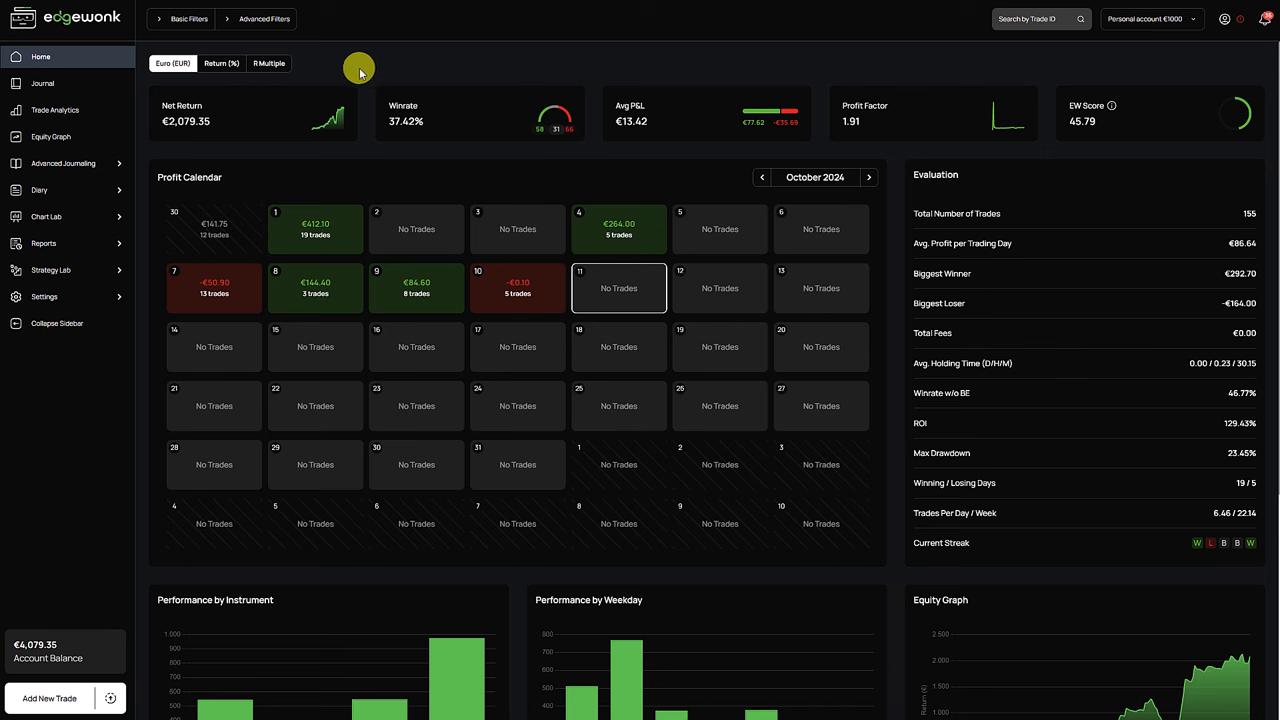
mouse_move(325, 130)
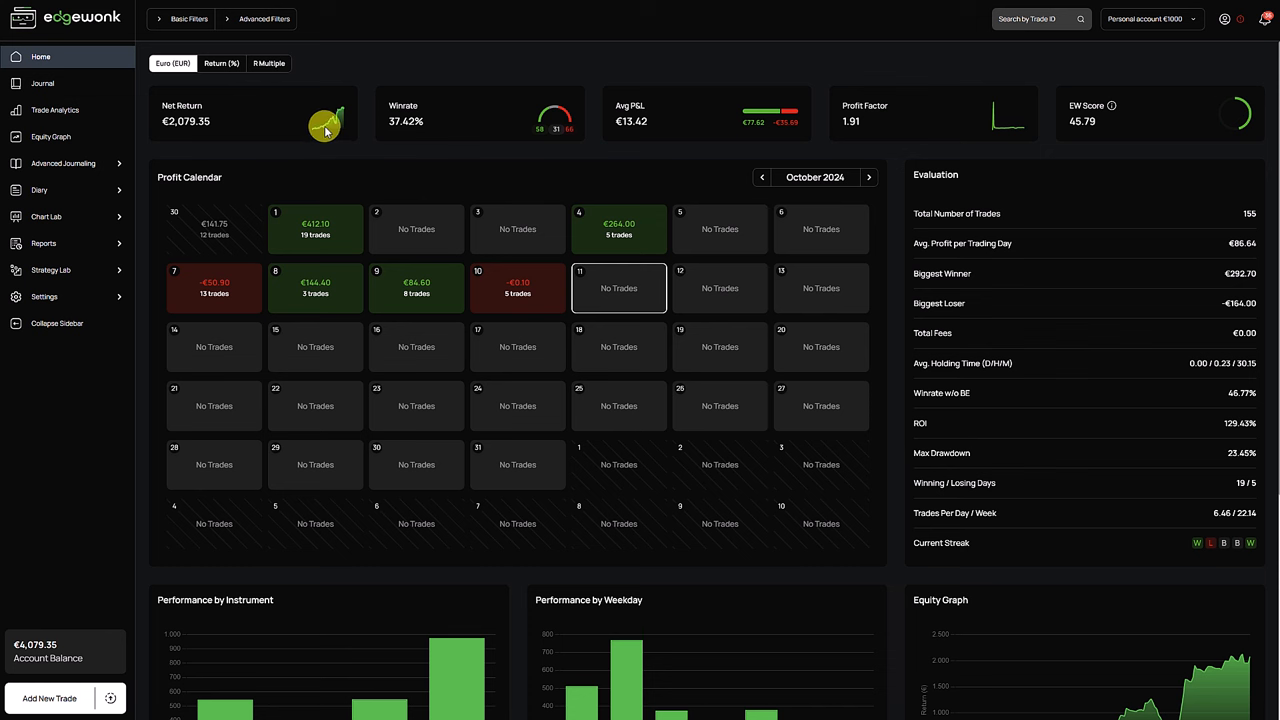
mouse_move(512, 104)
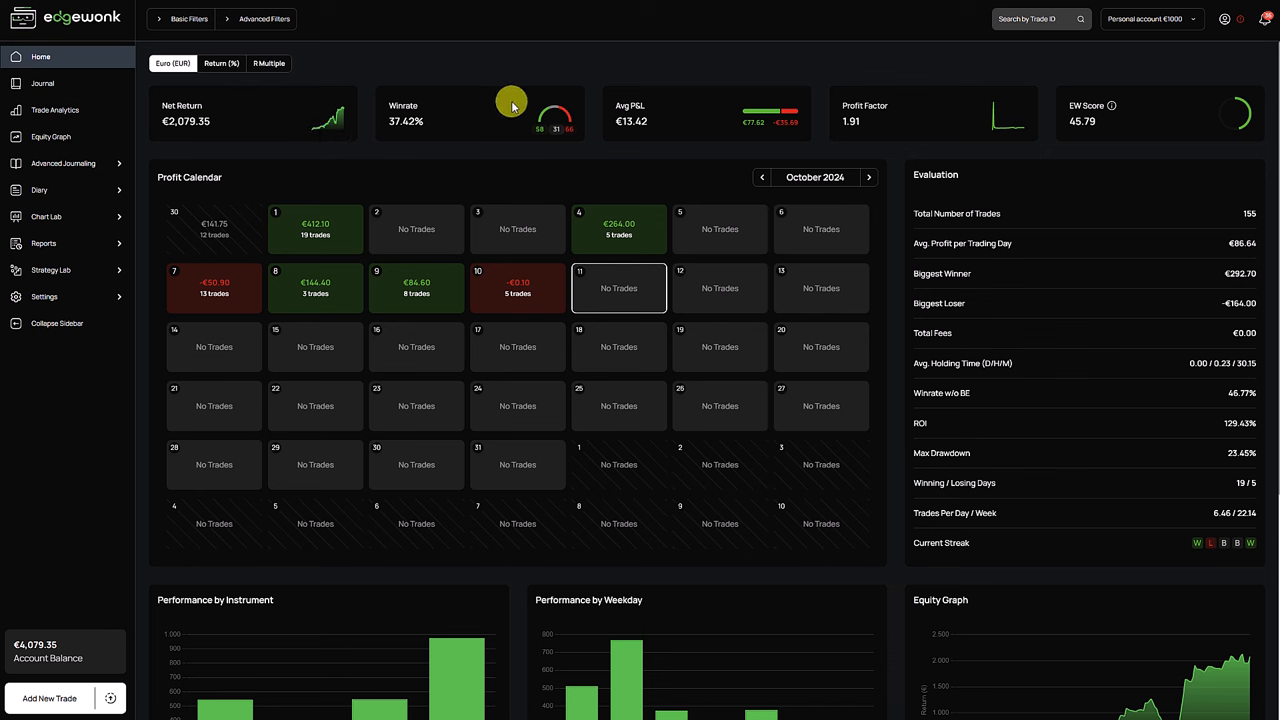
mouse_move(500, 100)
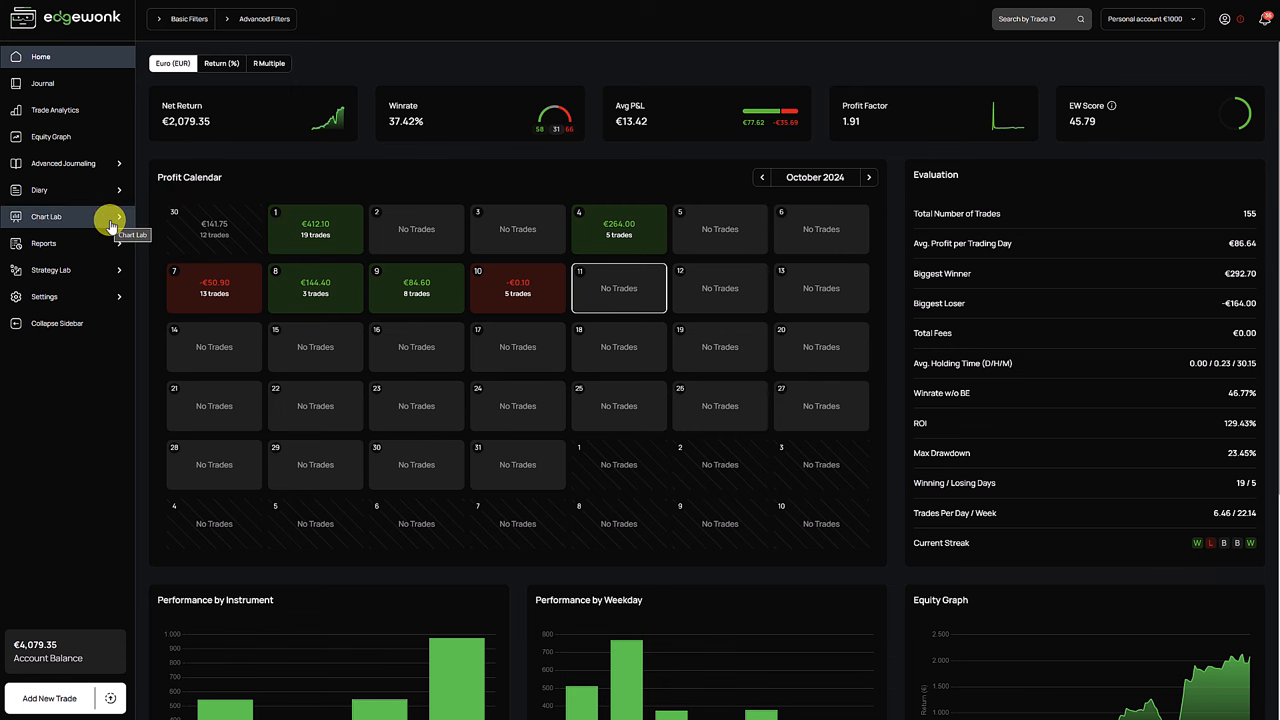
- Show the Exit Analysis chart and set its Outcome filter to Winner, leaving 58 trades
click(46, 216)
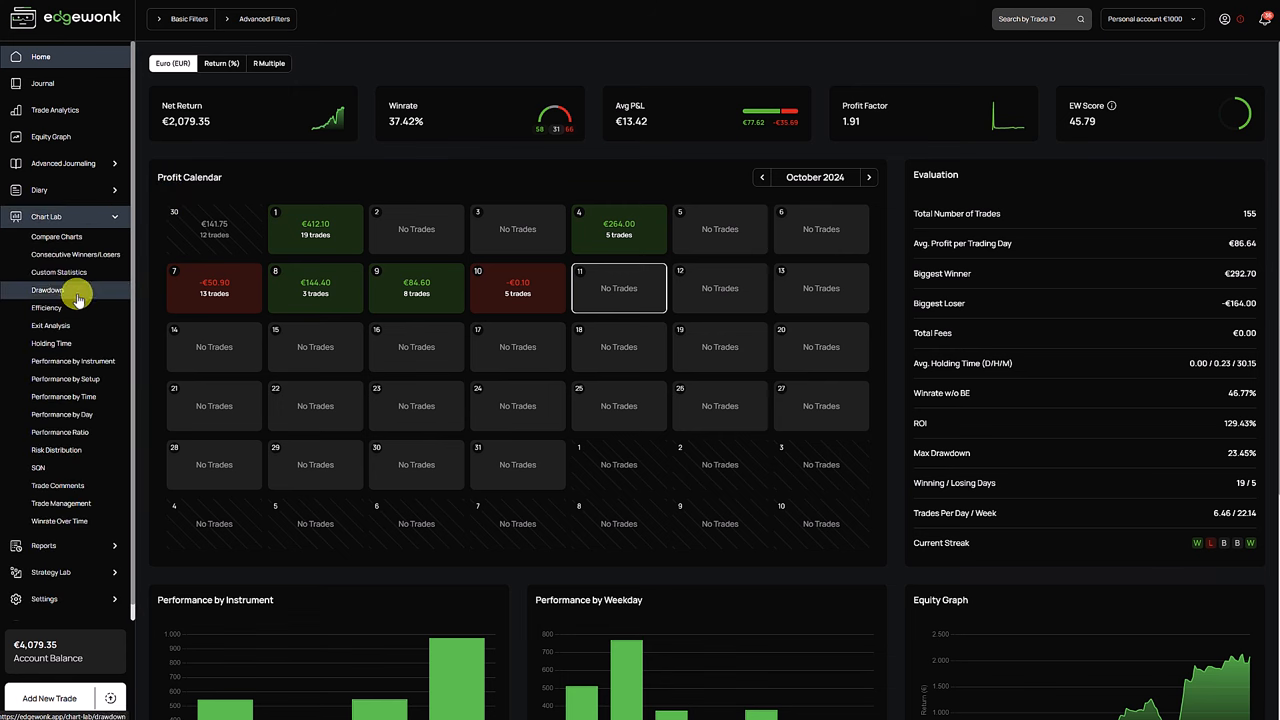
click(51, 325)
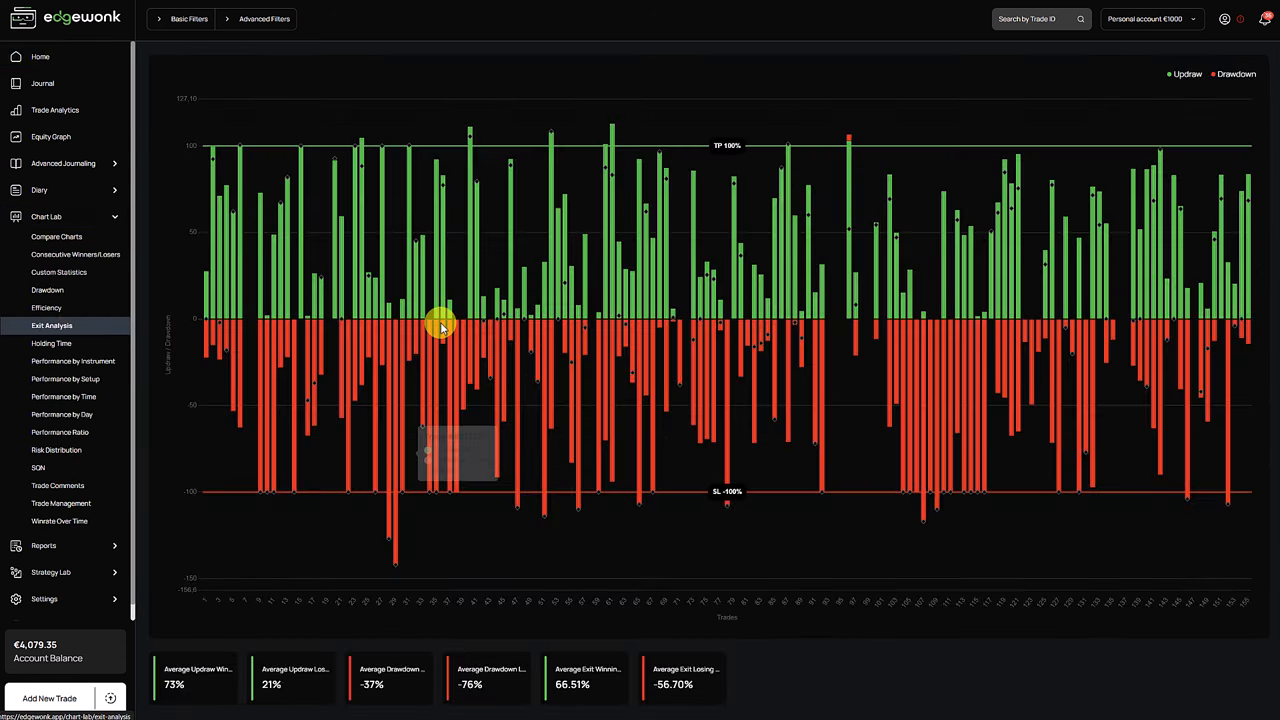
mouse_move(745, 360)
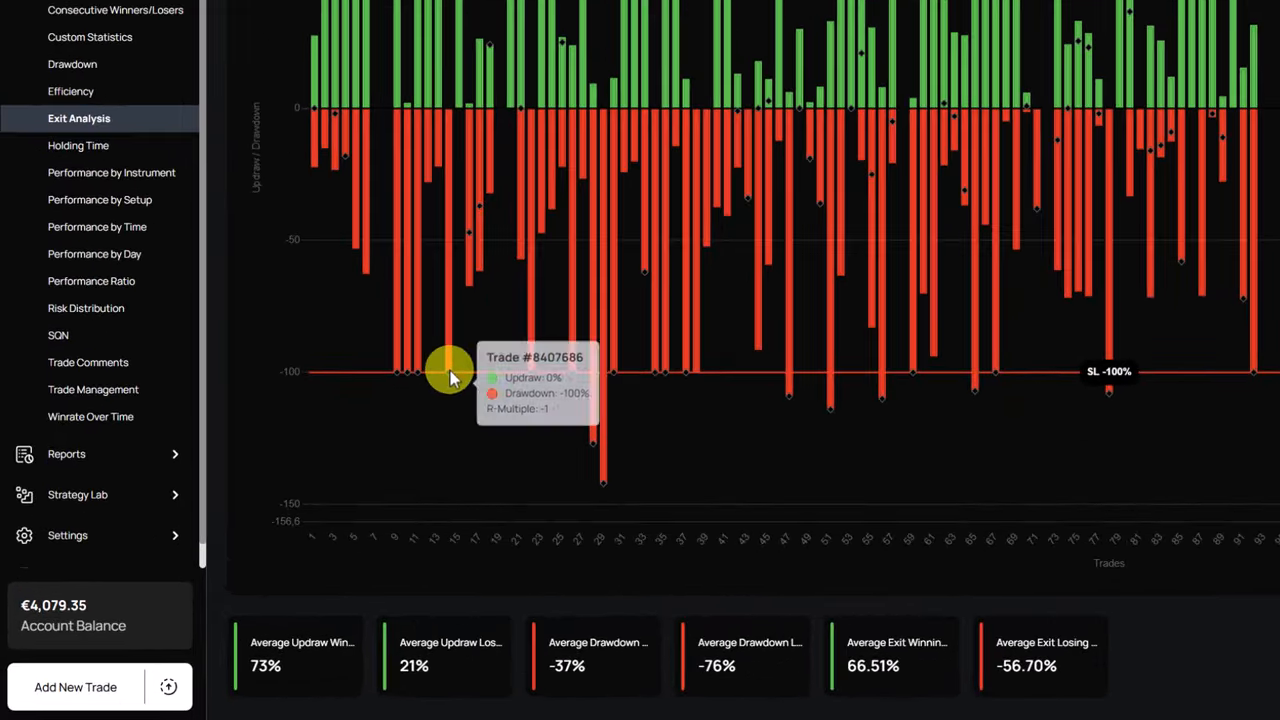
mouse_move(493, 585)
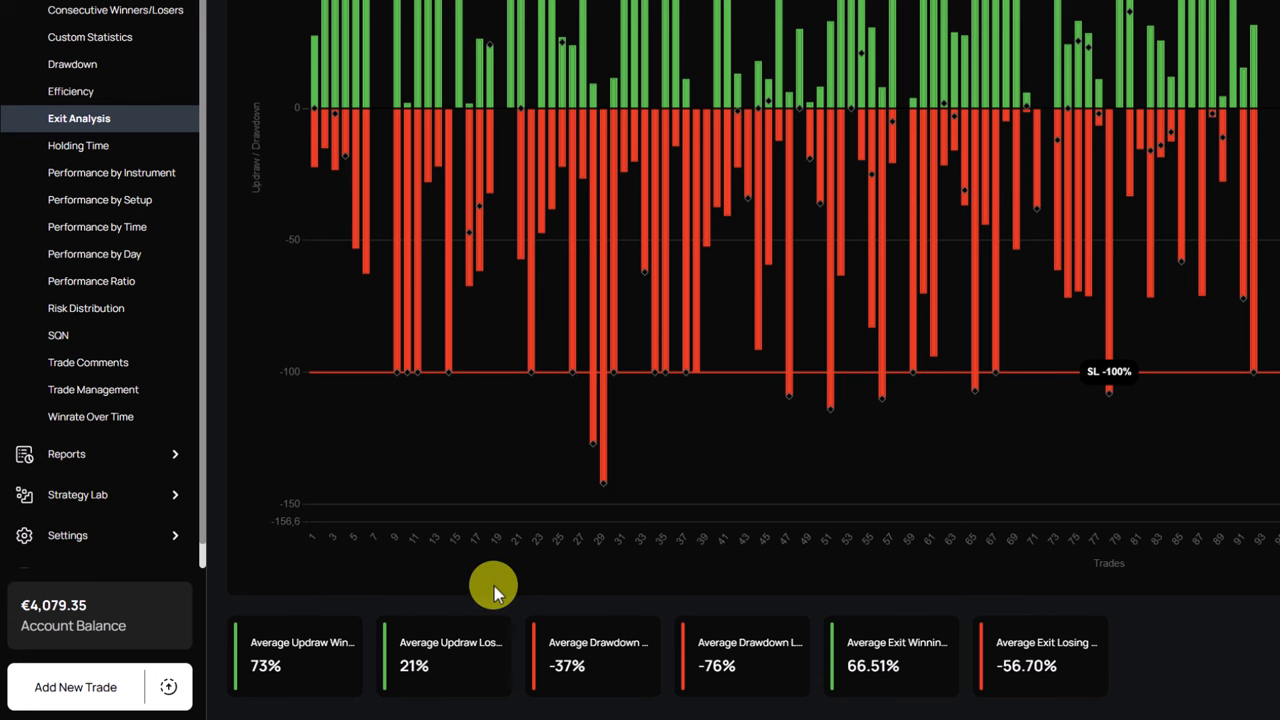
mouse_move(430, 668)
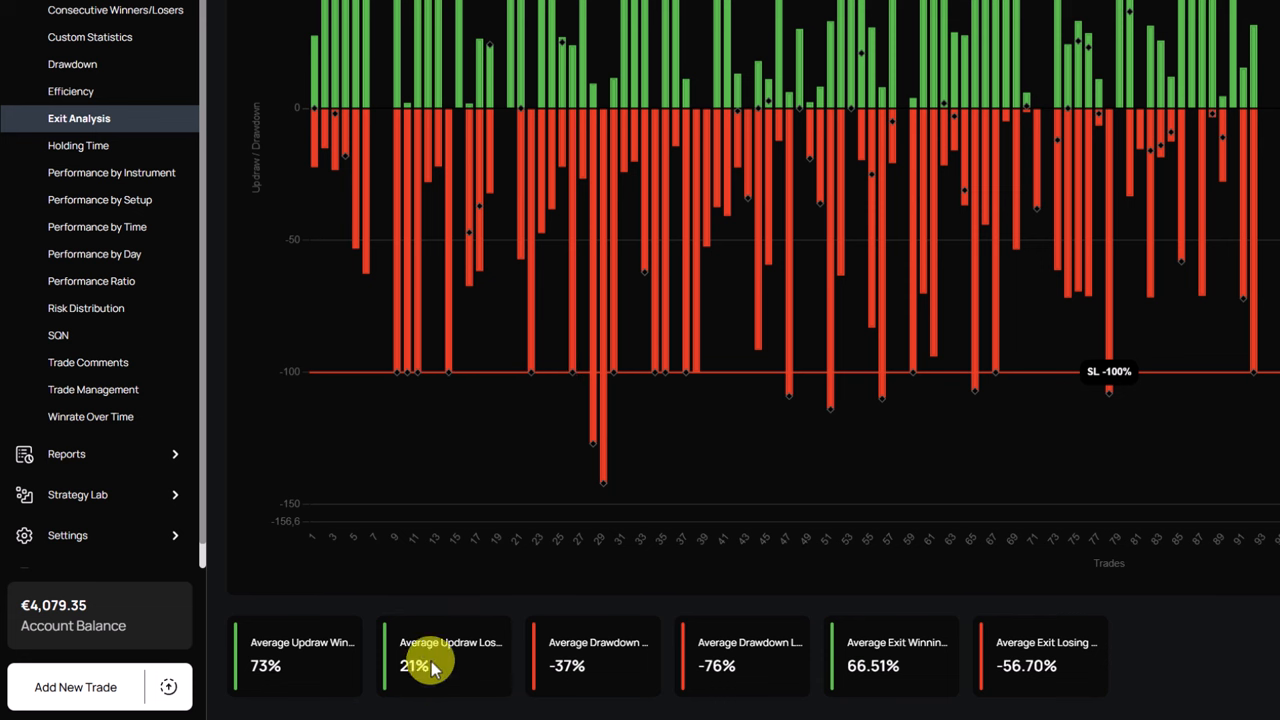
mouse_move(452, 672)
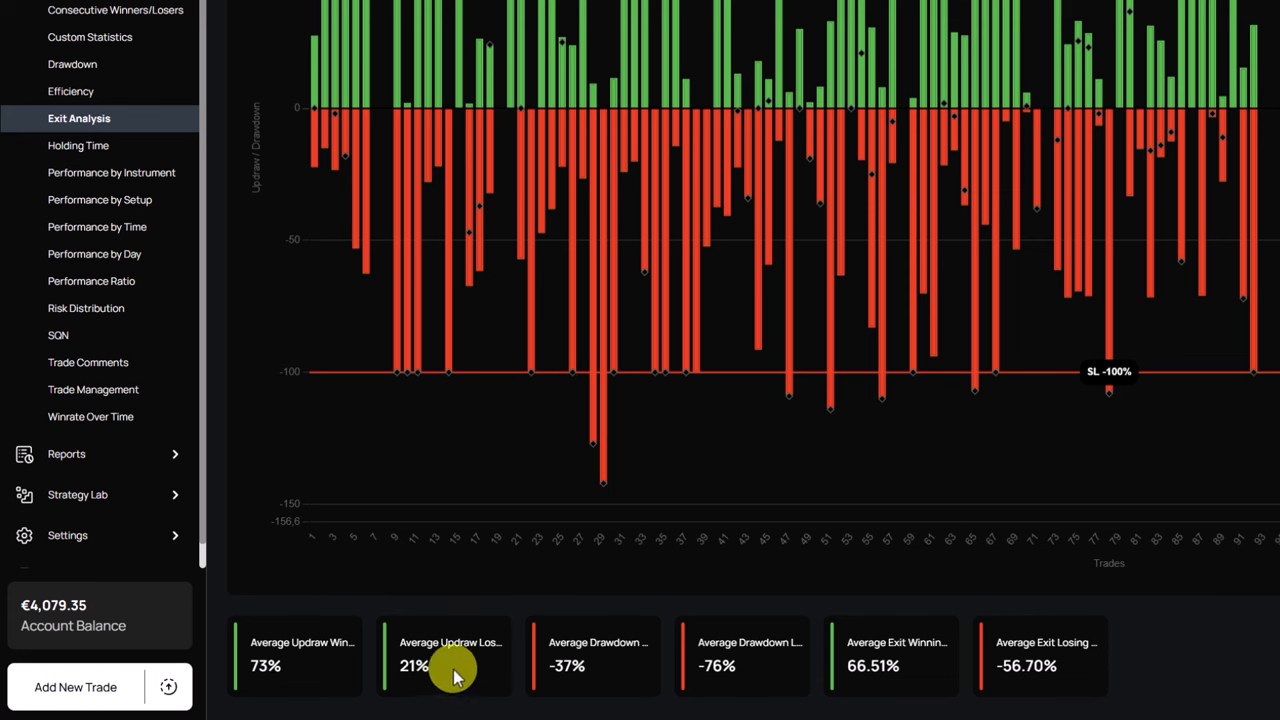
mouse_move(500, 607)
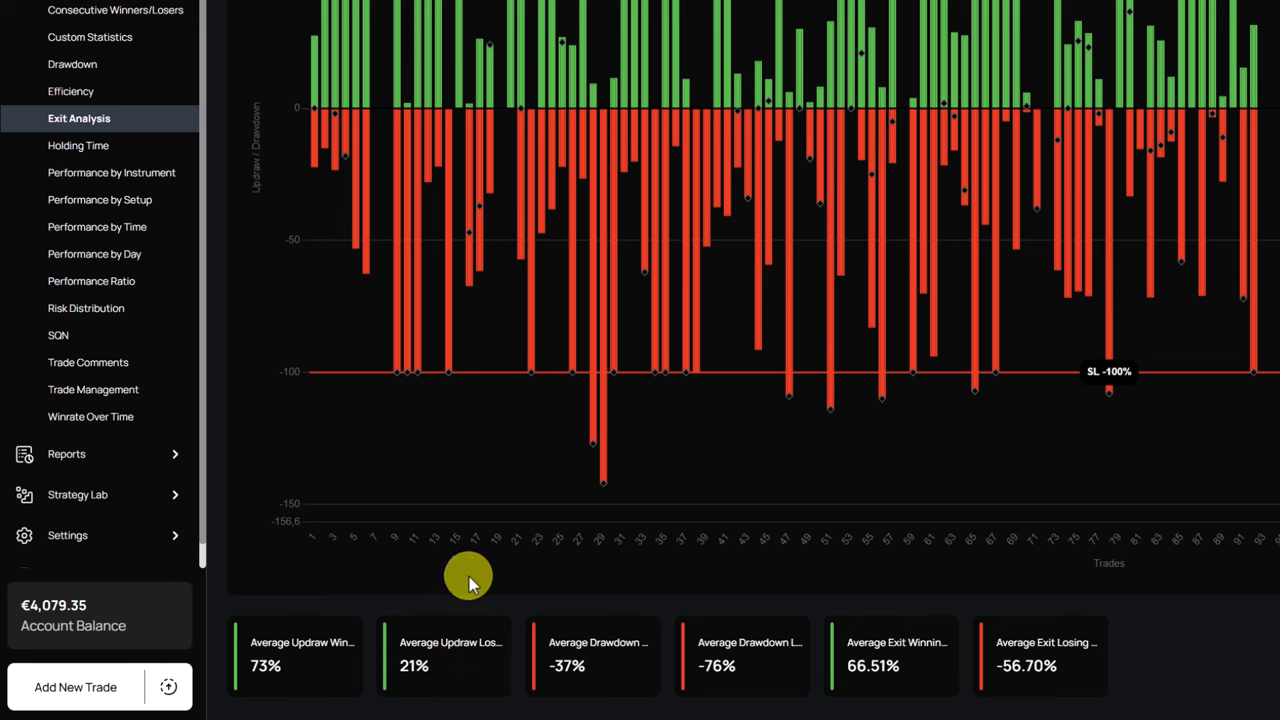
mouse_move(388, 612)
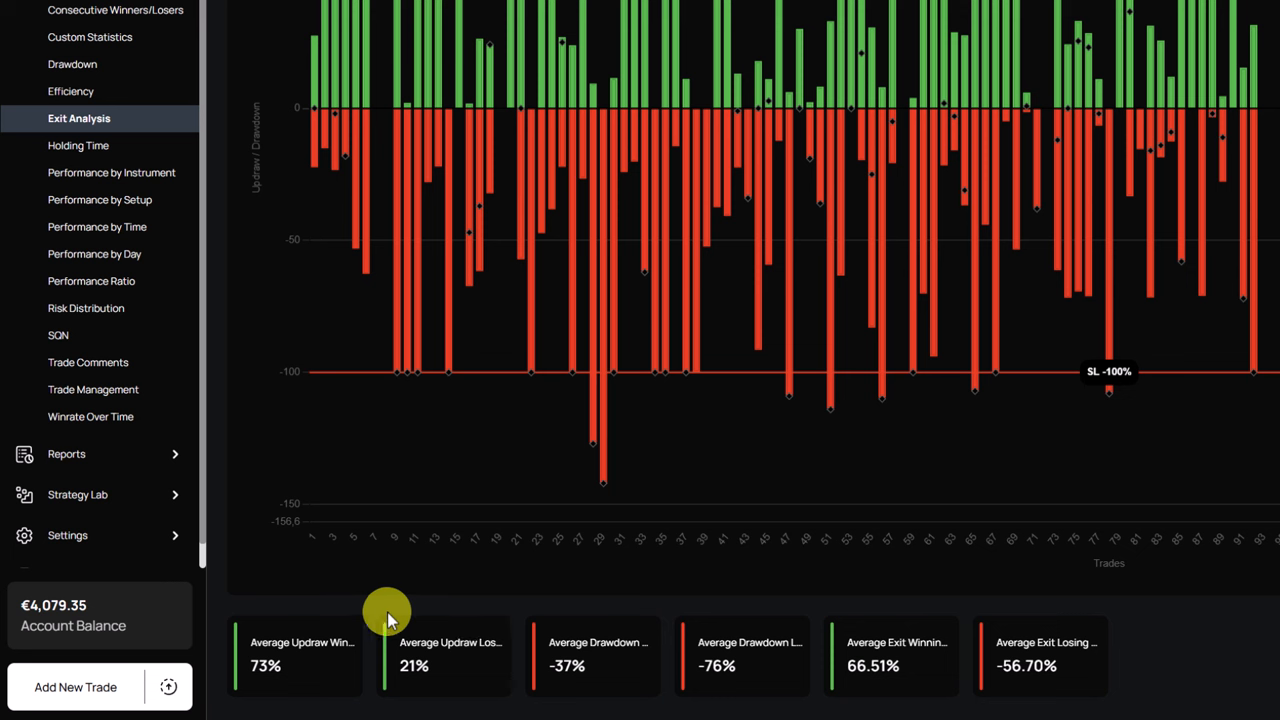
mouse_move(515, 645)
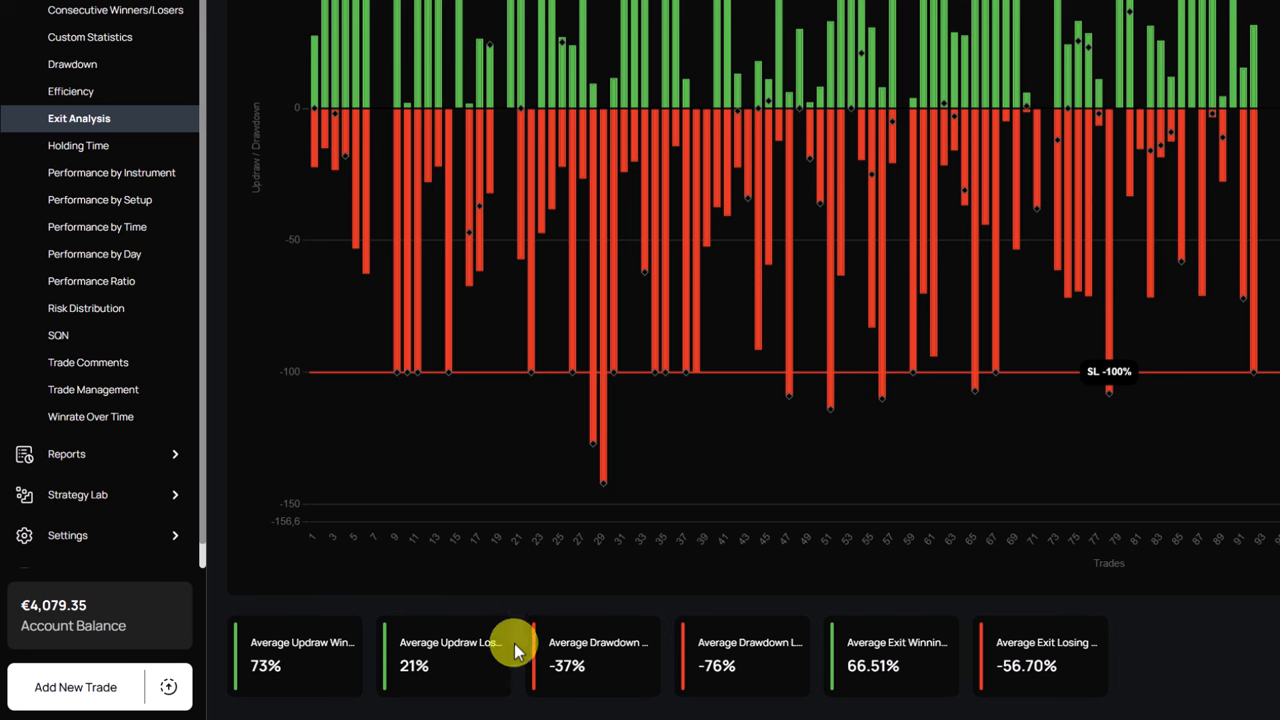
mouse_move(513, 642)
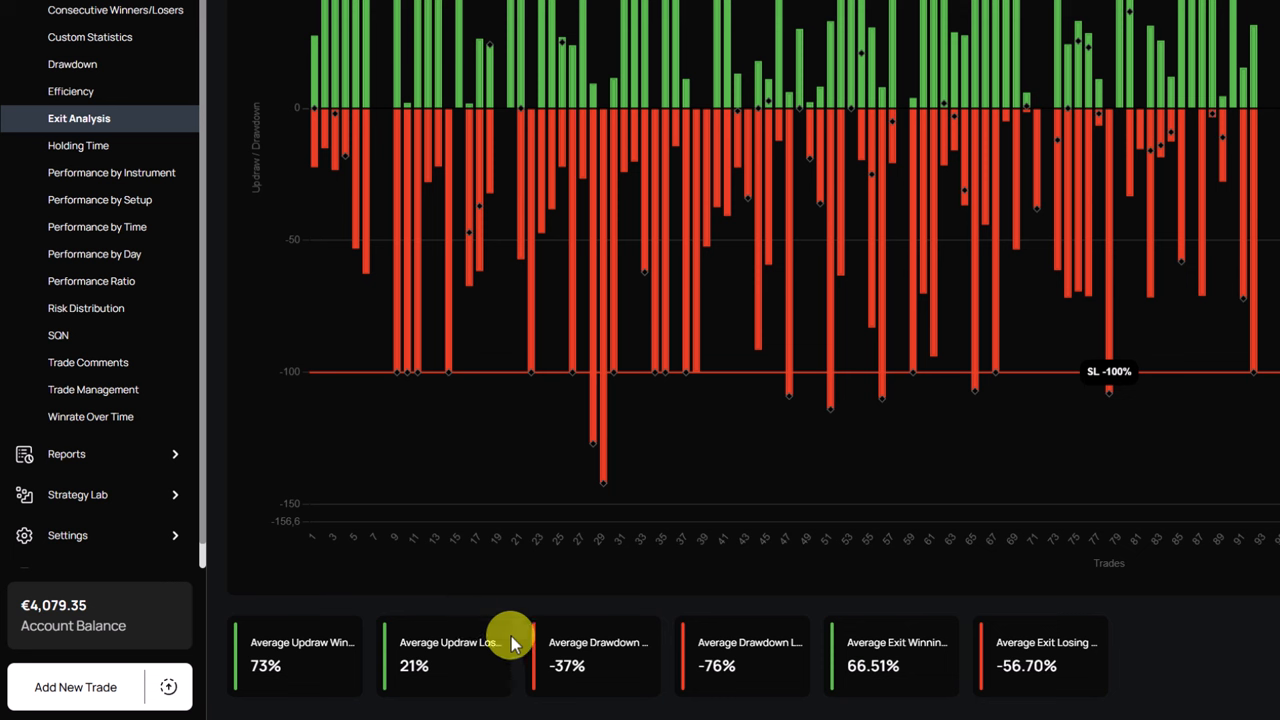
mouse_move(590, 582)
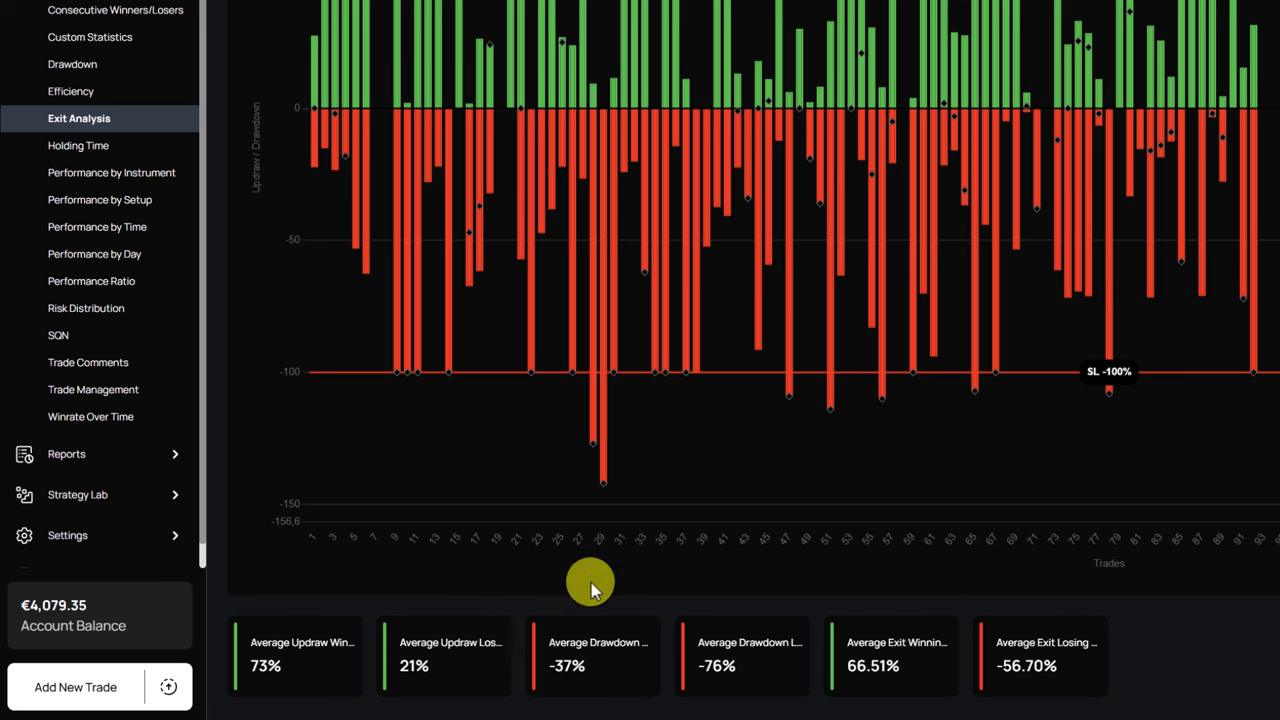
mouse_move(583, 605)
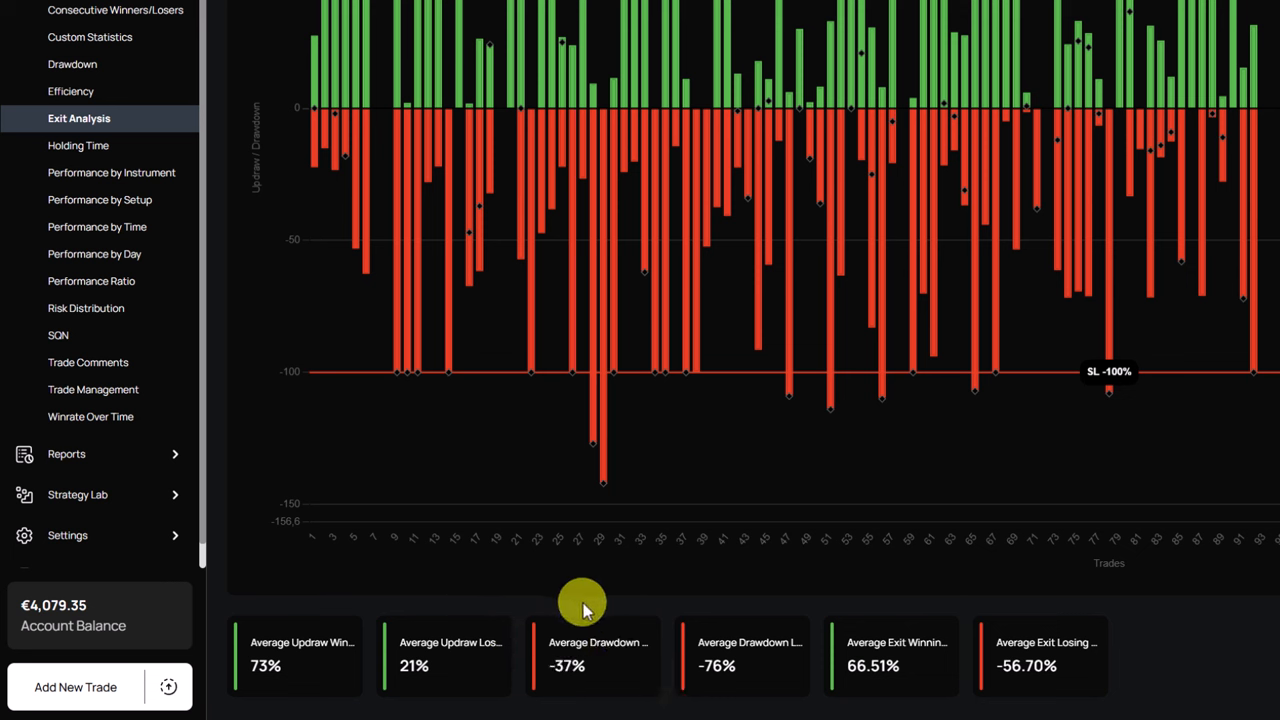
mouse_move(620, 605)
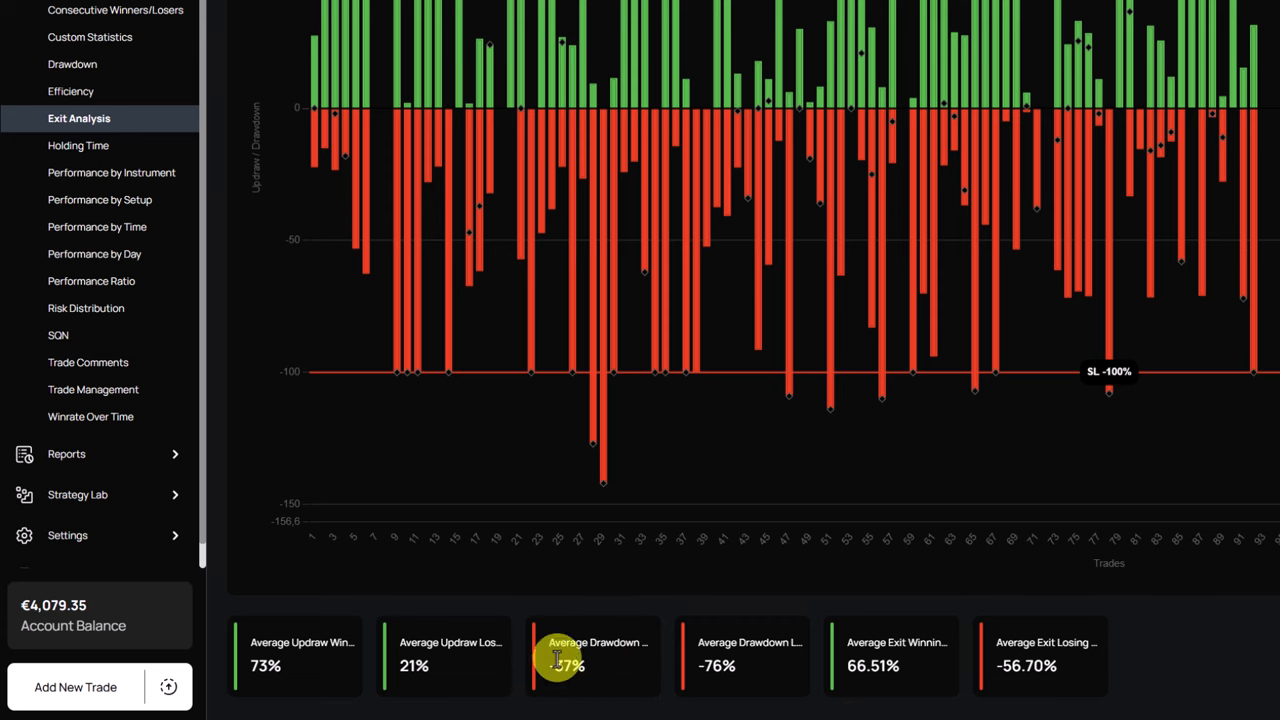
mouse_move(615, 680)
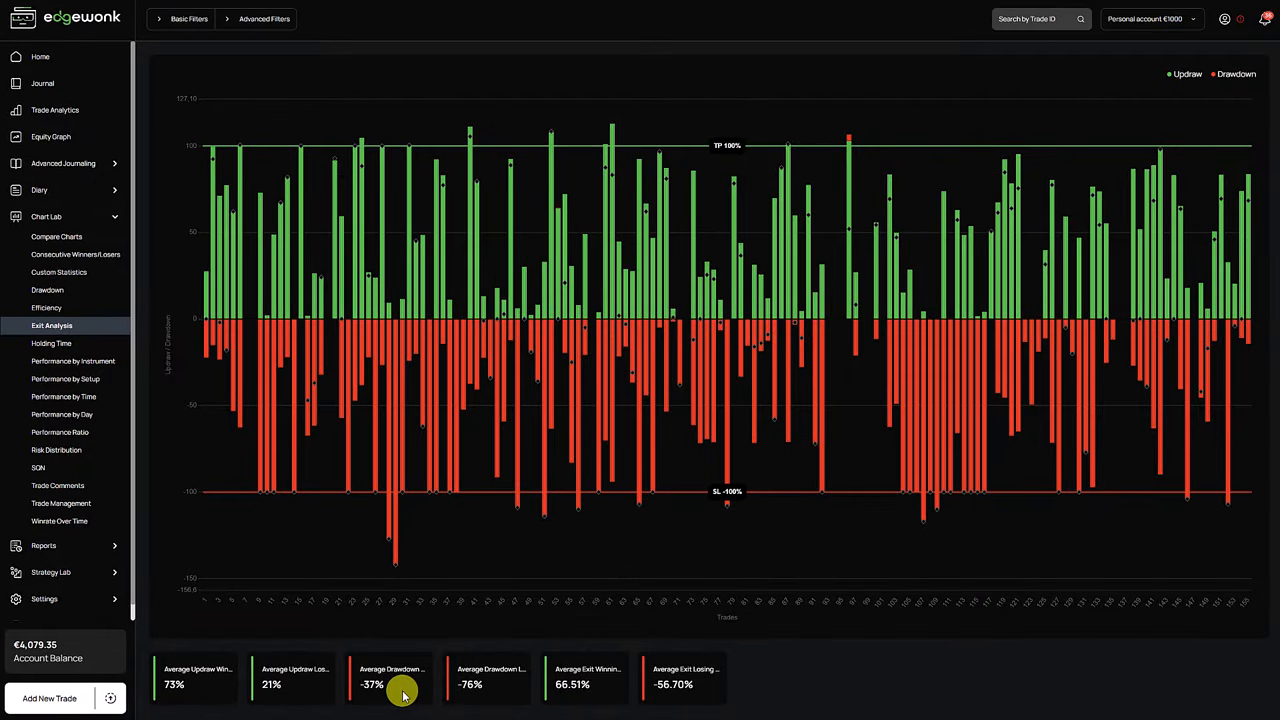
mouse_move(215, 53)
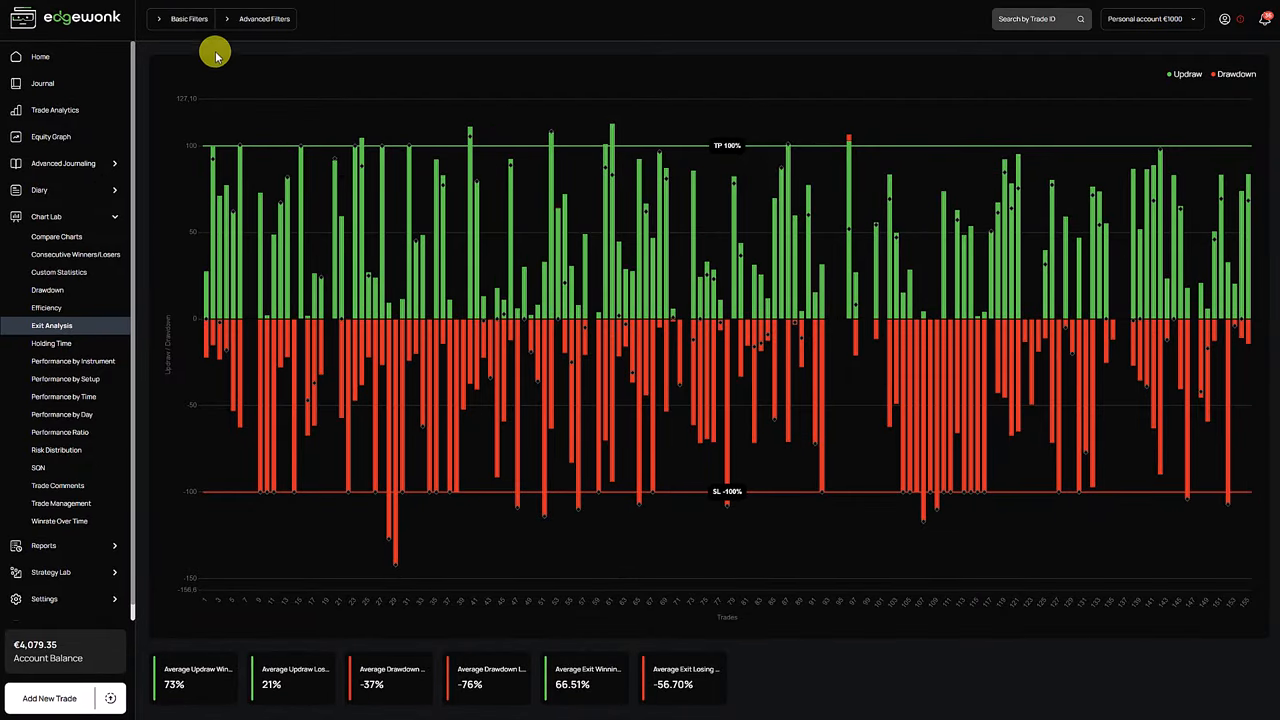
click(264, 18)
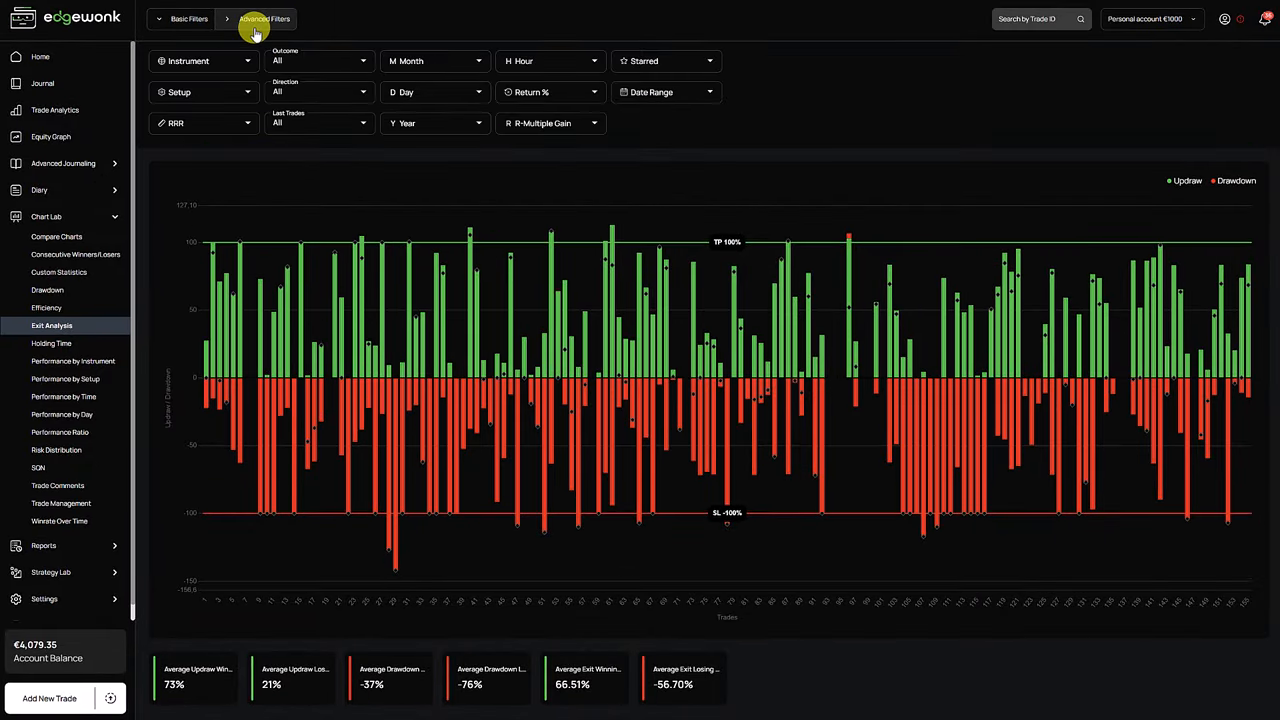
click(318, 61)
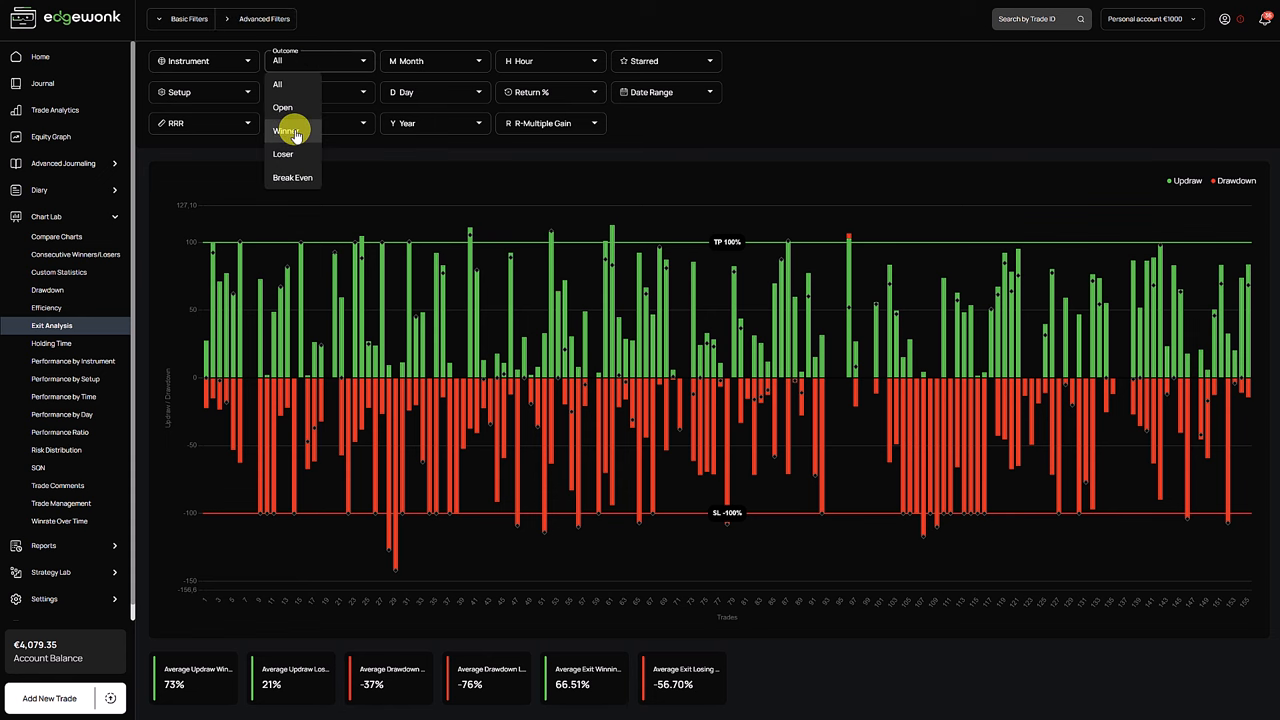
click(288, 130)
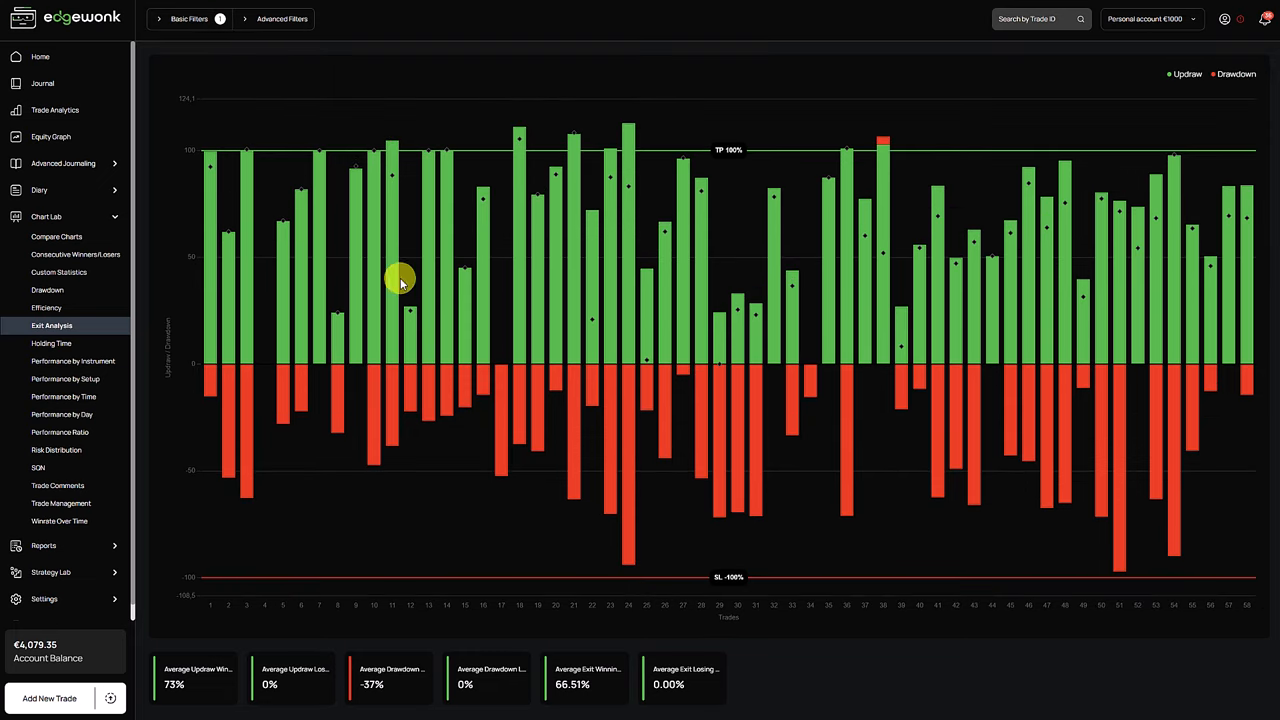
mouse_move(563, 337)
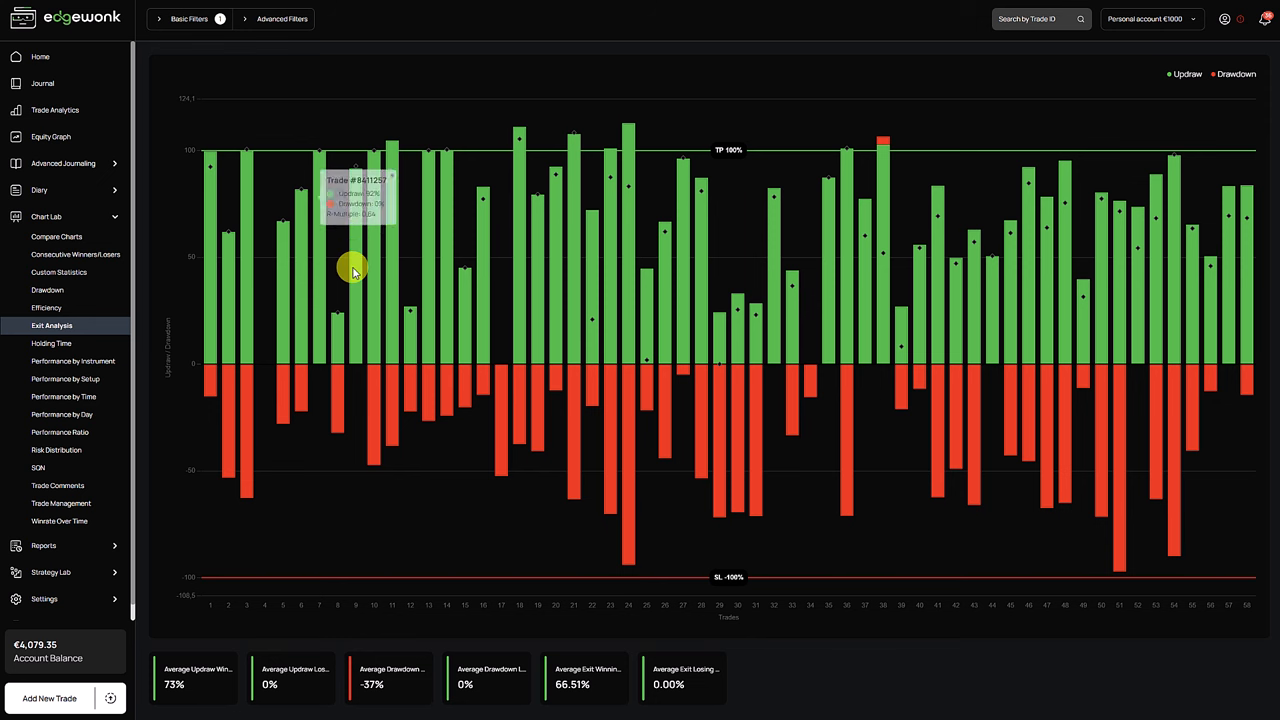
mouse_move(687, 148)
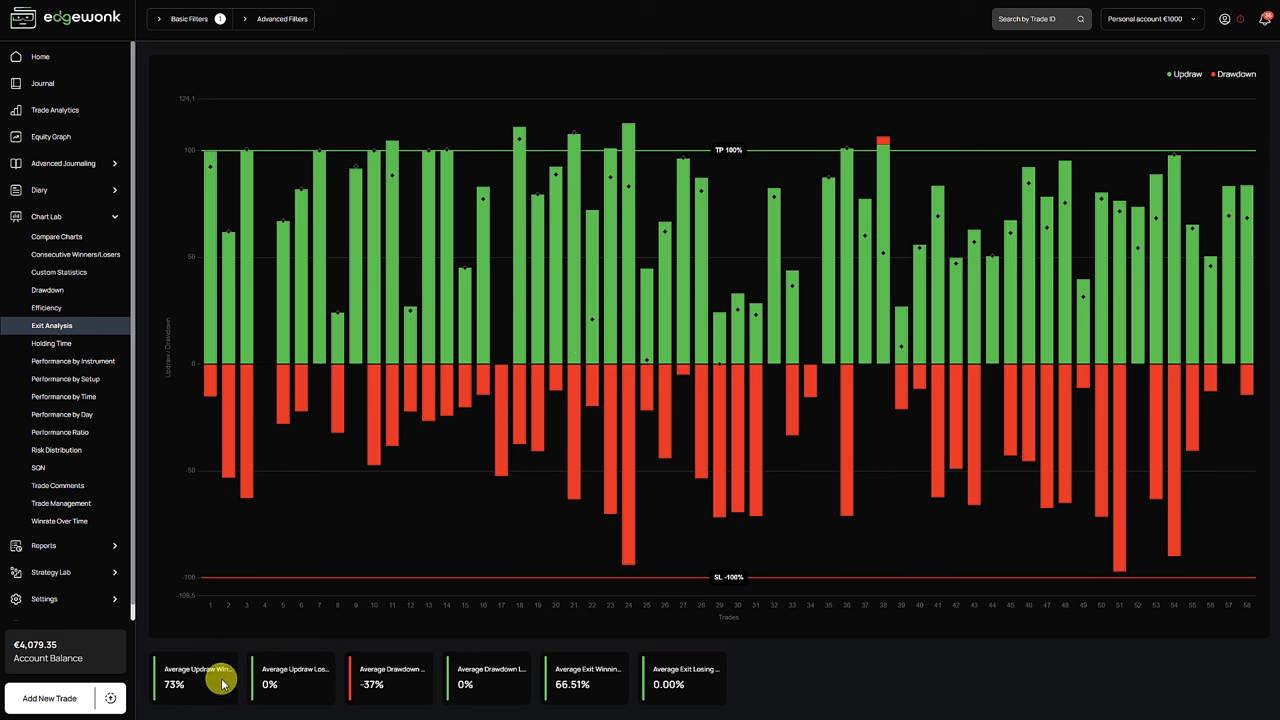
mouse_move(250, 642)
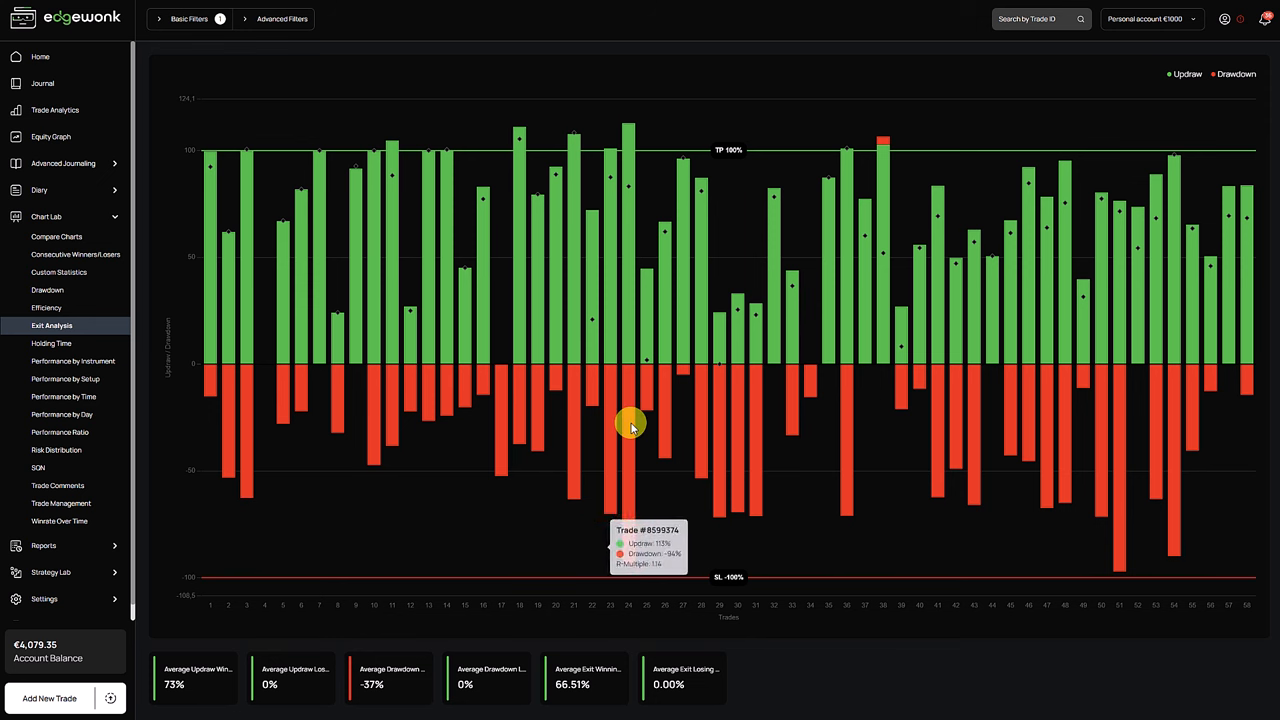
mouse_move(962, 493)
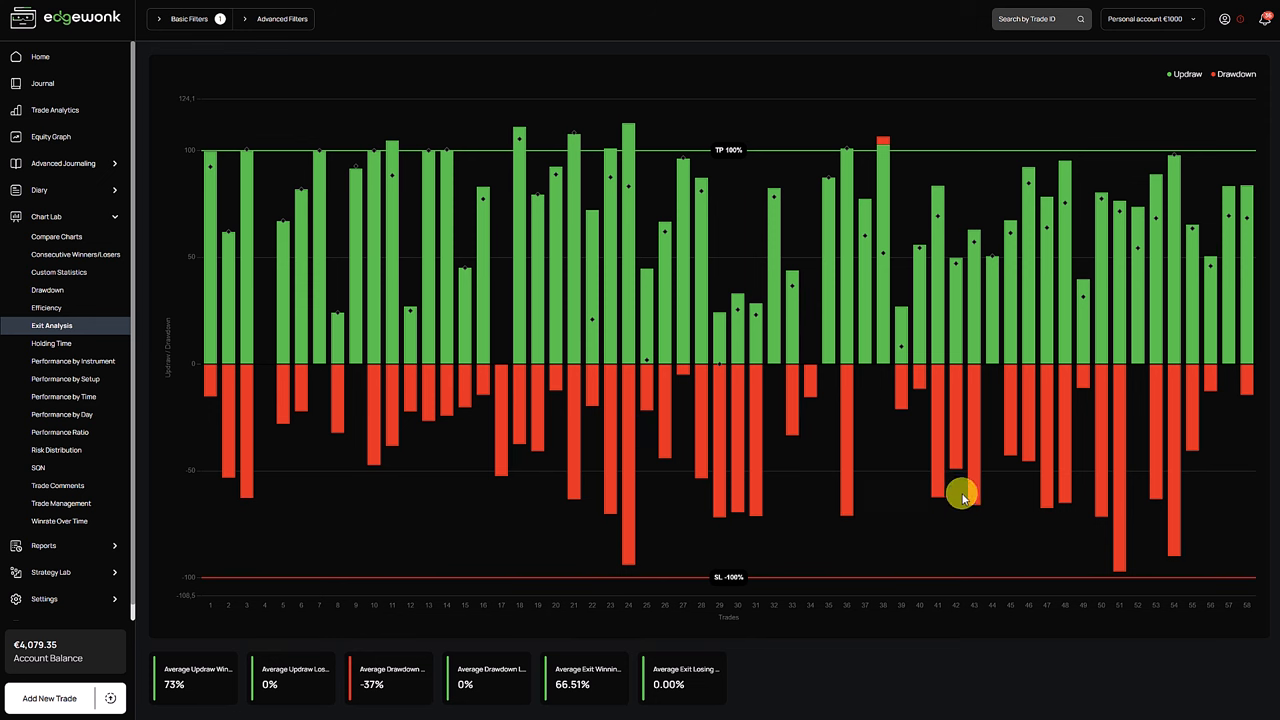
mouse_move(987, 515)
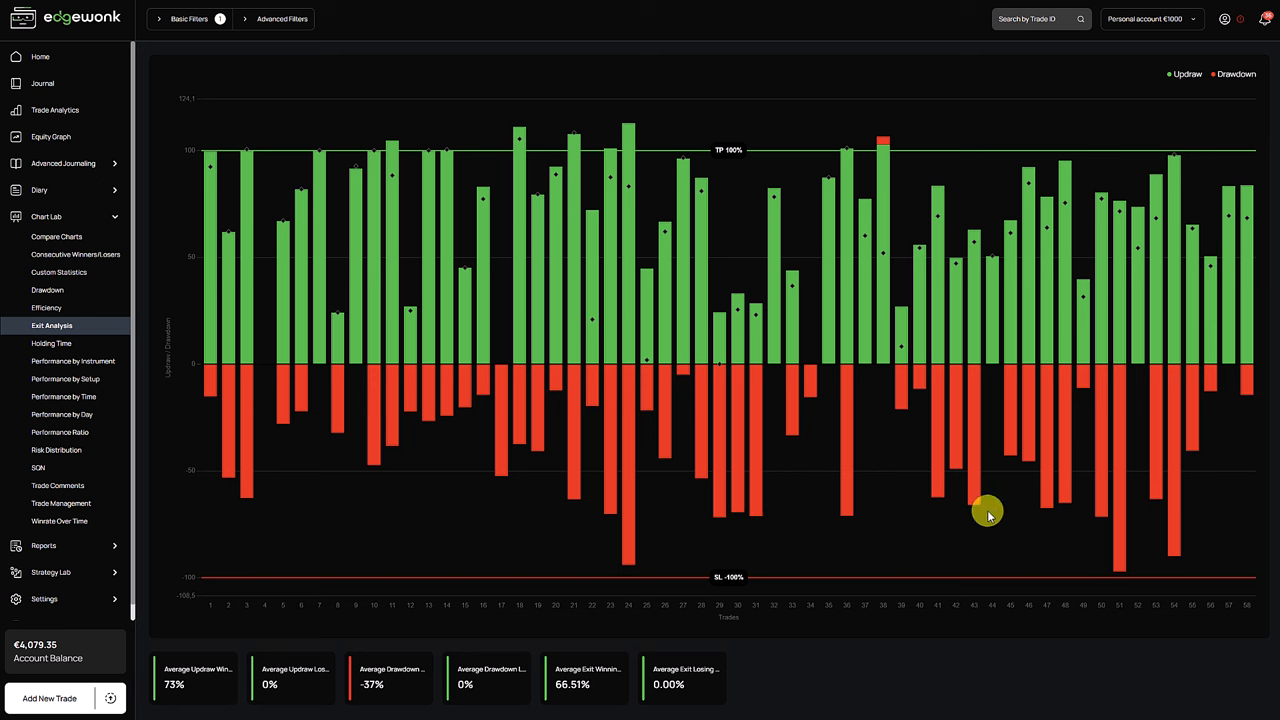
mouse_move(338, 472)
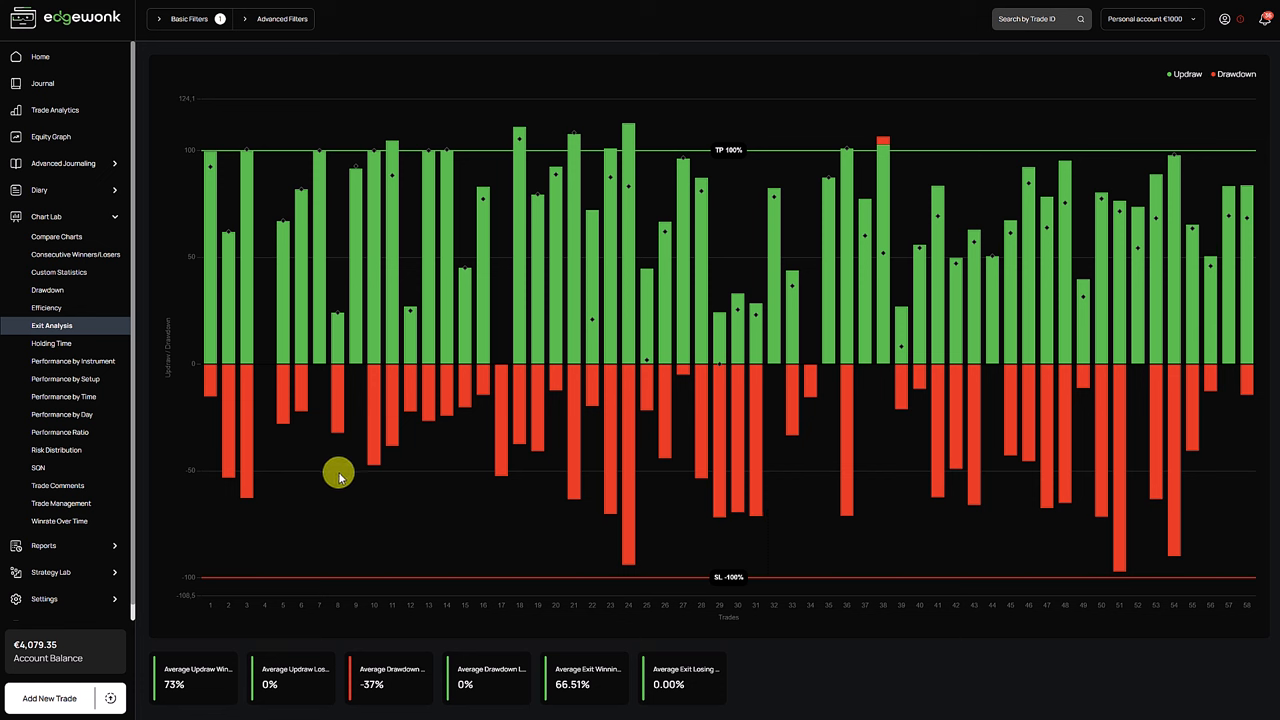
mouse_move(620, 470)
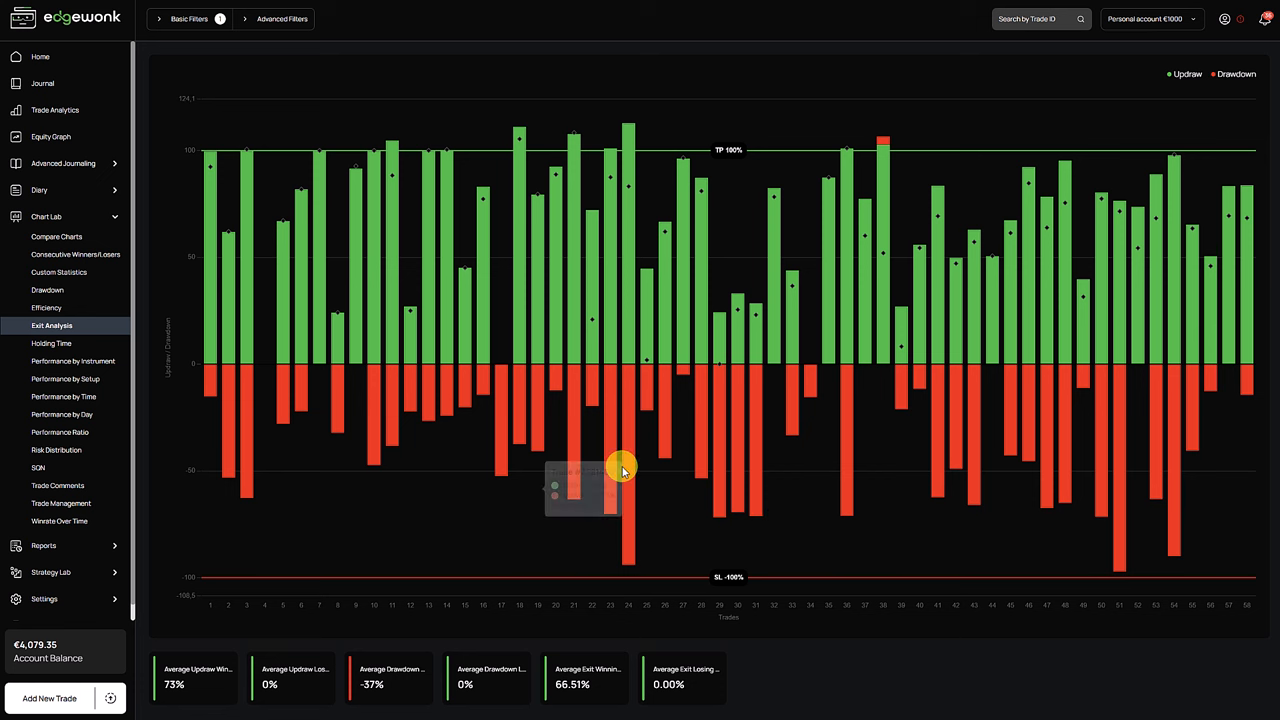
mouse_move(793, 480)
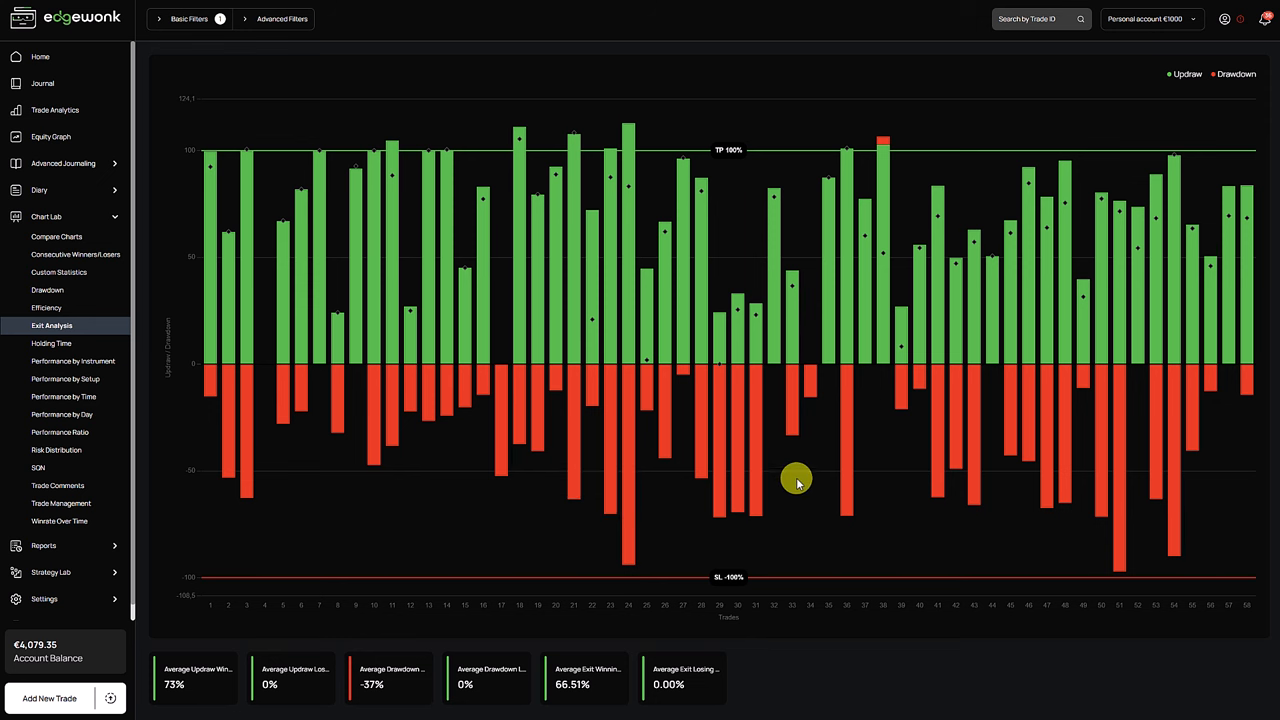
mouse_move(818, 468)
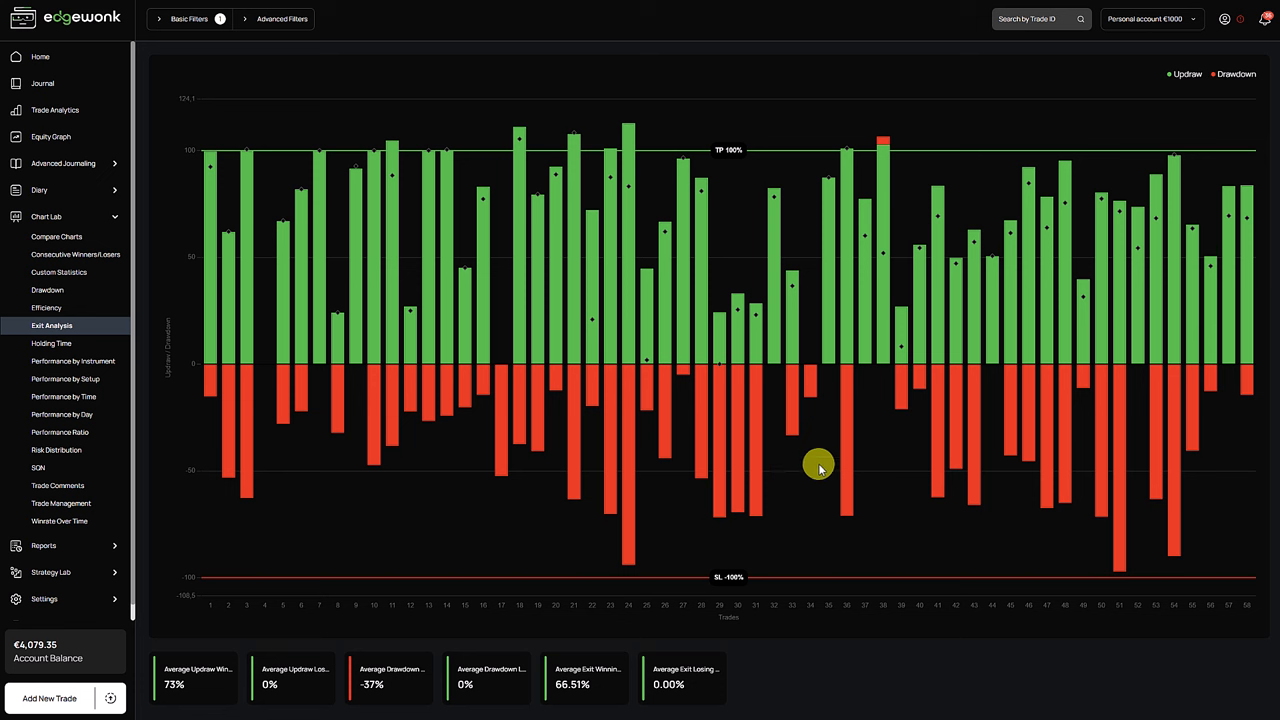
mouse_move(825, 462)
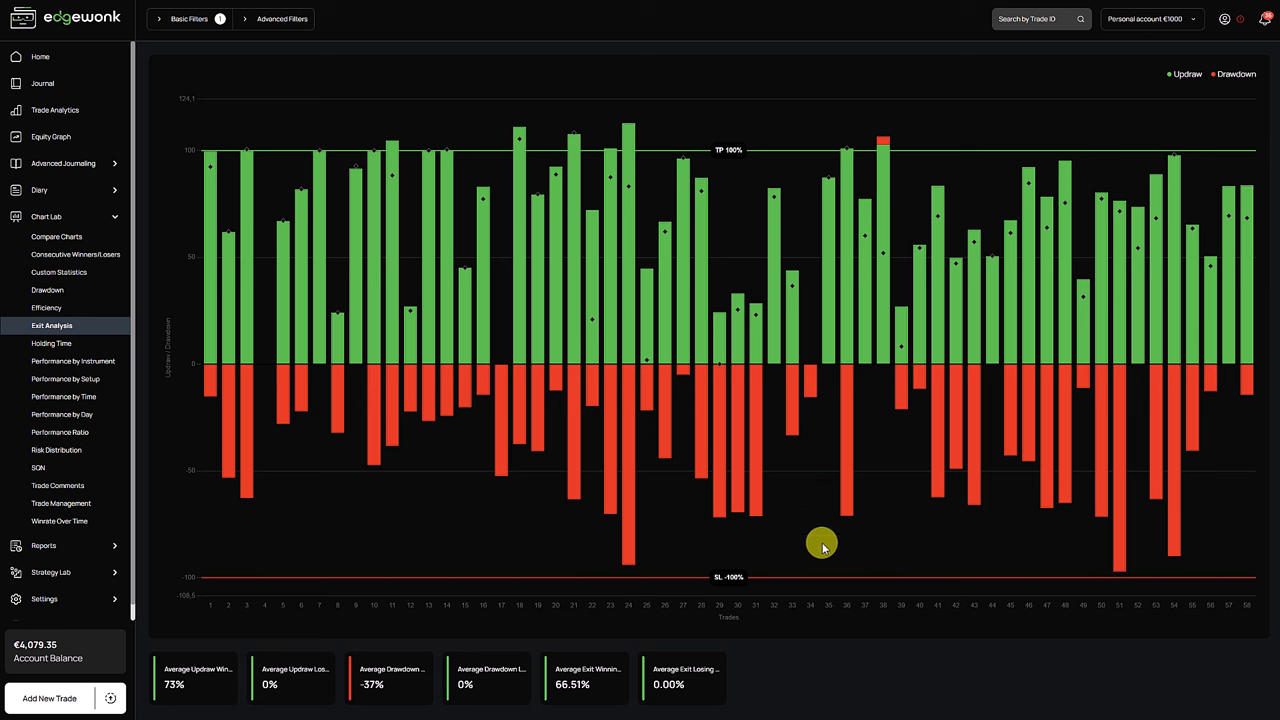
mouse_move(818, 518)
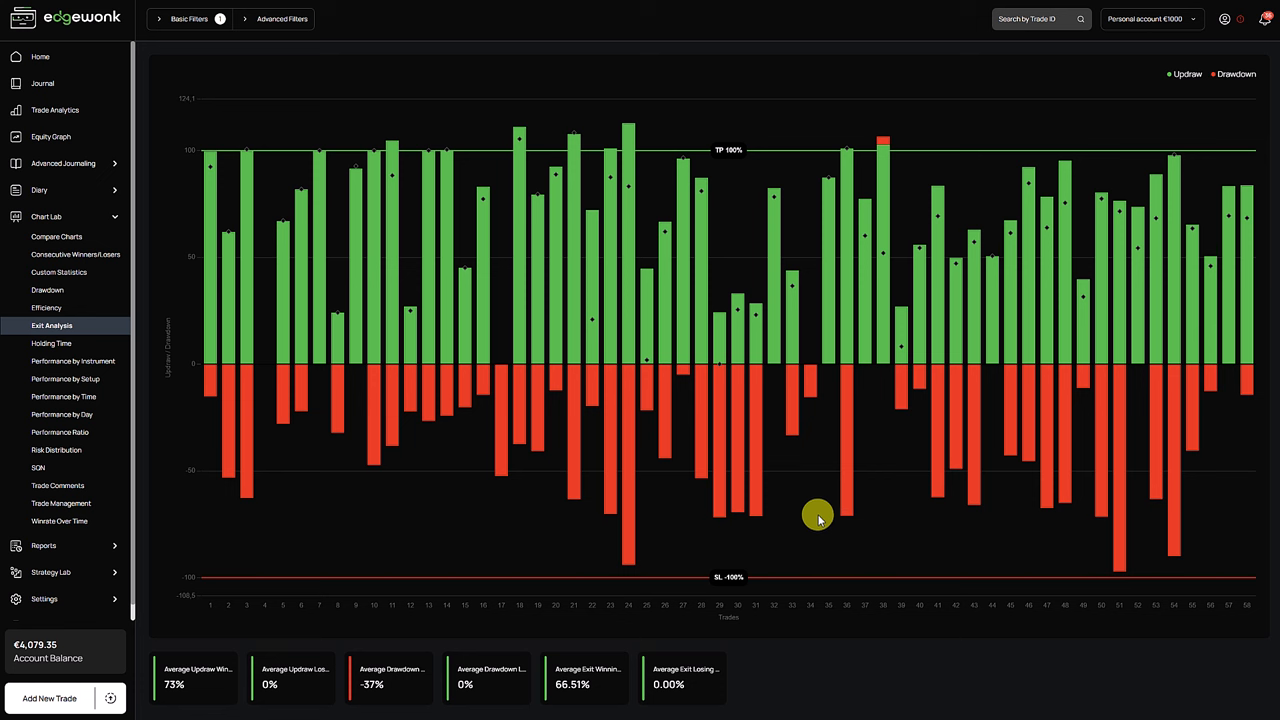
mouse_move(702, 572)
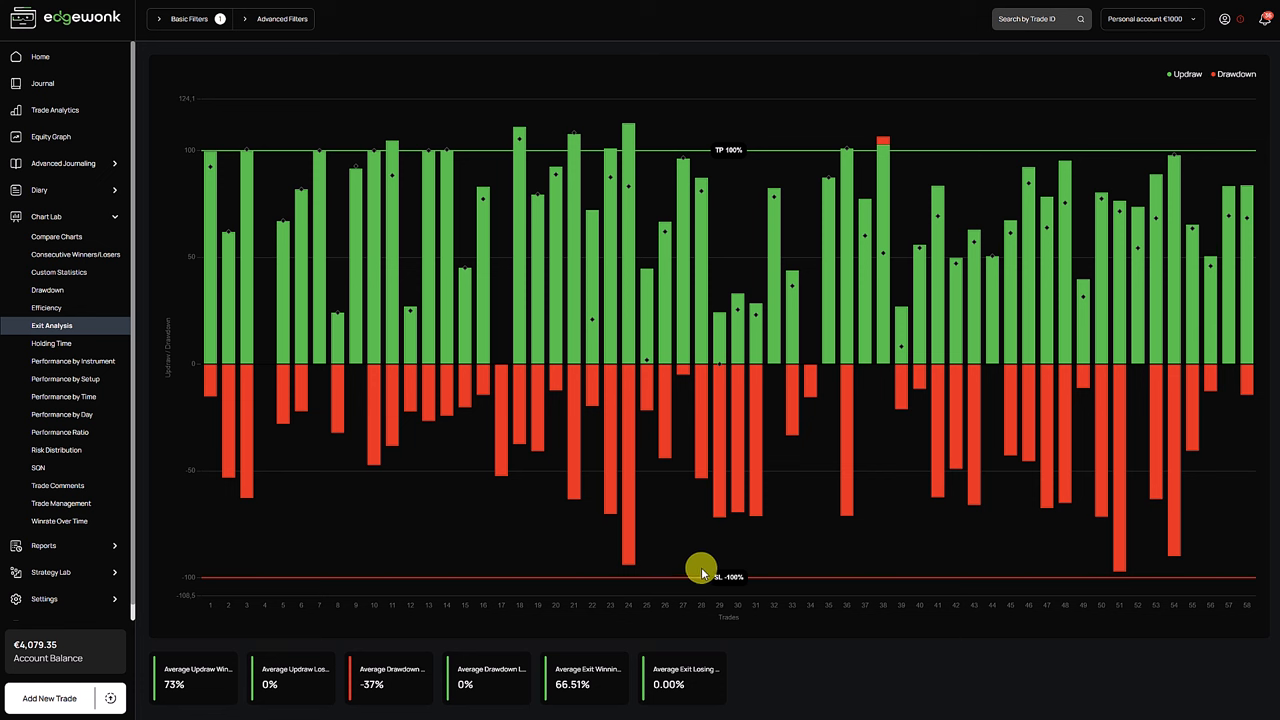
mouse_move(789, 531)
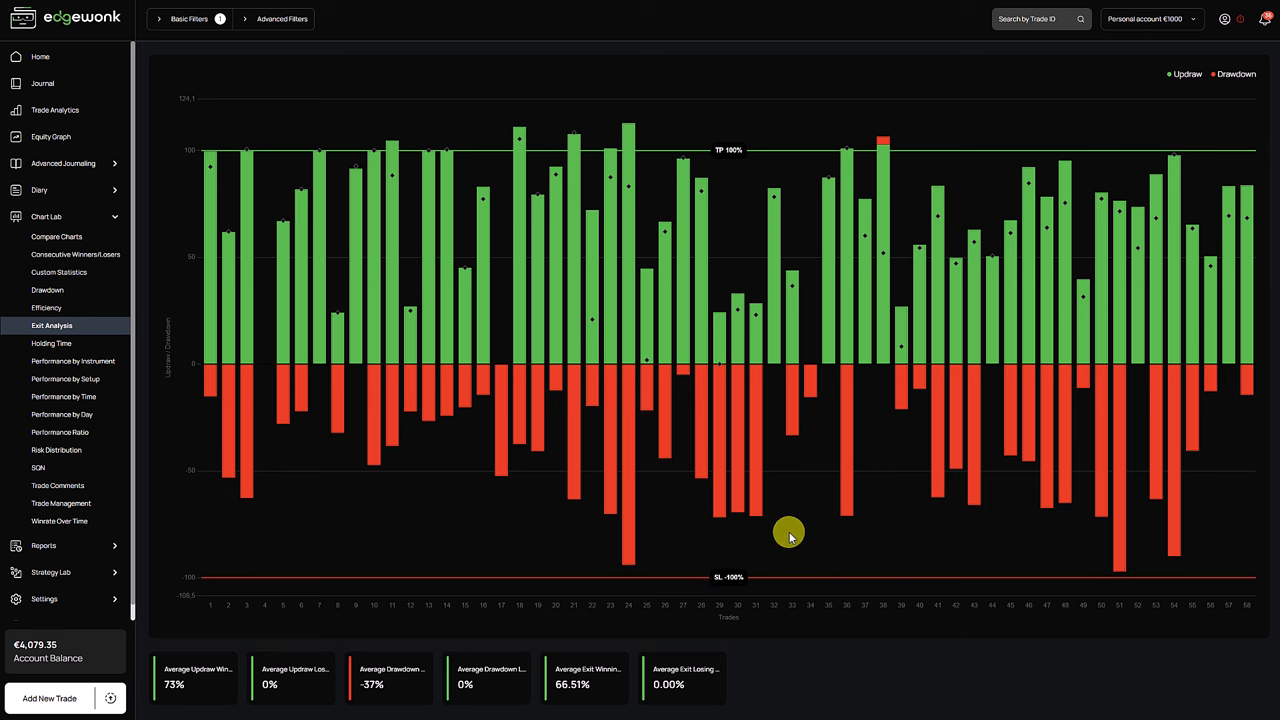
mouse_move(765, 538)
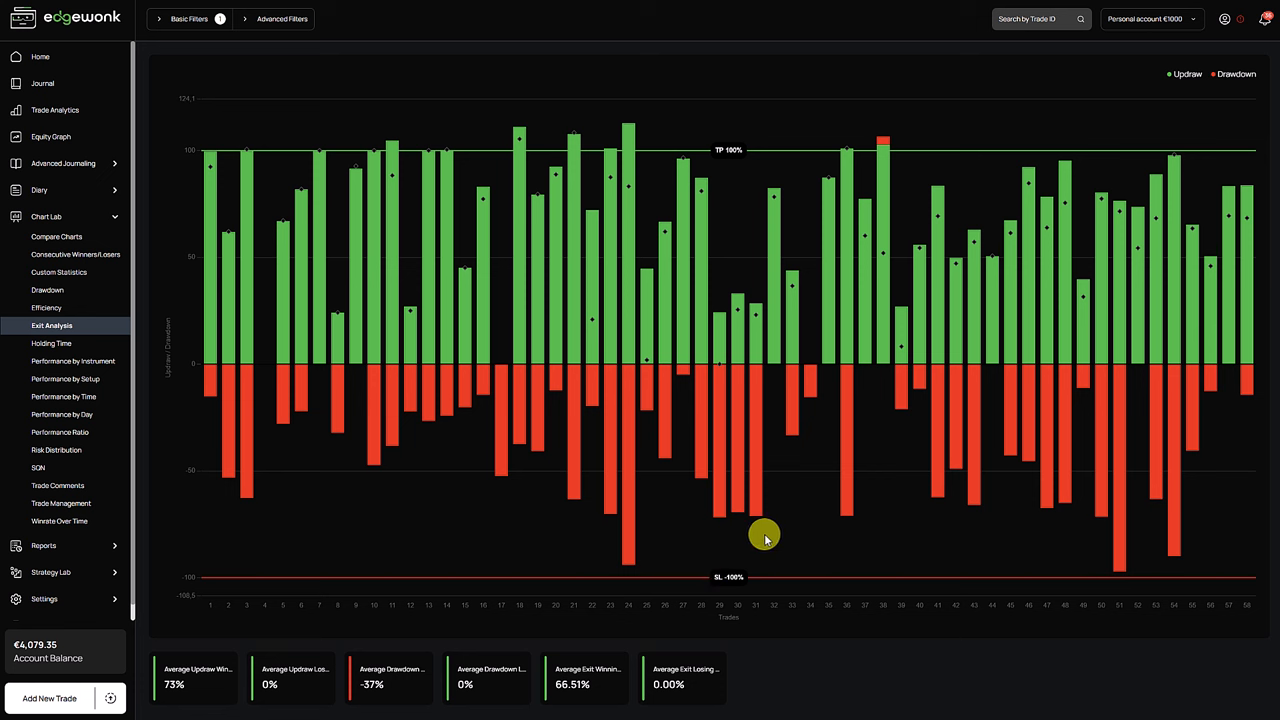
mouse_move(750, 580)
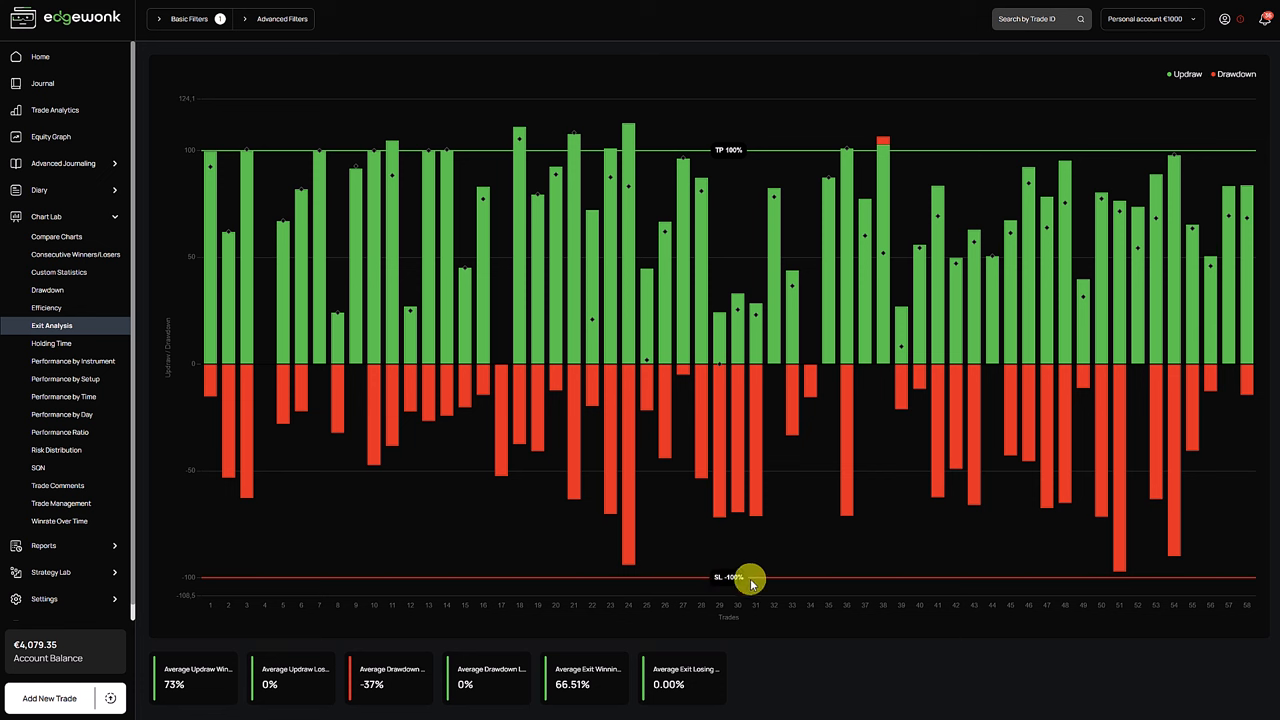
mouse_move(753, 548)
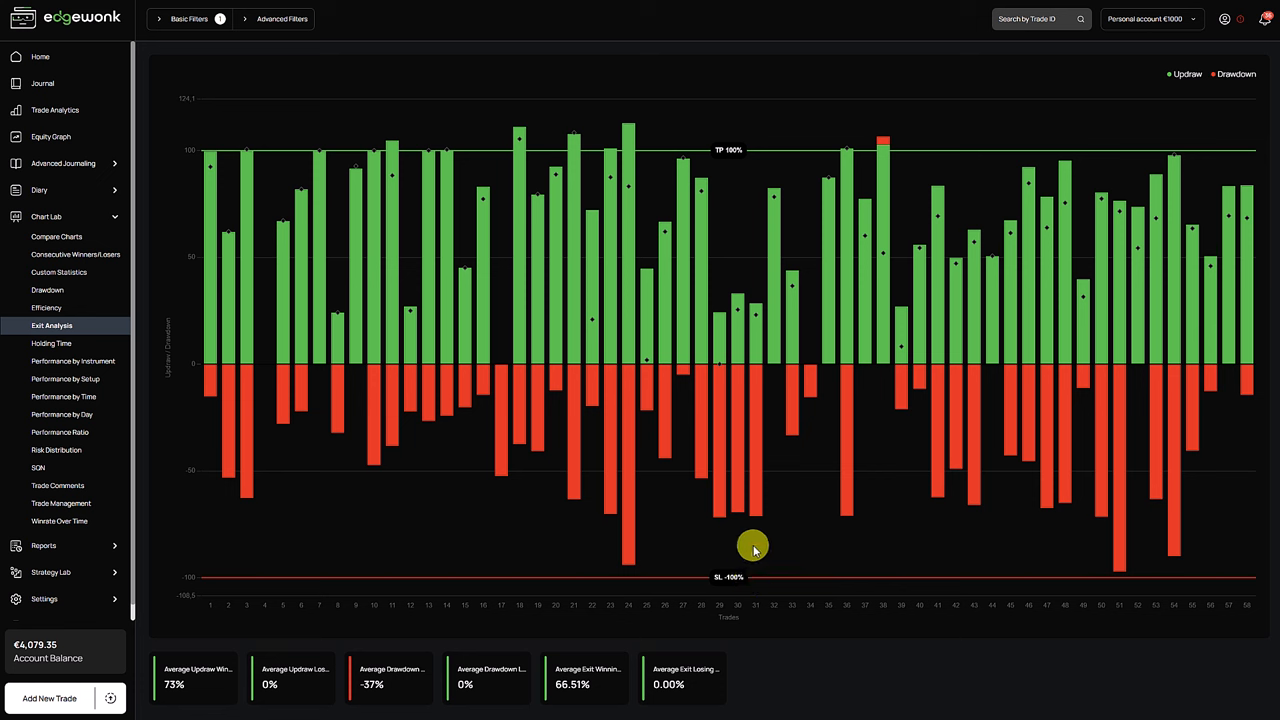
mouse_move(753, 545)
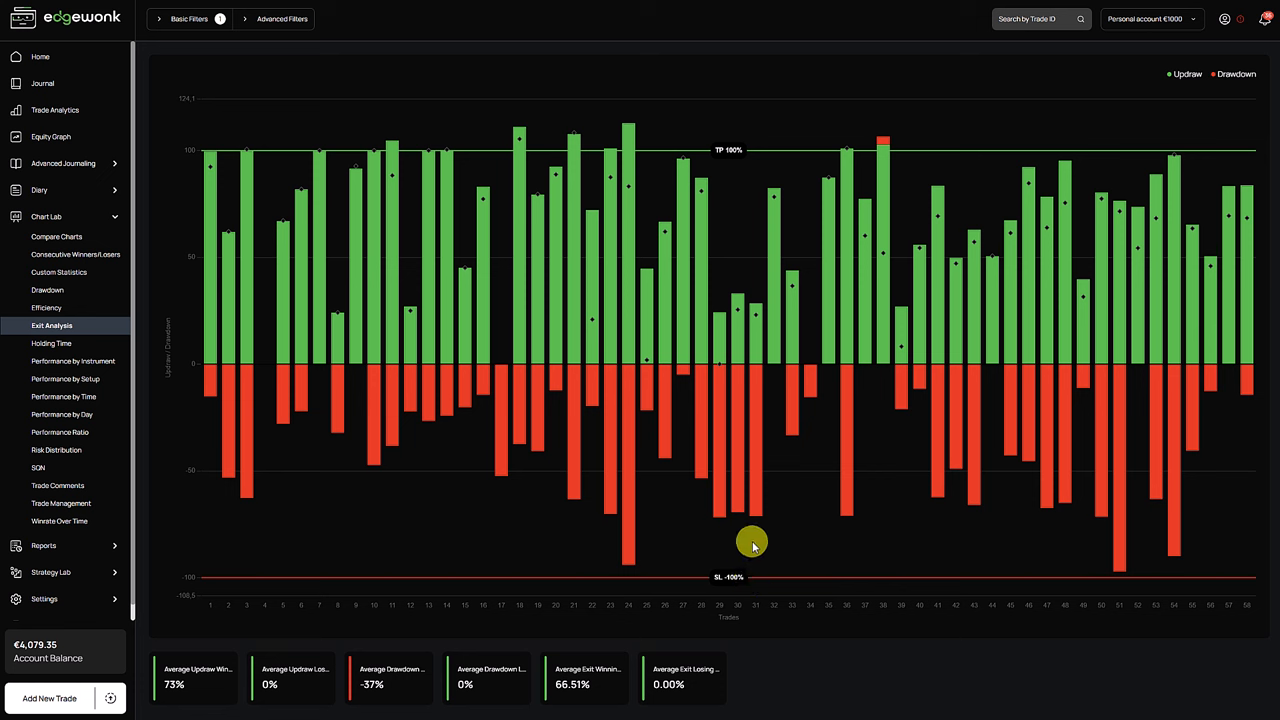
mouse_move(735, 567)
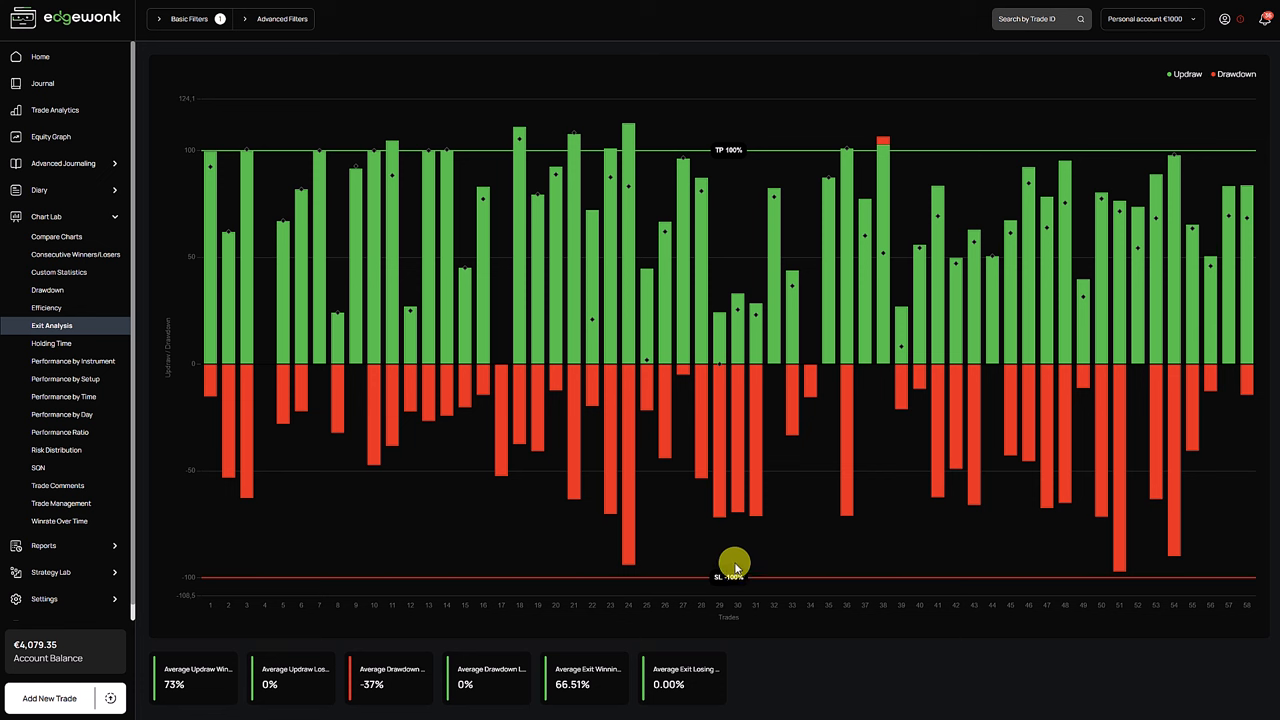
mouse_move(820, 523)
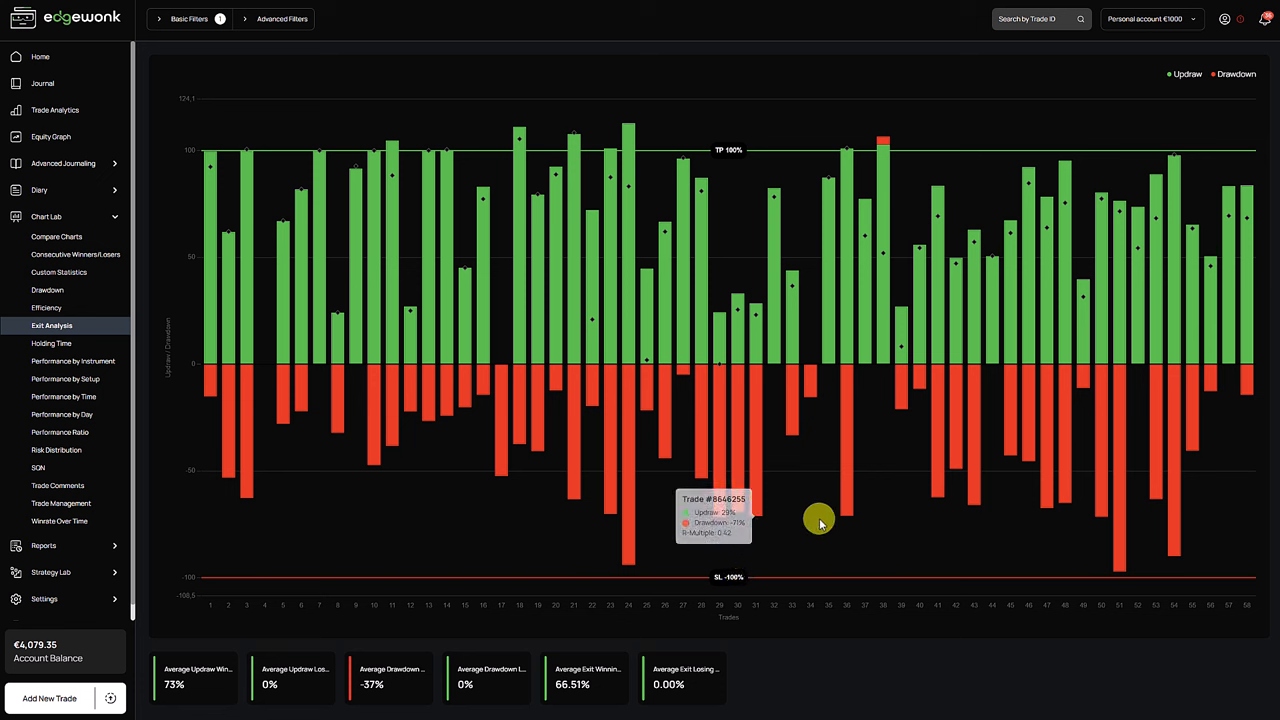
mouse_move(838, 533)
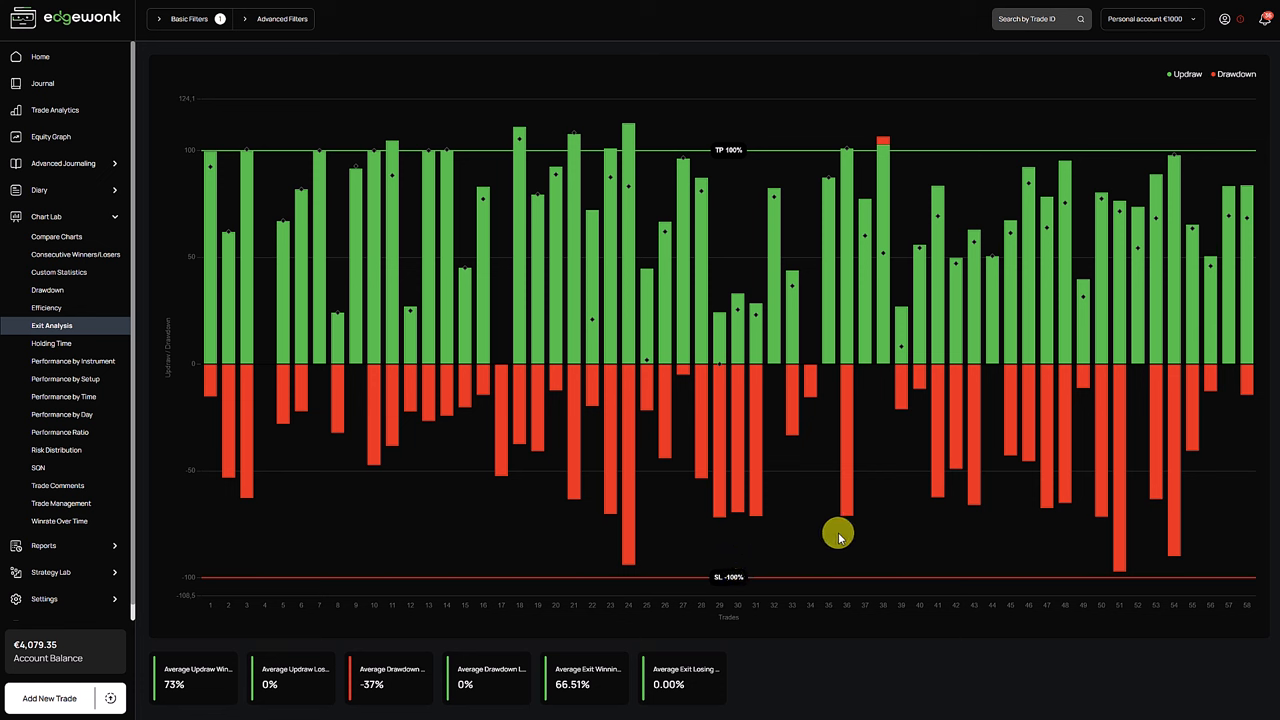
mouse_move(835, 530)
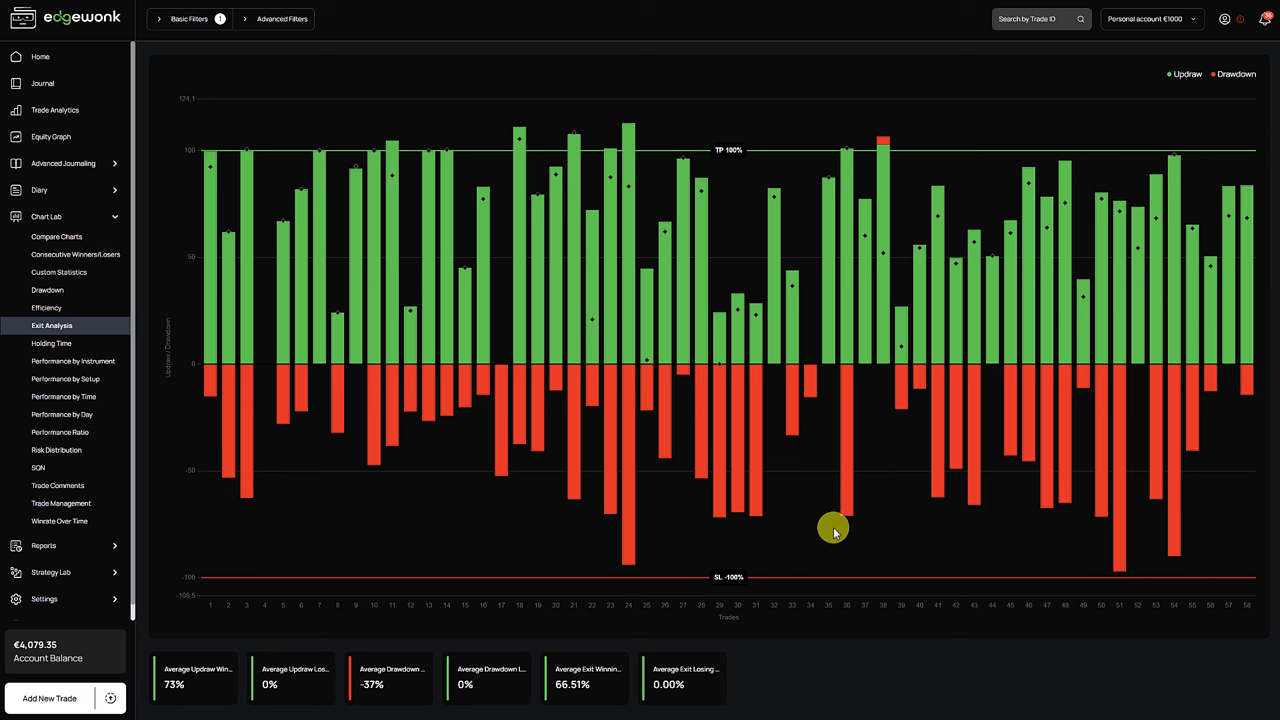
mouse_move(768, 560)
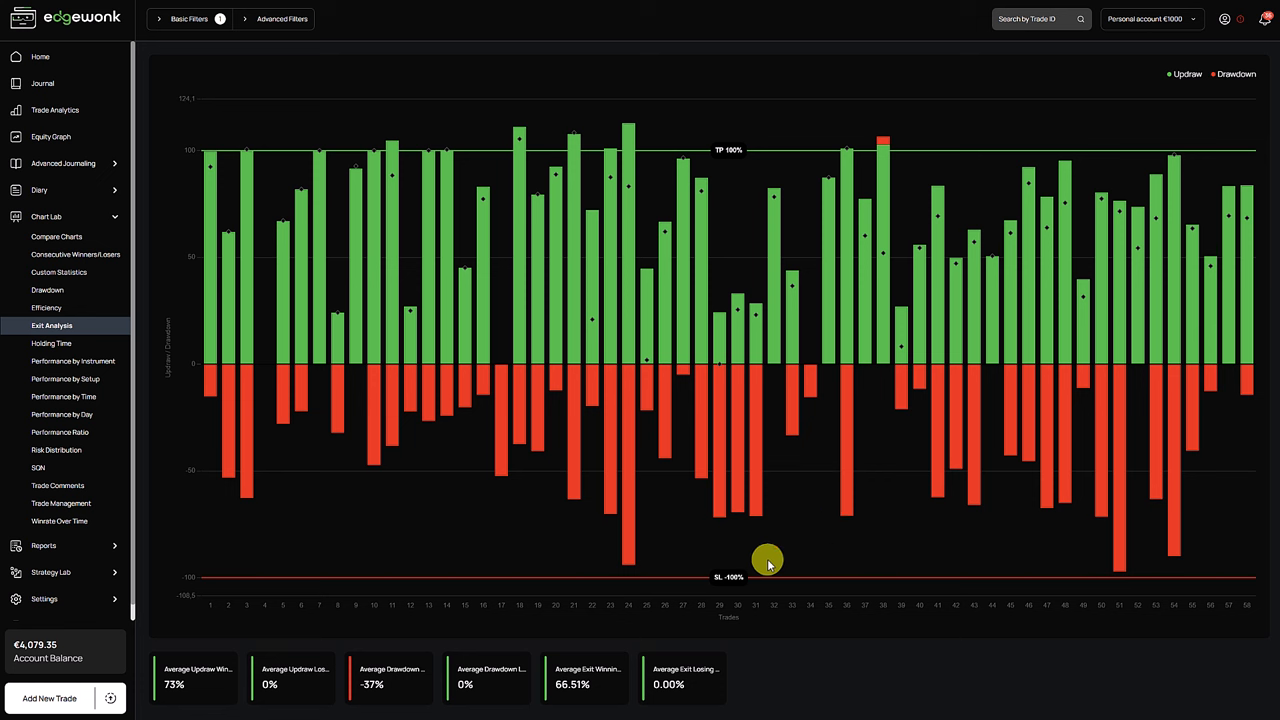
mouse_move(757, 527)
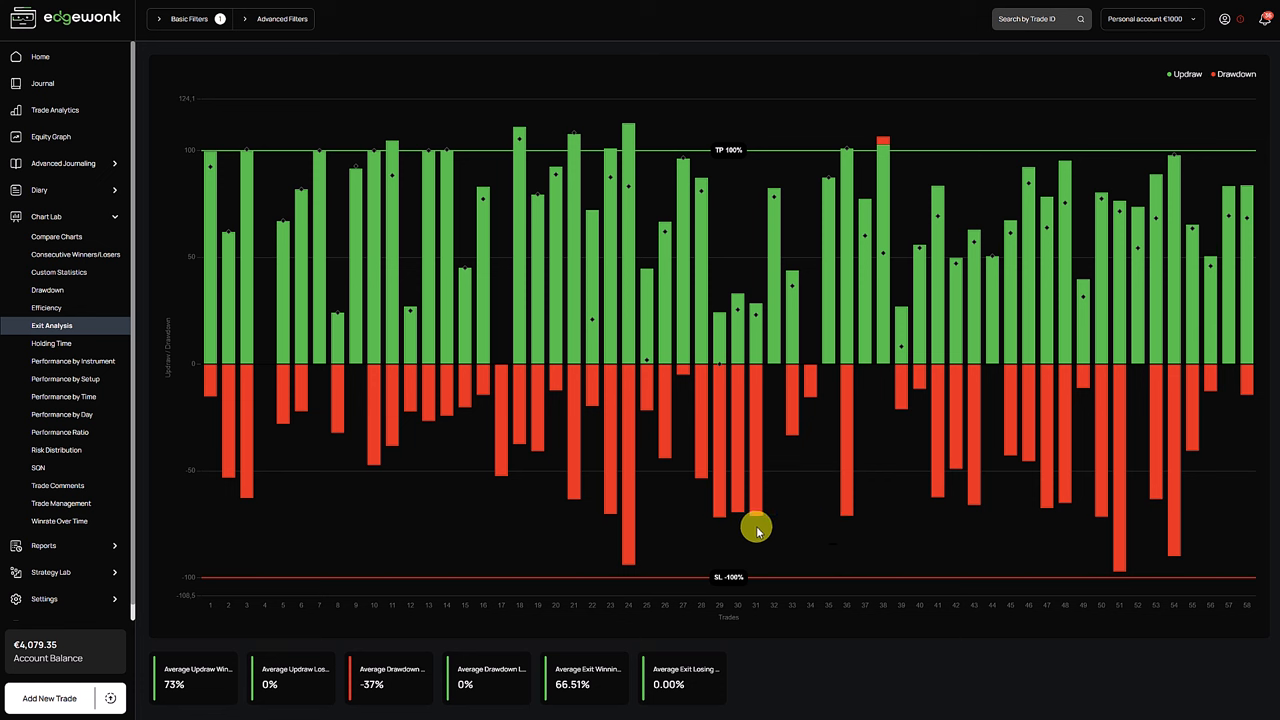
mouse_move(777, 548)
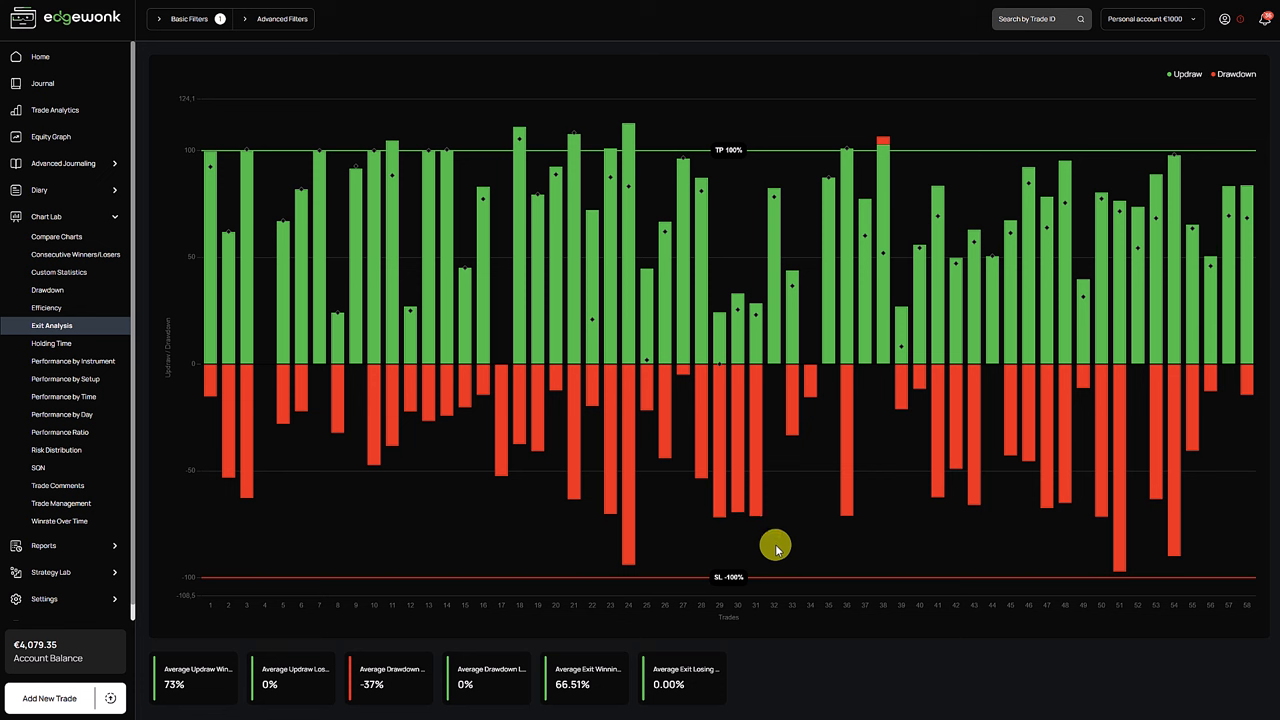
mouse_move(823, 495)
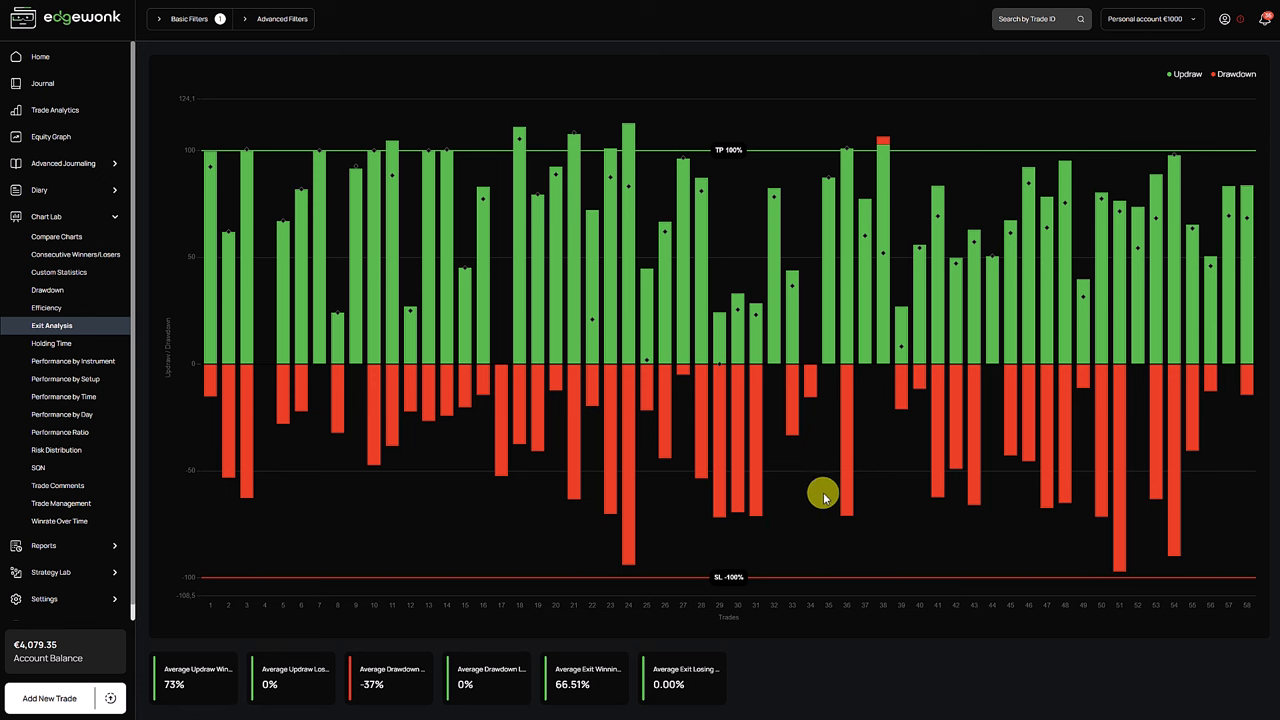
mouse_move(780, 478)
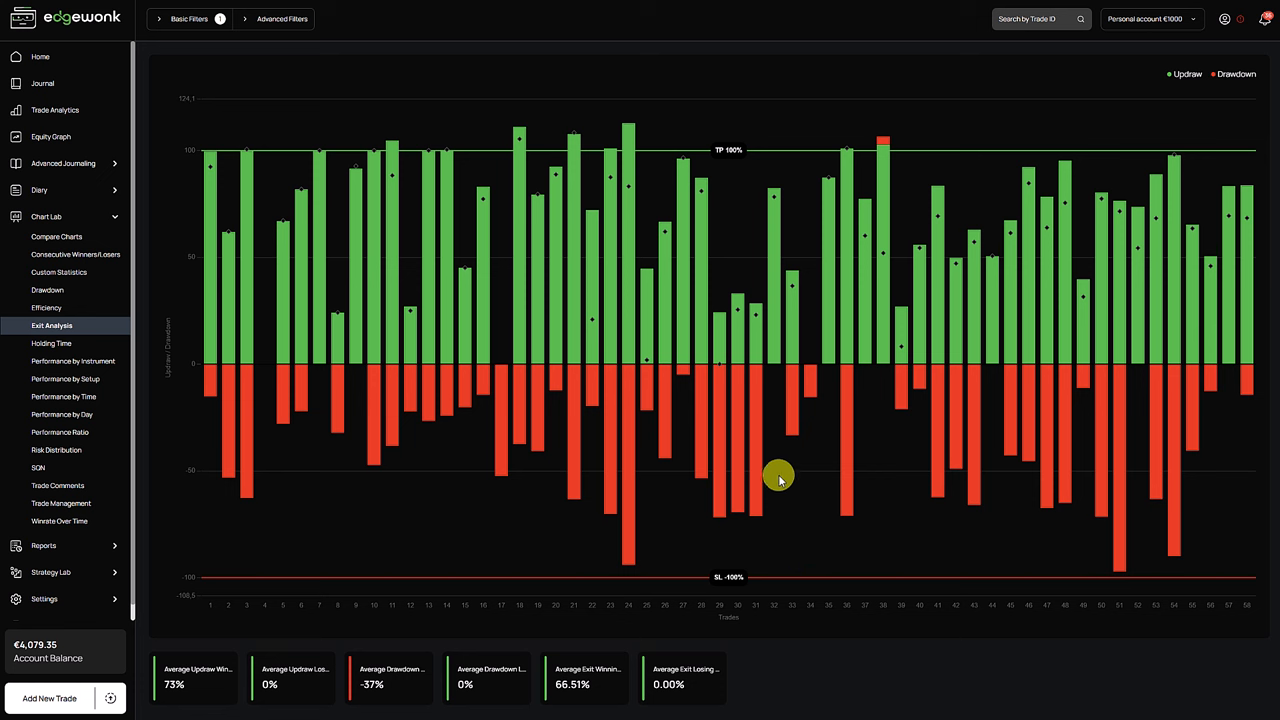
mouse_move(748, 487)
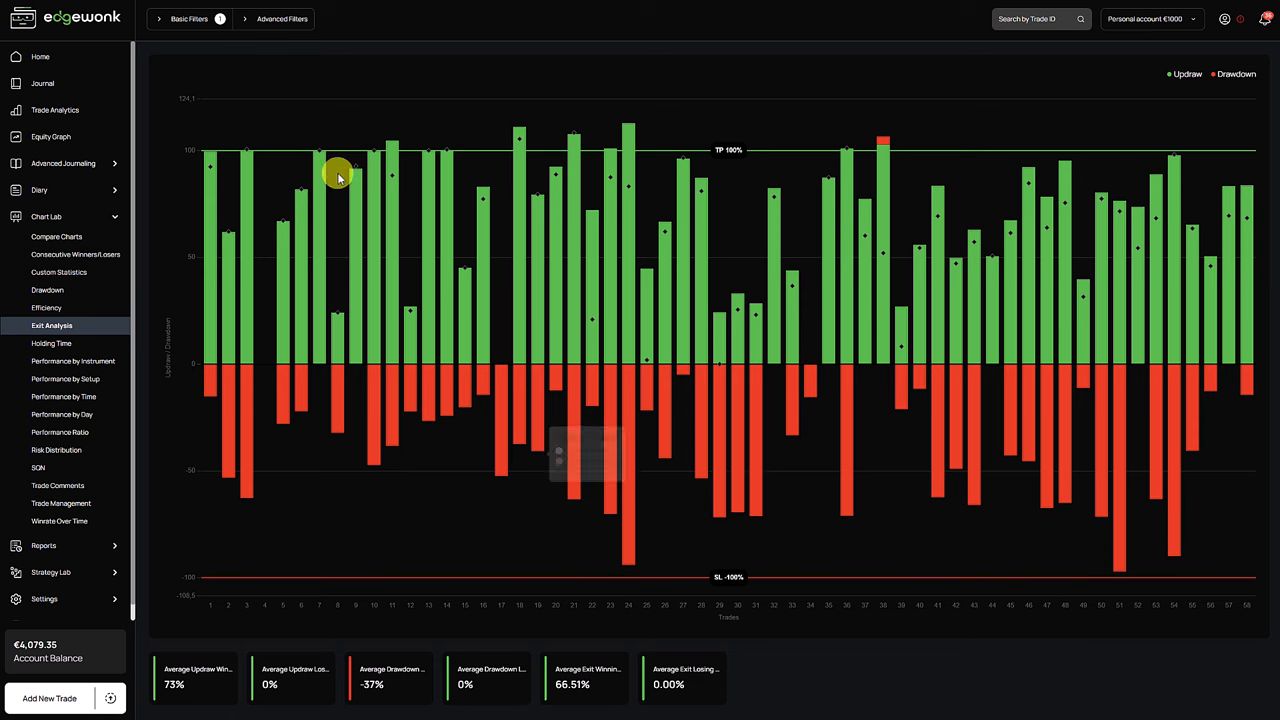
click(282, 18)
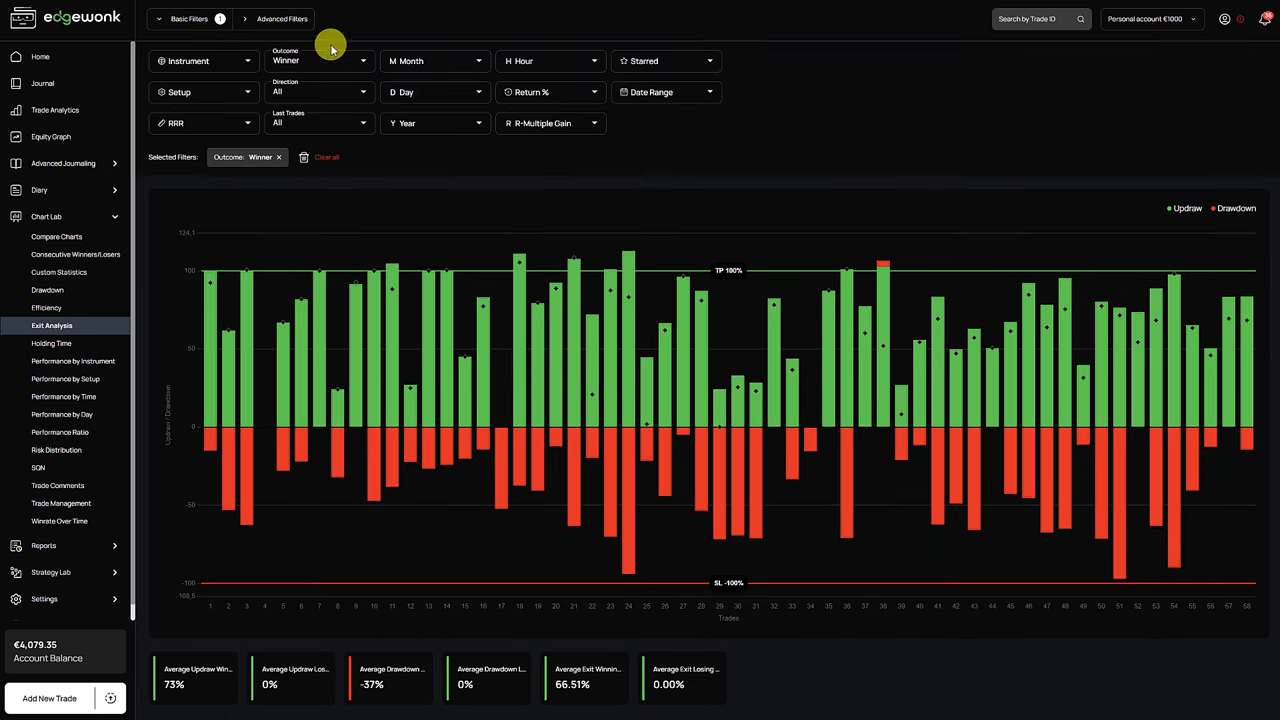
click(318, 60)
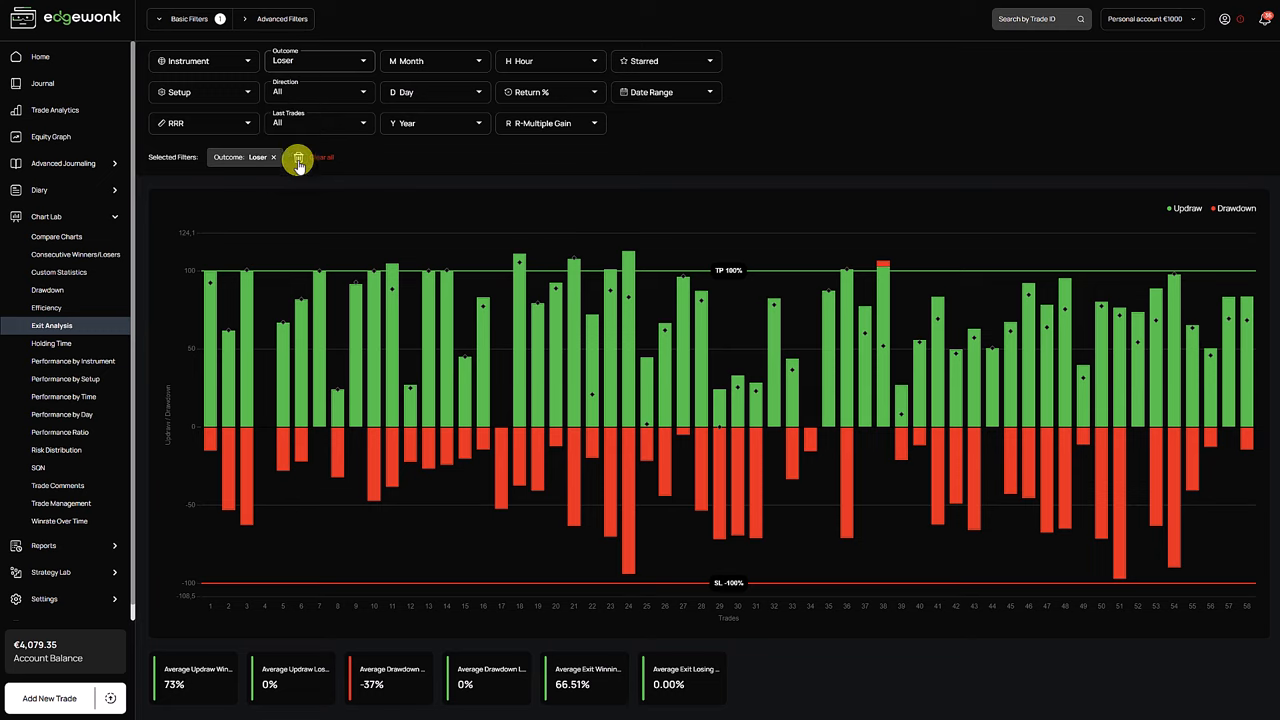
click(298, 157)
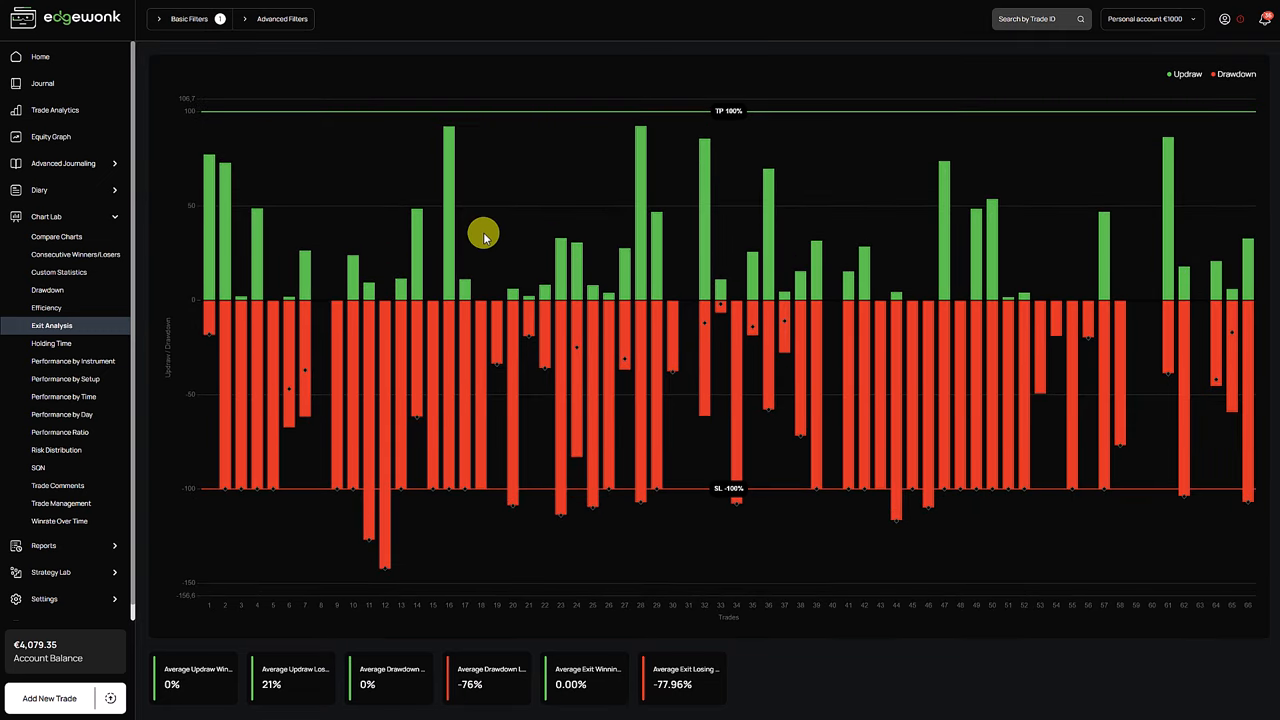
mouse_move(750, 258)
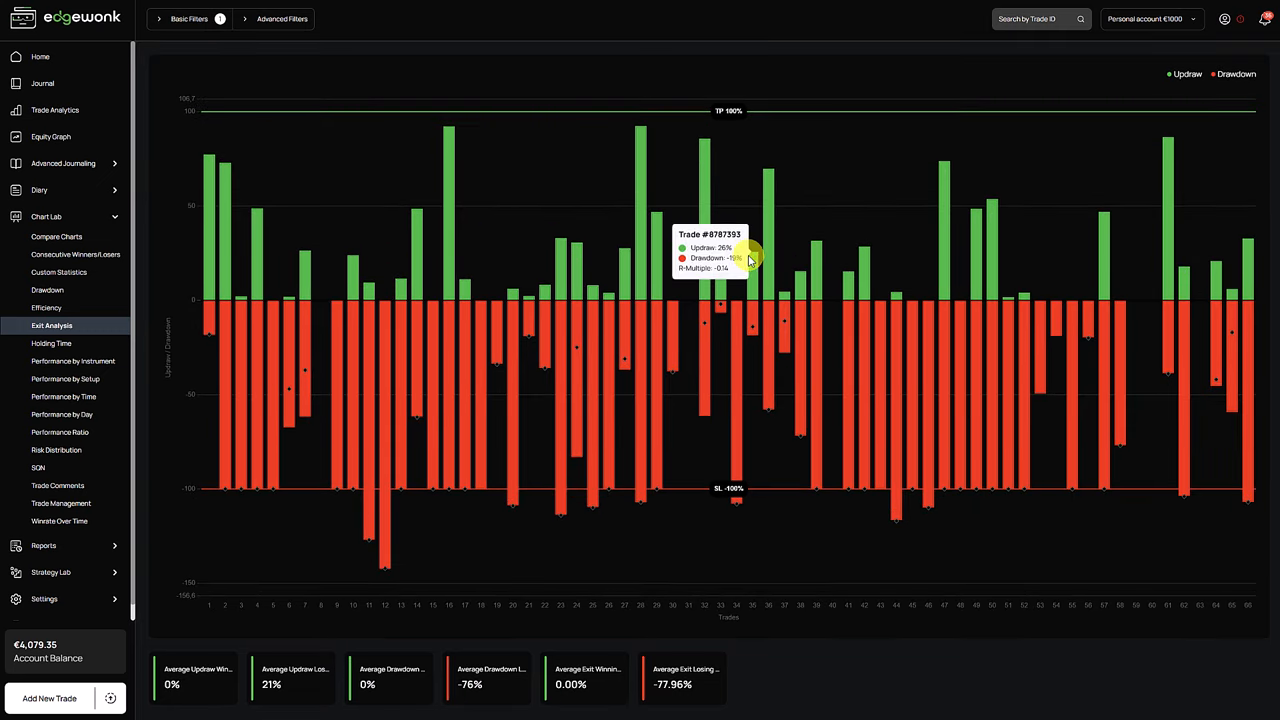
mouse_move(800, 258)
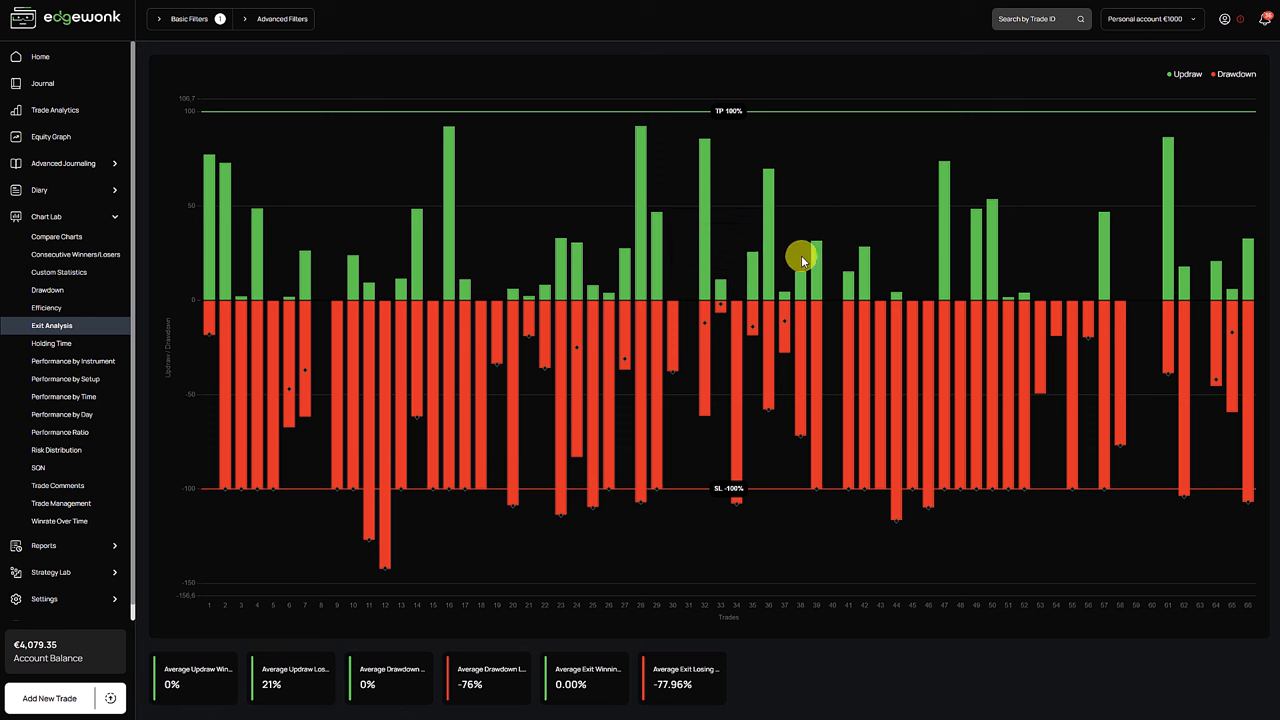
mouse_move(820, 228)
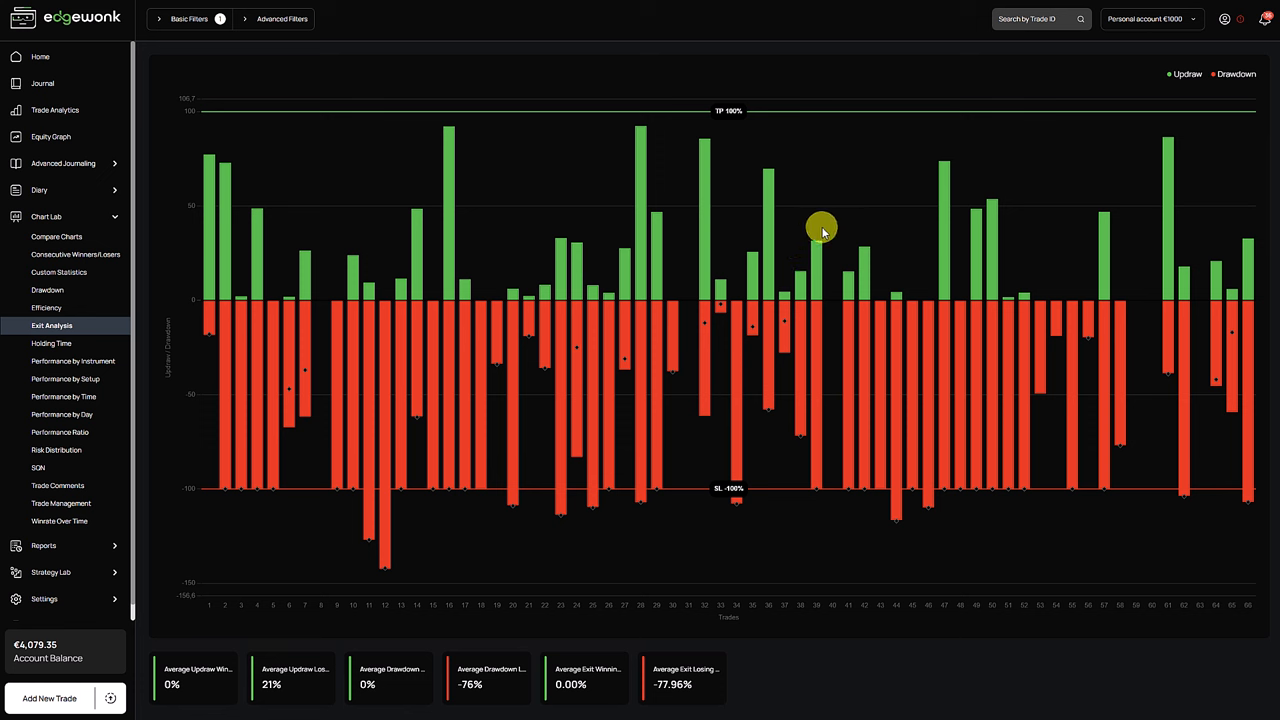
mouse_move(958, 305)
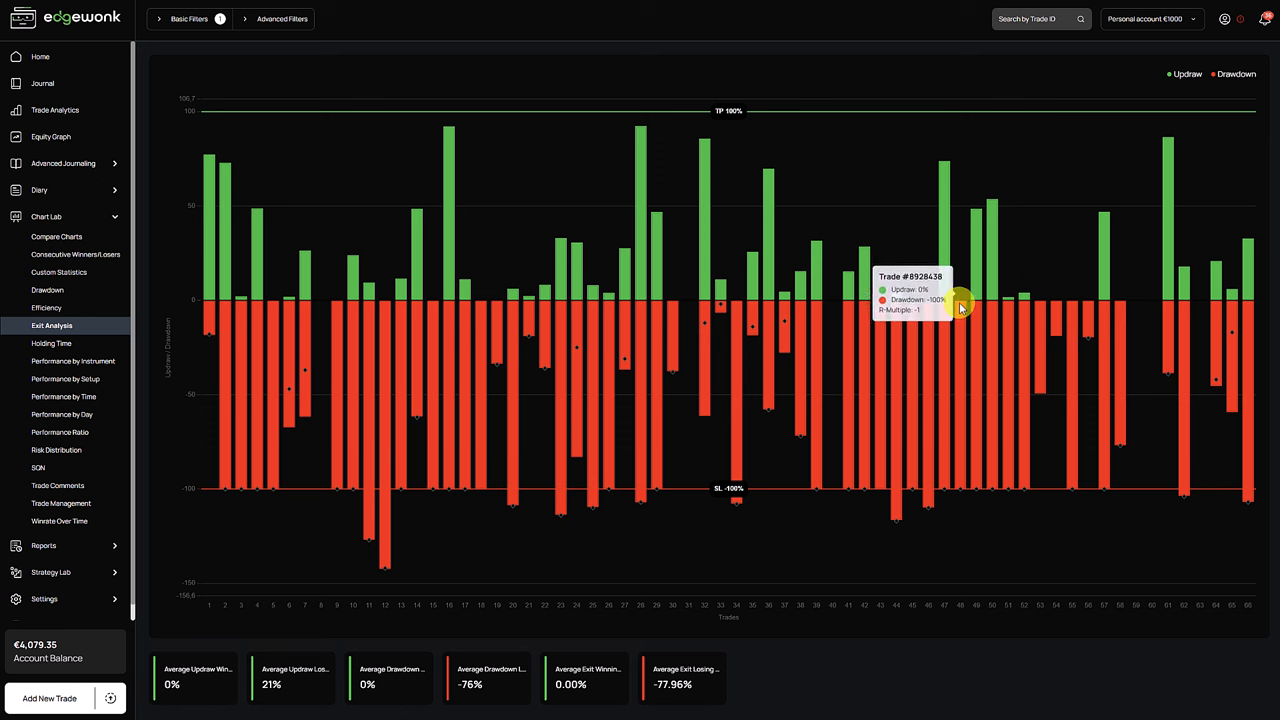
mouse_move(1105, 258)
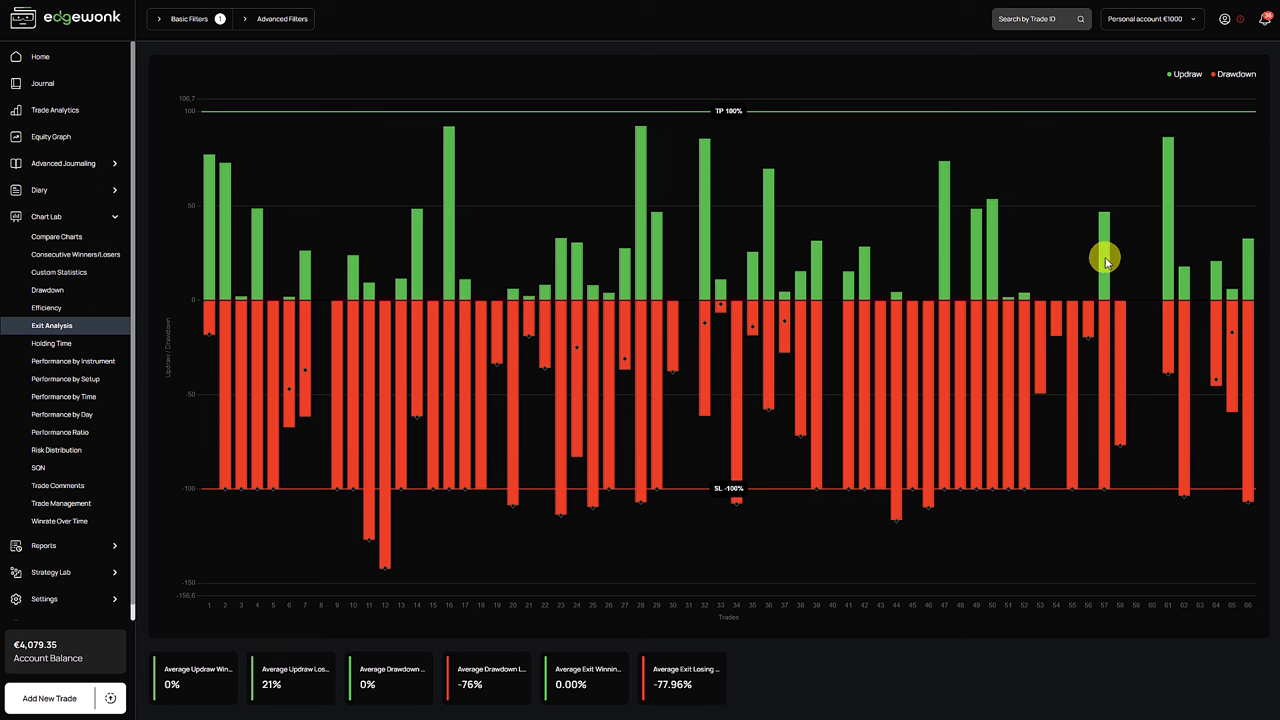
mouse_move(960, 225)
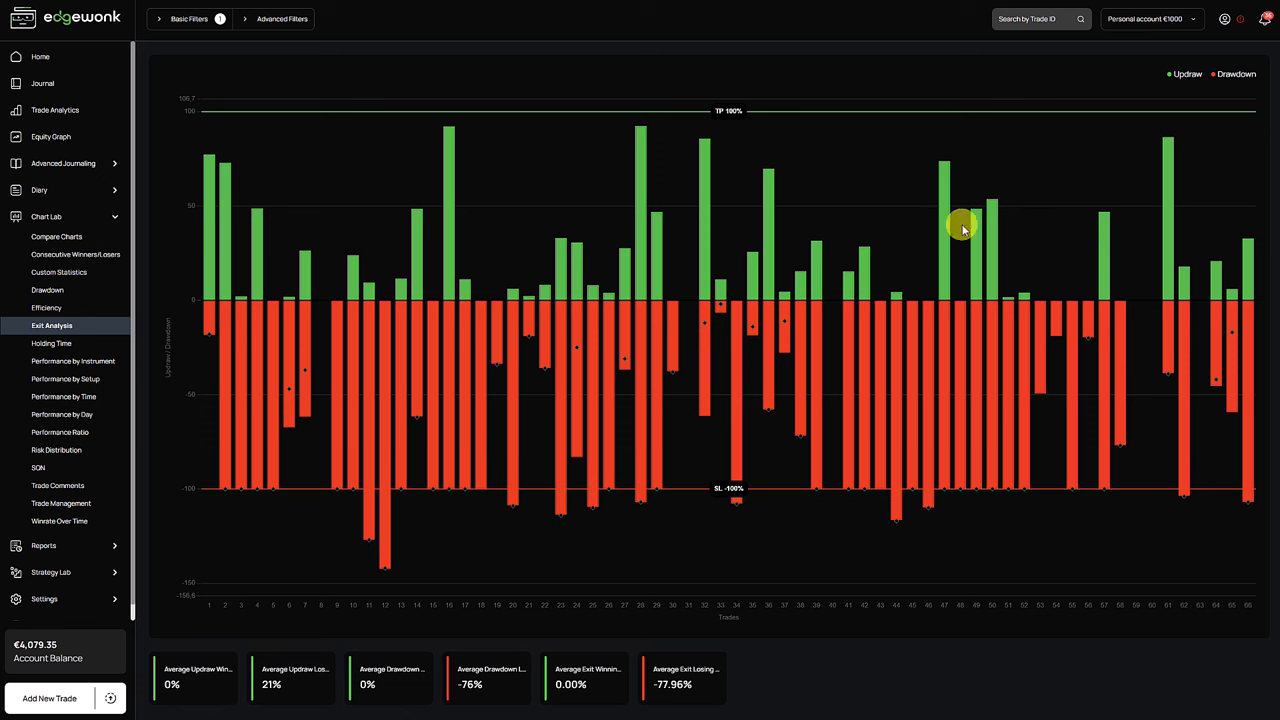
mouse_move(300, 665)
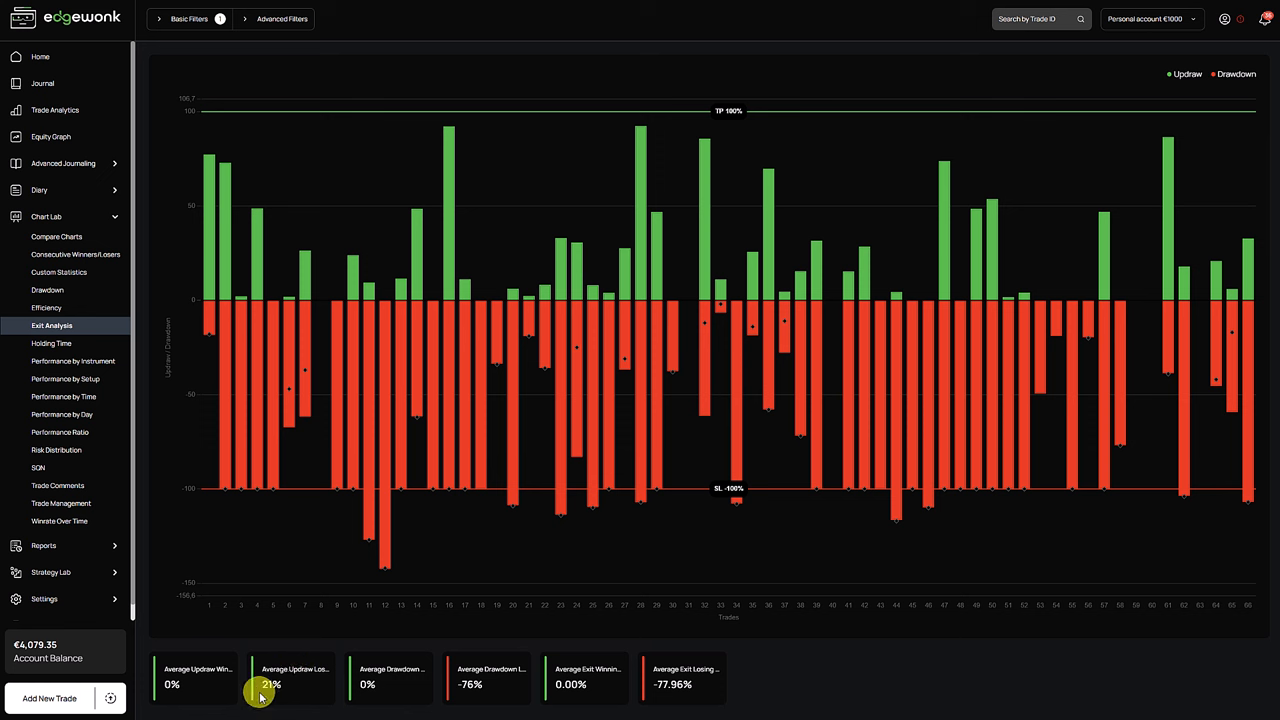
mouse_move(270, 685)
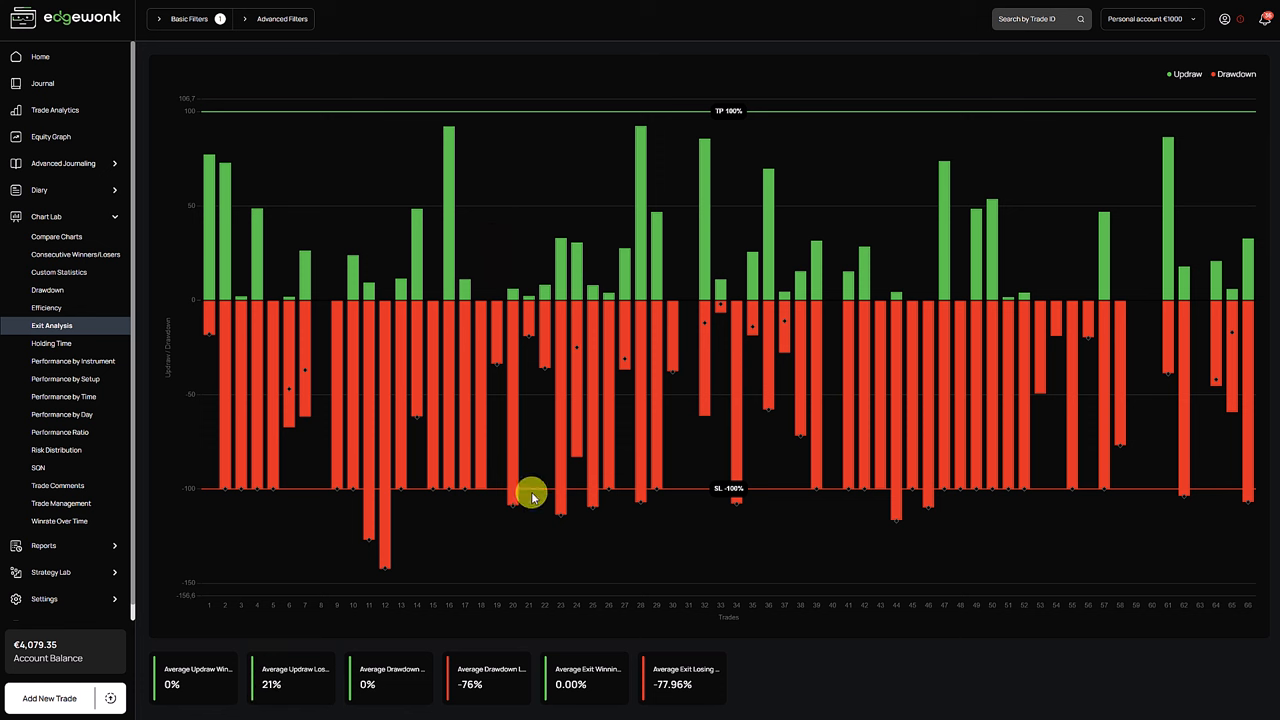
mouse_move(535, 435)
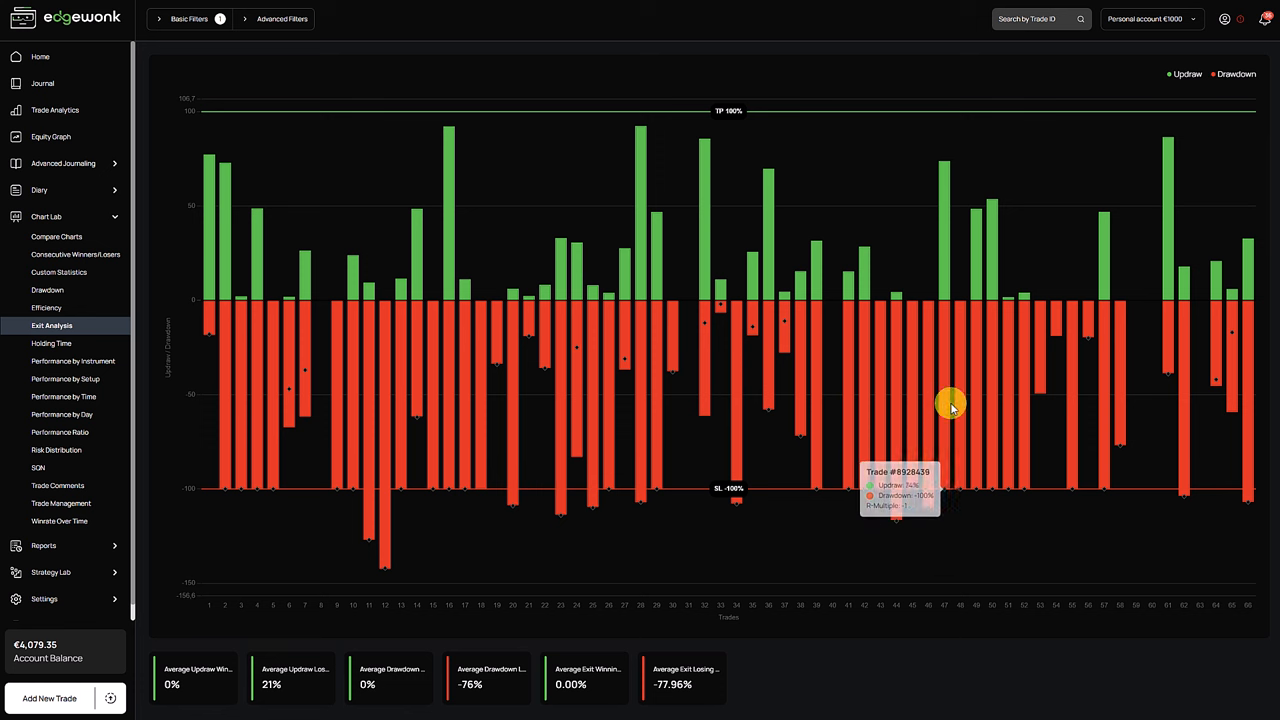
mouse_move(1055, 417)
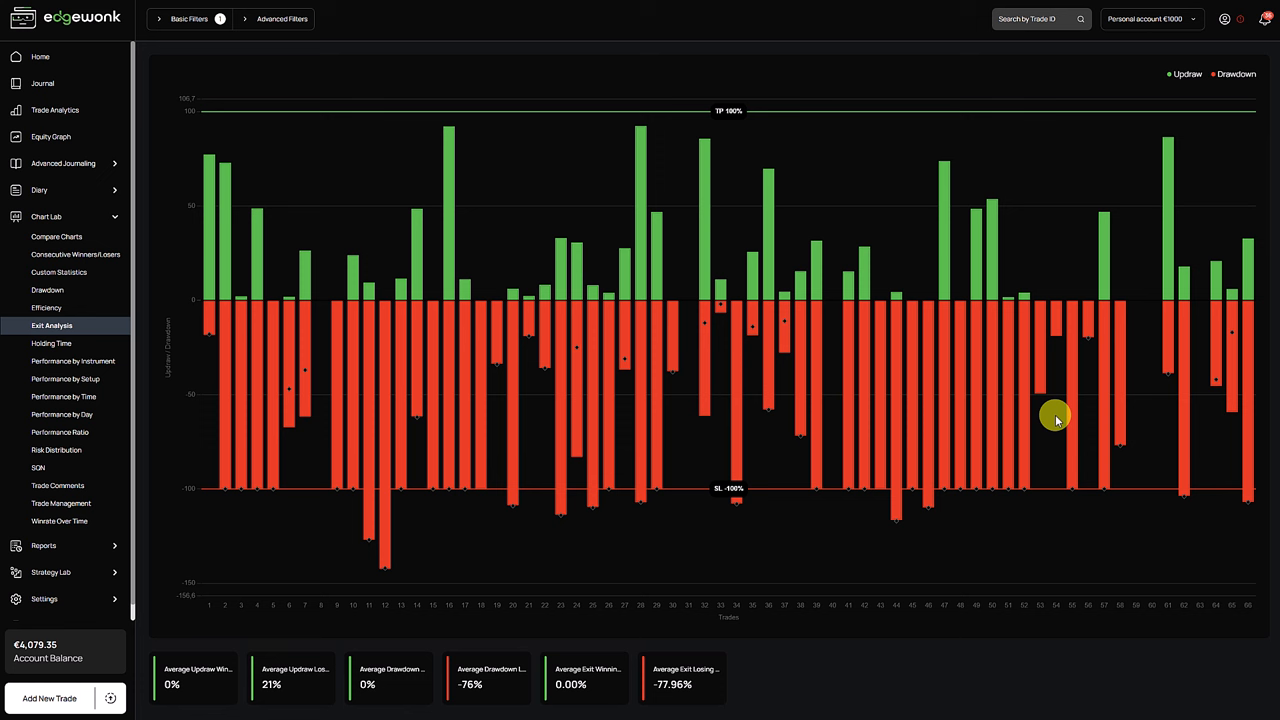
mouse_move(818, 393)
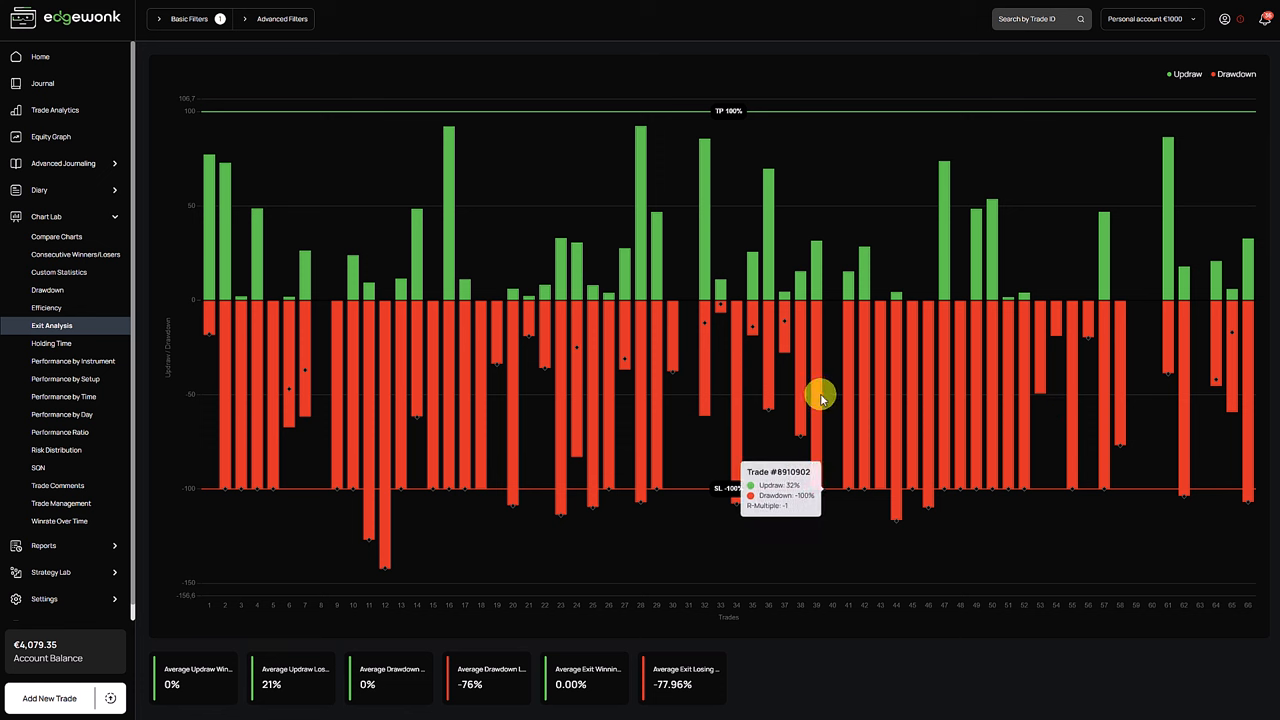
mouse_move(760, 445)
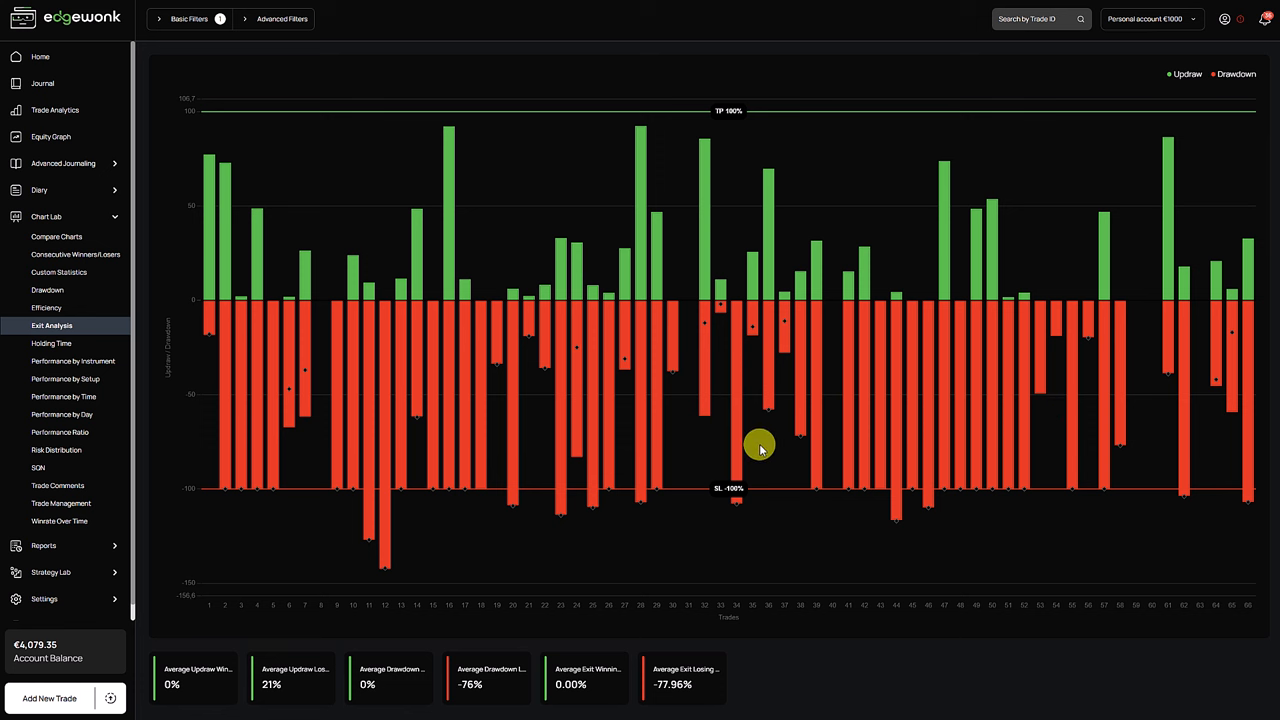
mouse_move(692, 440)
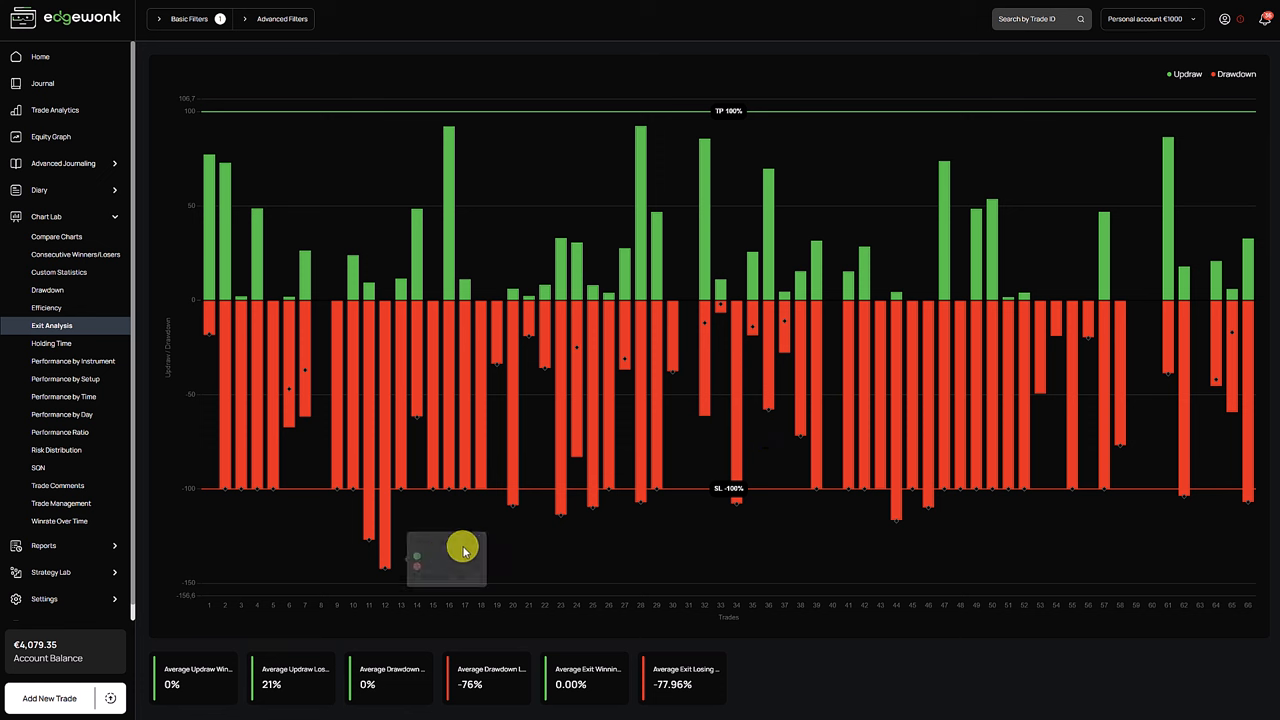
mouse_move(404, 530)
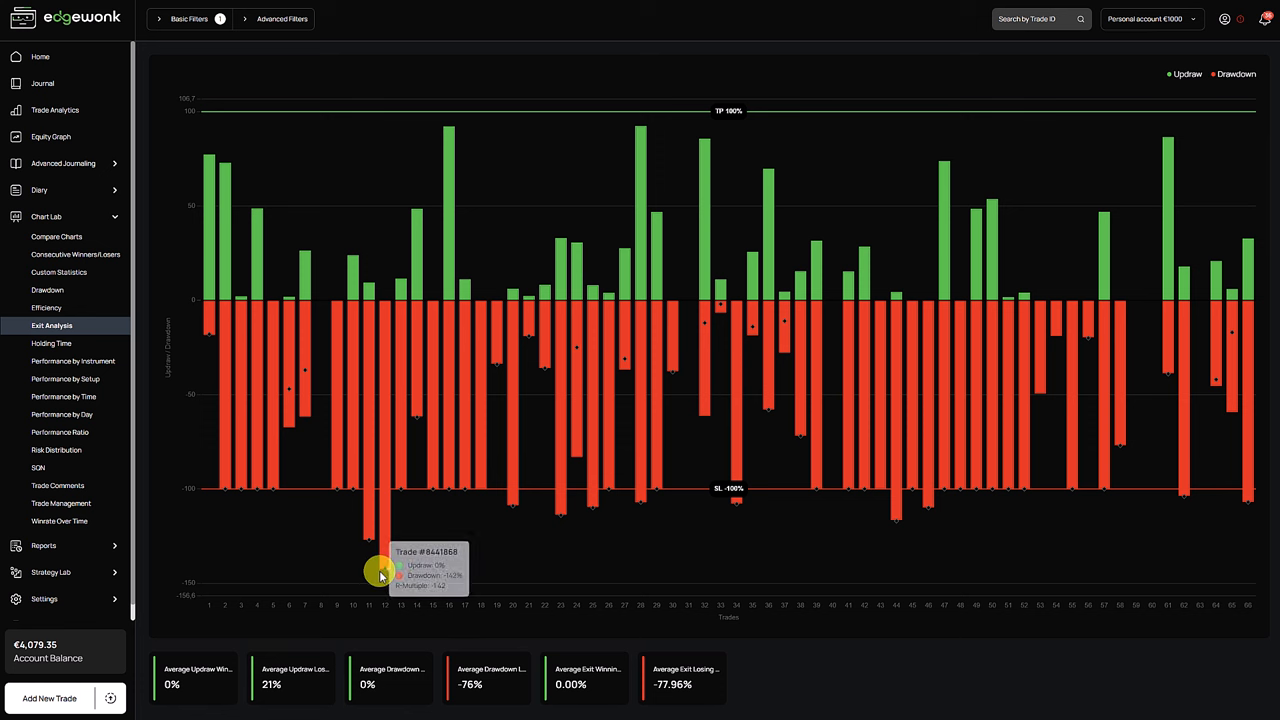
mouse_move(398, 494)
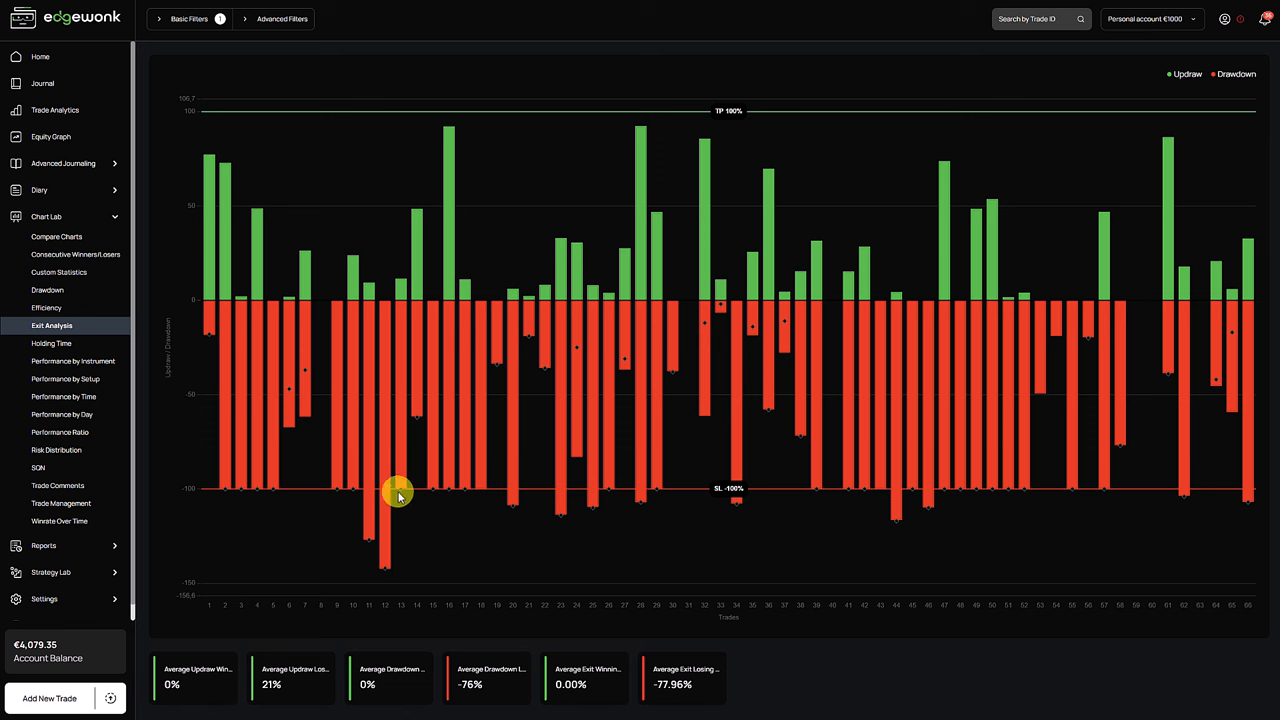
mouse_move(448, 500)
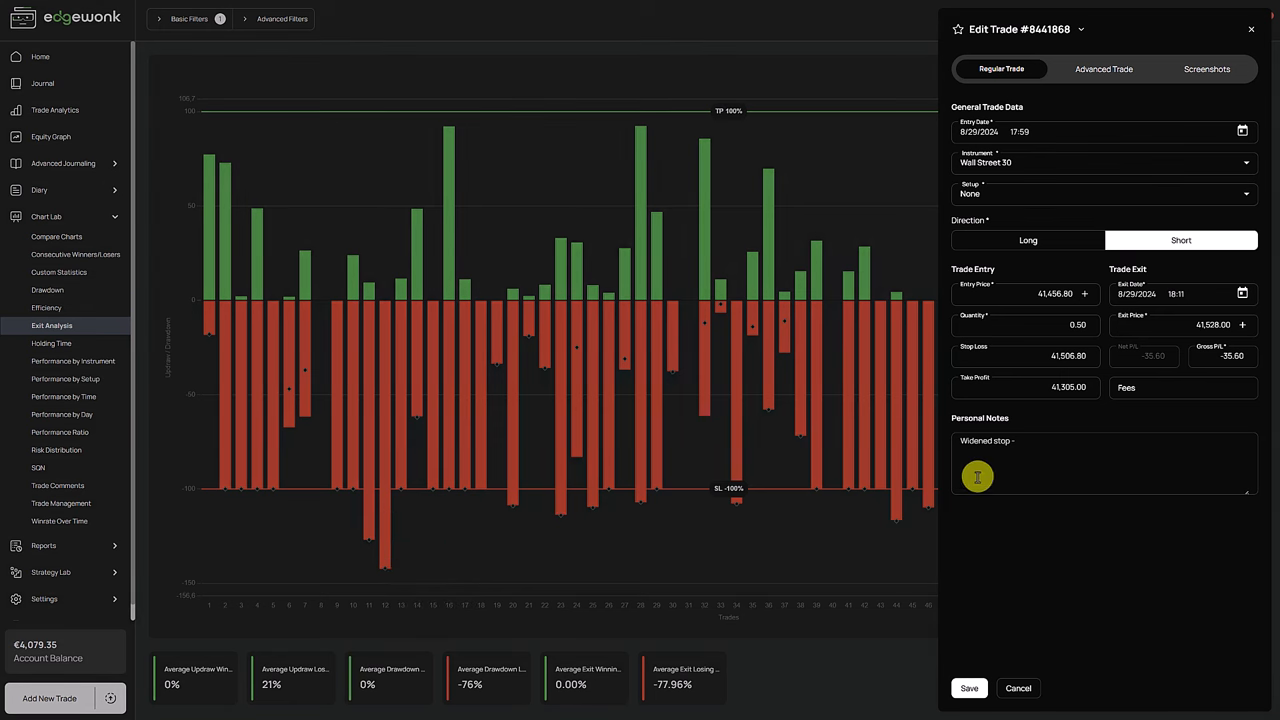
mouse_move(517, 577)
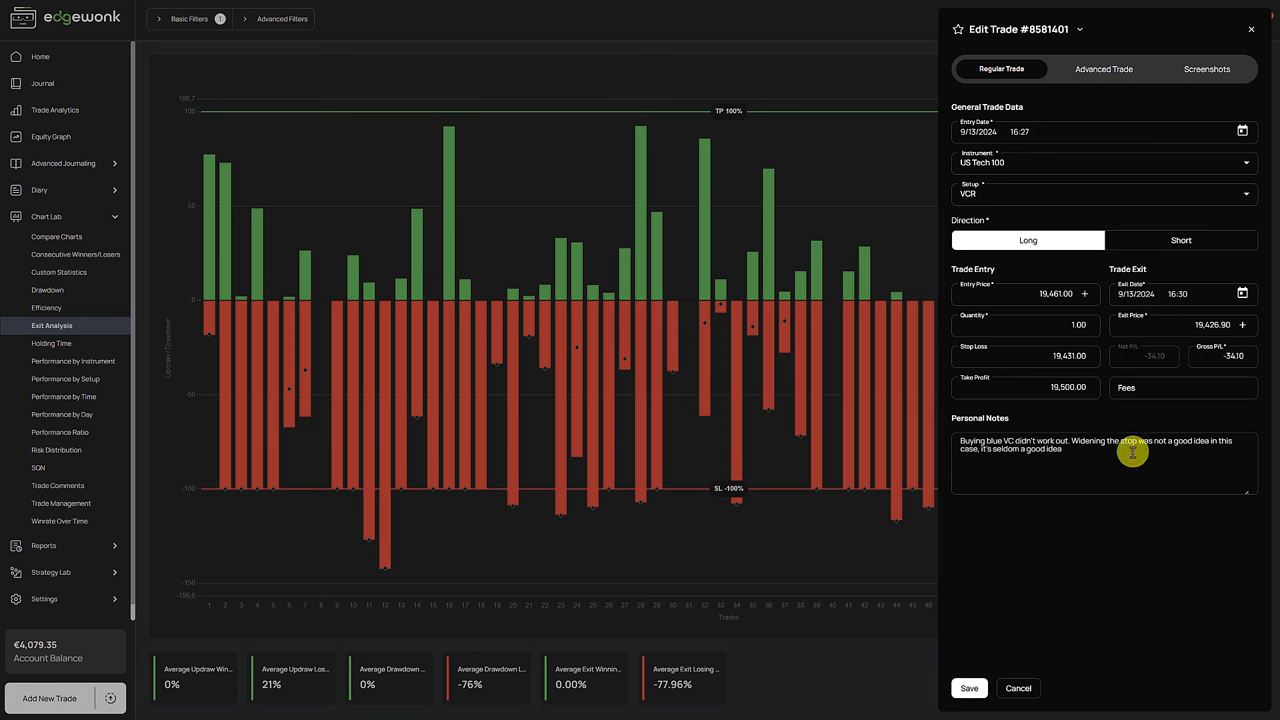
mouse_move(1065, 418)
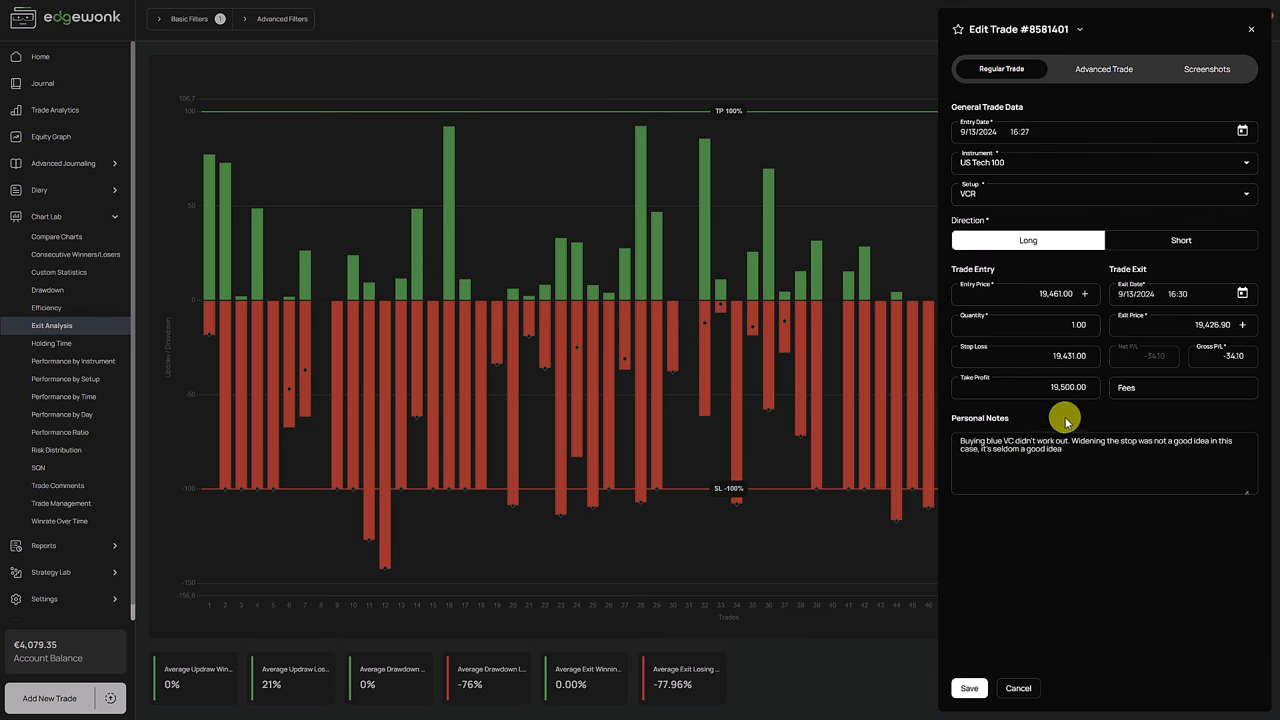
click(1251, 29)
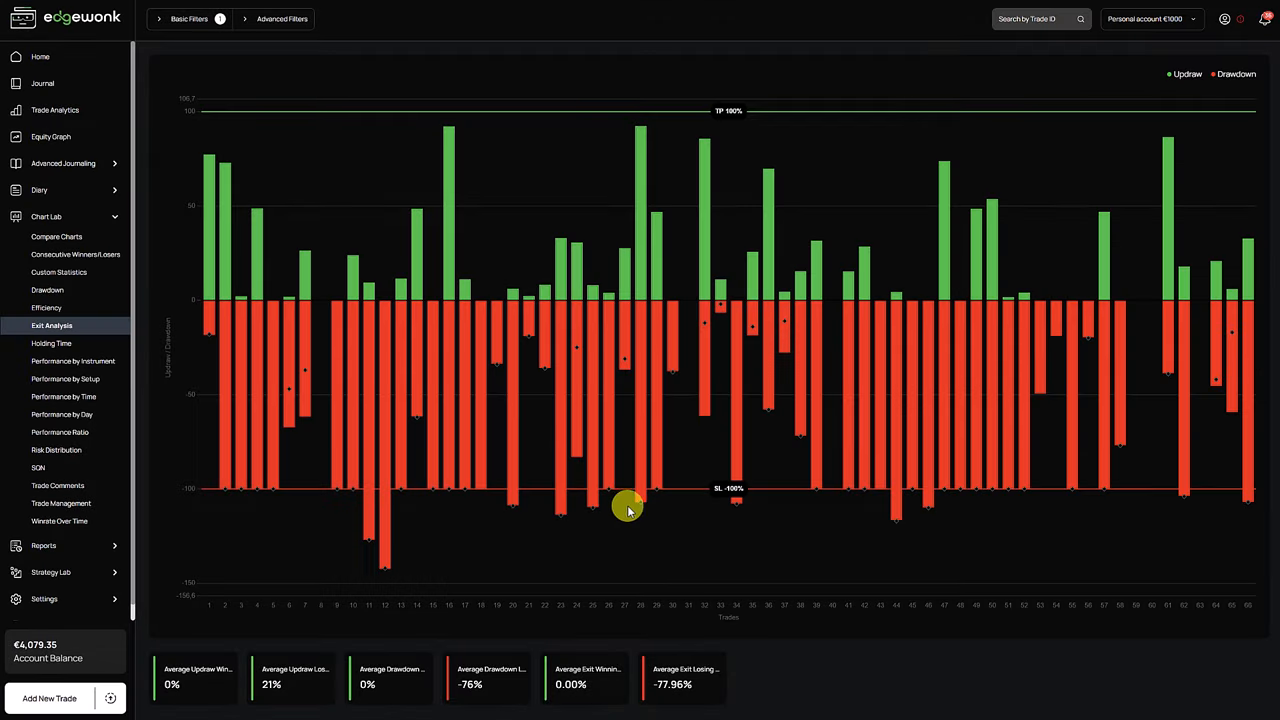
- Expand the Basic Filters panel showing the active Outcome: Loser filter
click(640, 500)
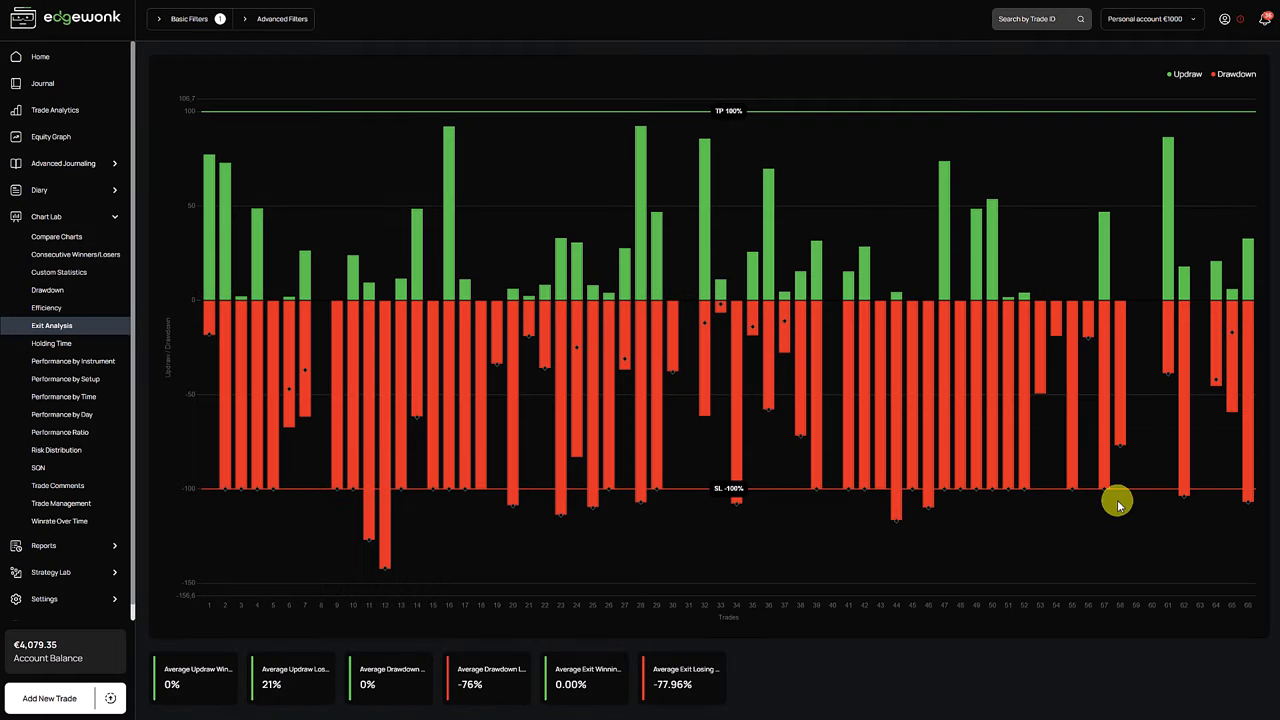
mouse_move(1230, 490)
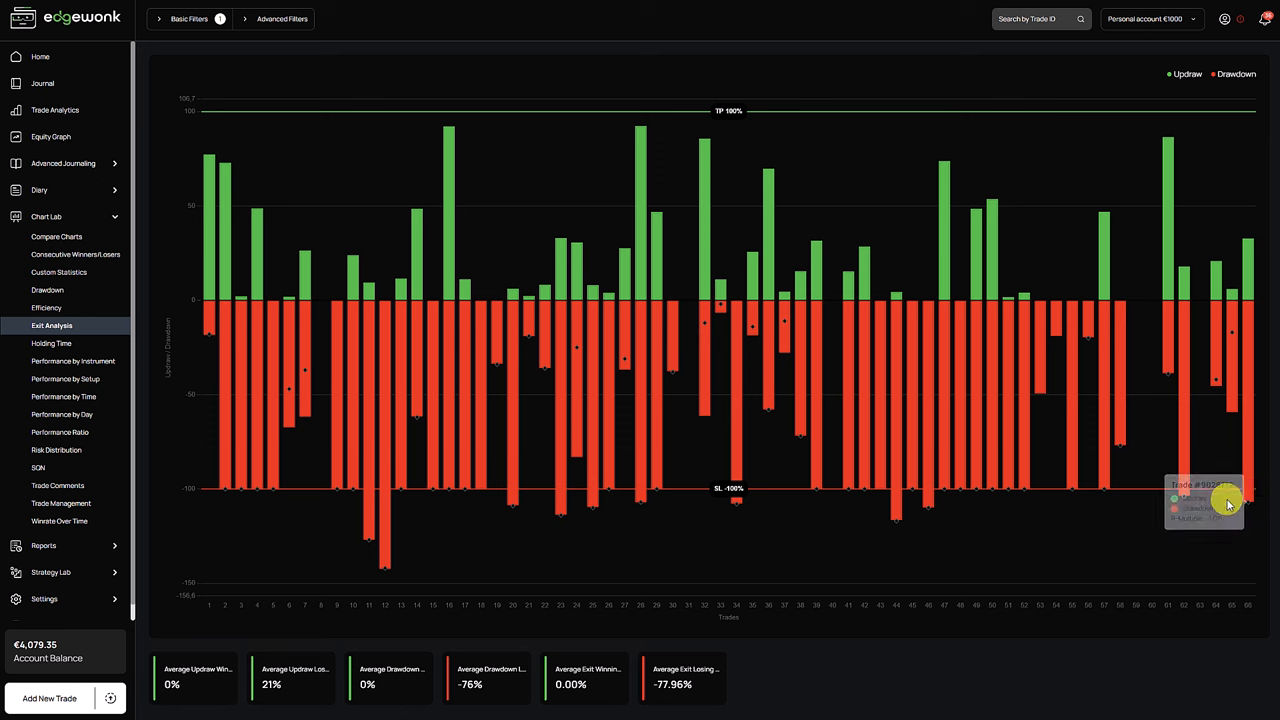
mouse_move(1199, 505)
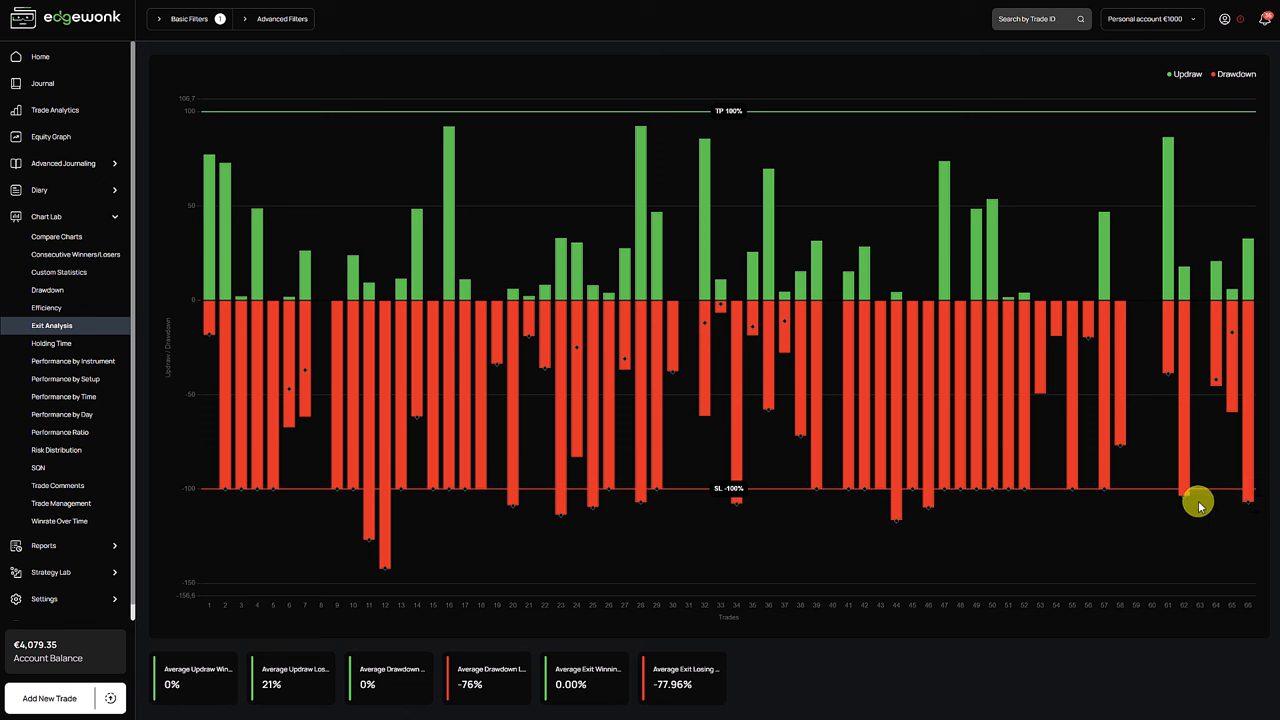
mouse_move(1188, 508)
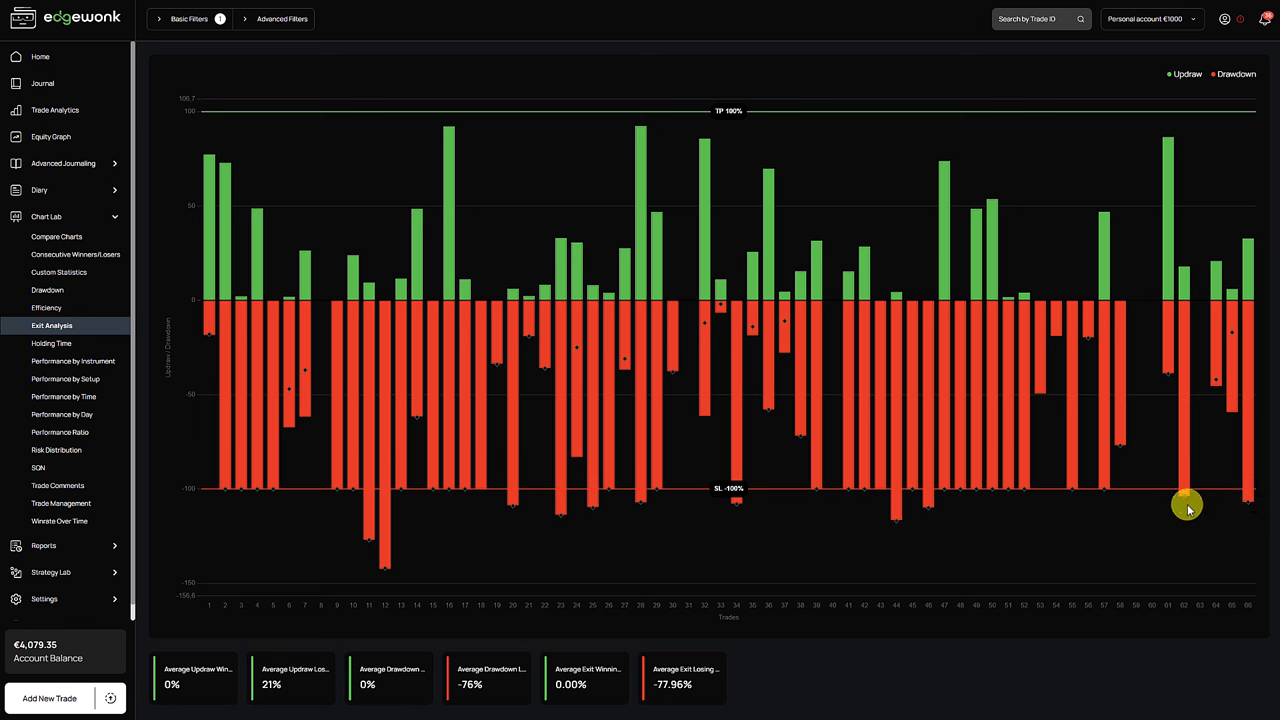
click(189, 18)
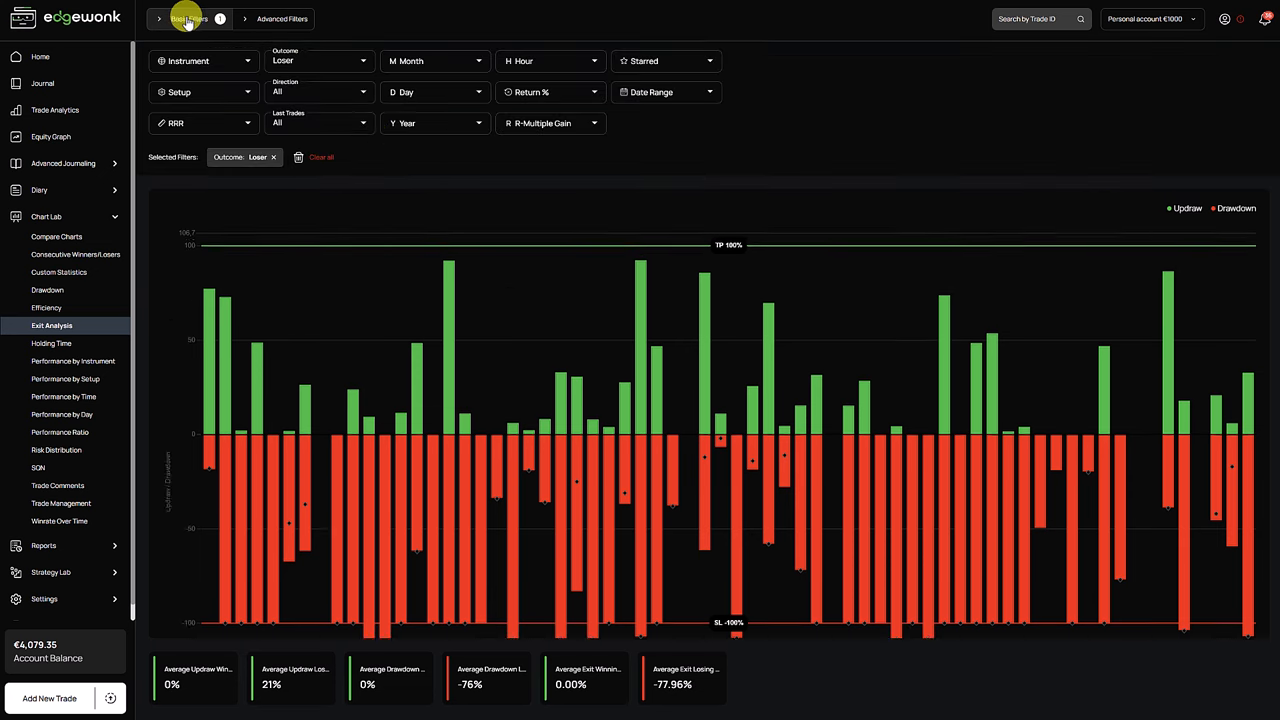
- Clear all filters so the exit analysis shows every trade (73% updraw, -37% drawdown)
click(189, 18)
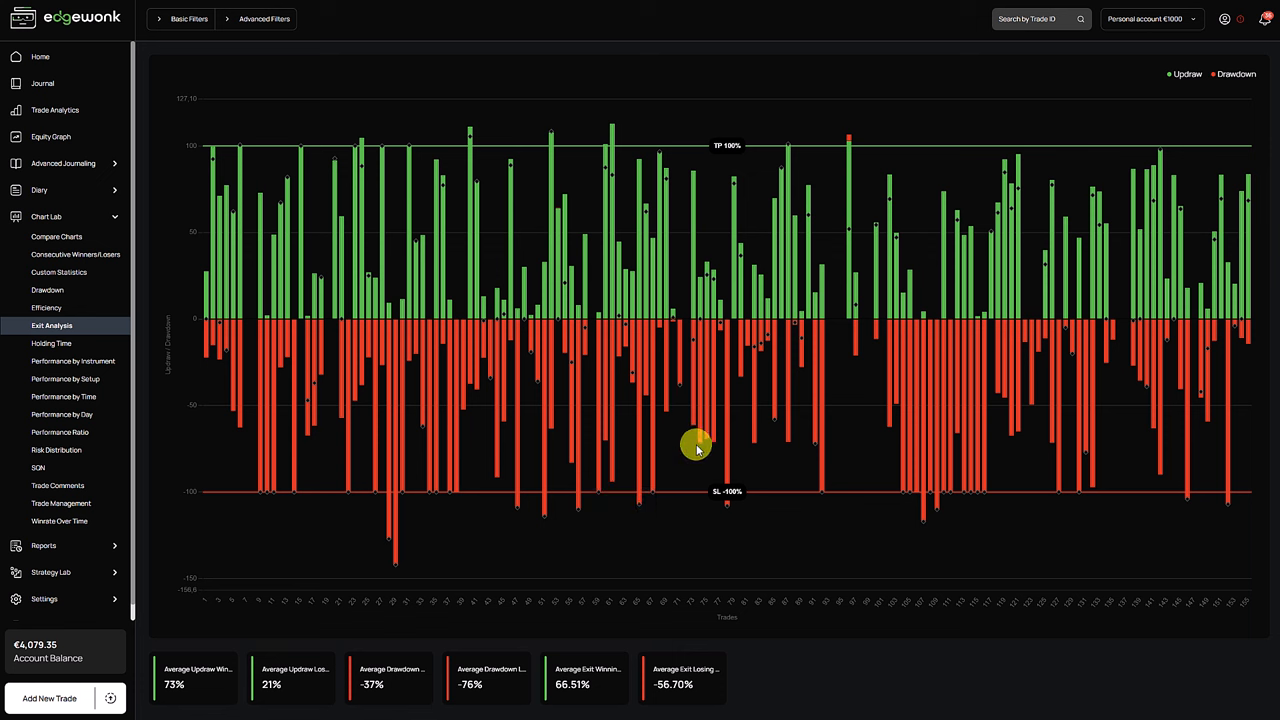
mouse_move(725, 172)
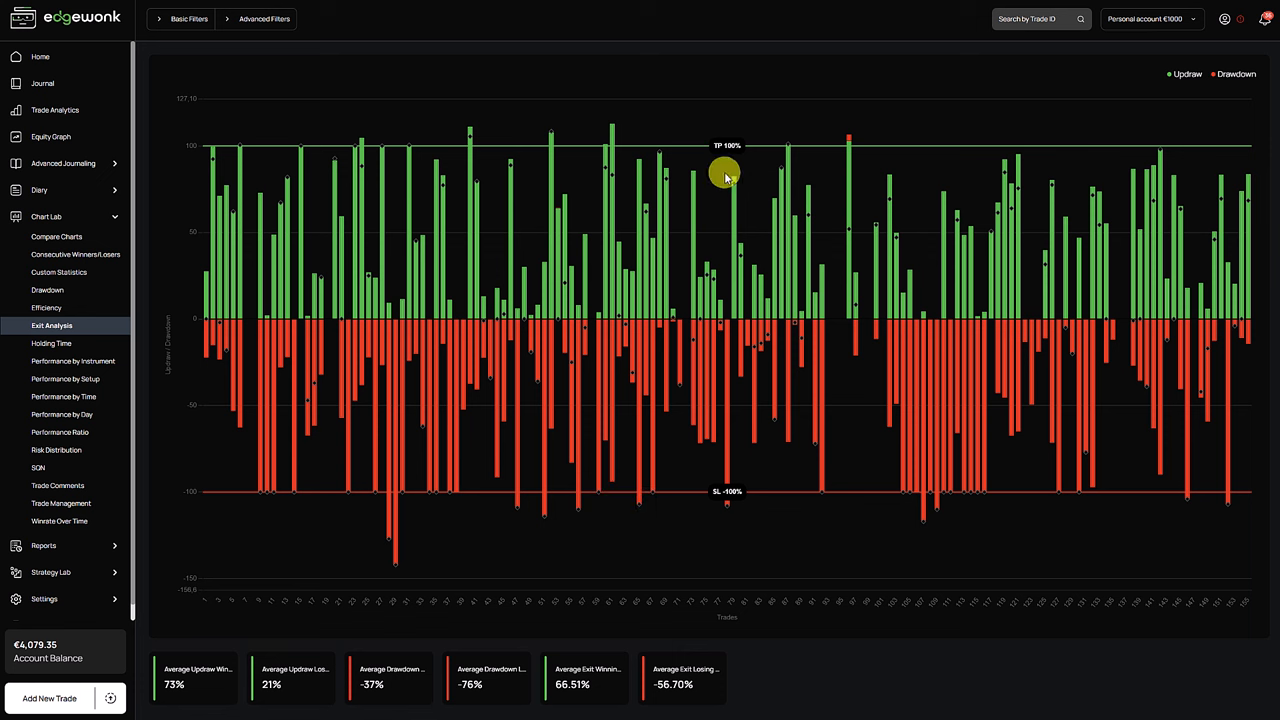
mouse_move(750, 217)
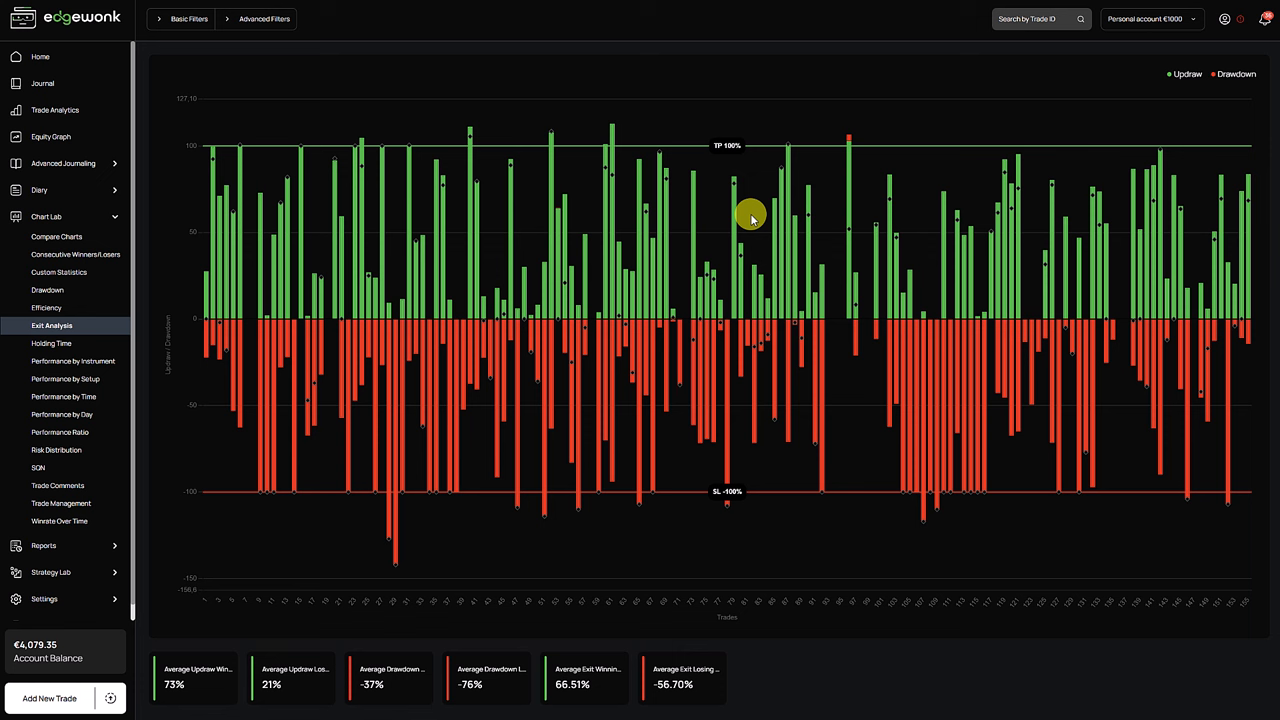
mouse_move(703, 133)
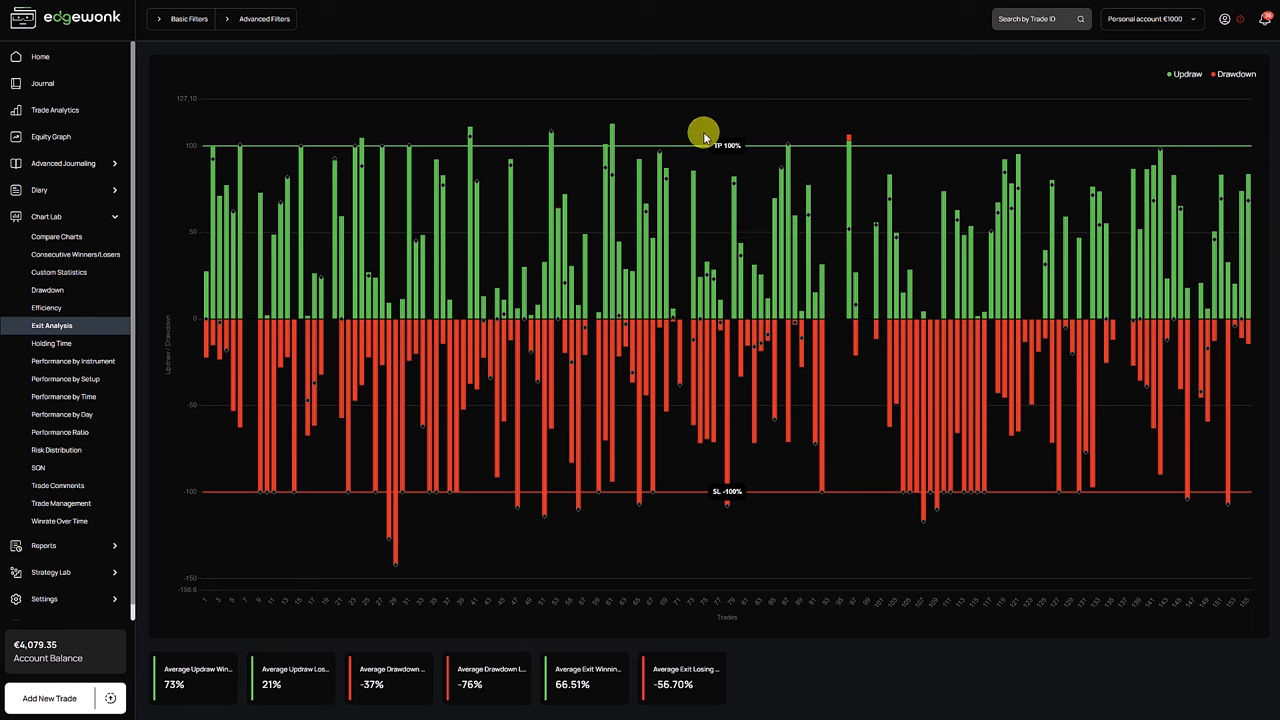
mouse_move(725, 150)
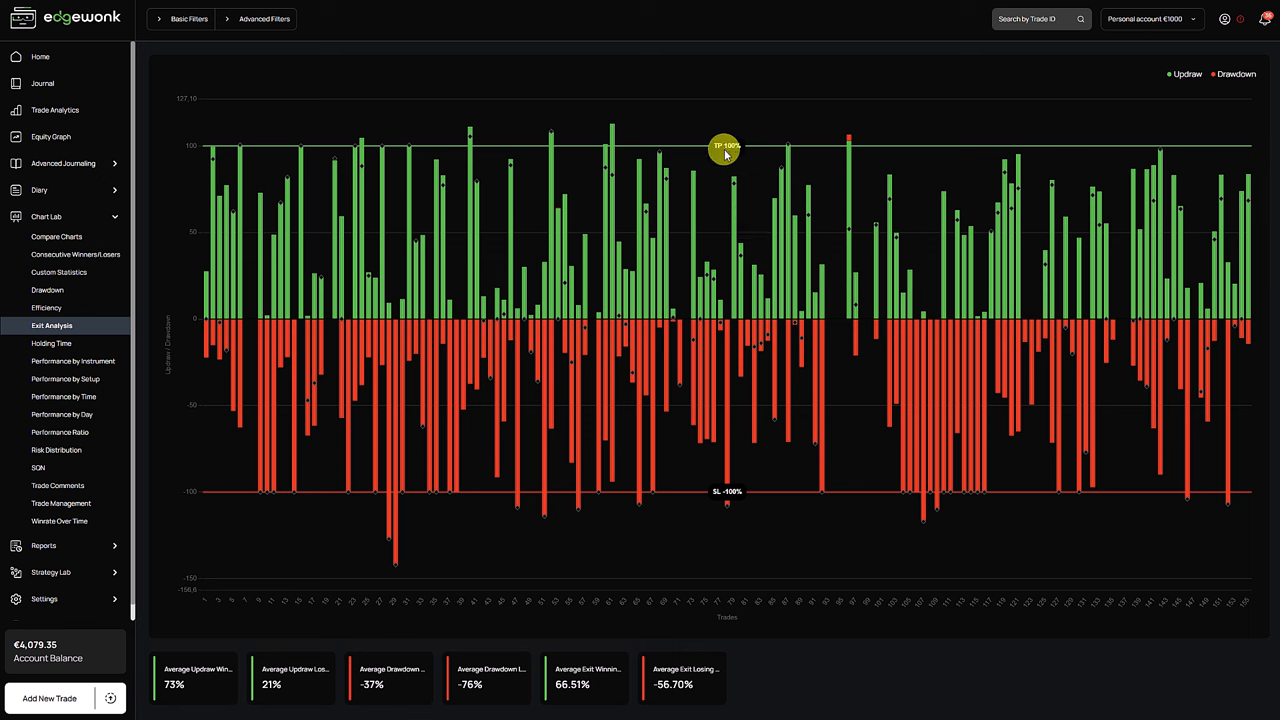
mouse_move(582, 145)
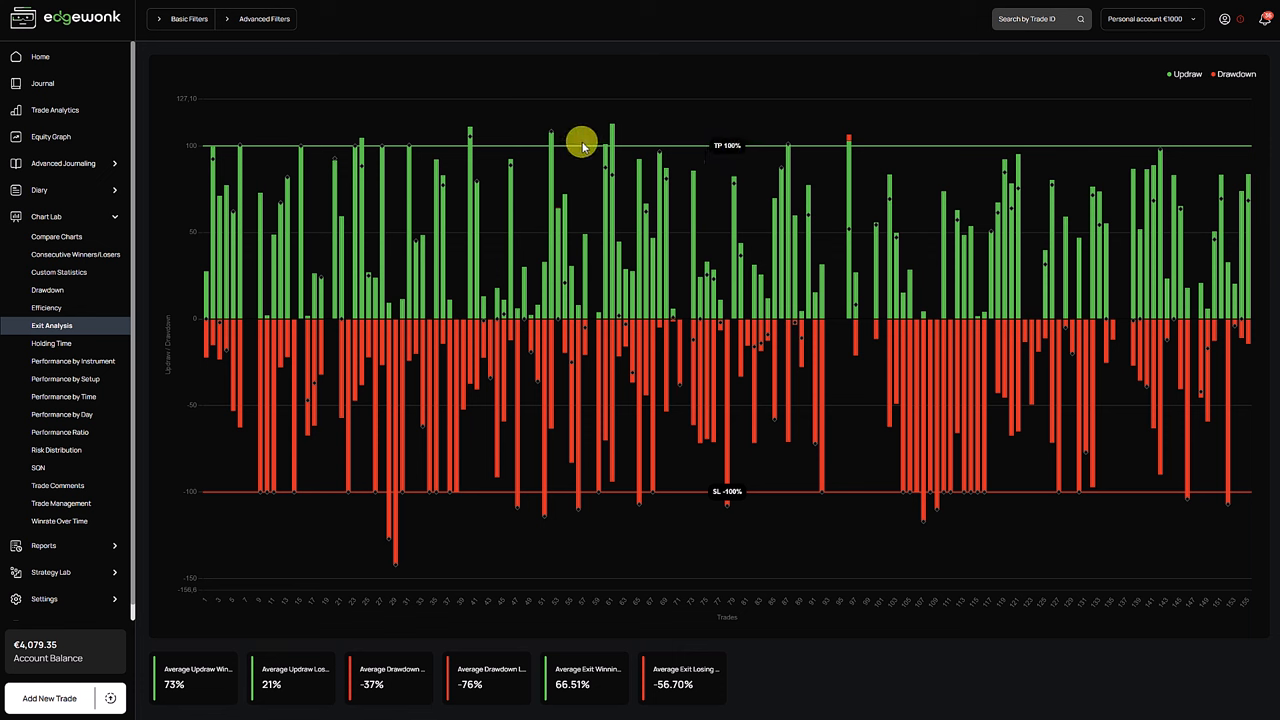
mouse_move(727, 152)
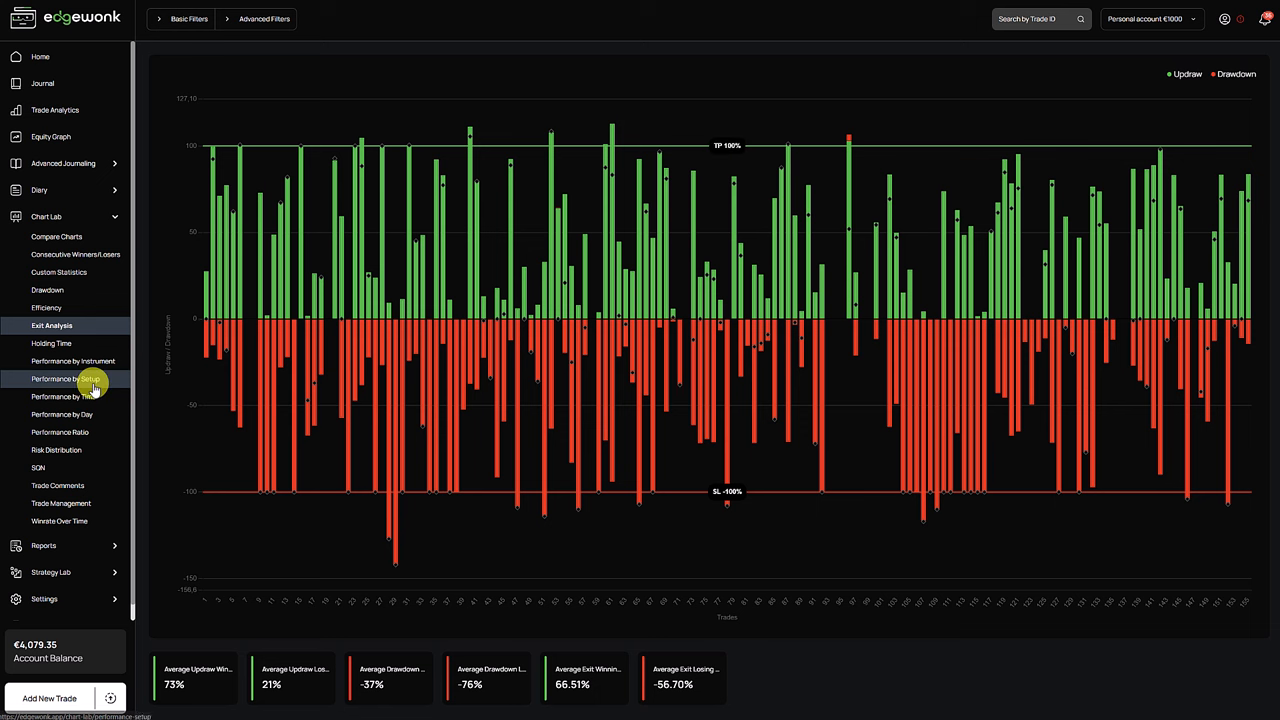
- Show the Trade Management chart: 47.28R actual, 68.02R potential, -20.74R management effect
click(61, 503)
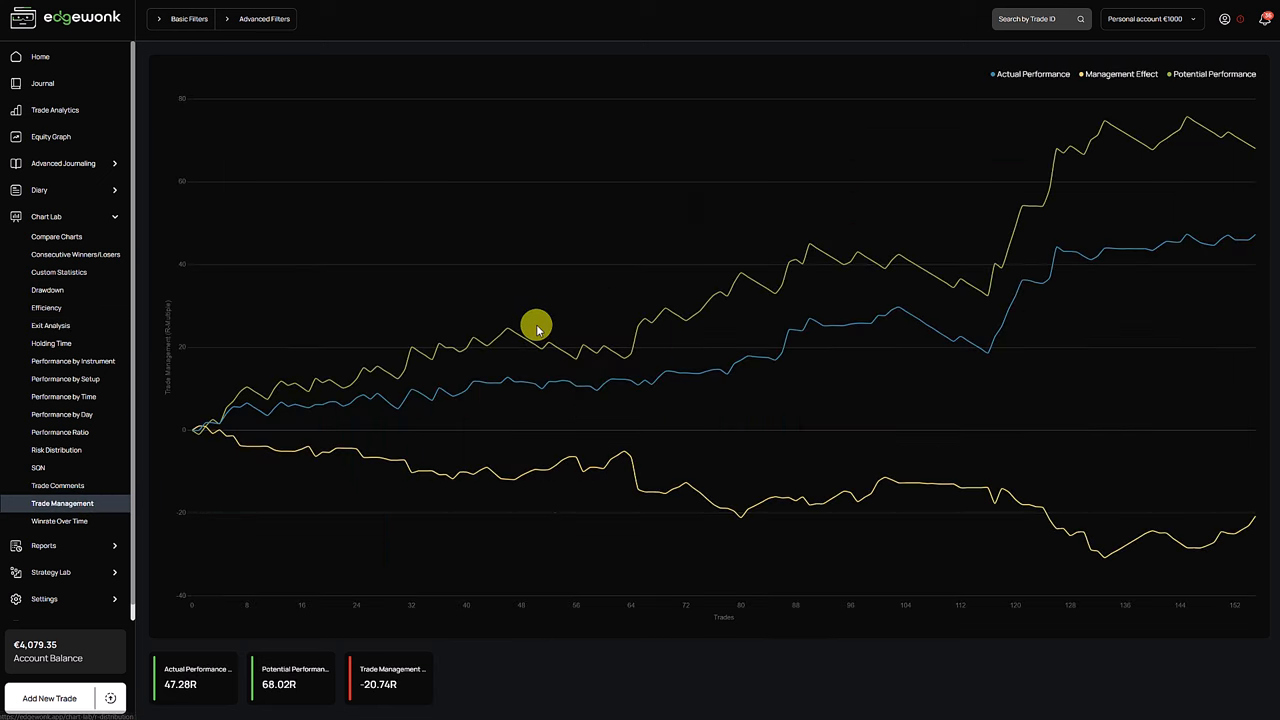
mouse_move(953, 172)
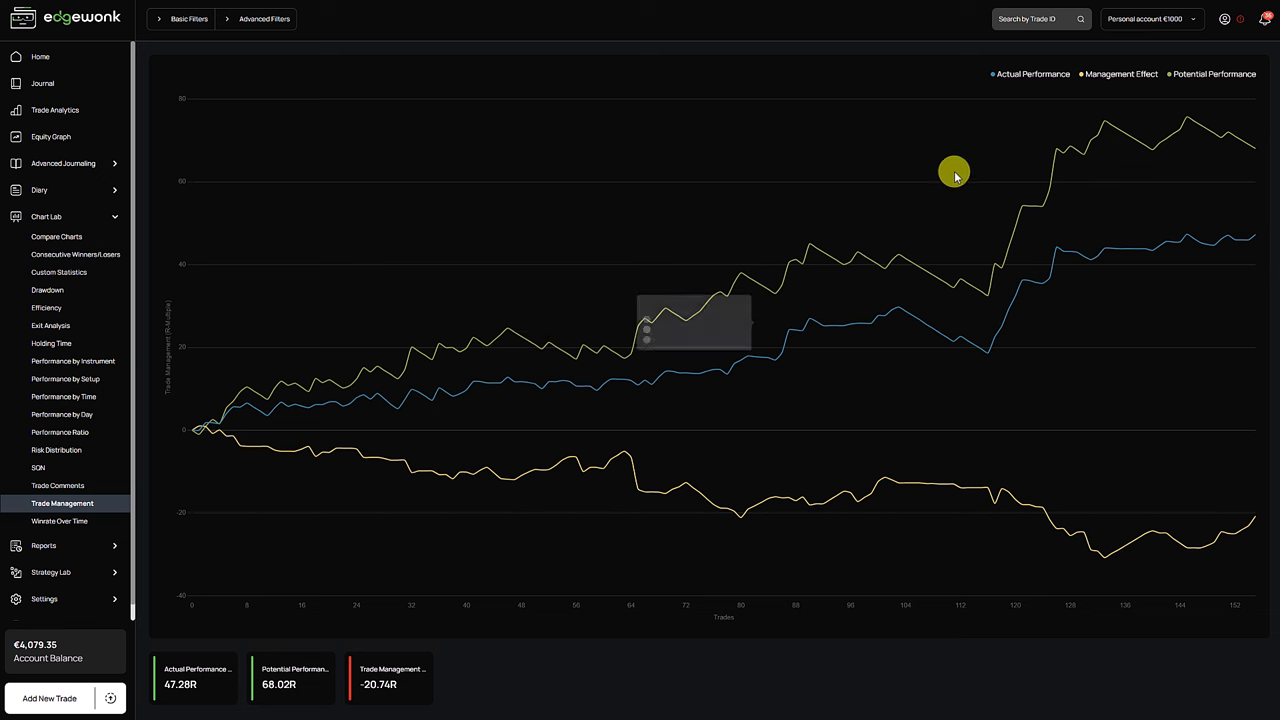
mouse_move(1245, 133)
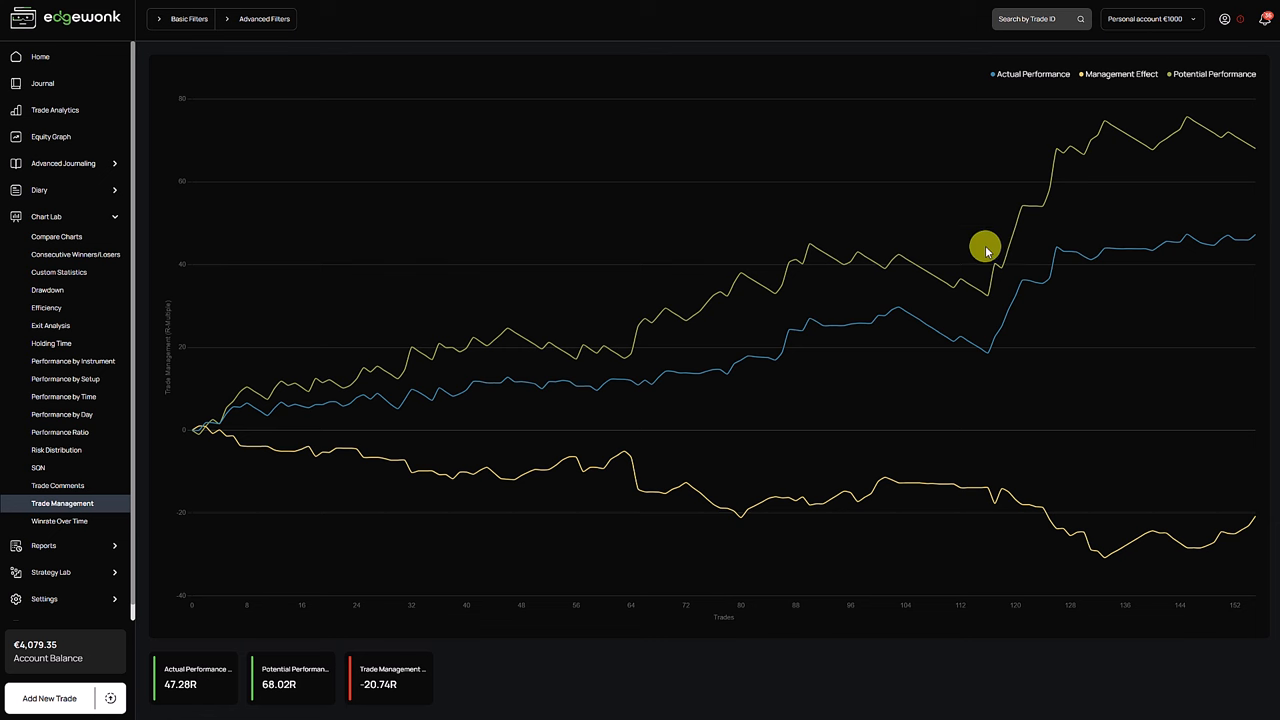
mouse_move(70, 326)
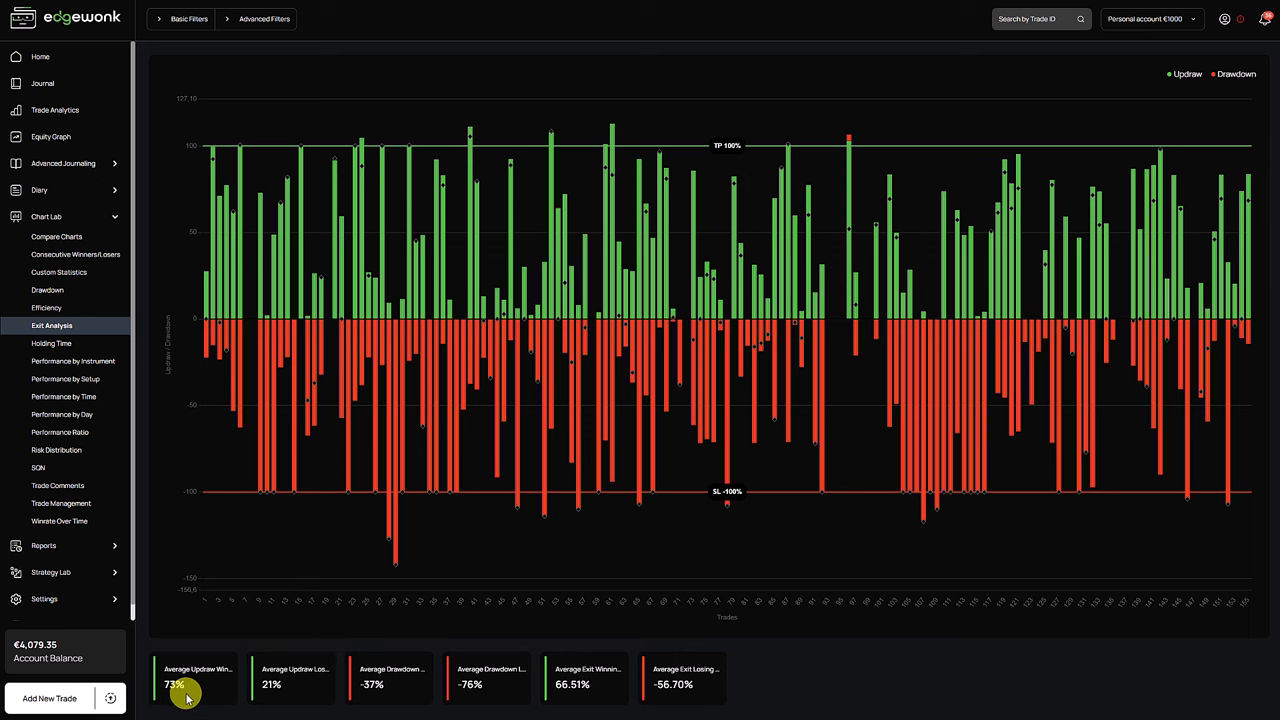
mouse_move(567, 695)
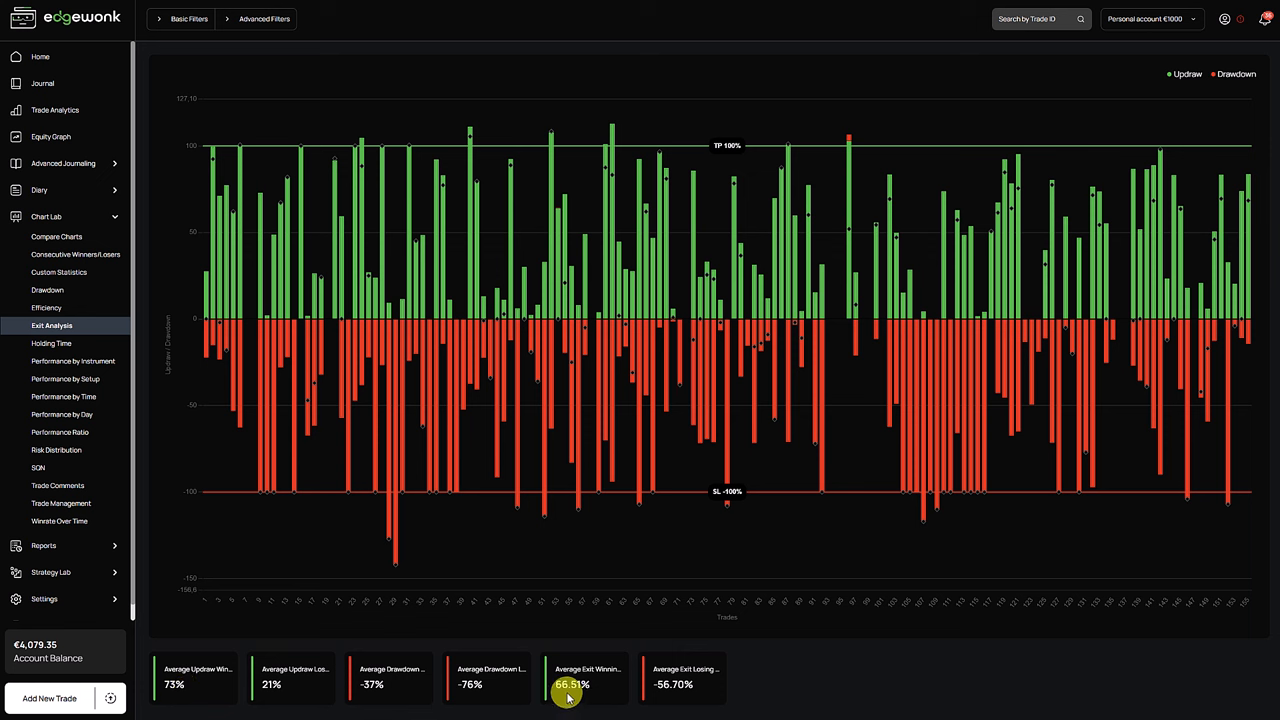
mouse_move(578, 686)
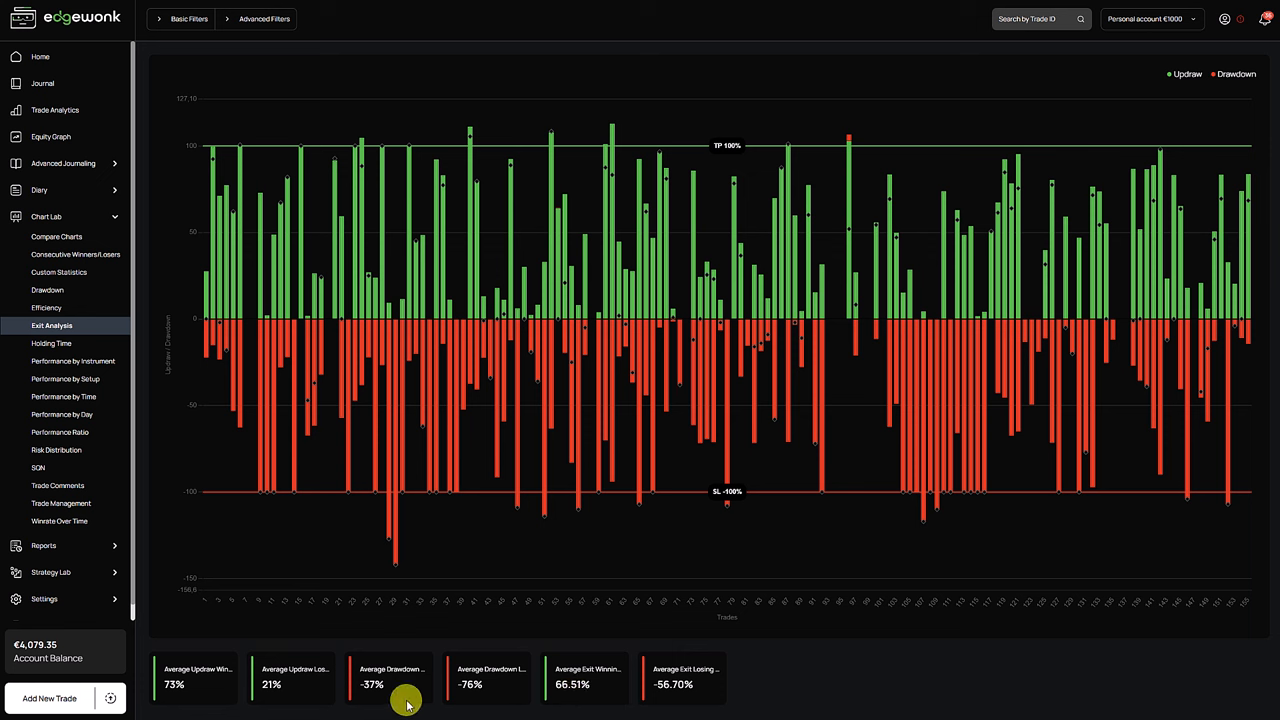
mouse_move(369, 655)
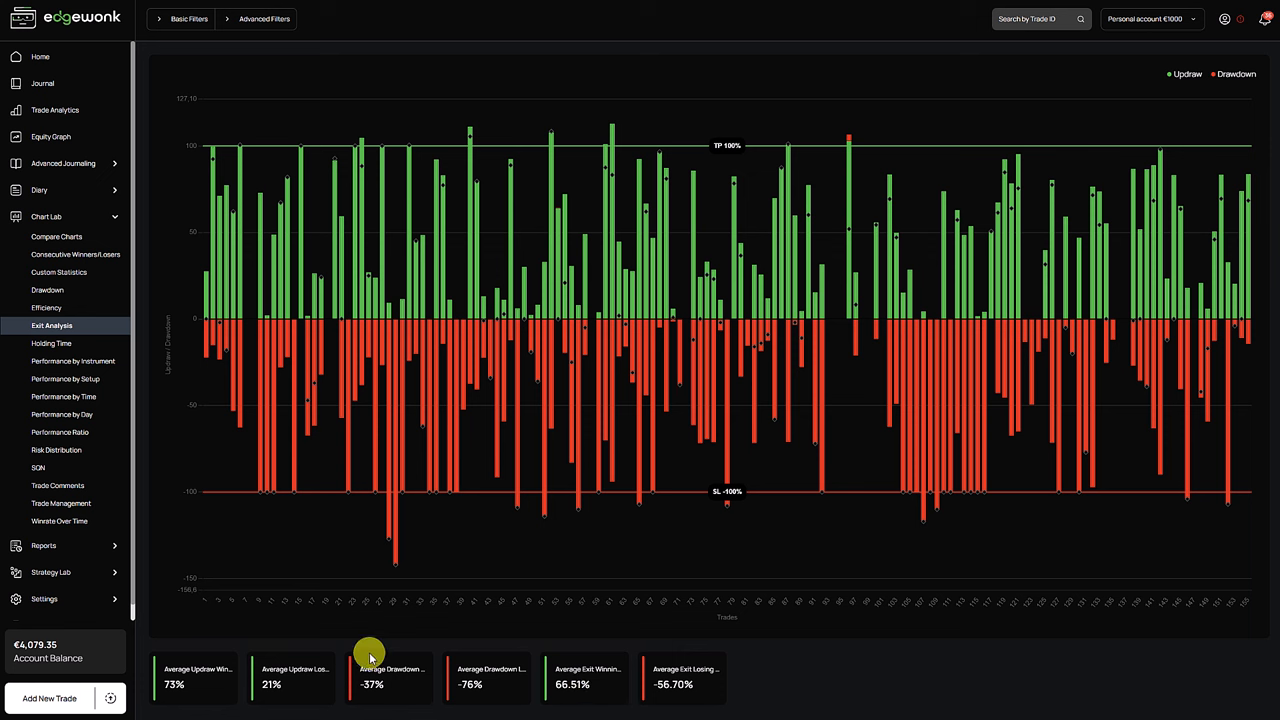
mouse_move(588, 678)
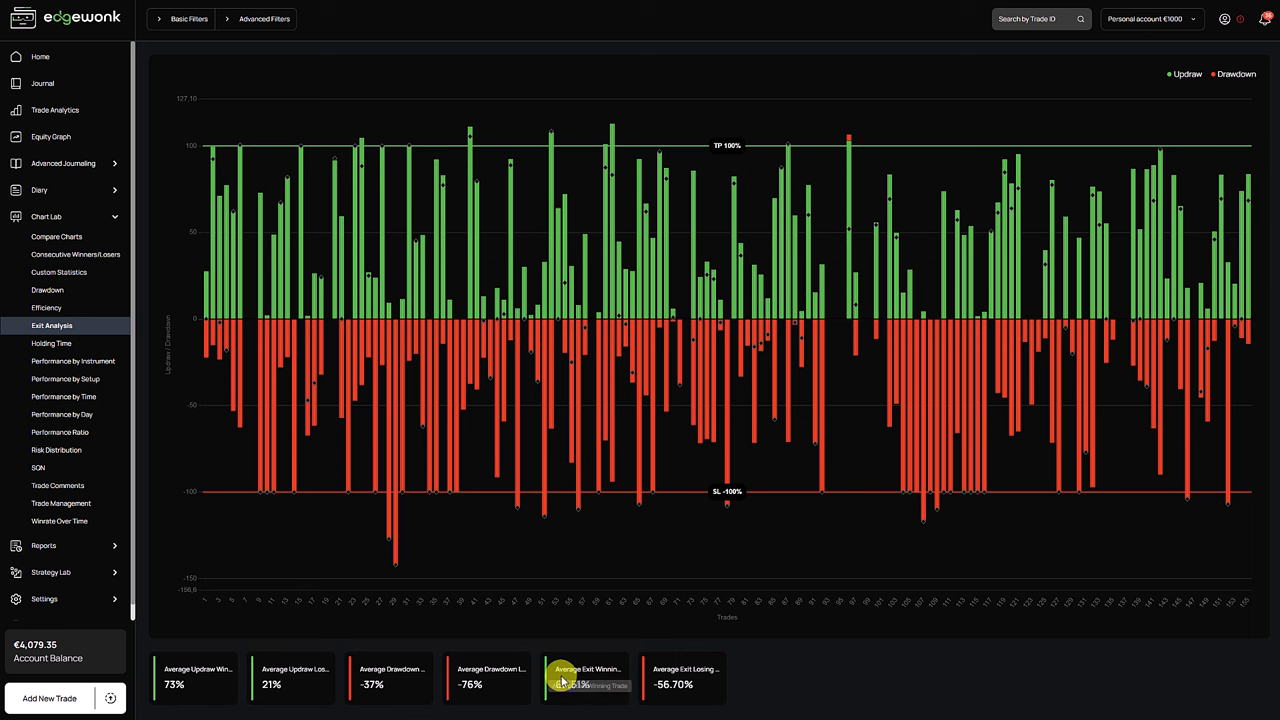
mouse_move(562, 645)
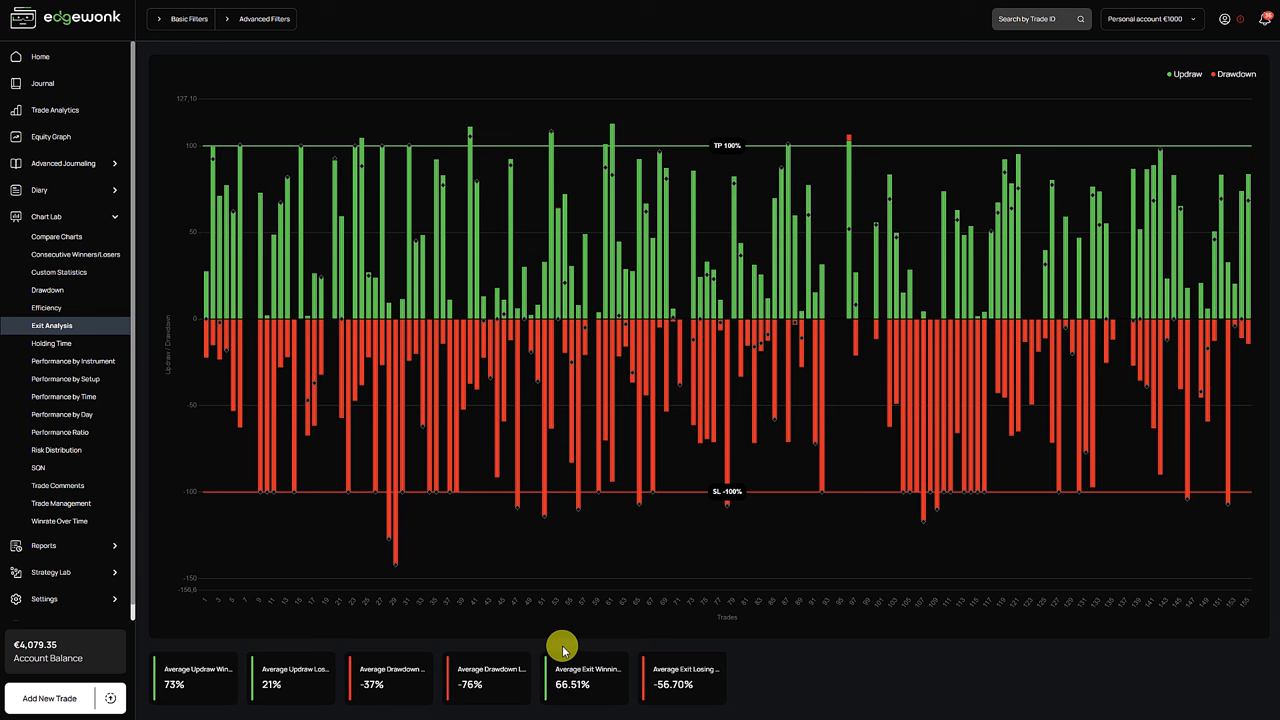
mouse_move(57, 485)
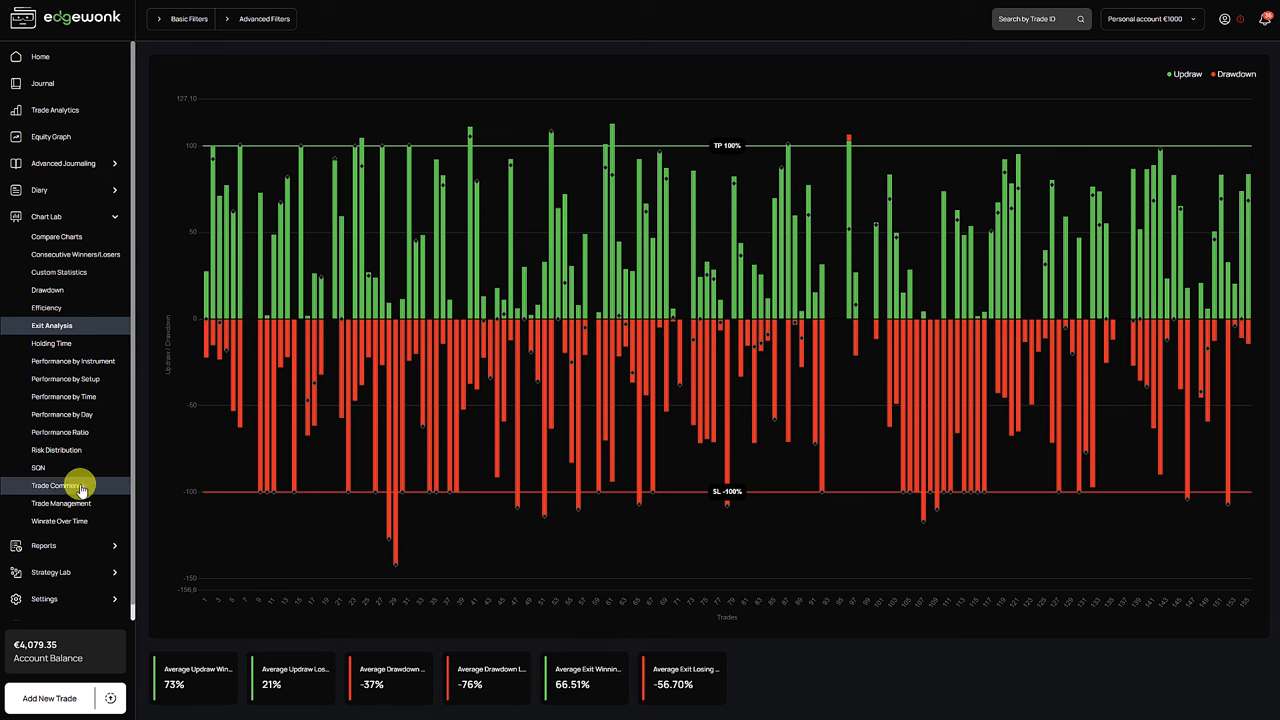
- Return to the Trade Management chart still showing 47.28R actual performance
click(61, 503)
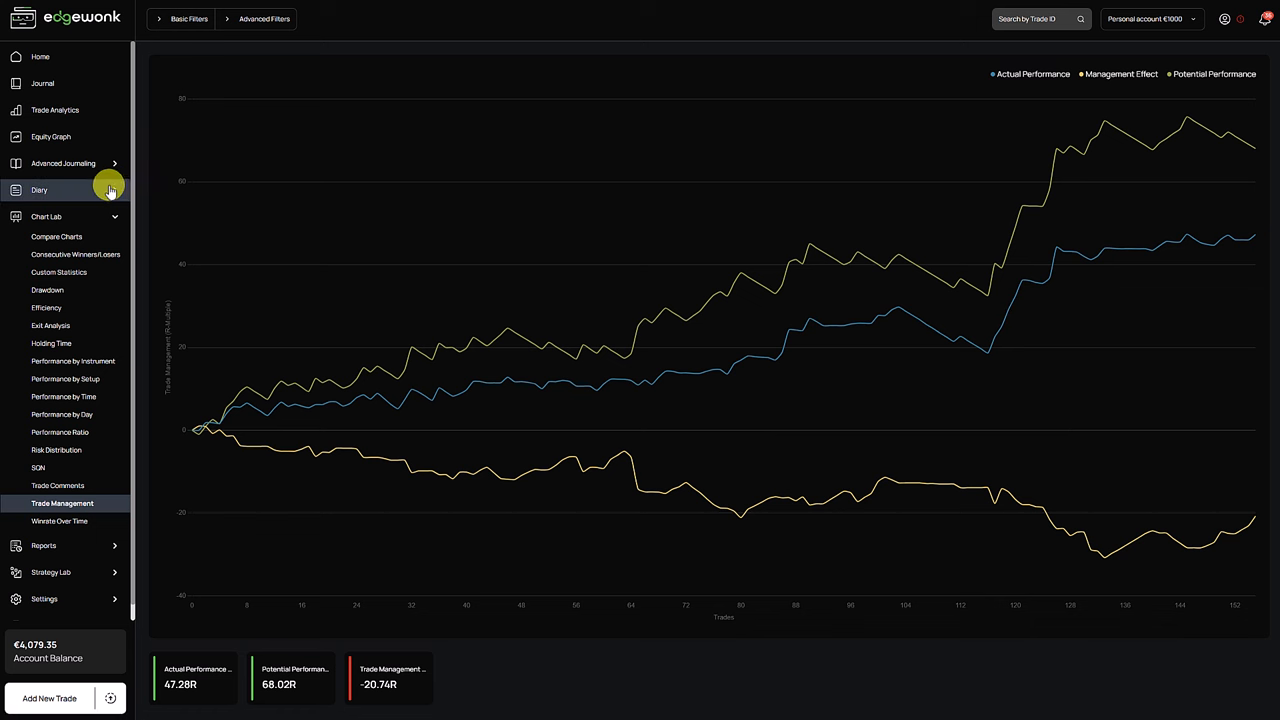
click(51, 136)
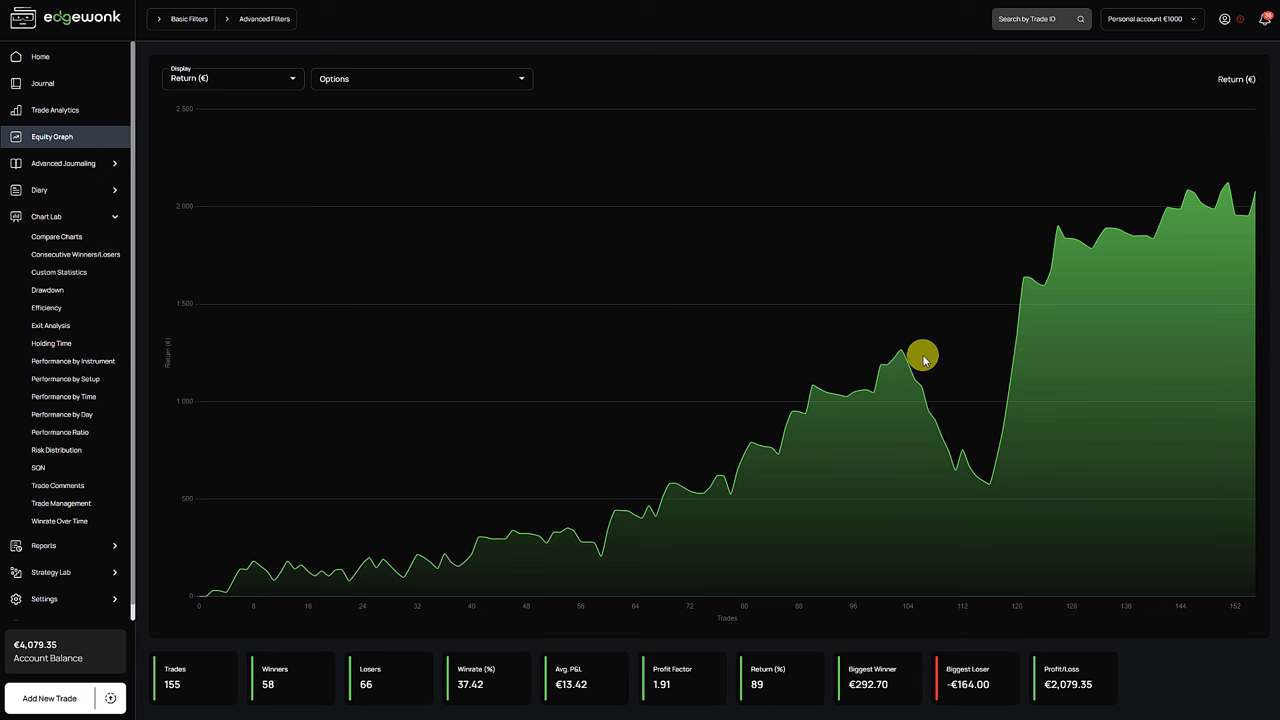
mouse_move(905, 360)
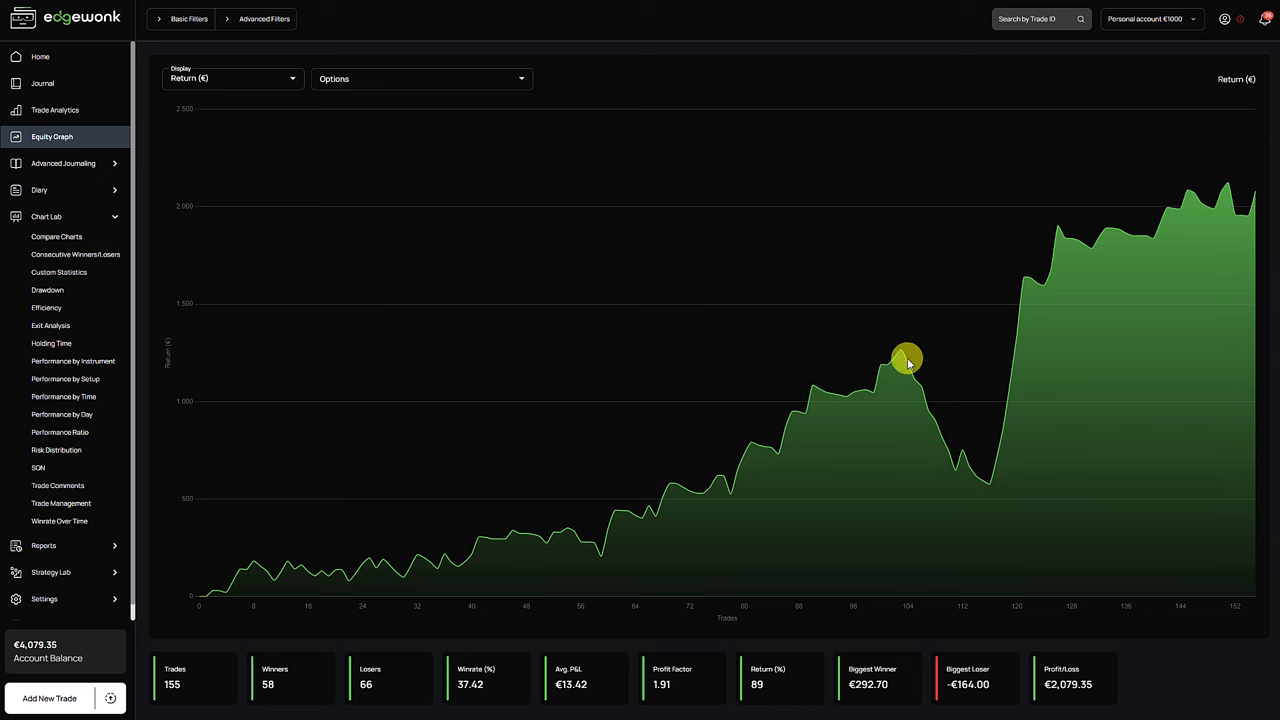
click(47, 290)
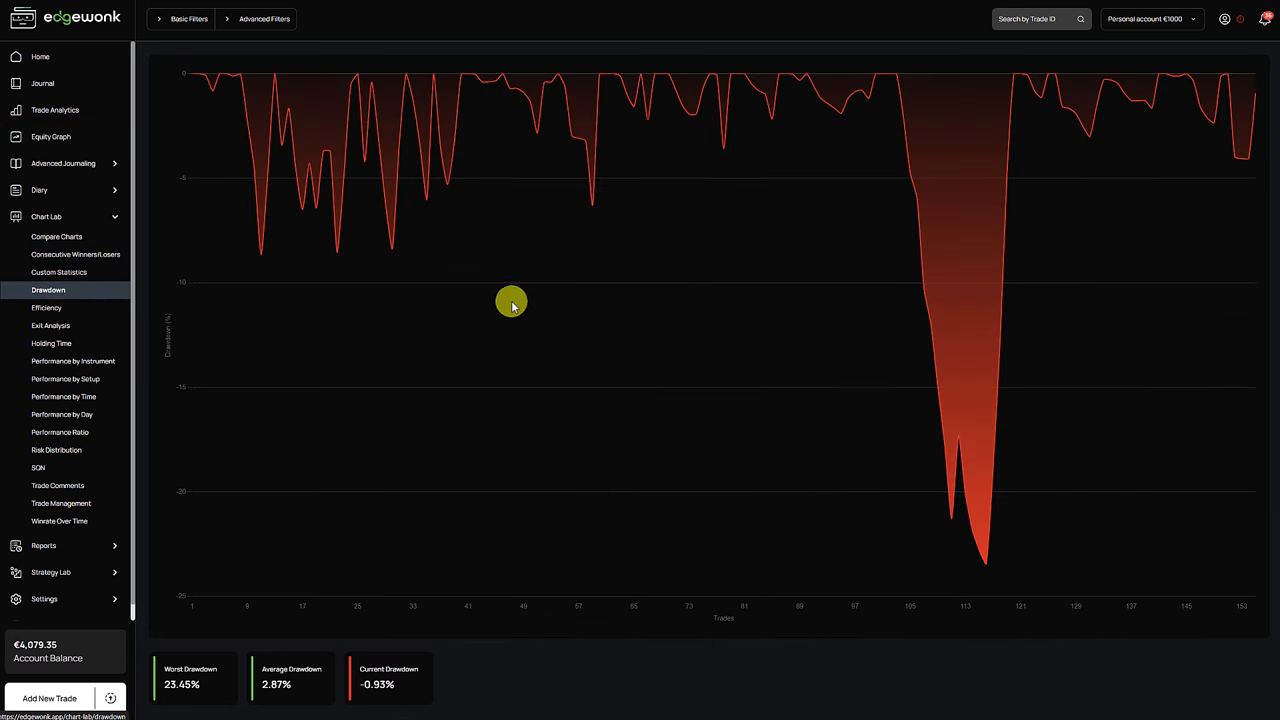
mouse_move(1013, 552)
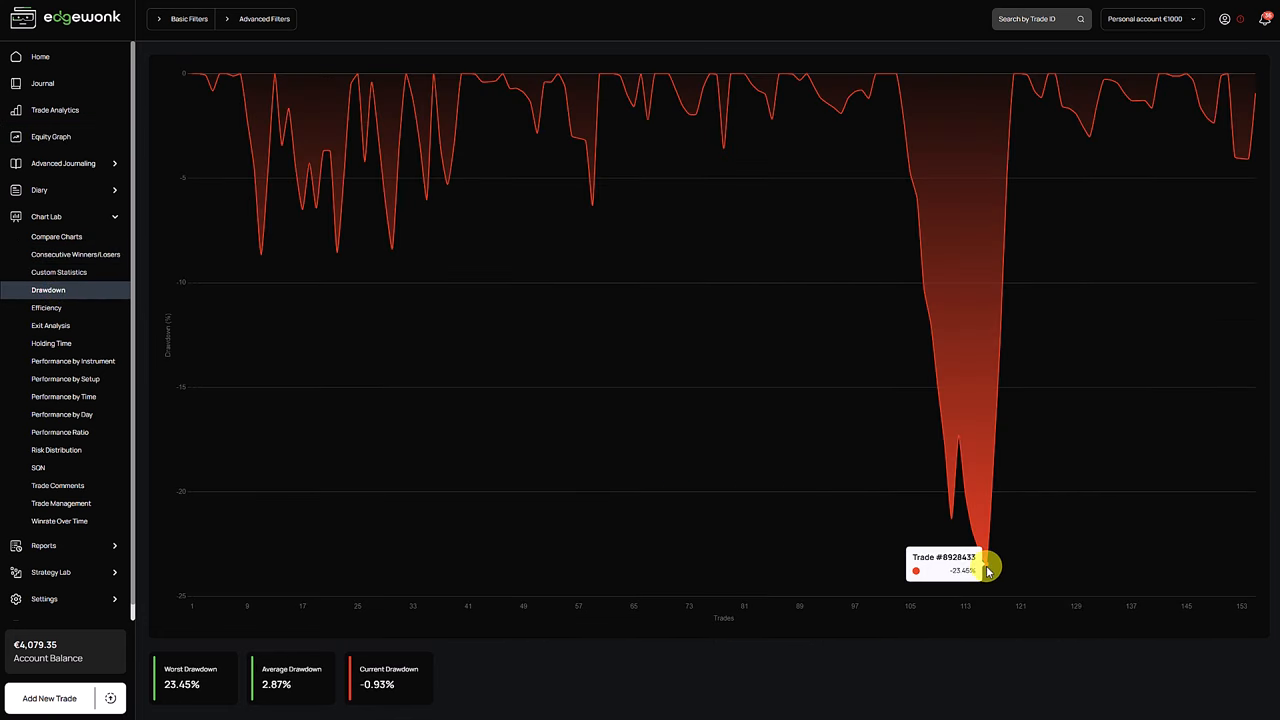
mouse_move(444, 331)
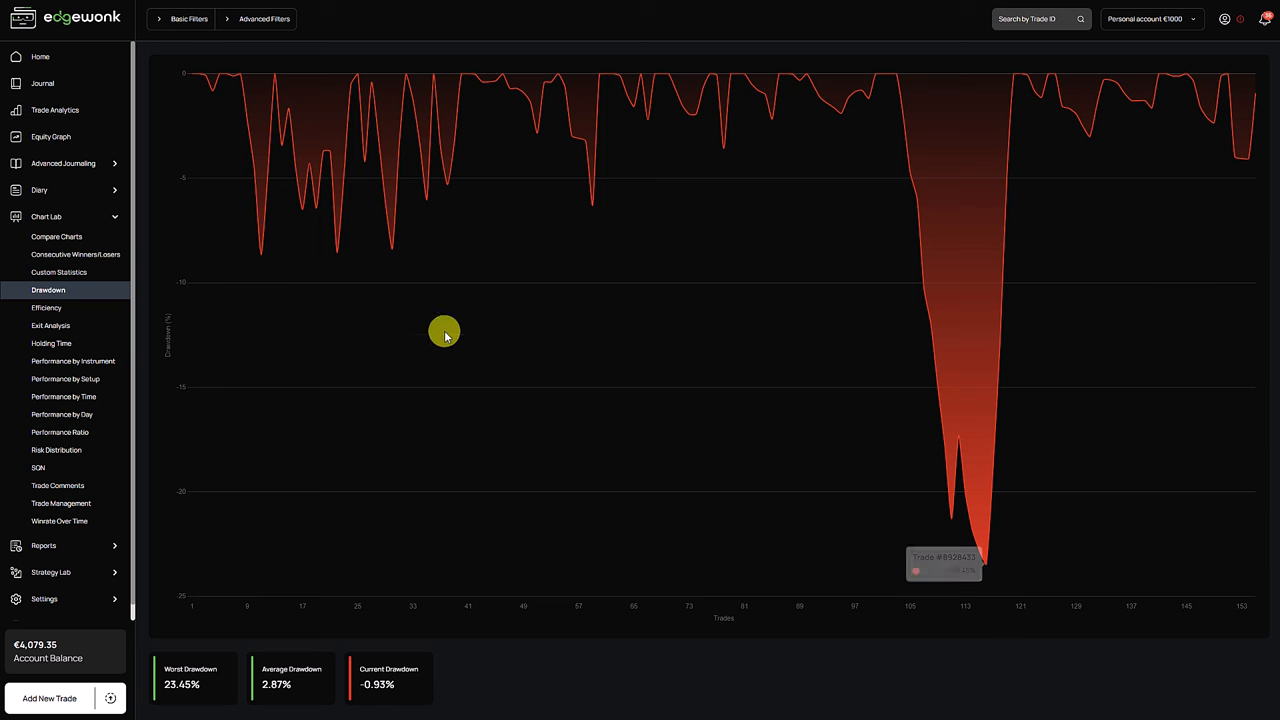
click(51, 136)
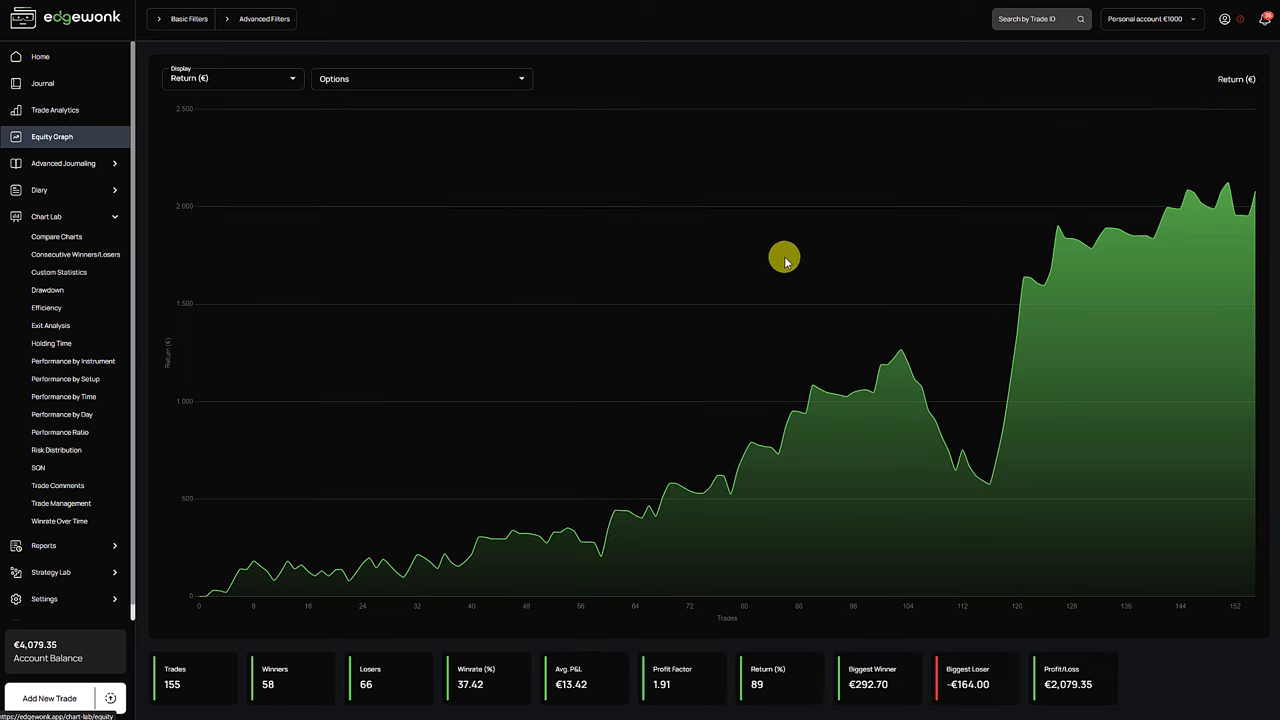
mouse_move(905, 362)
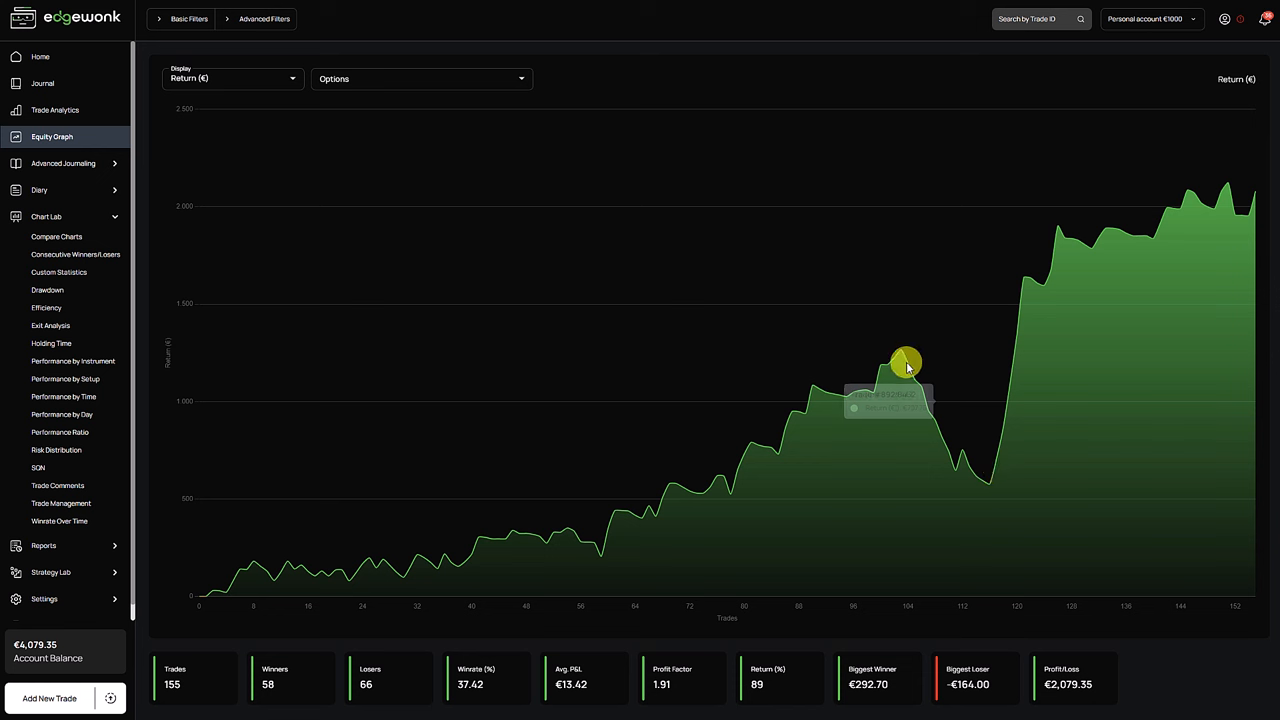
mouse_move(910, 365)
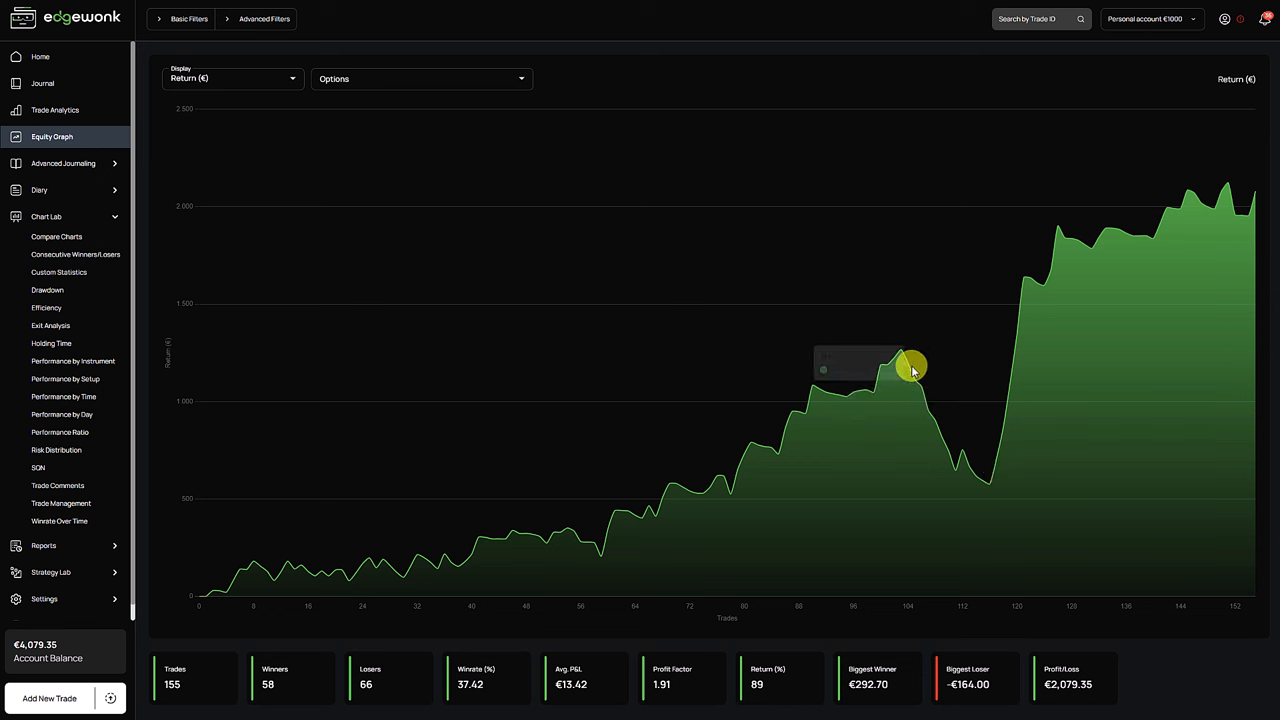
mouse_move(933, 393)
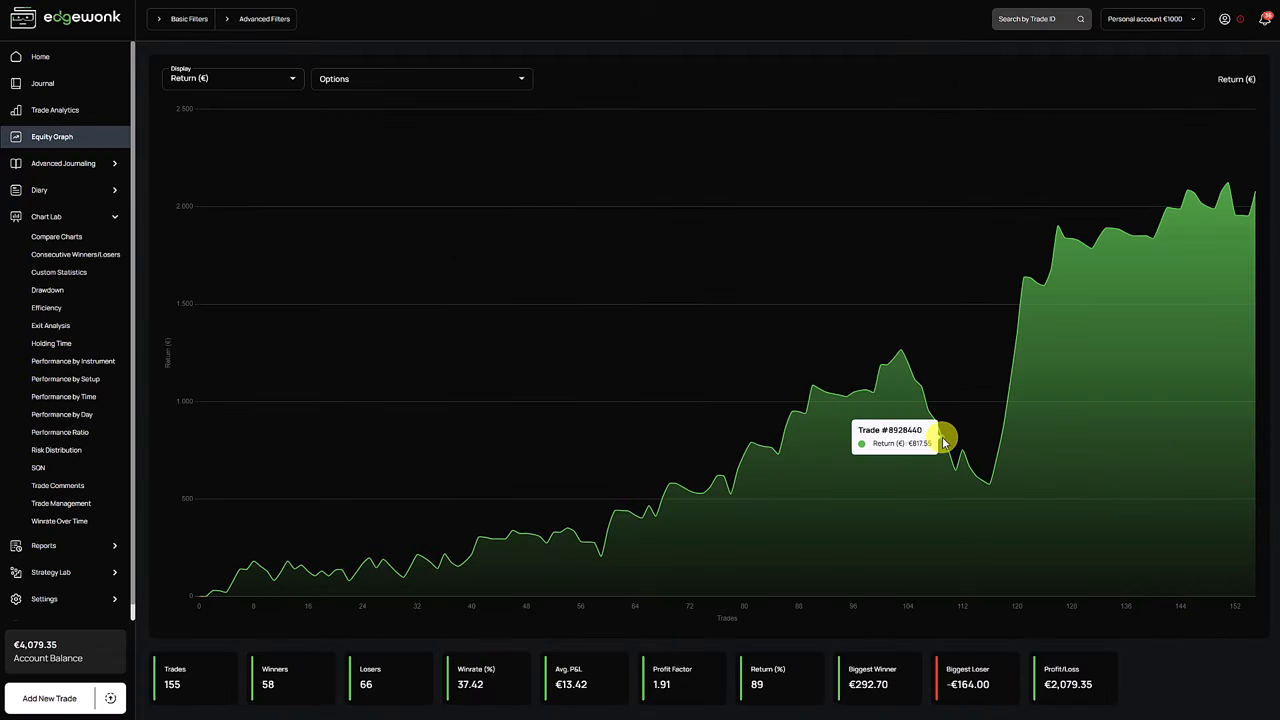
mouse_move(905, 455)
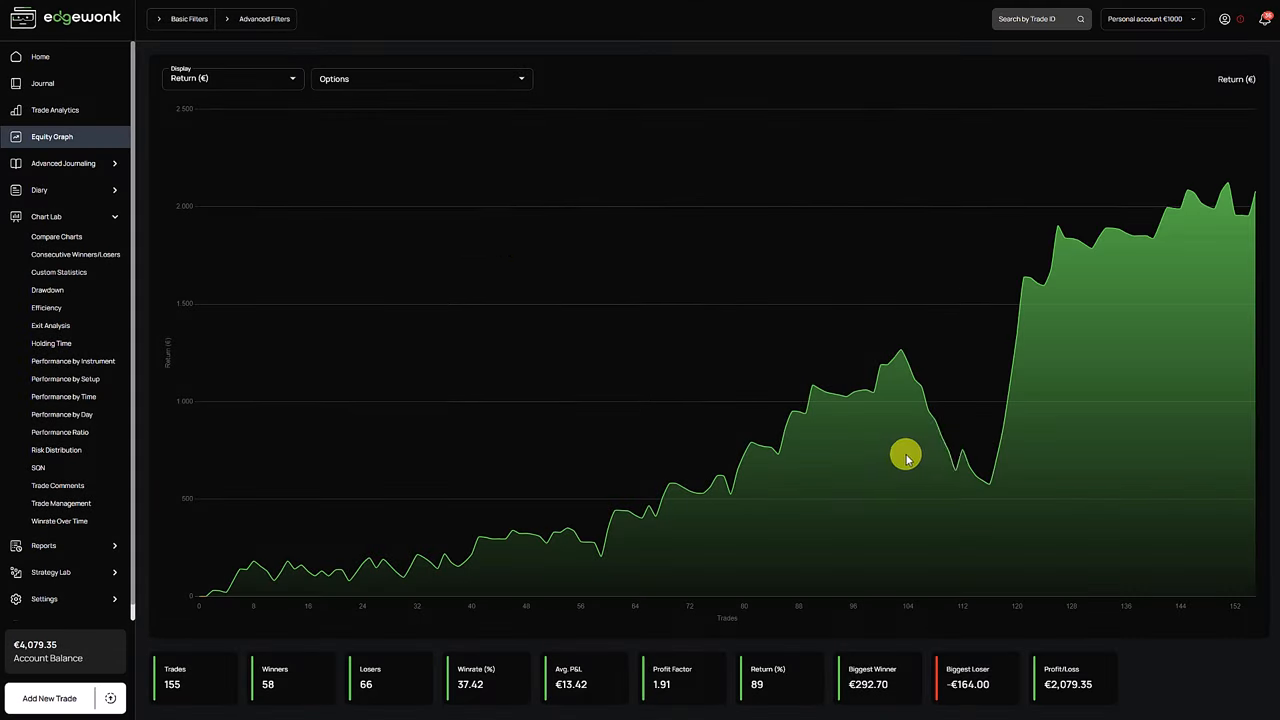
click(905, 455)
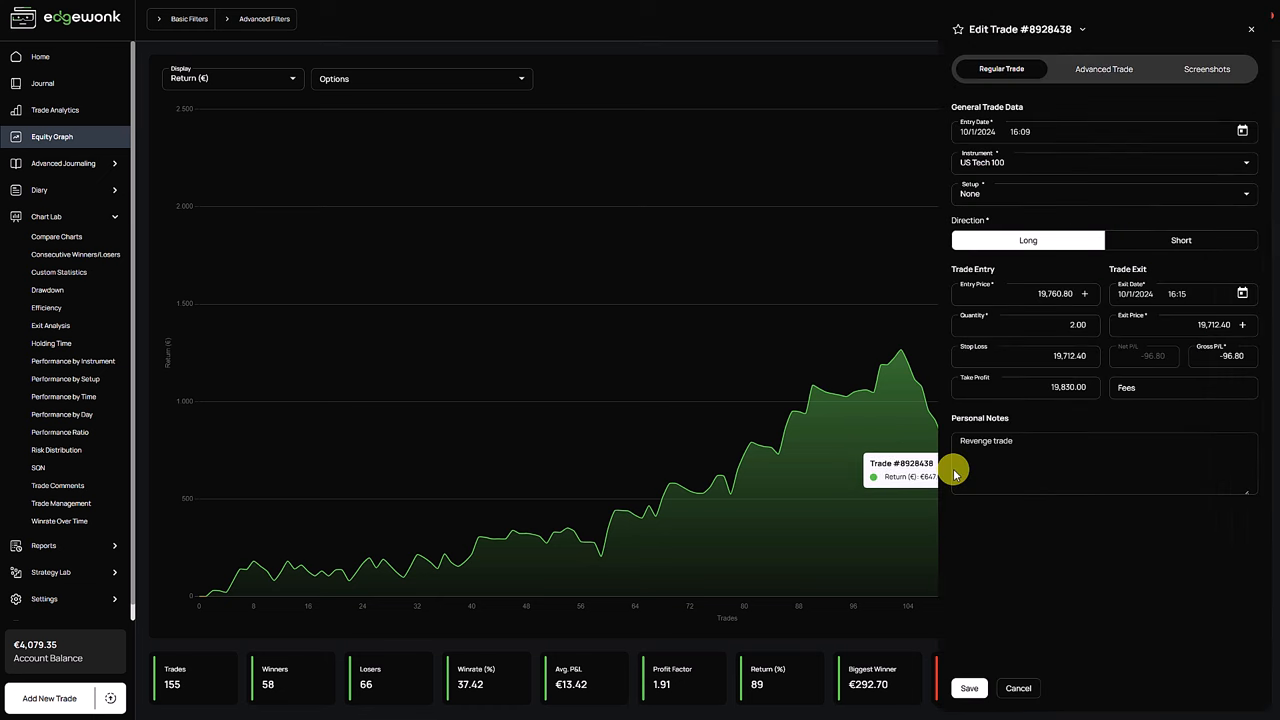
click(1017, 688)
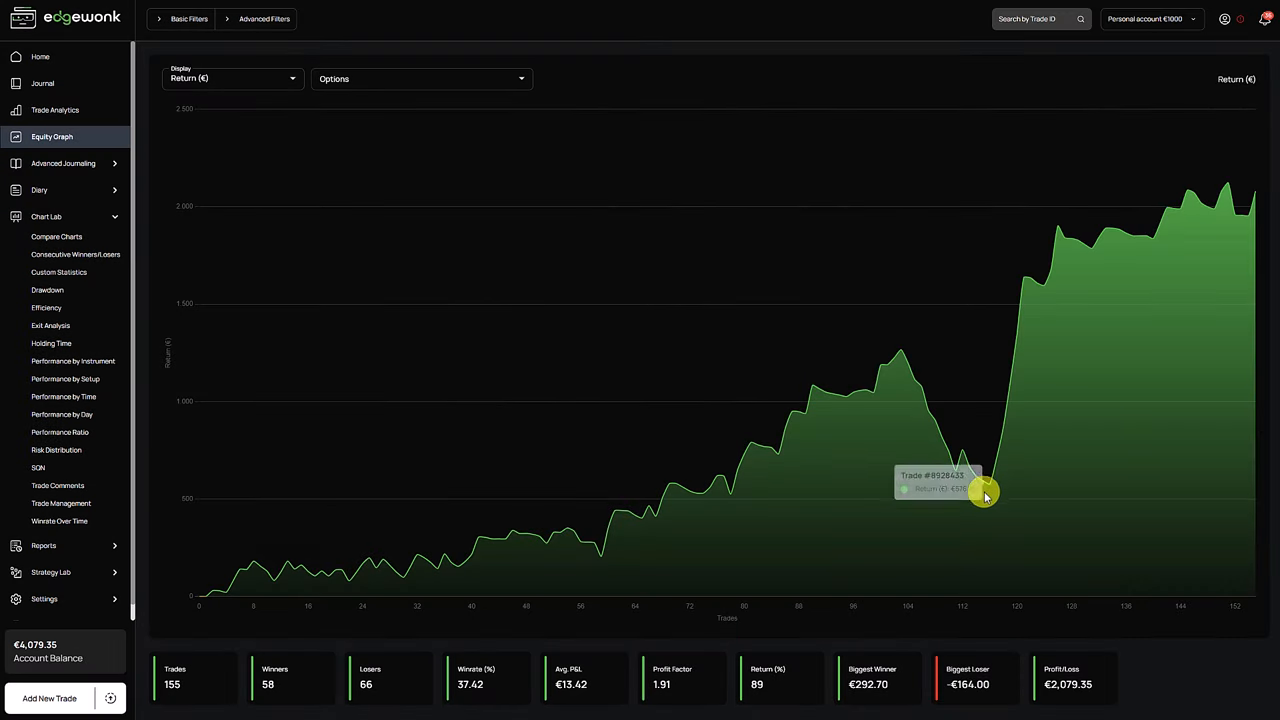
mouse_move(1000, 413)
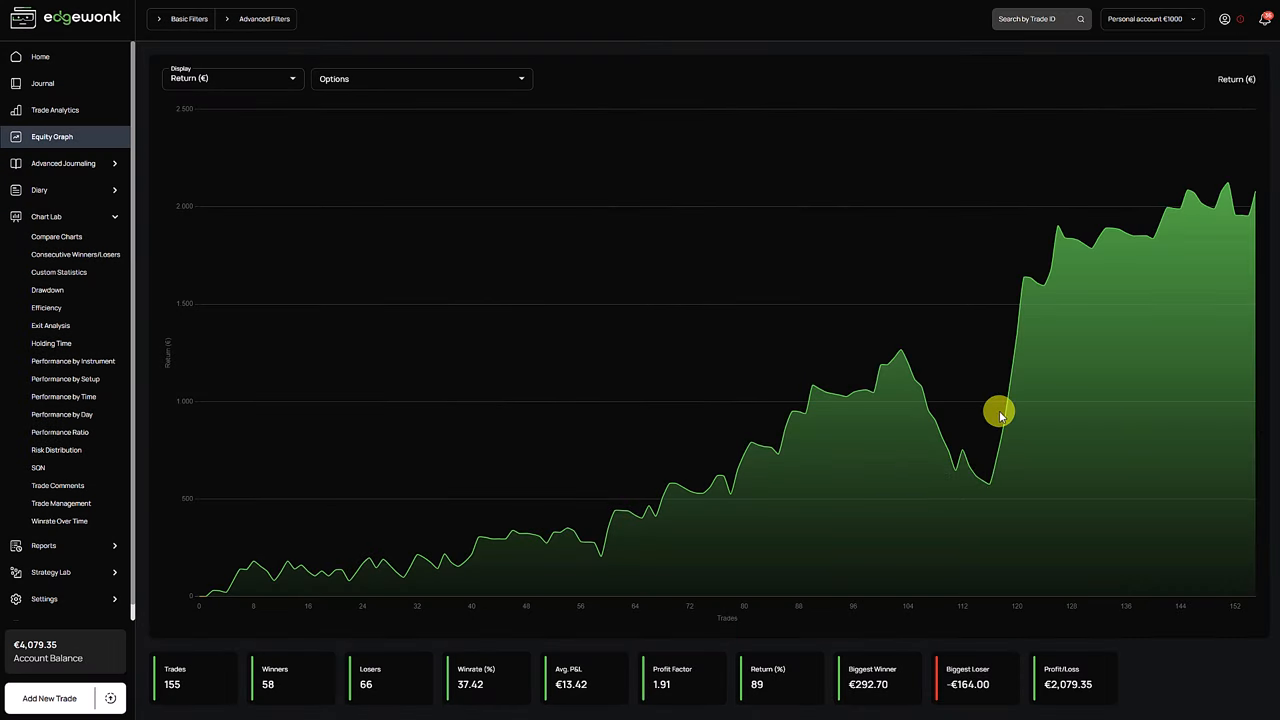
mouse_move(1022, 295)
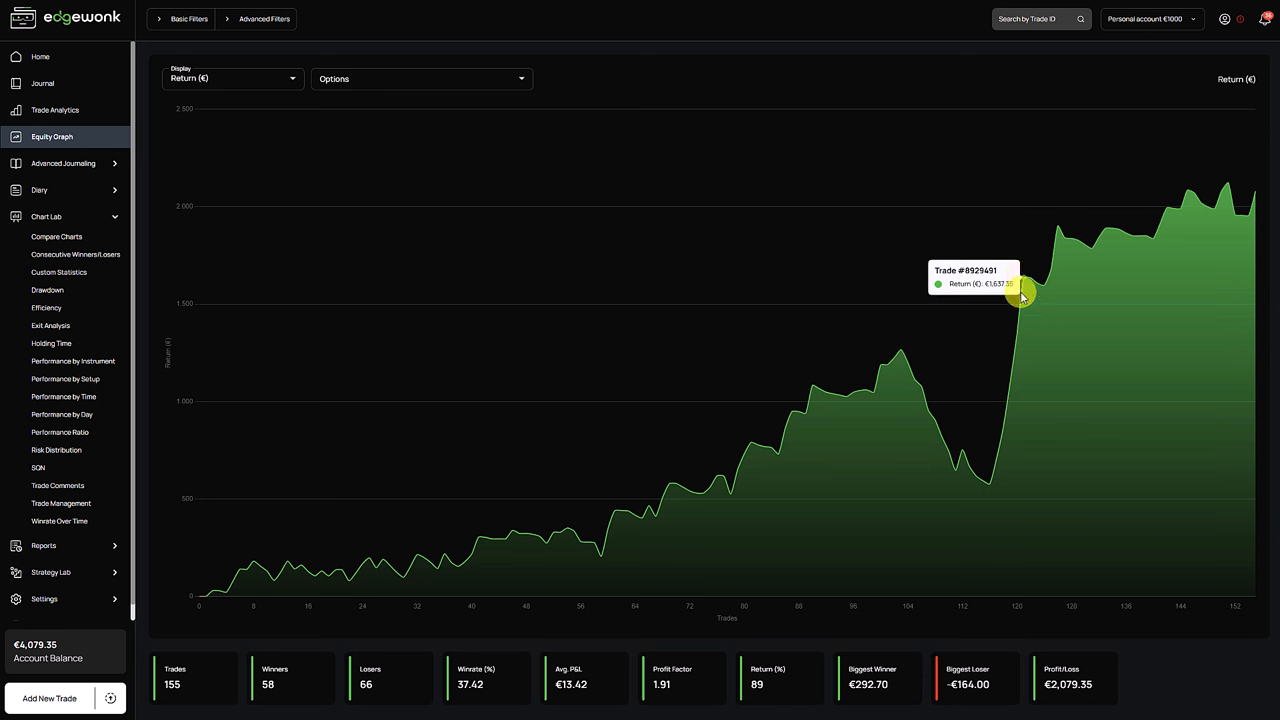
mouse_move(1007, 343)
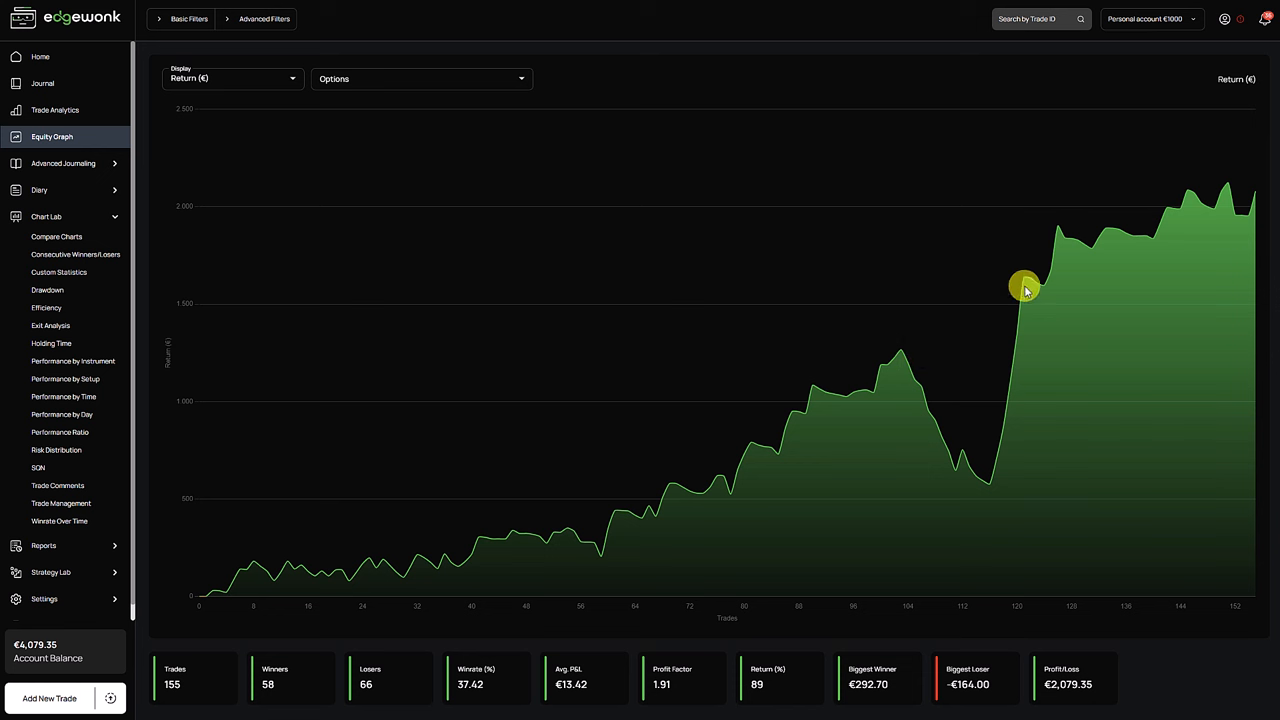
mouse_move(1022, 280)
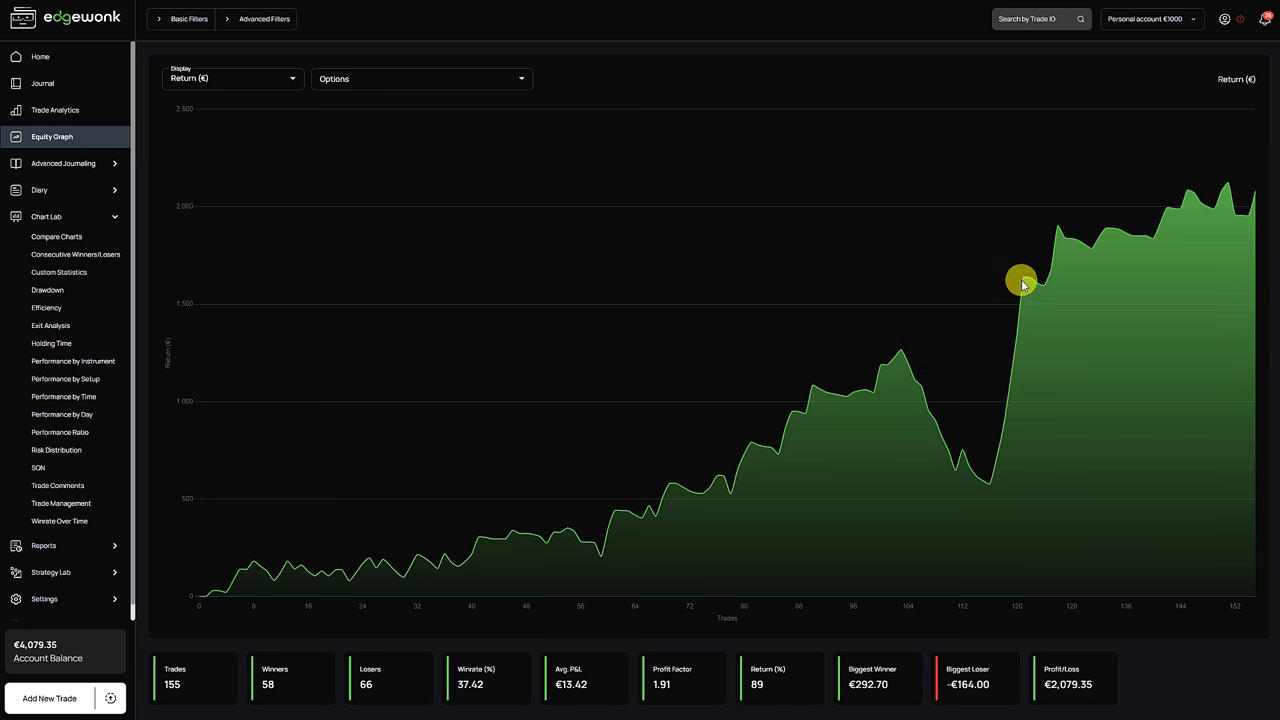
mouse_move(1025, 283)
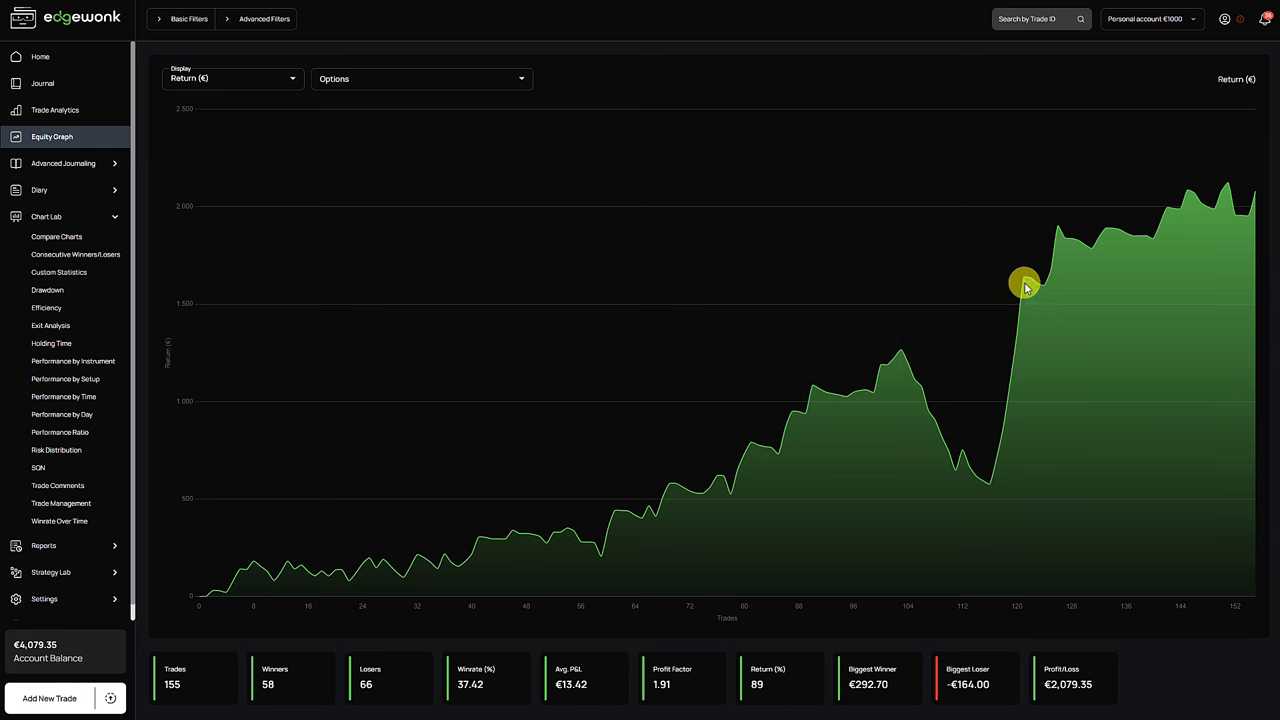
mouse_move(1015, 418)
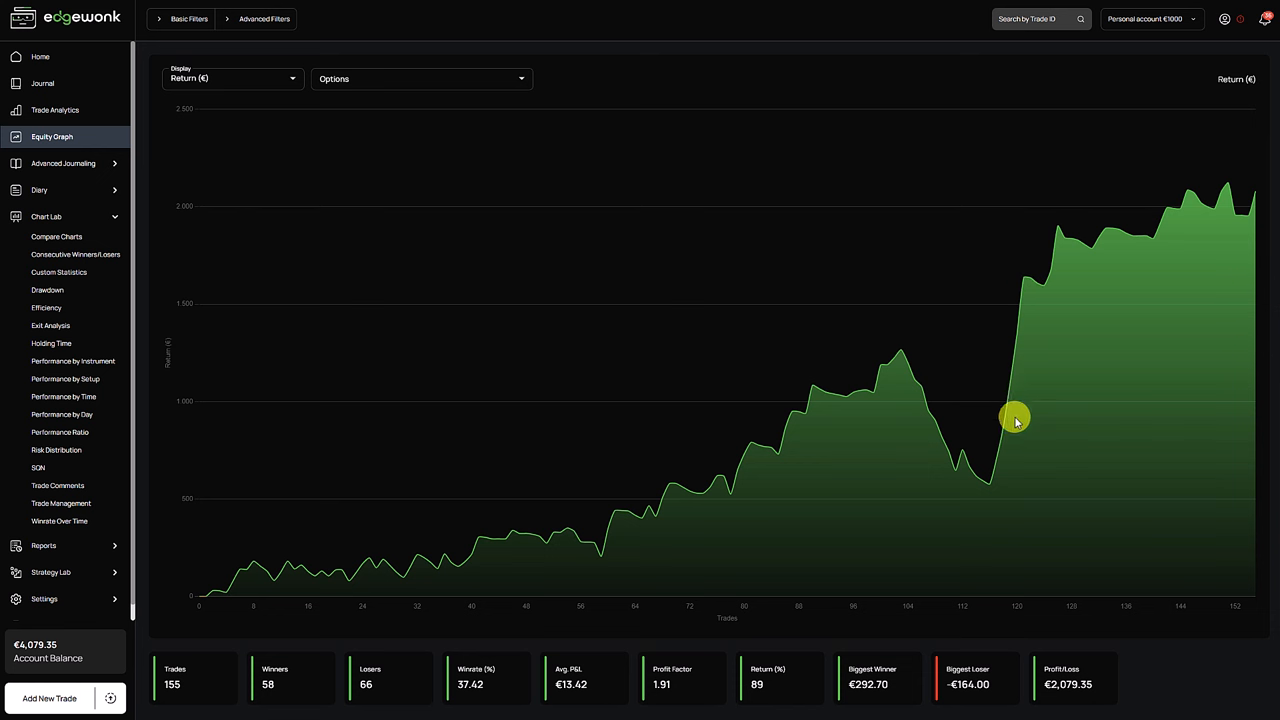
mouse_move(847, 360)
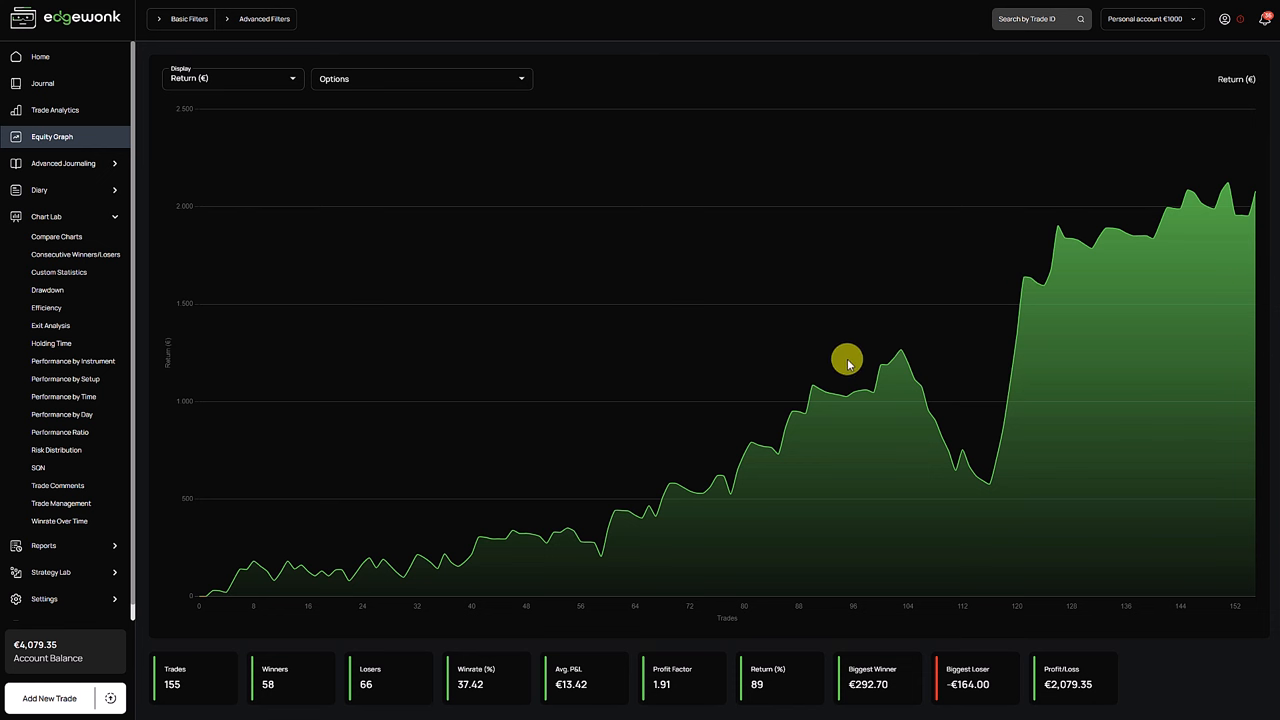
mouse_move(992, 489)
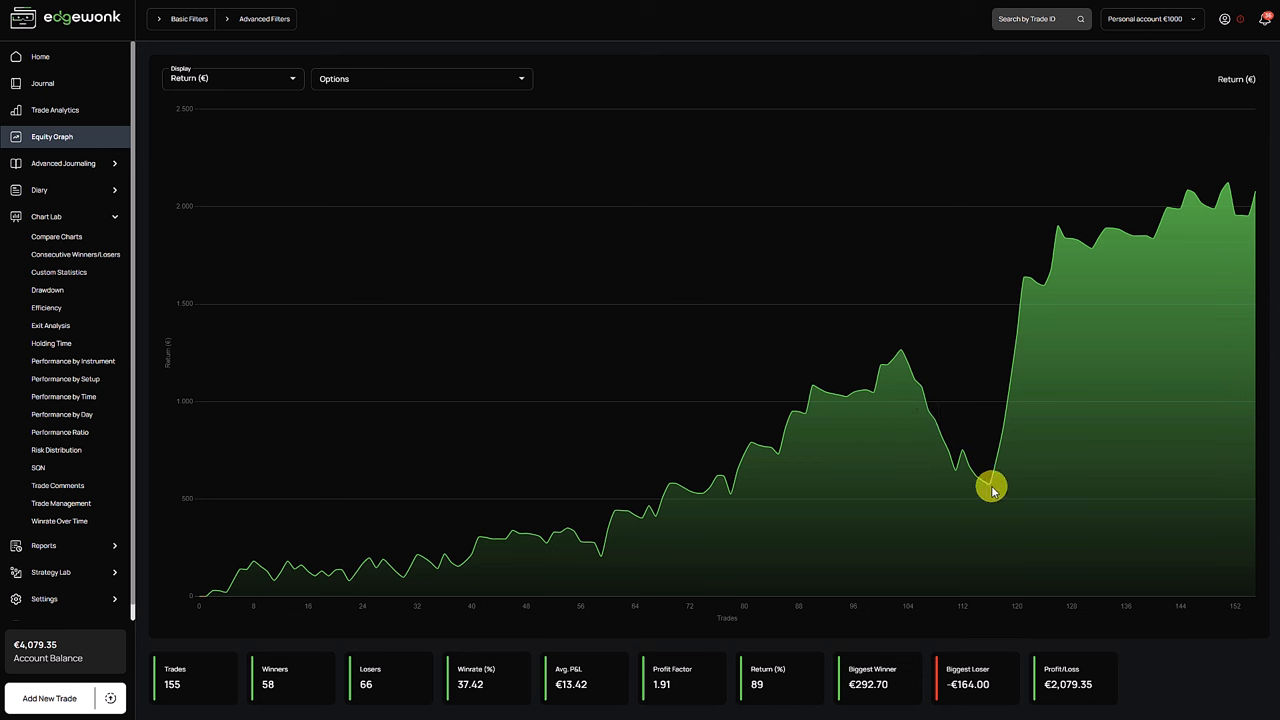
mouse_move(992, 354)
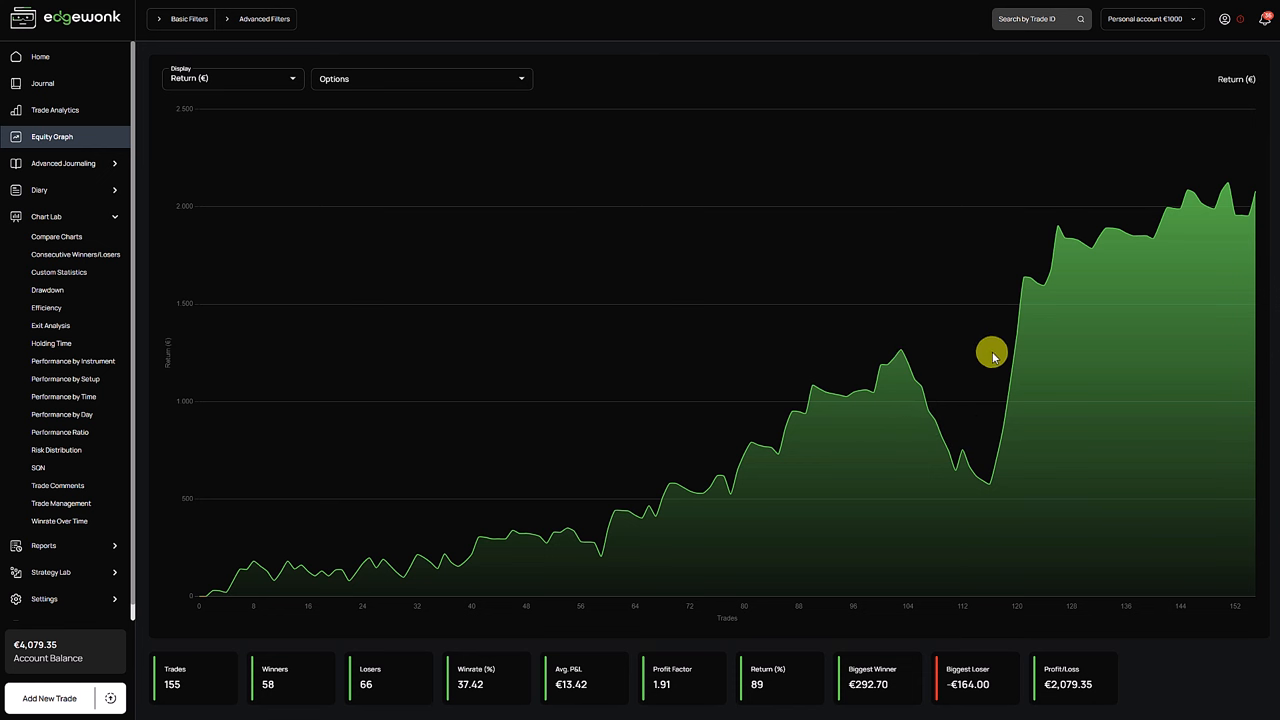
mouse_move(1017, 345)
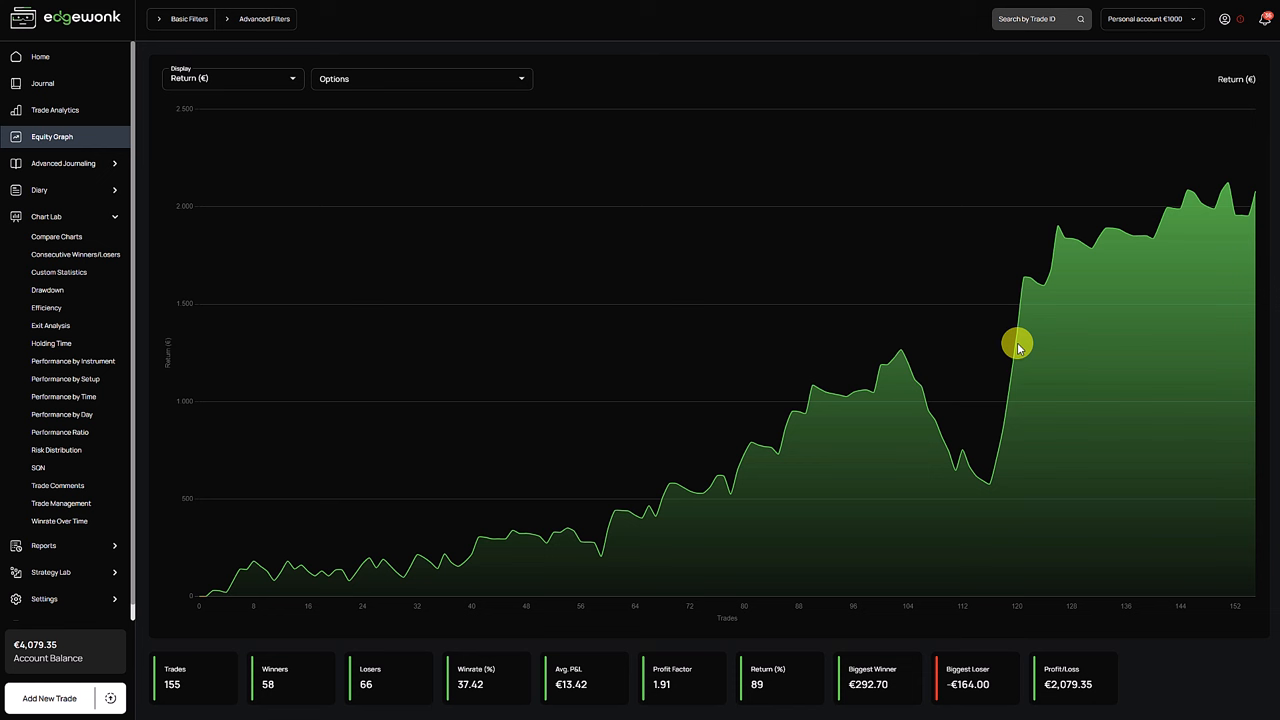
mouse_move(1013, 291)
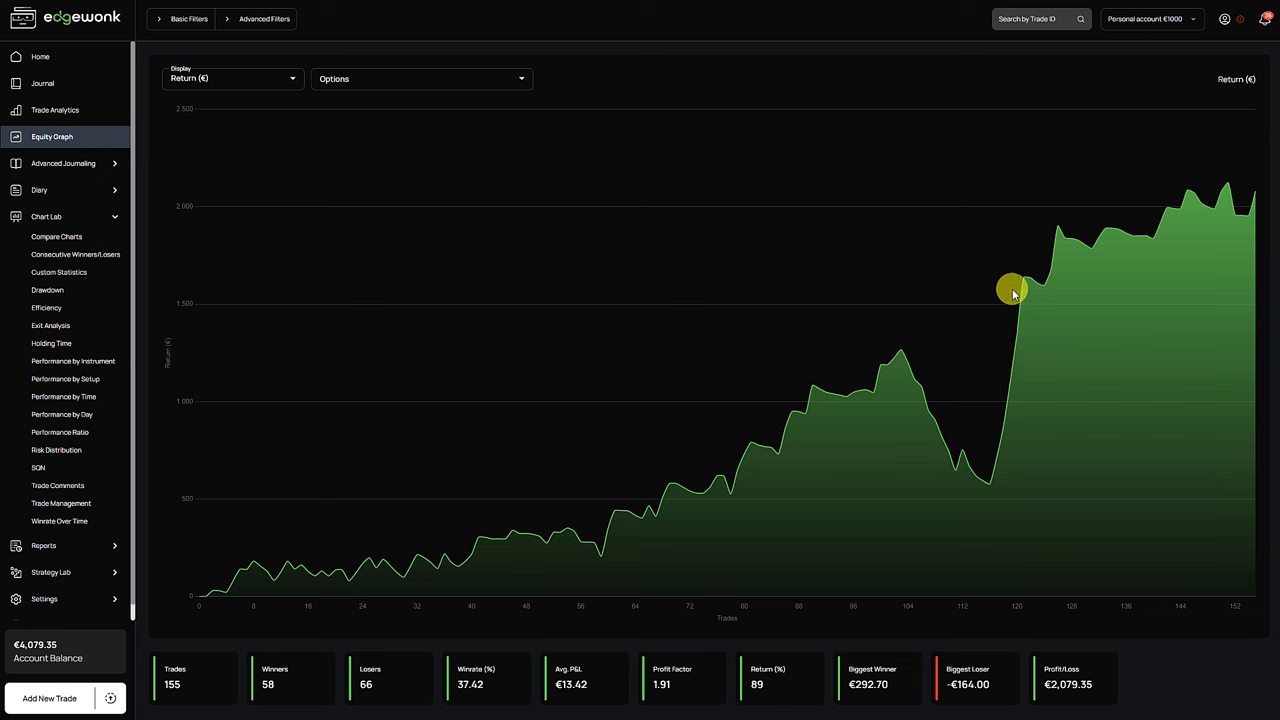
mouse_move(988, 495)
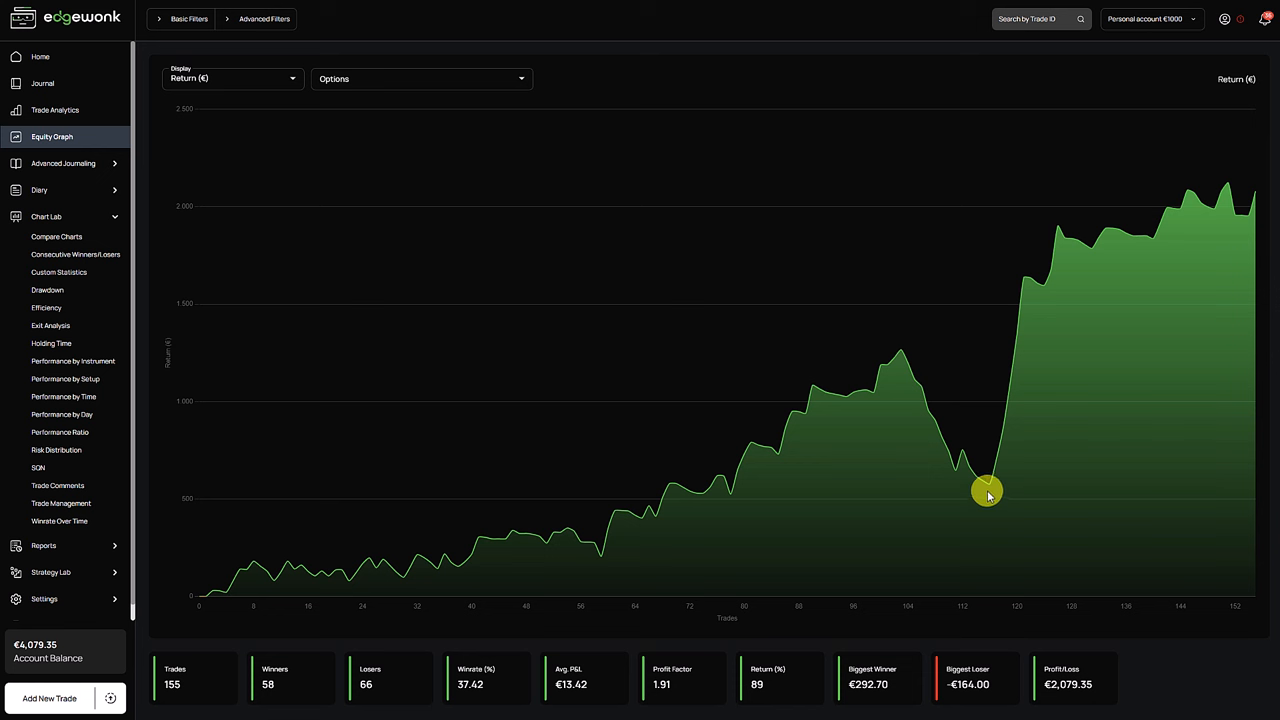
mouse_move(1055, 310)
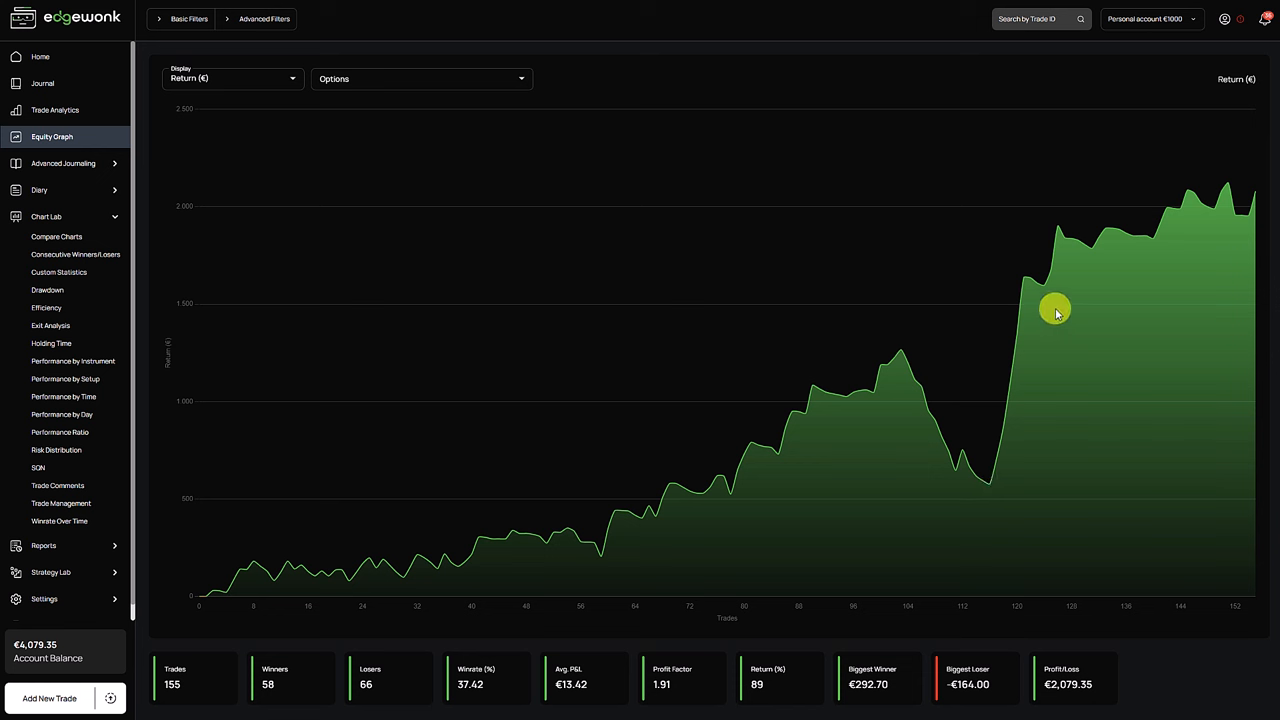
mouse_move(843, 462)
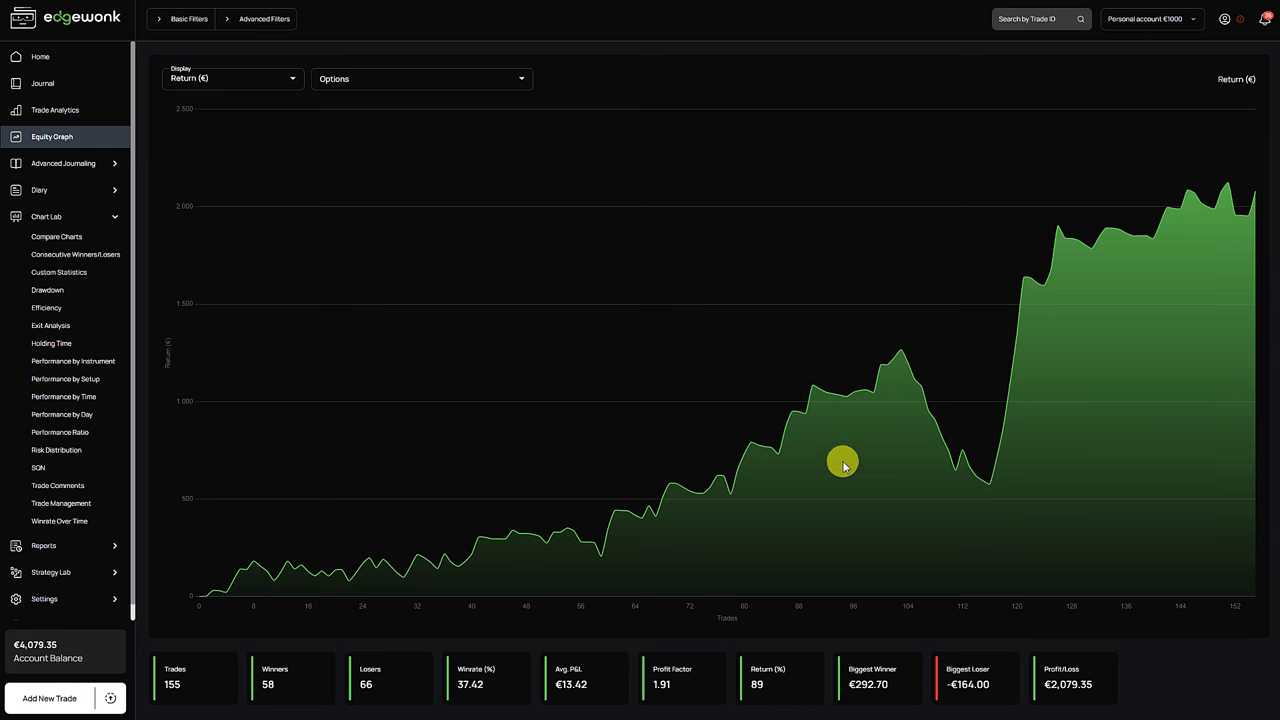
mouse_move(1021, 328)
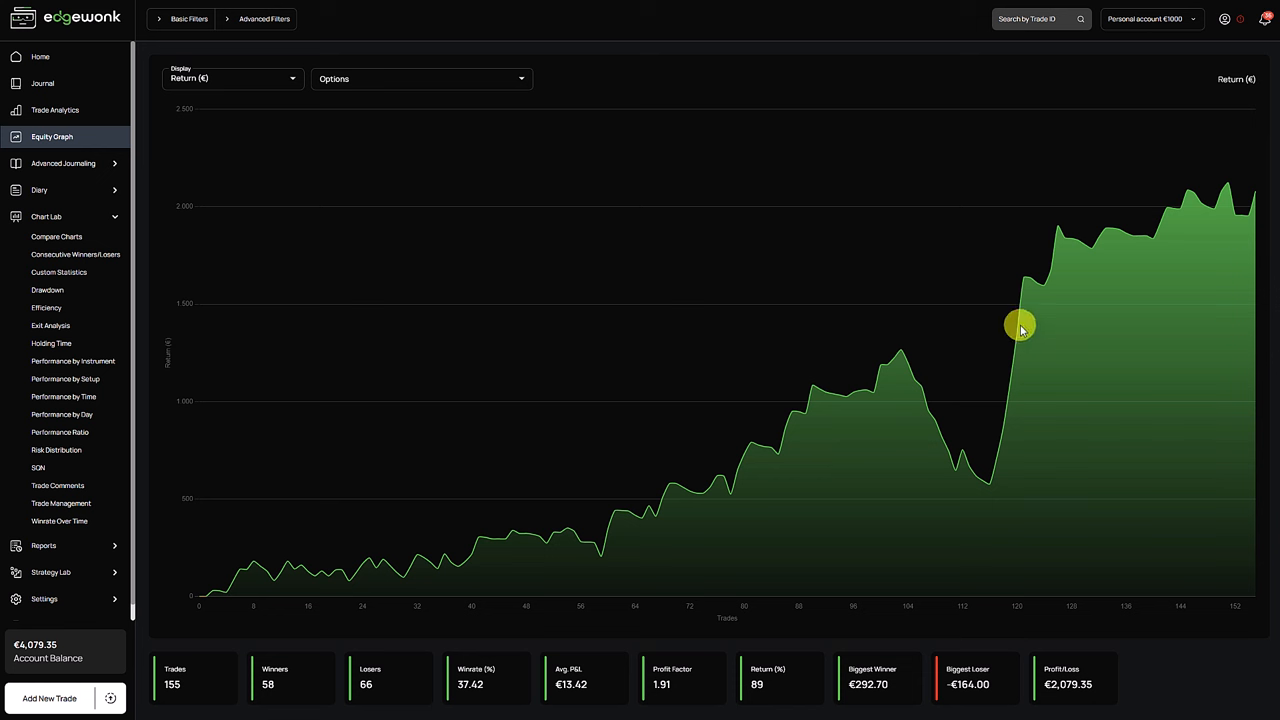
mouse_move(1005, 345)
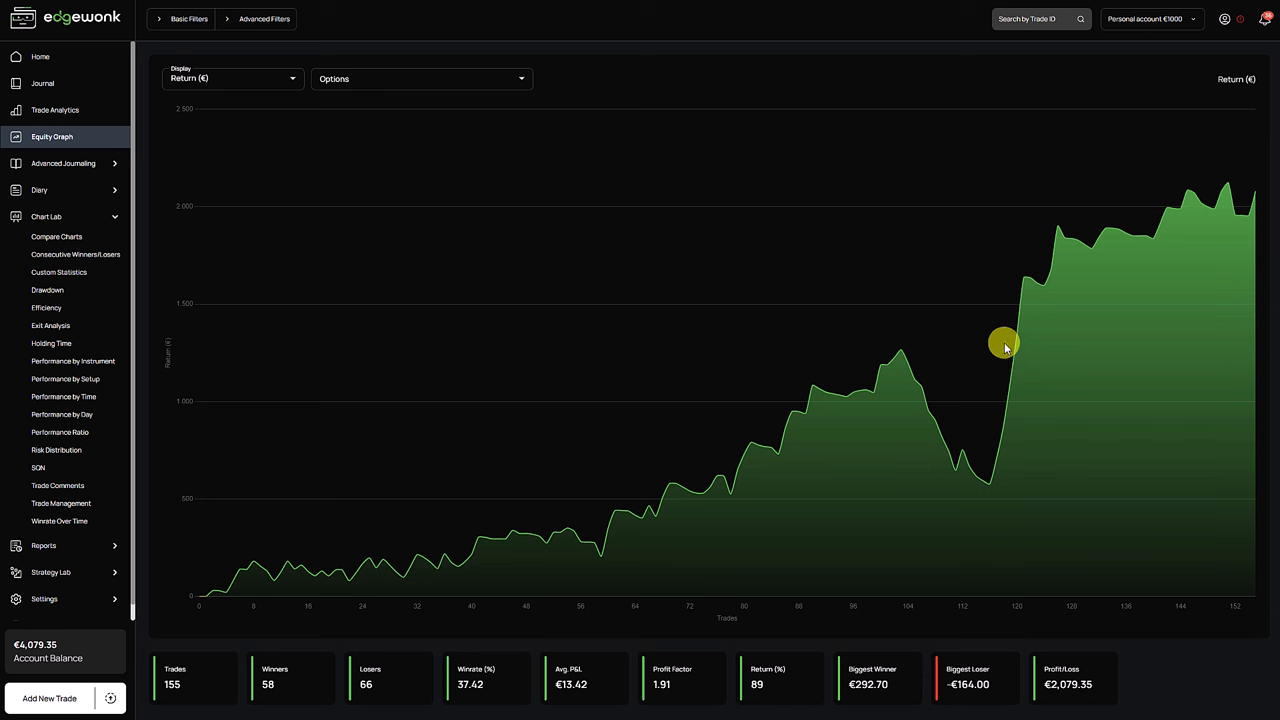
mouse_move(473, 217)
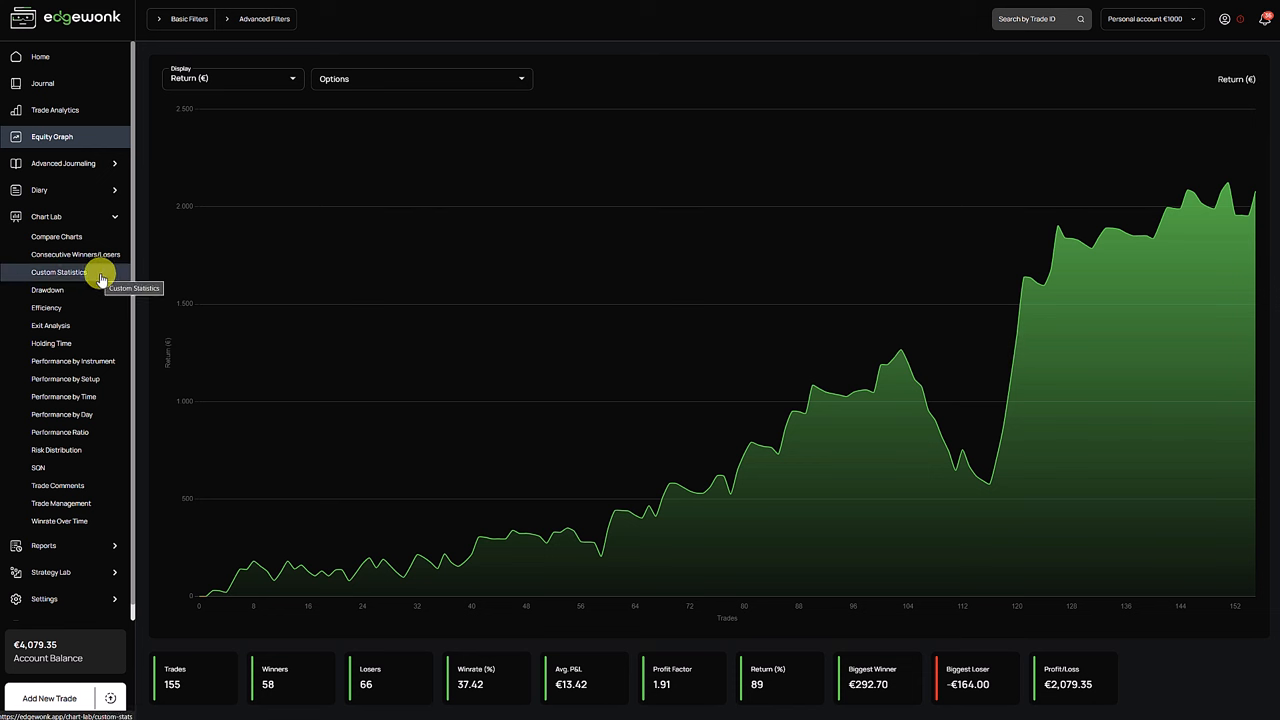
- Apply an advanced Time Frame Entry: 1' filter to the Custom Statistics chart
click(60, 272)
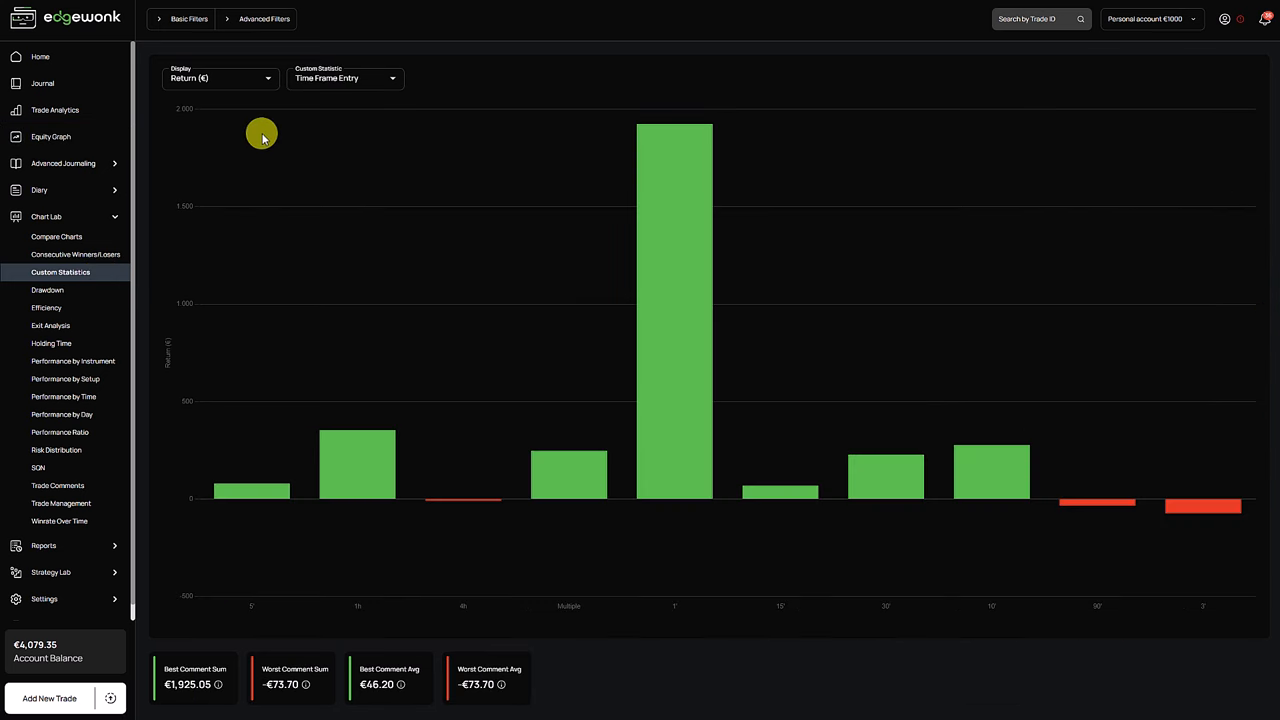
click(345, 78)
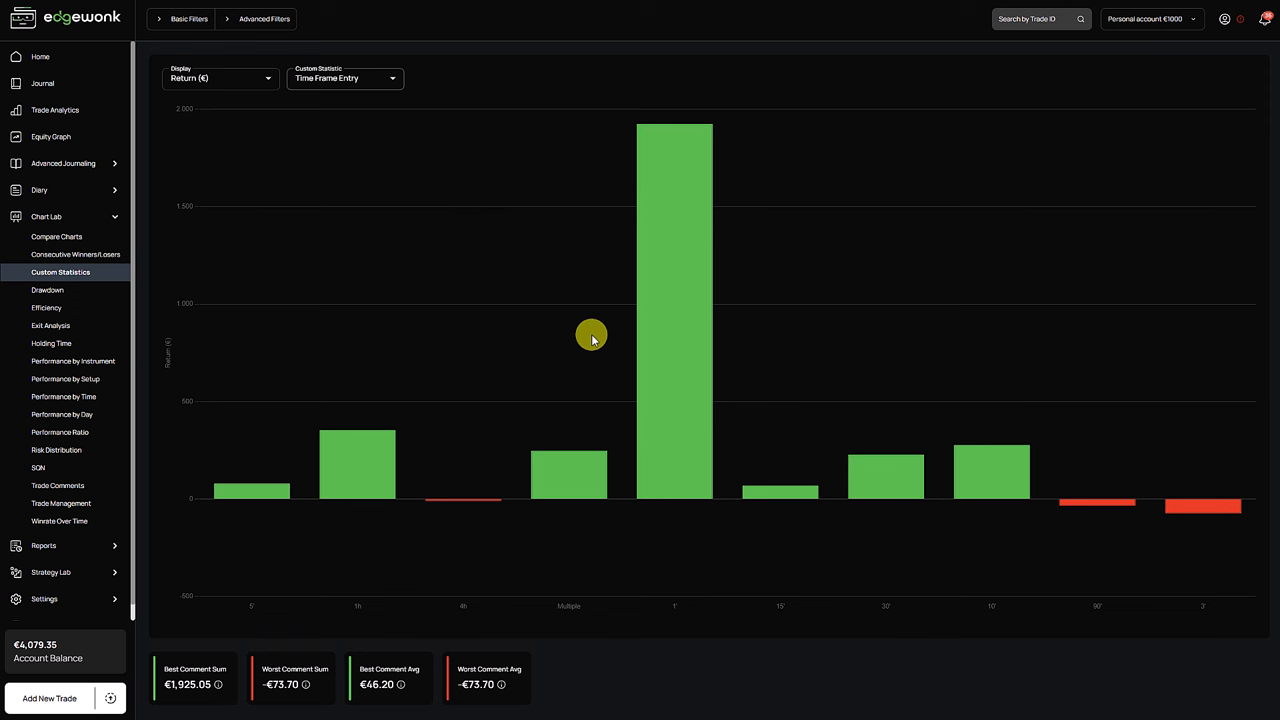
mouse_move(667, 638)
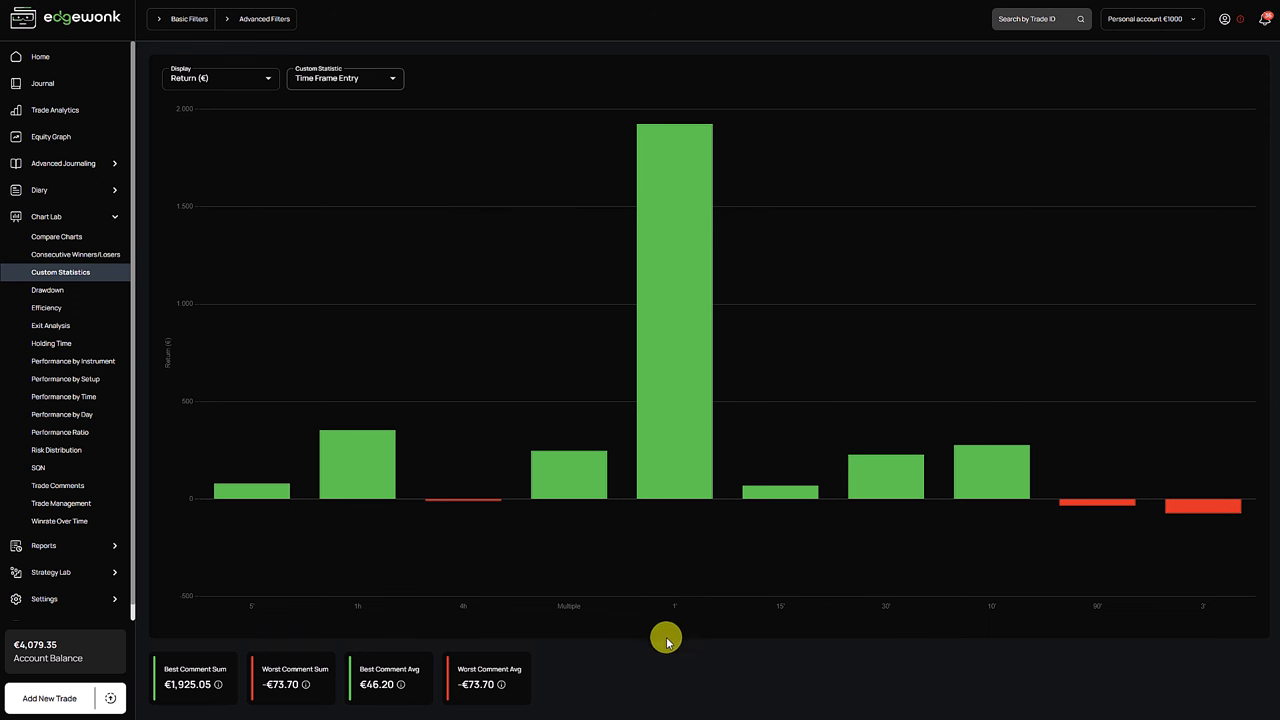
mouse_move(700, 298)
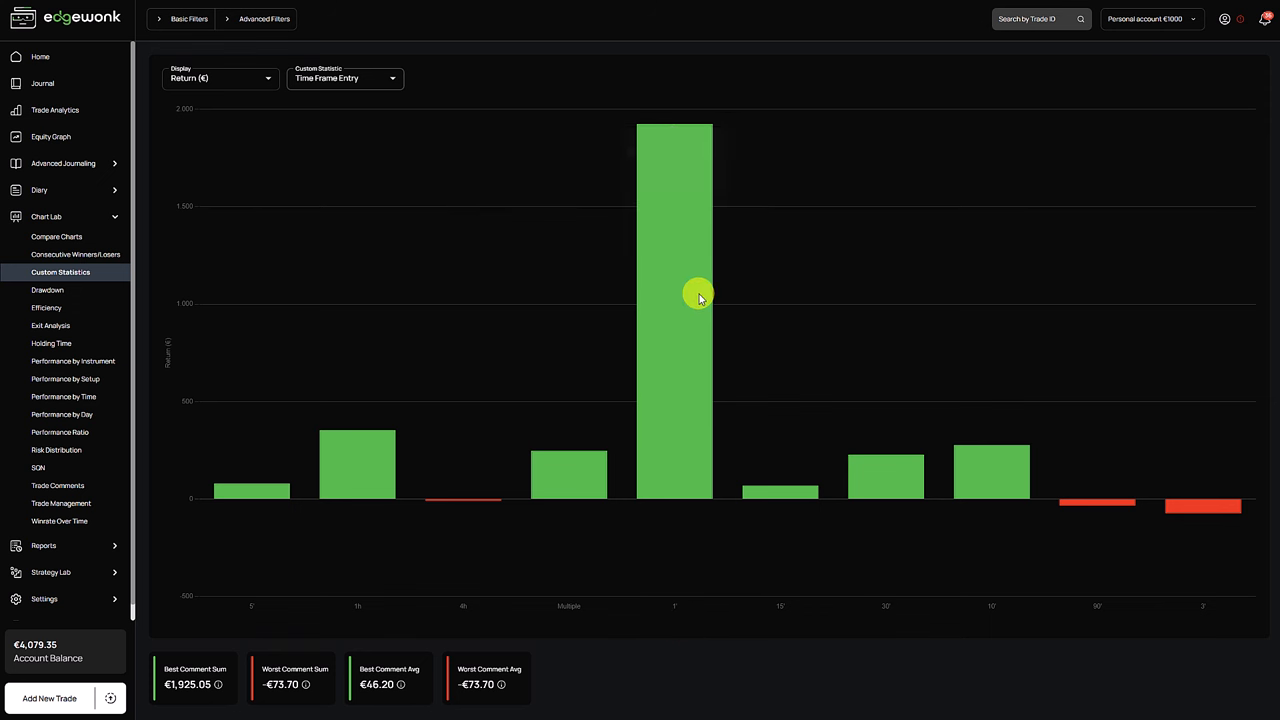
mouse_move(685, 160)
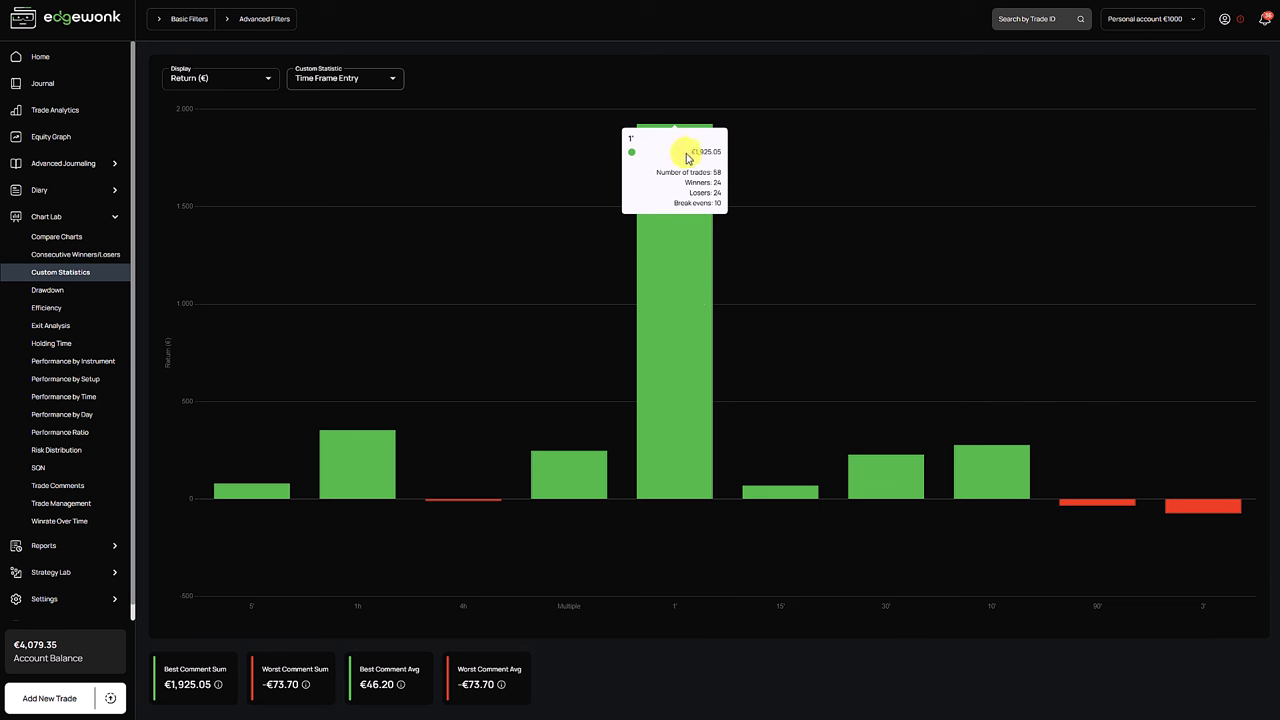
mouse_move(686, 158)
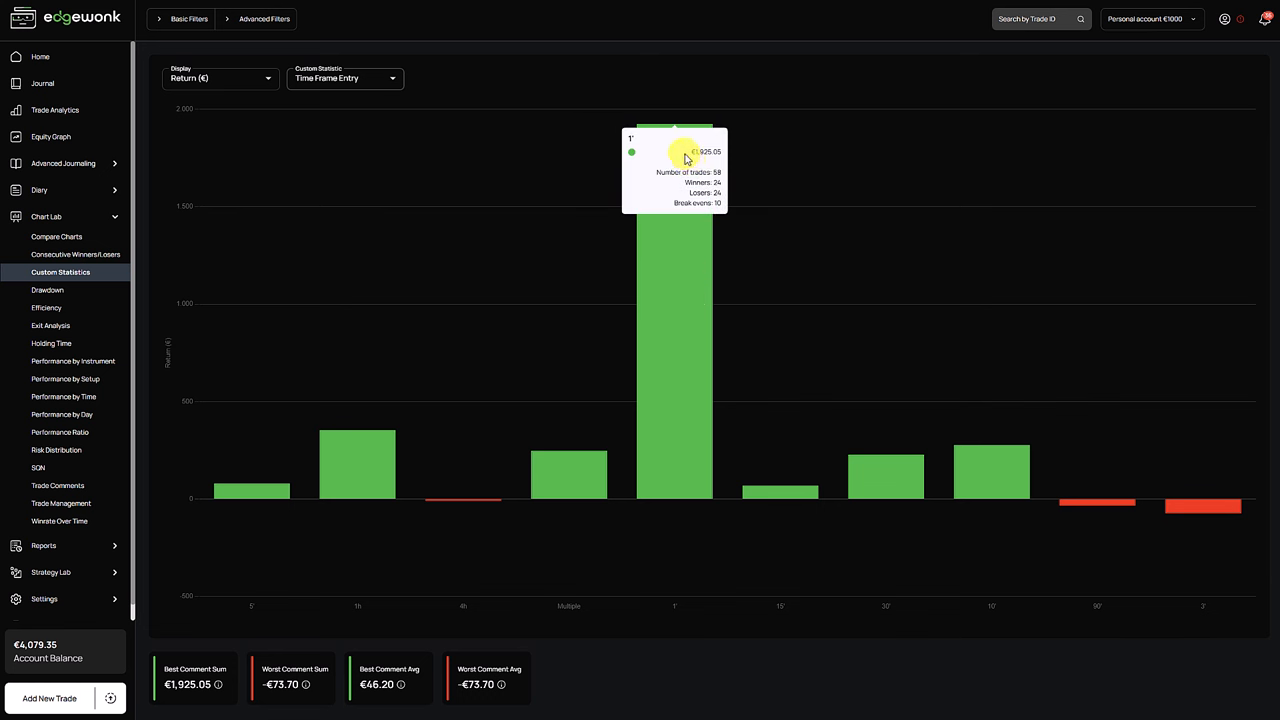
mouse_move(509, 421)
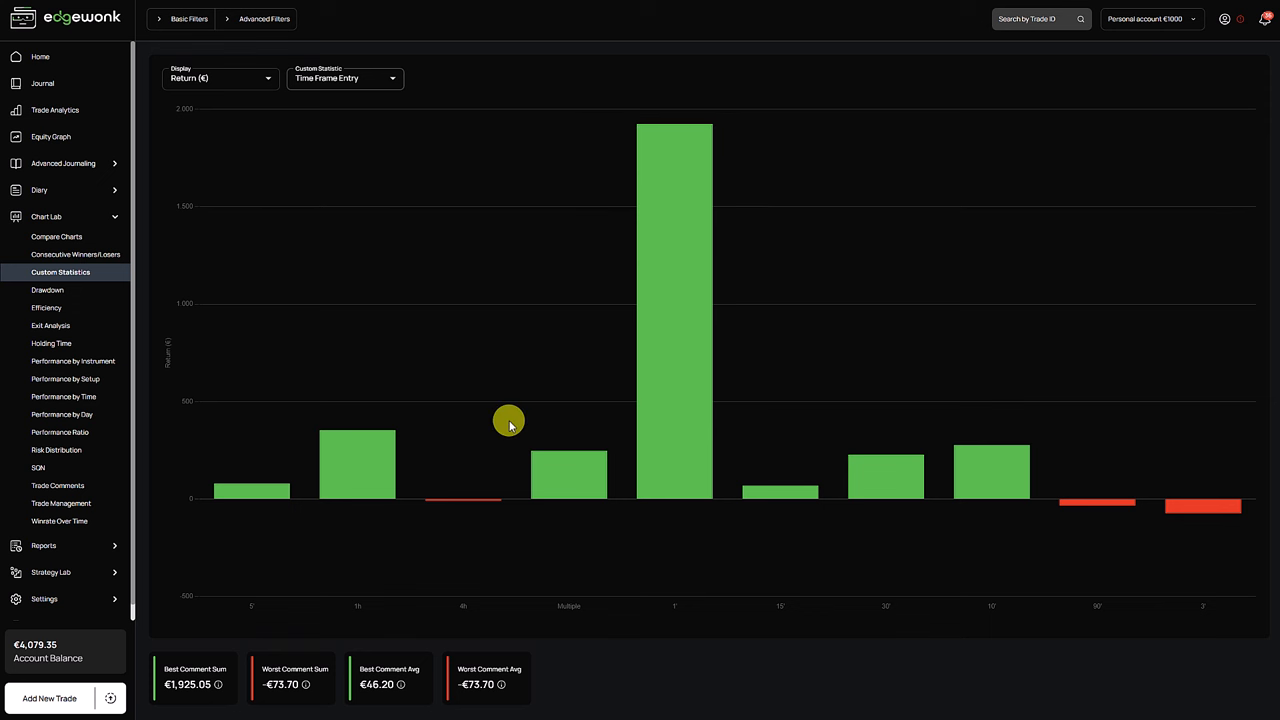
mouse_move(670, 378)
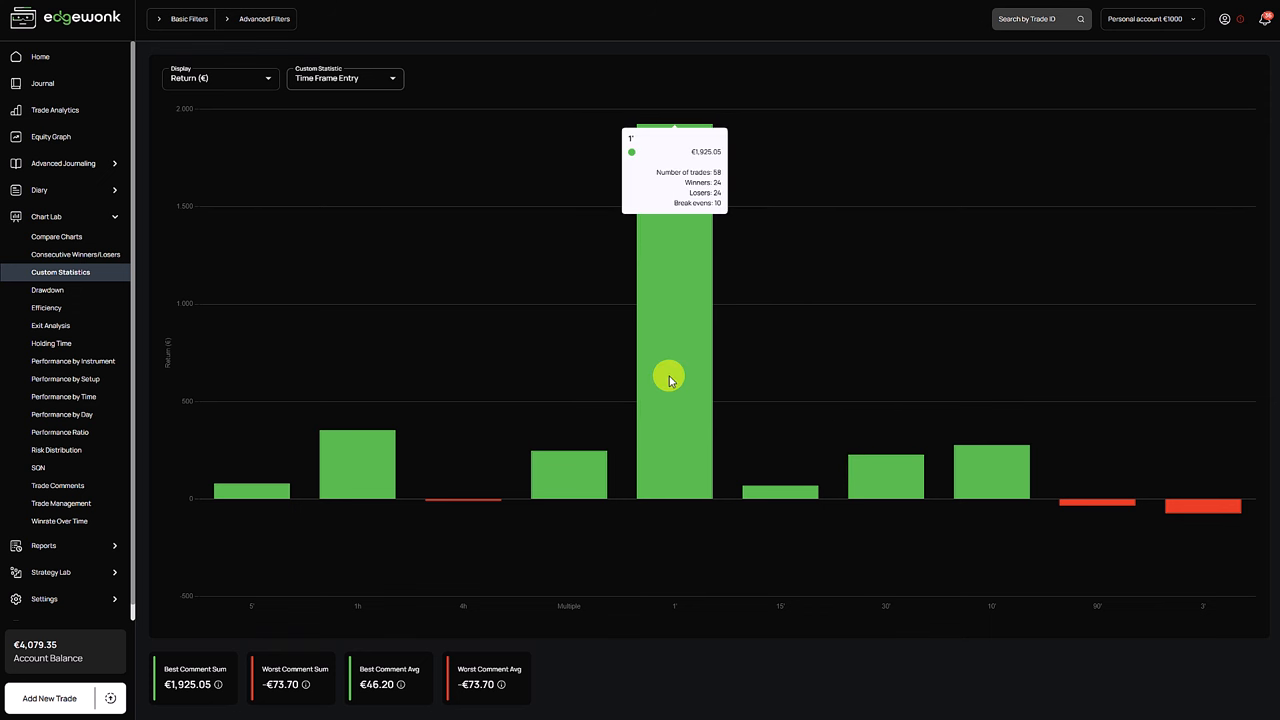
mouse_move(276, 157)
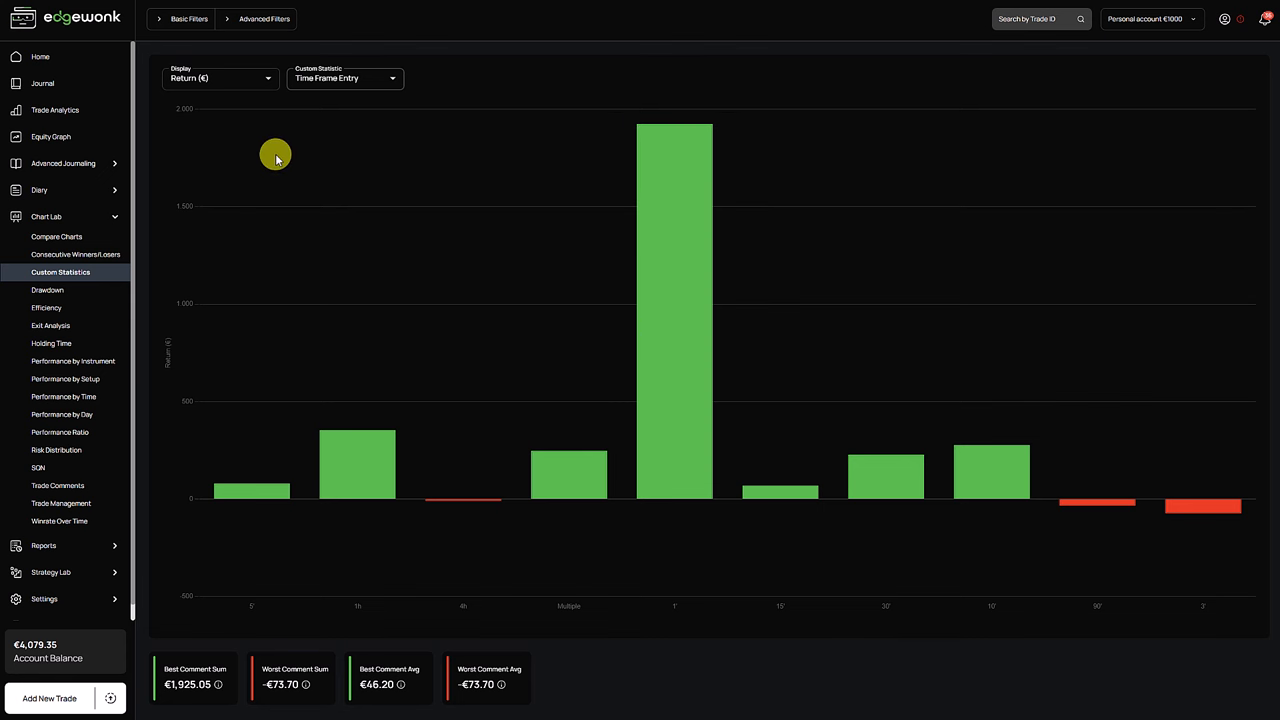
click(264, 18)
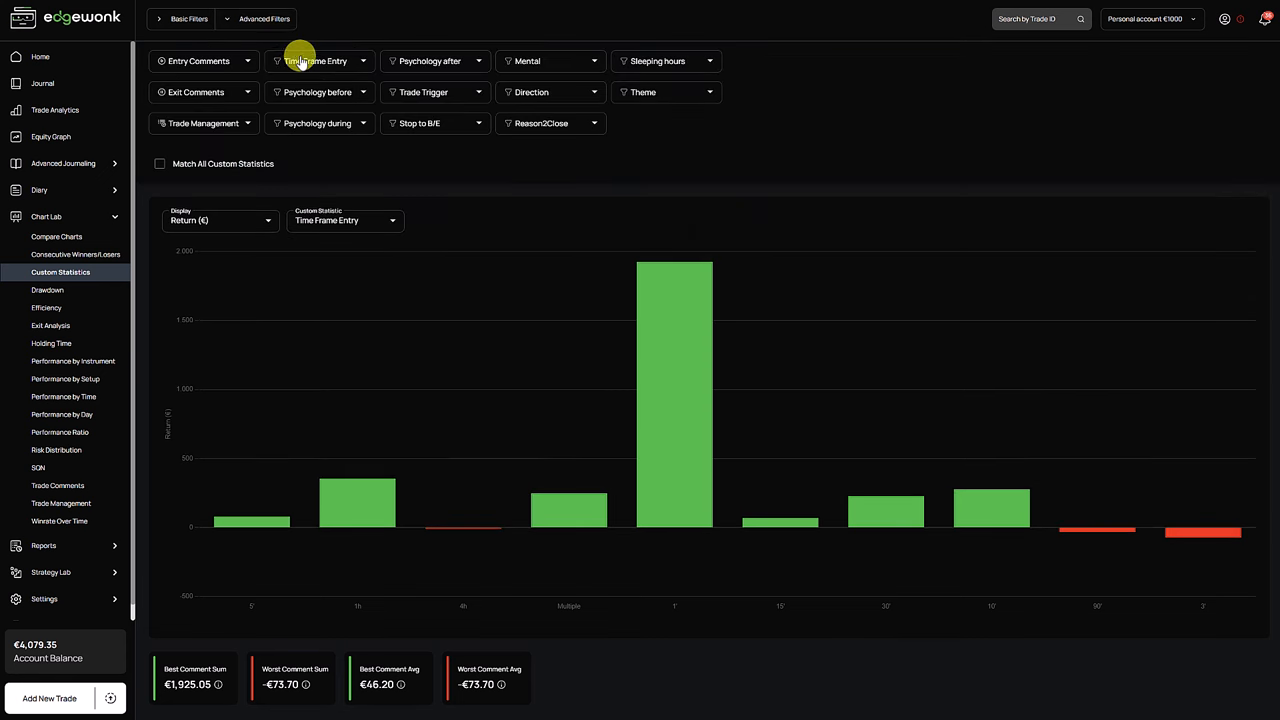
click(320, 61)
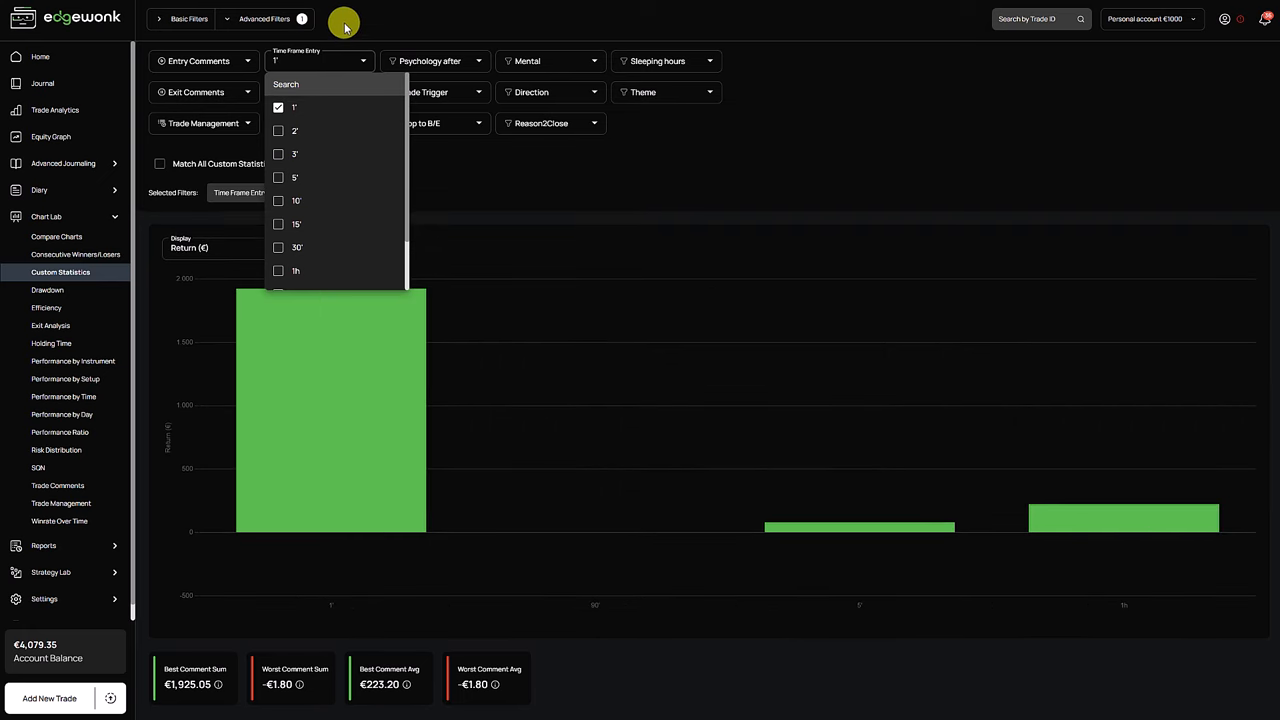
click(343, 22)
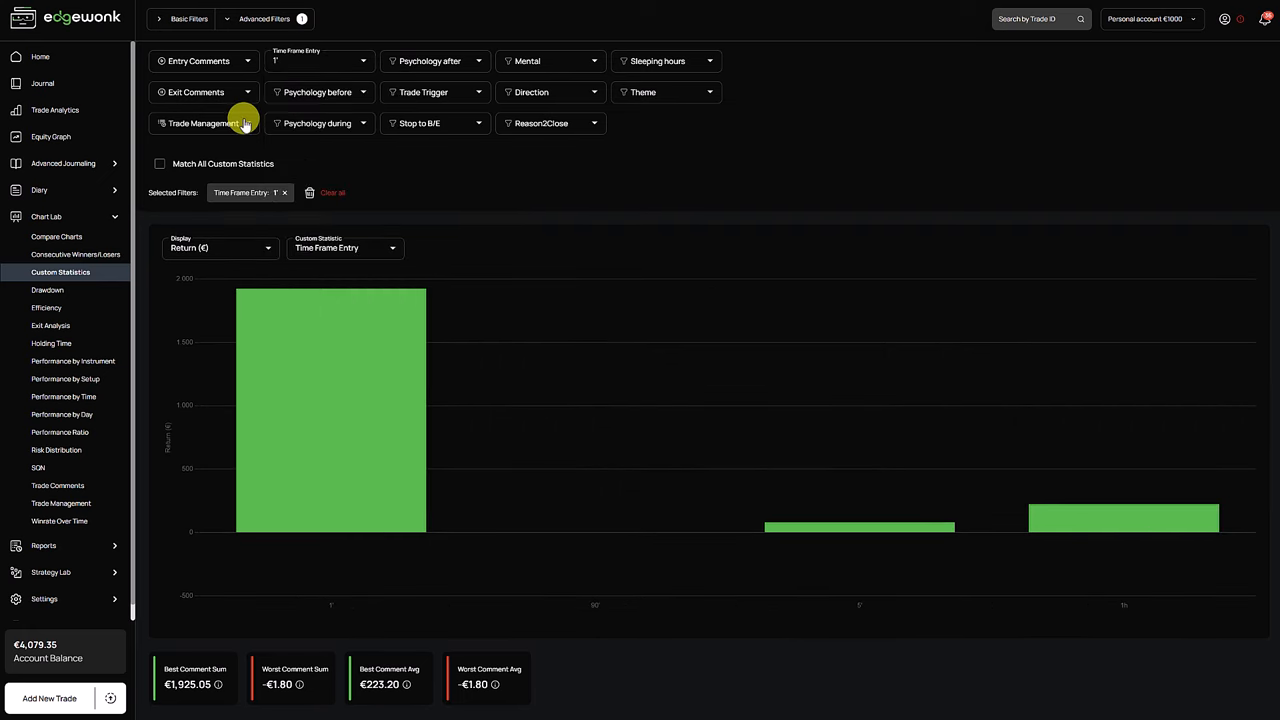
- Show the Exit Analysis for the 1' trades: 58 trades averaging 75% updraw
click(51, 325)
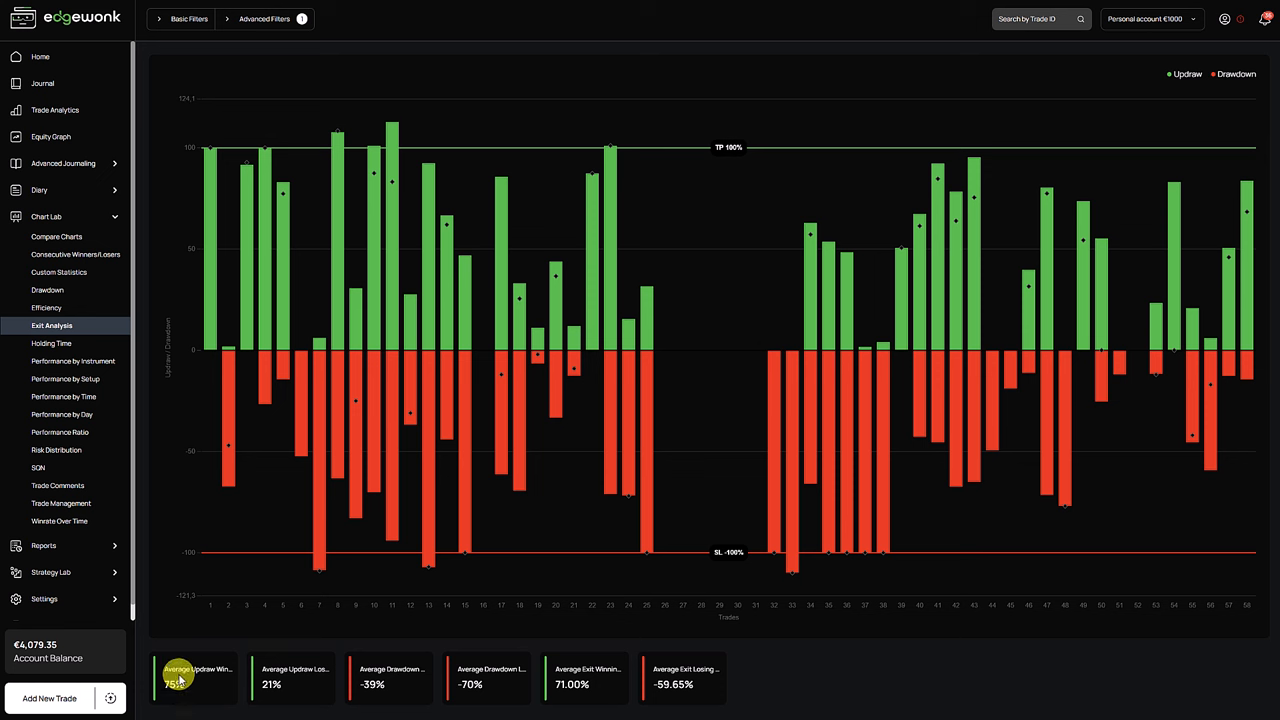
mouse_move(347, 493)
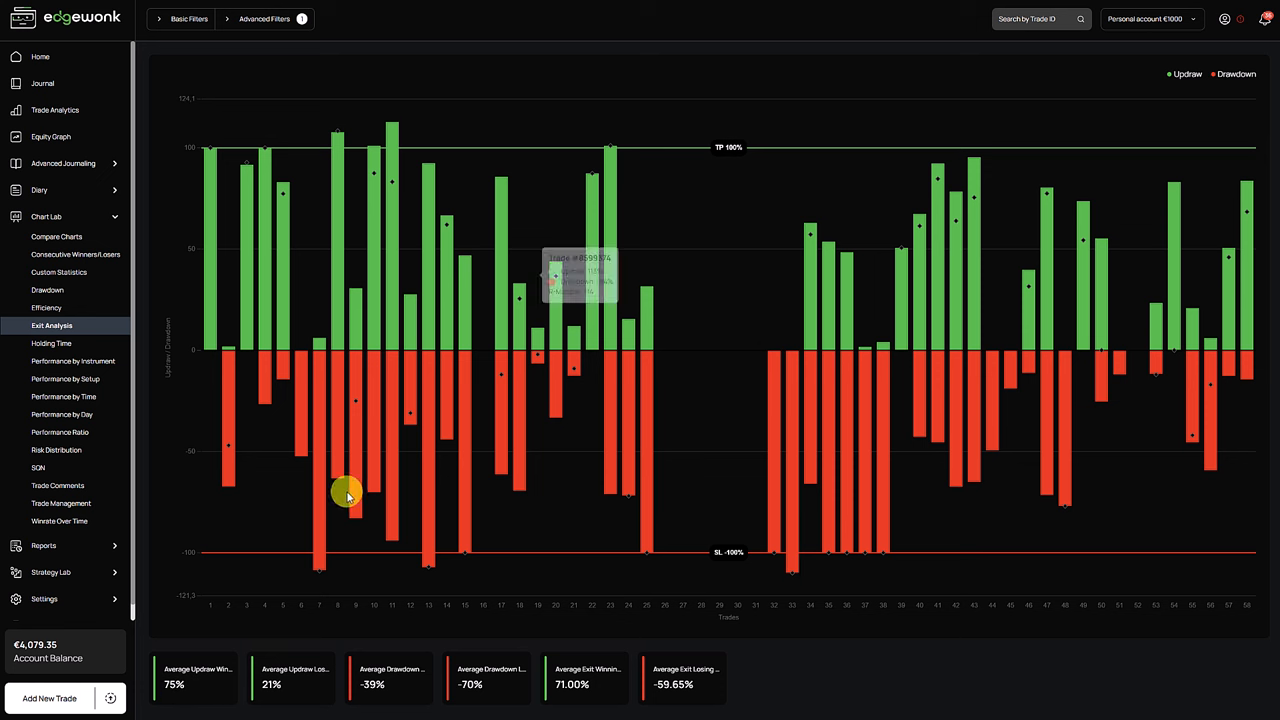
mouse_move(580, 442)
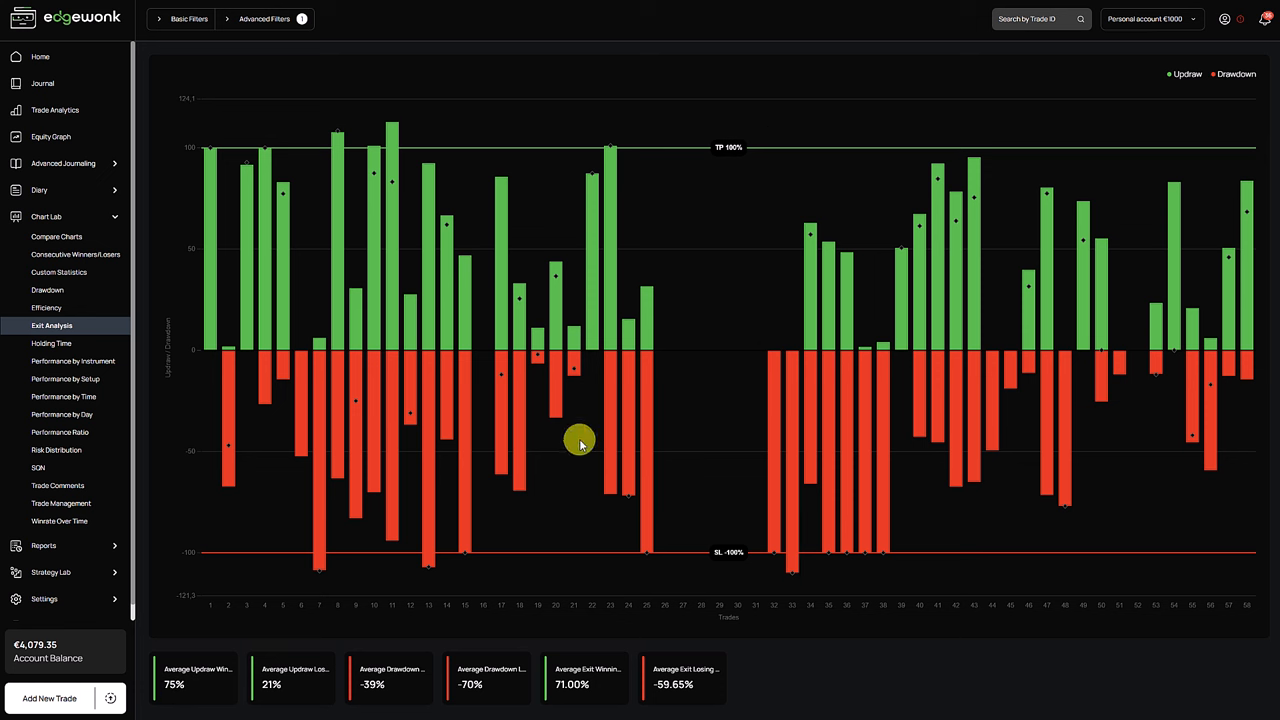
mouse_move(595, 687)
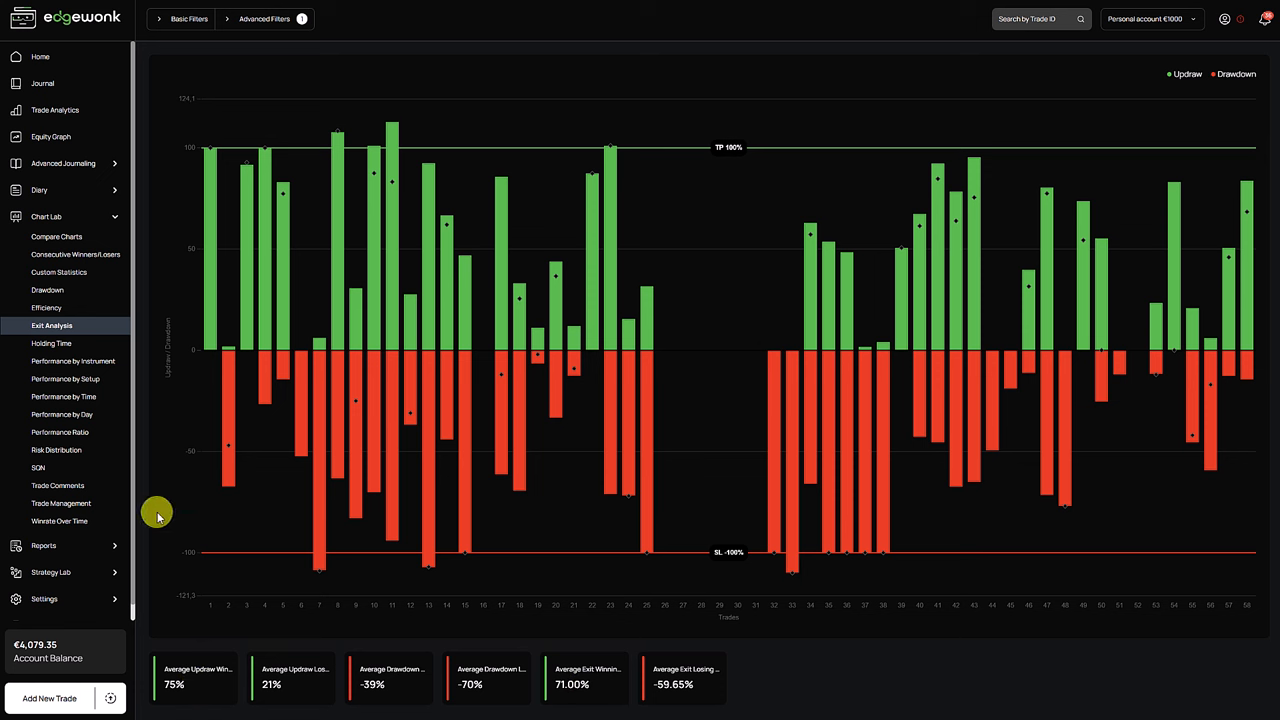
mouse_move(61, 503)
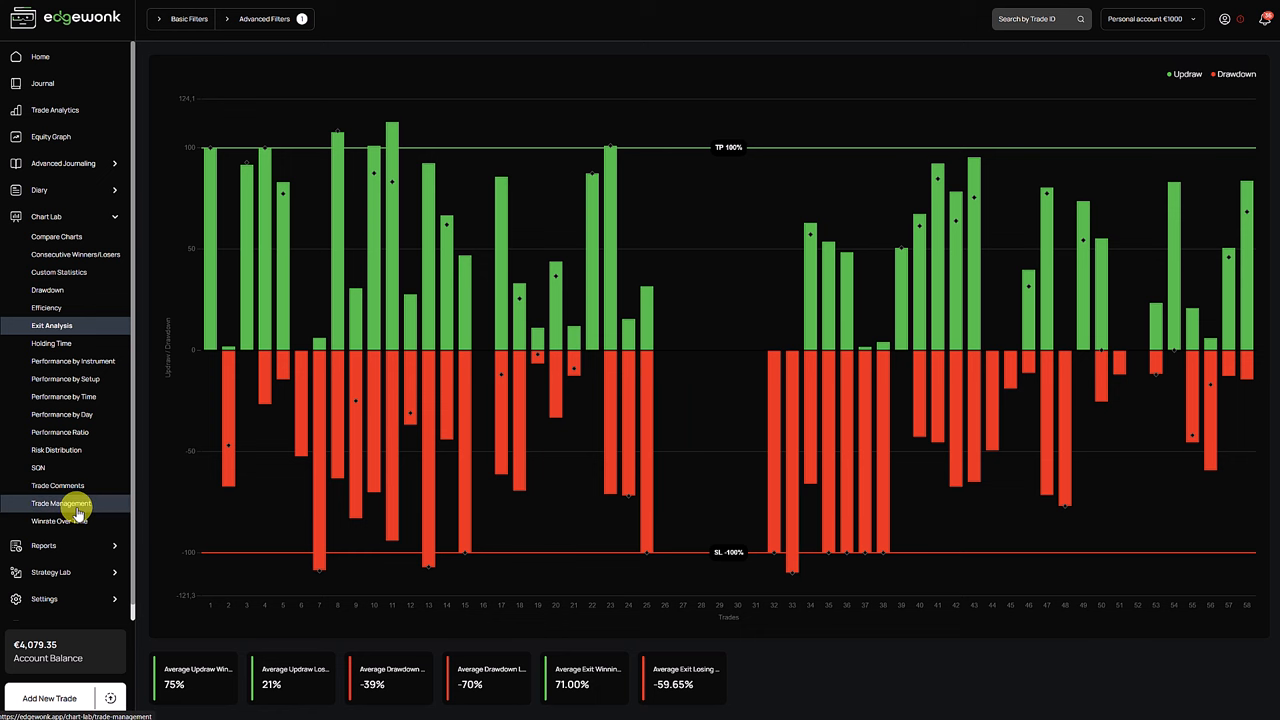
- Show Trade Management for the 1' trades: 37.85R actual, 50.91R potential, -13.06R effect
click(61, 503)
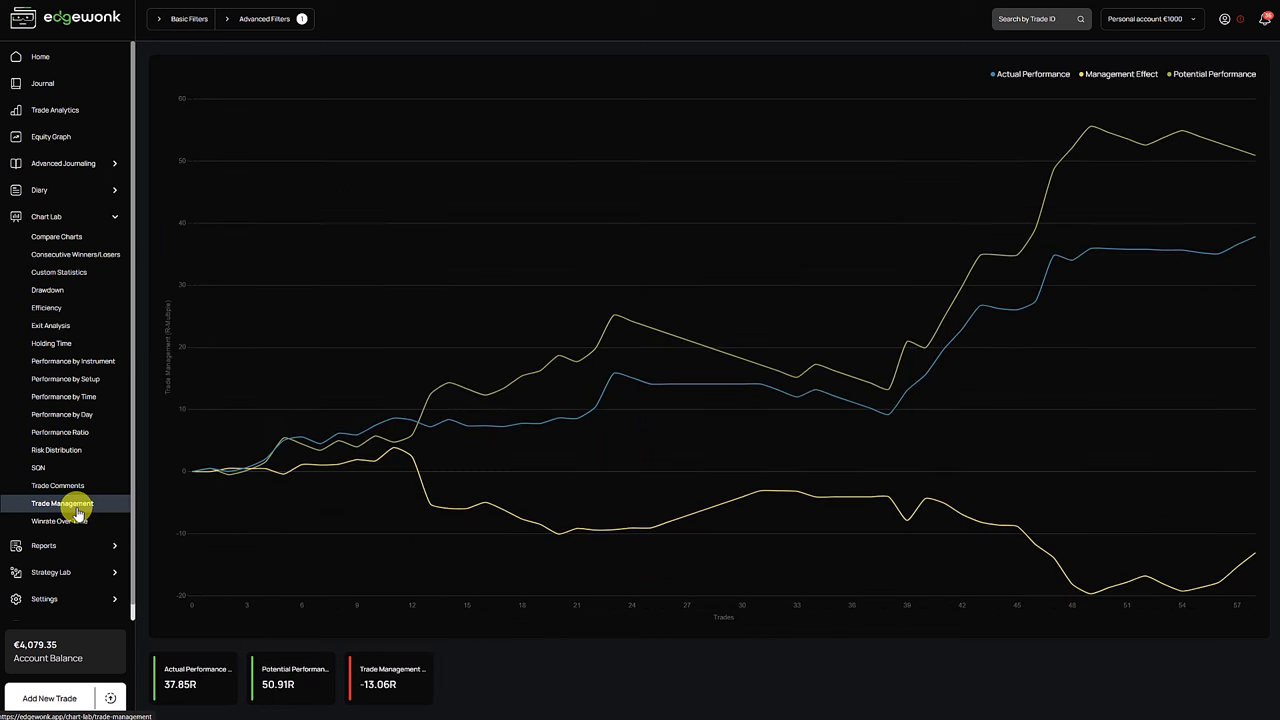
mouse_move(573, 412)
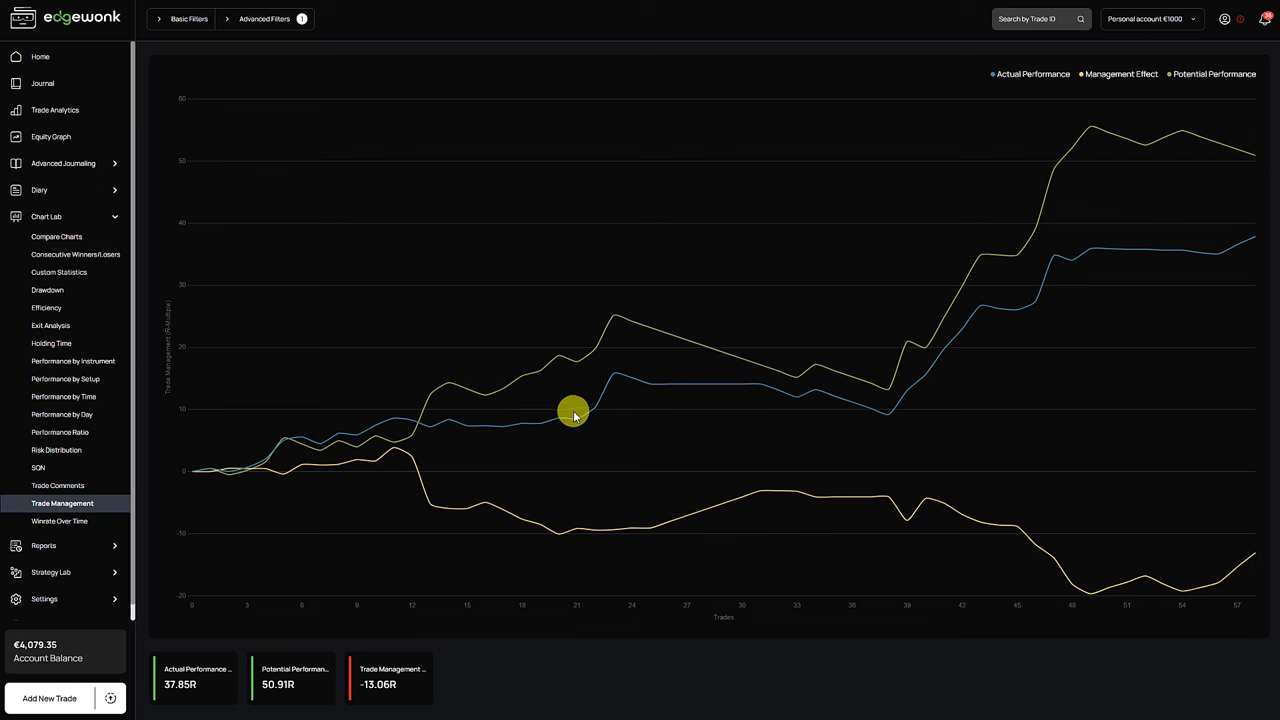
mouse_move(1253, 240)
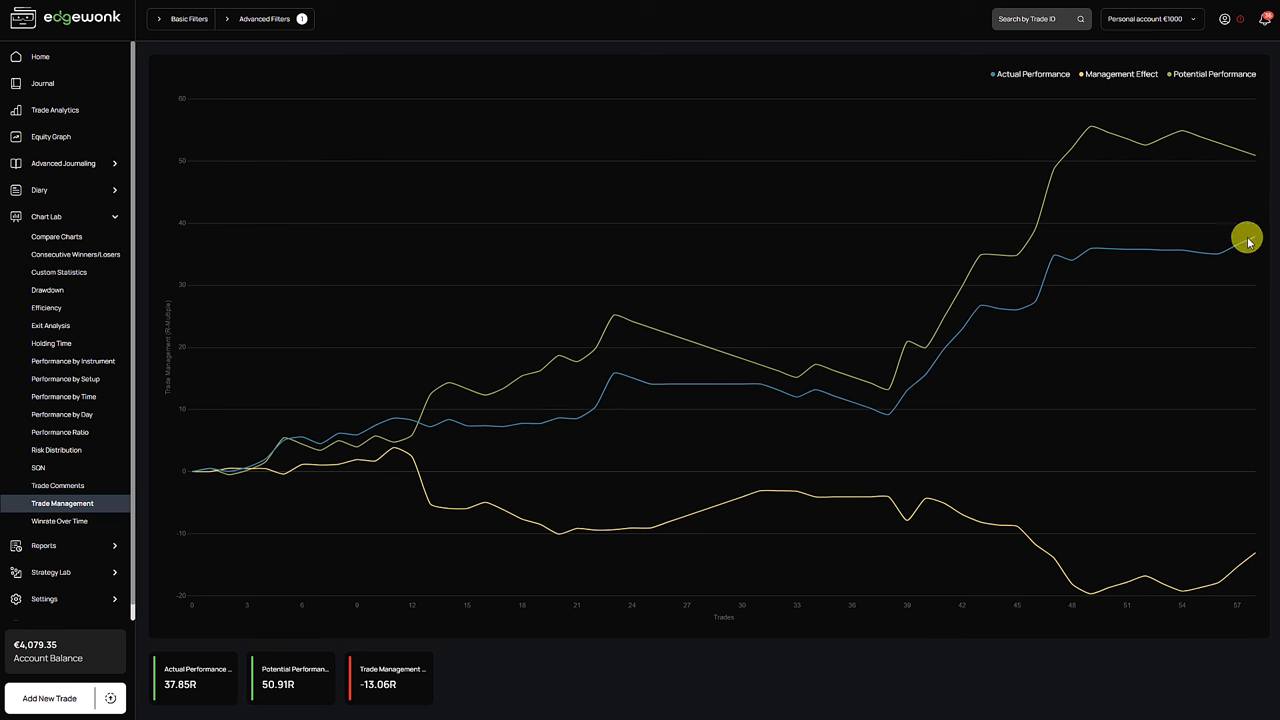
mouse_move(1253, 145)
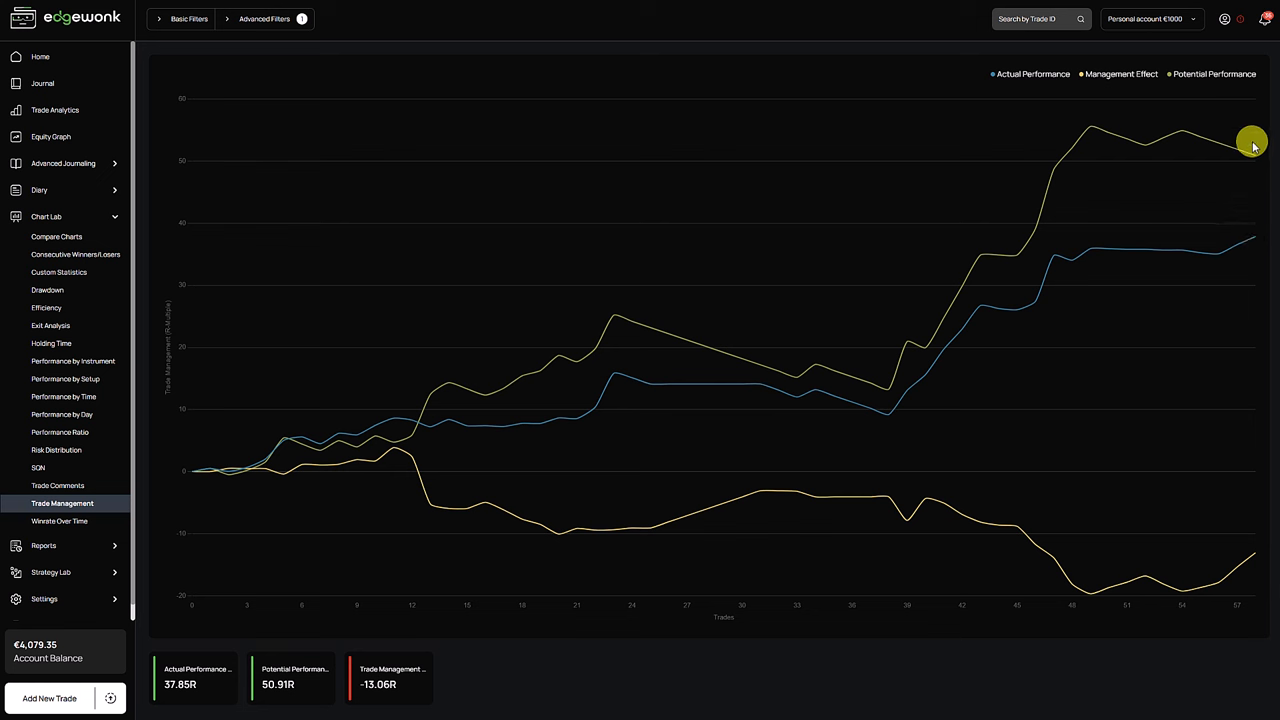
mouse_move(1247, 183)
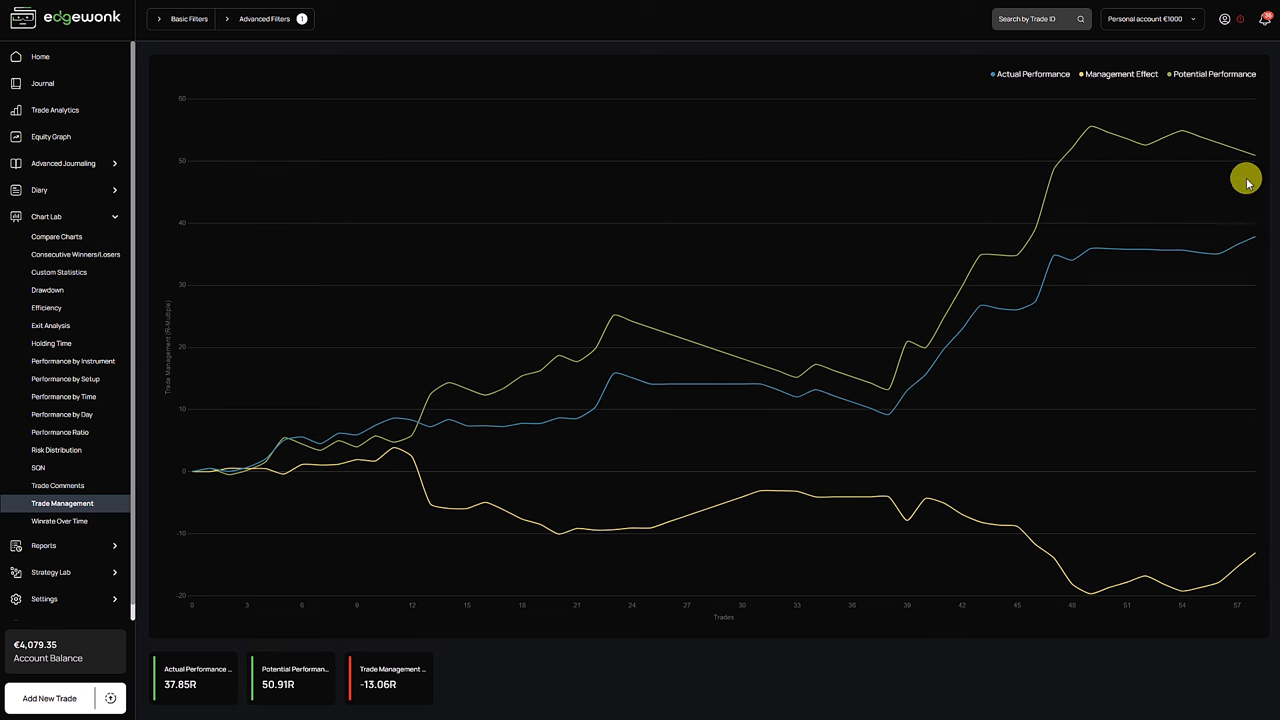
mouse_move(1255, 160)
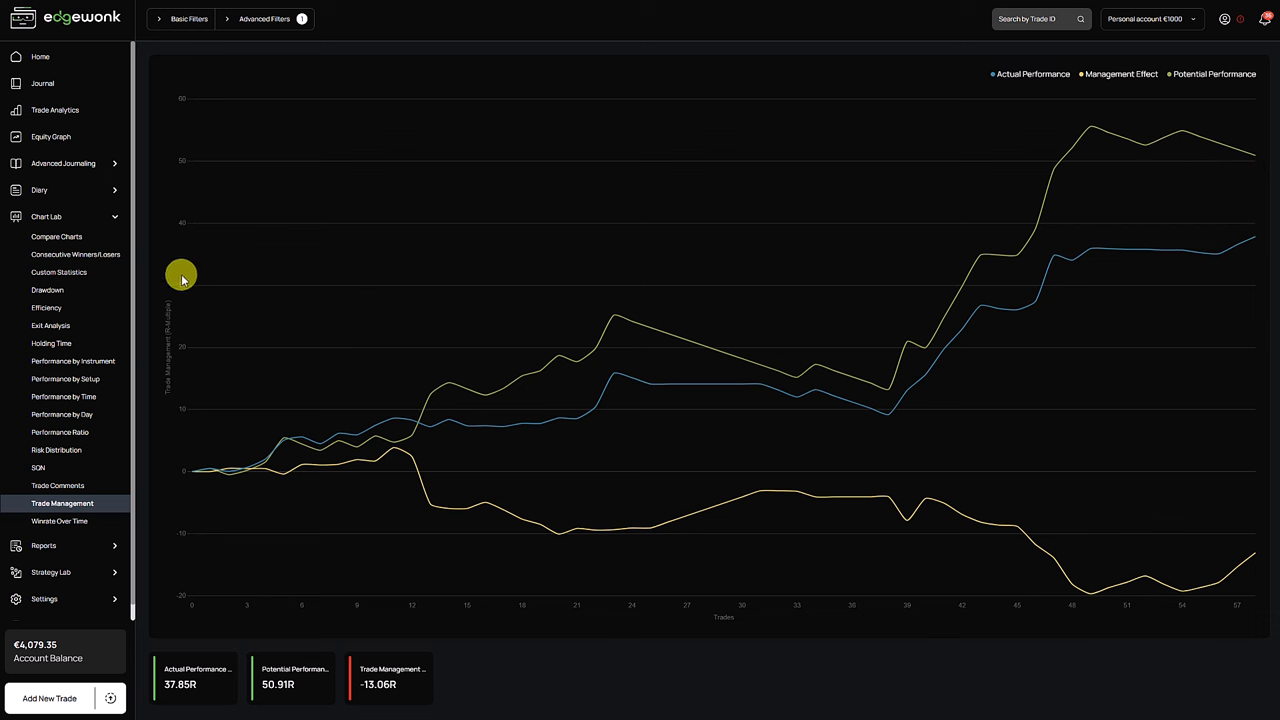
- Return to Custom Statistics with the 1' filter removed, covering all ten entry time frames
click(60, 272)
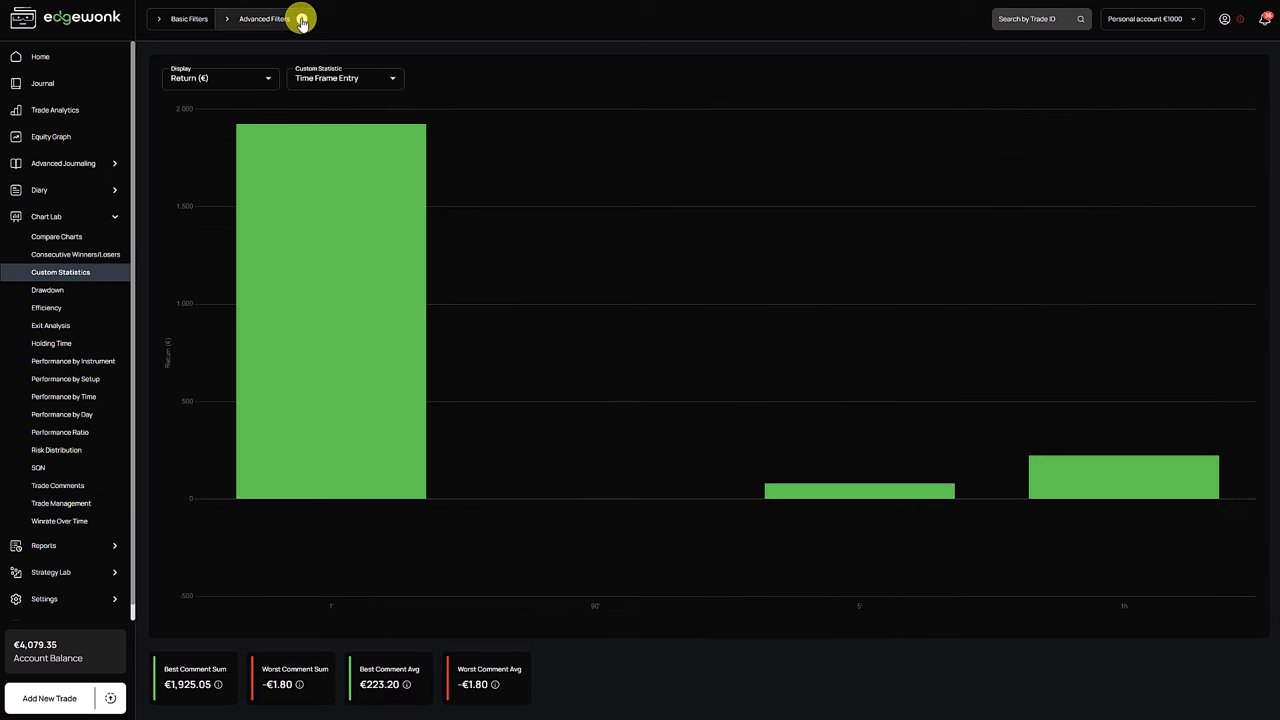
click(265, 18)
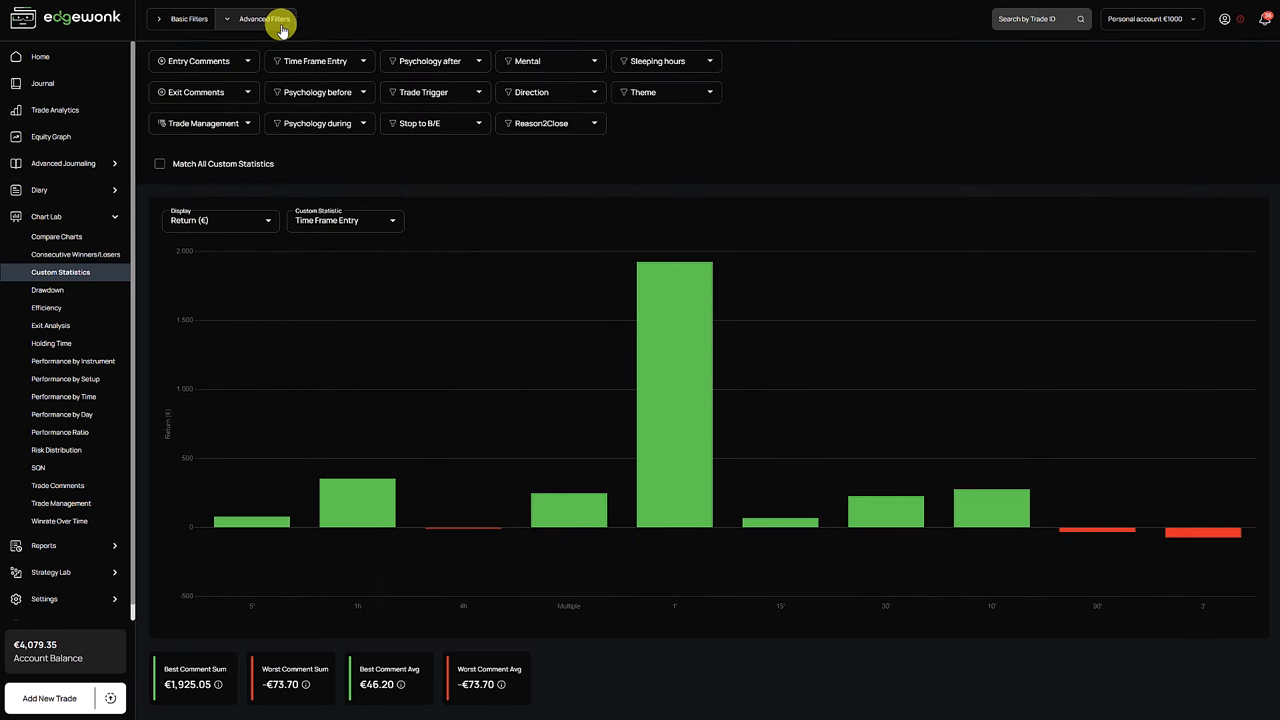
click(265, 18)
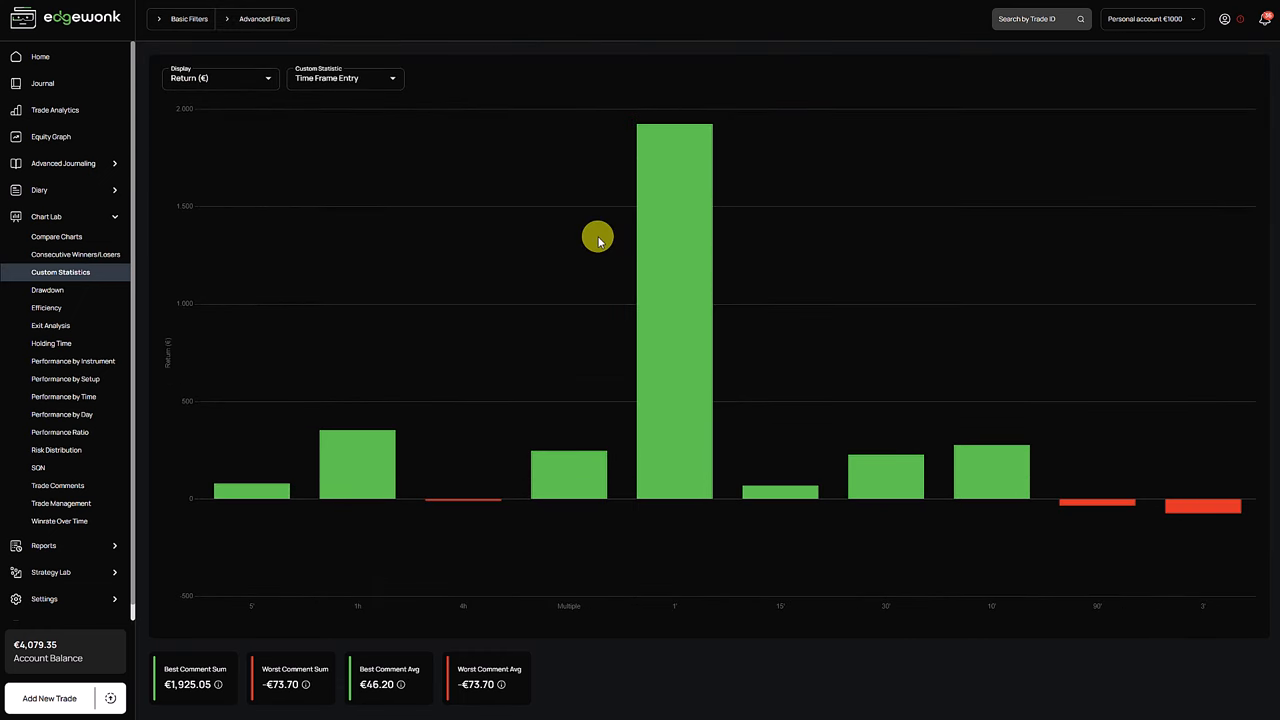
mouse_move(598, 237)
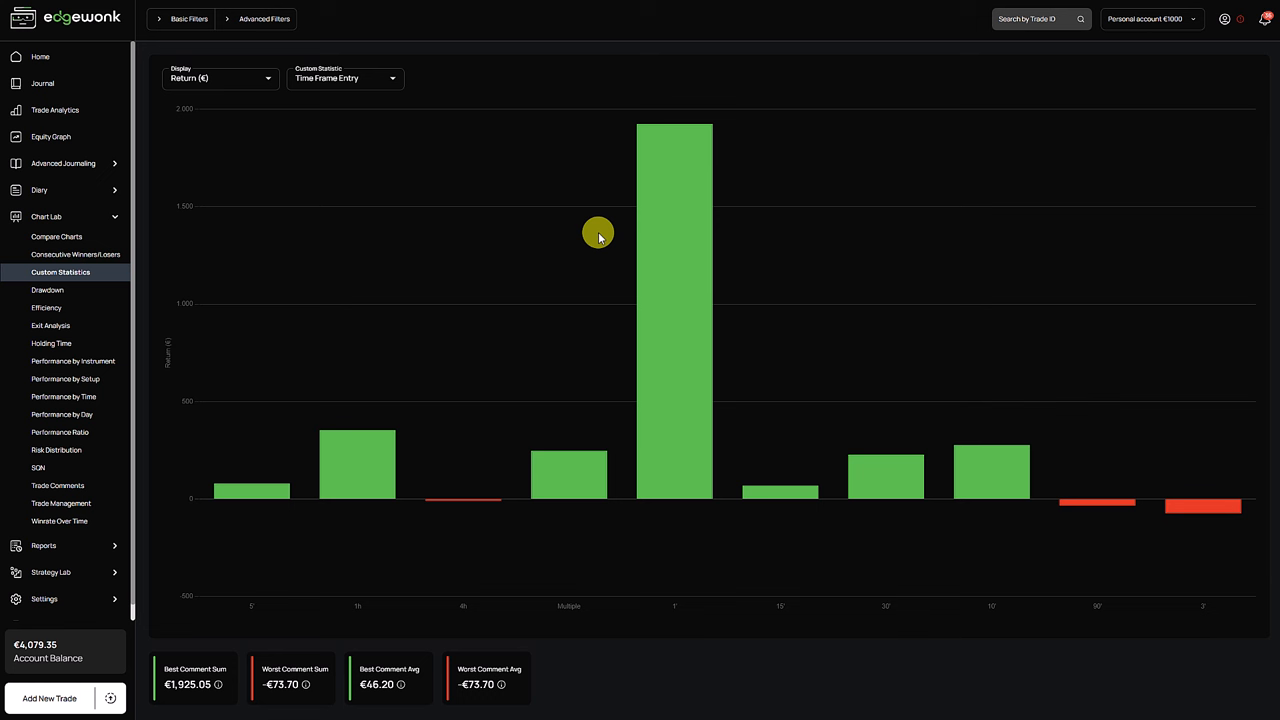
mouse_move(705, 322)
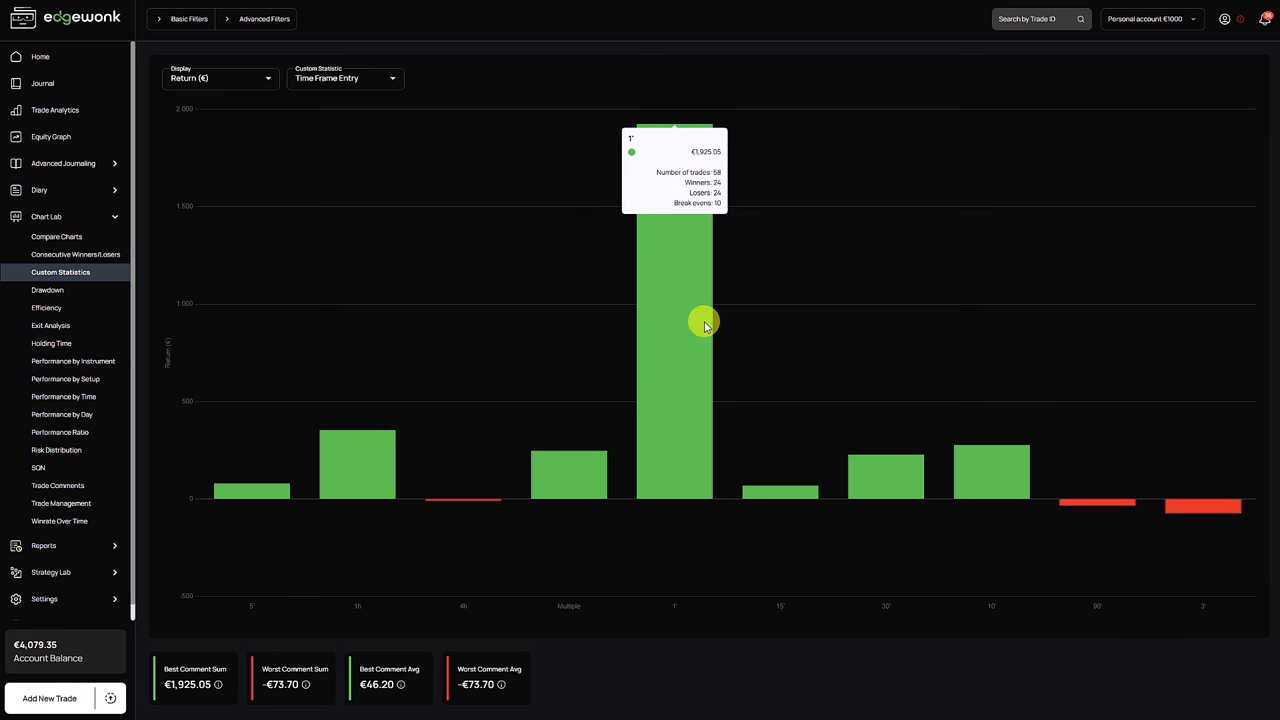
mouse_move(656, 260)
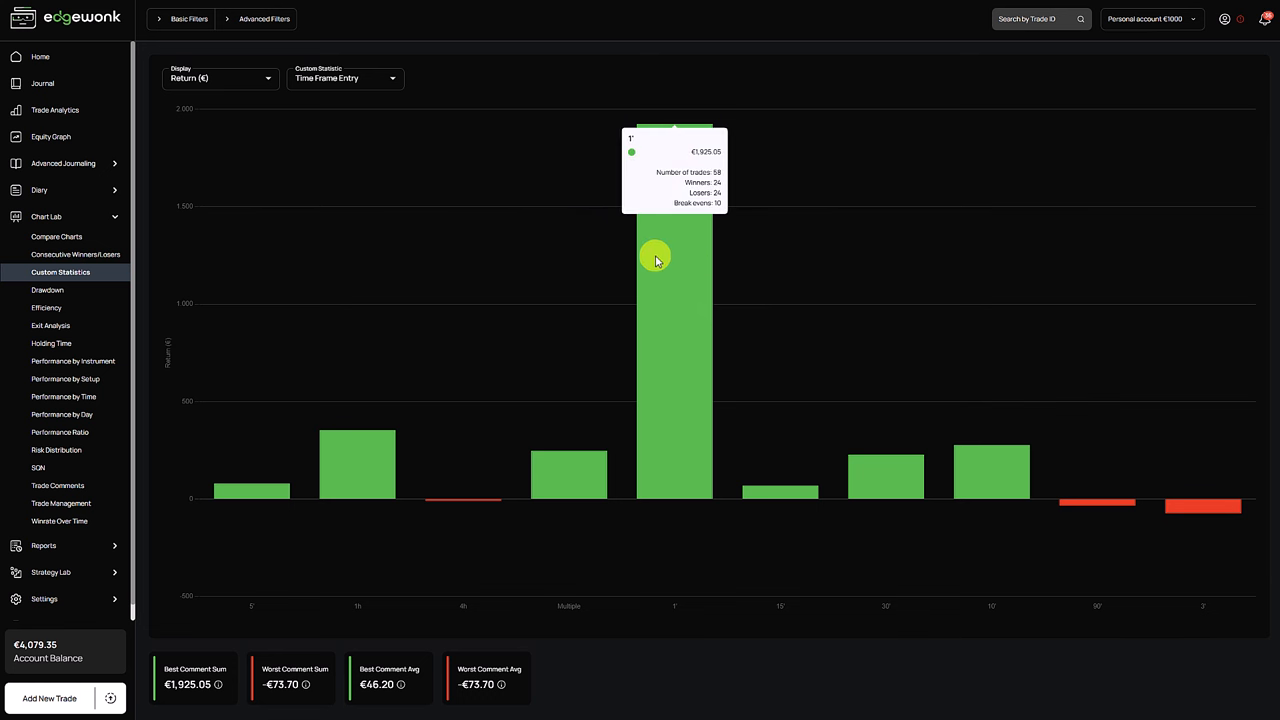
mouse_move(708, 105)
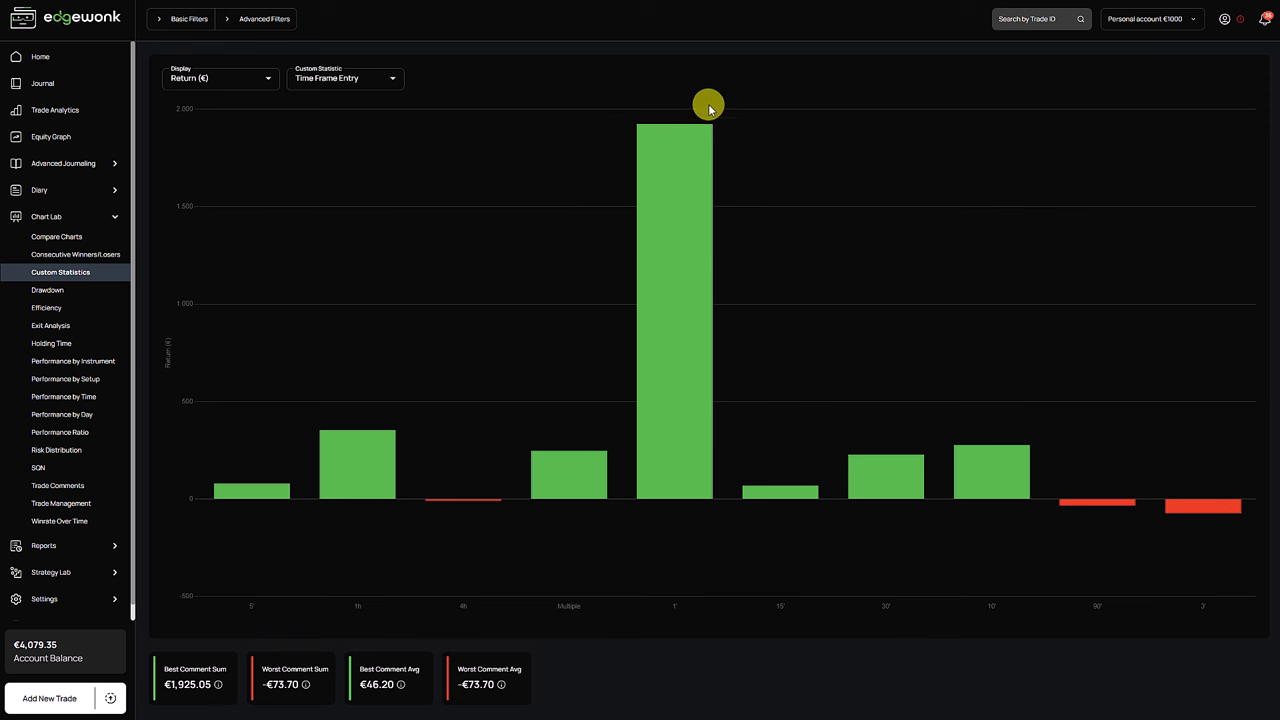
mouse_move(547, 424)
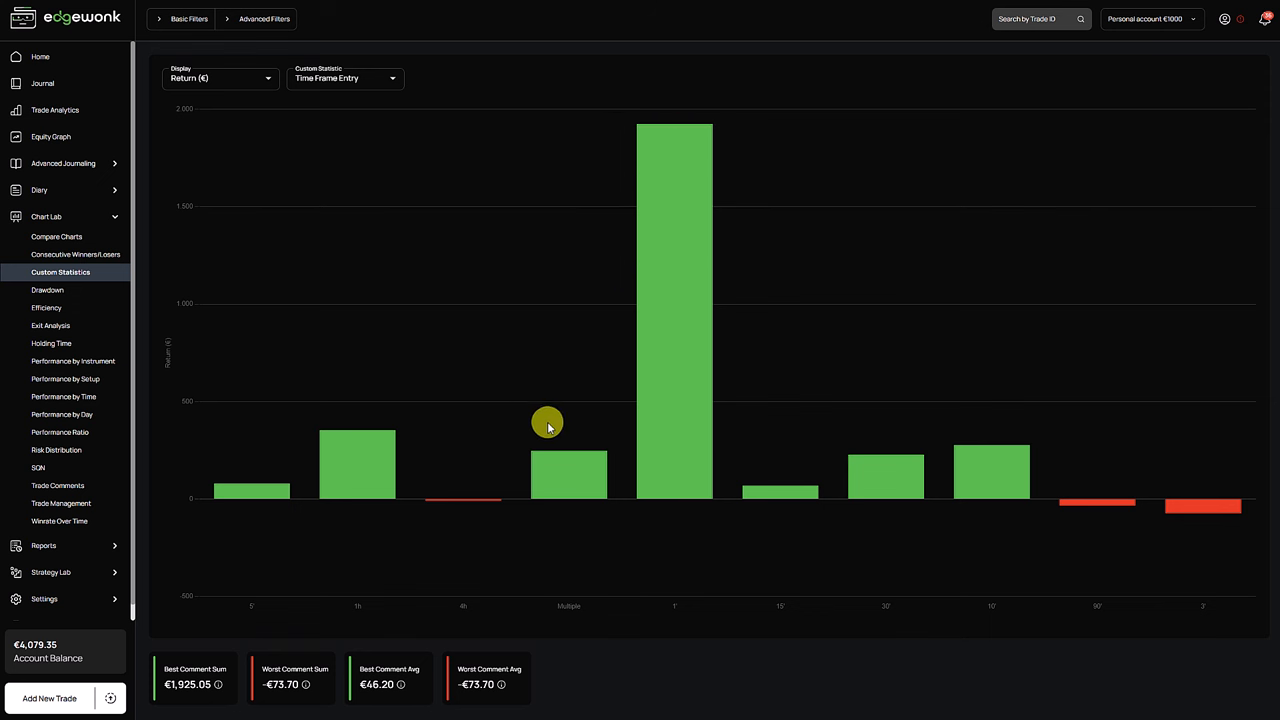
mouse_move(659, 519)
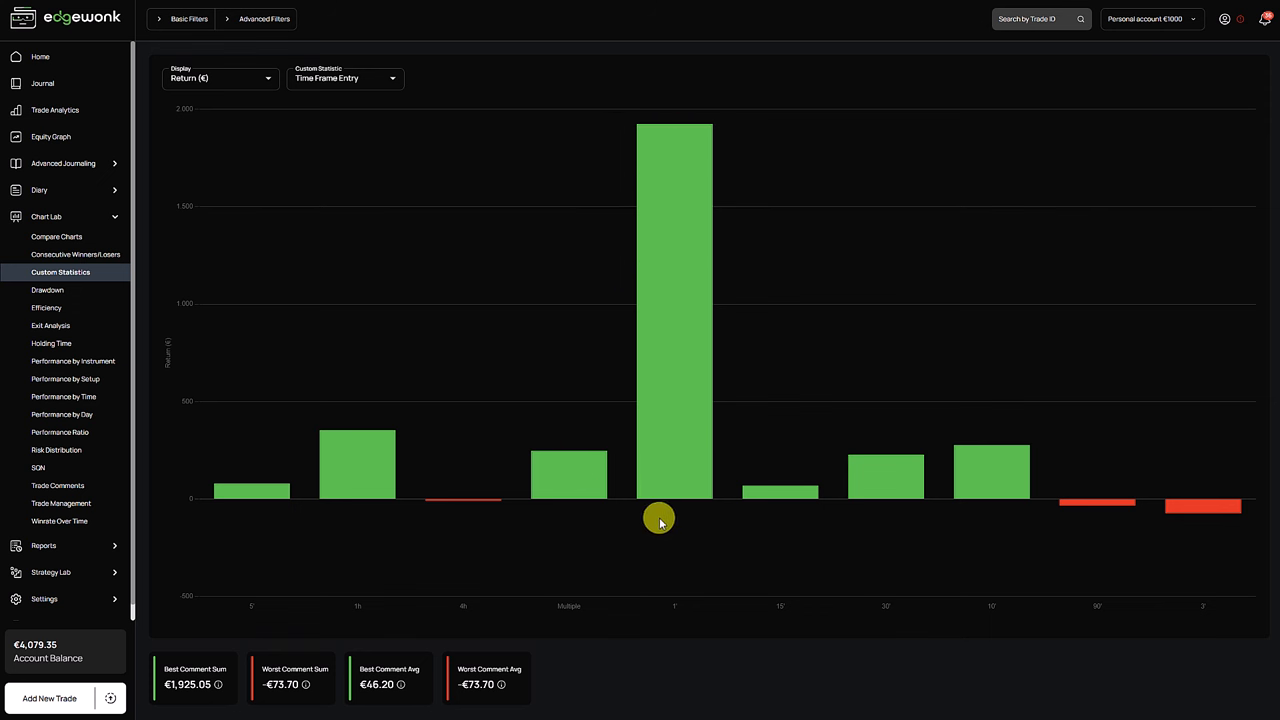
mouse_move(677, 518)
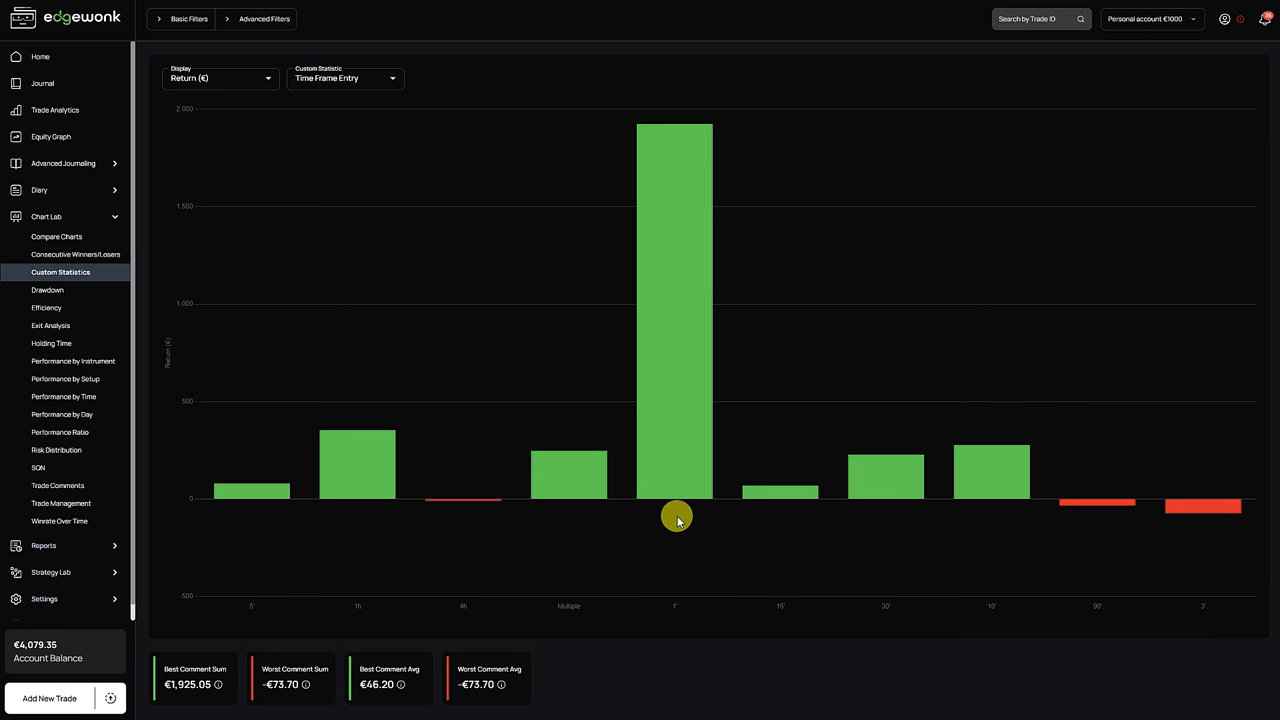
mouse_move(685, 515)
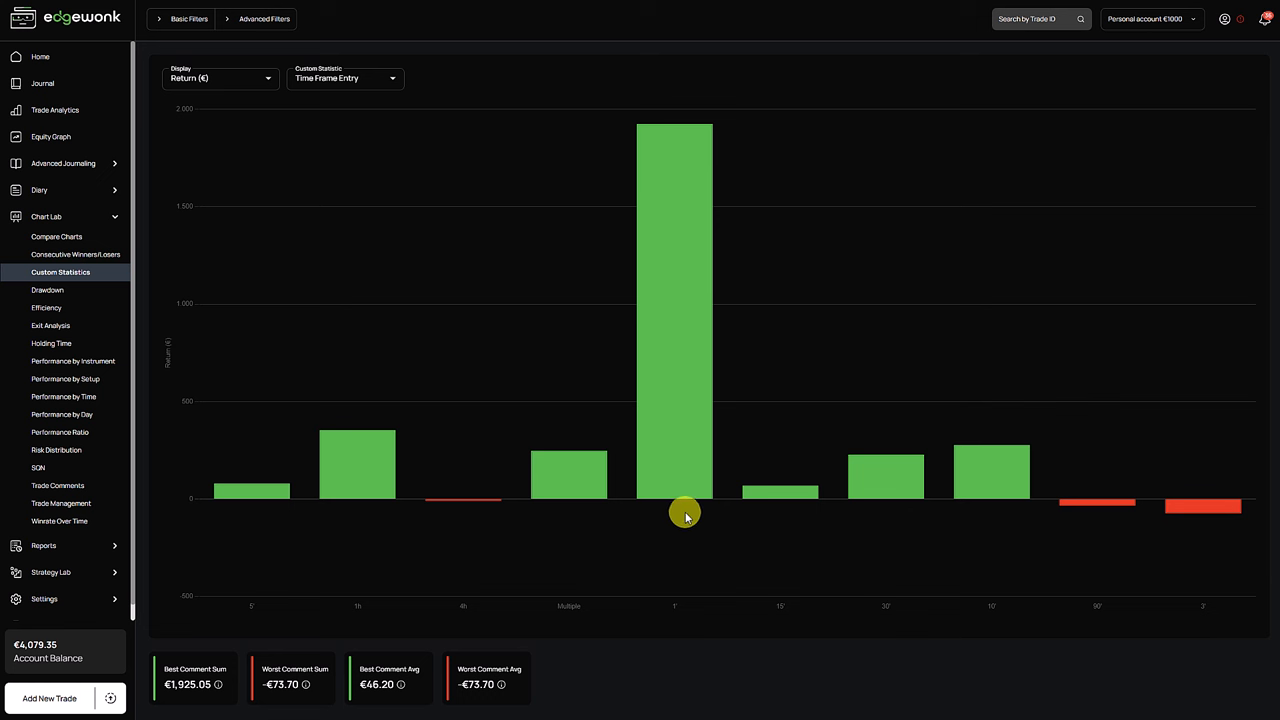
mouse_move(690, 450)
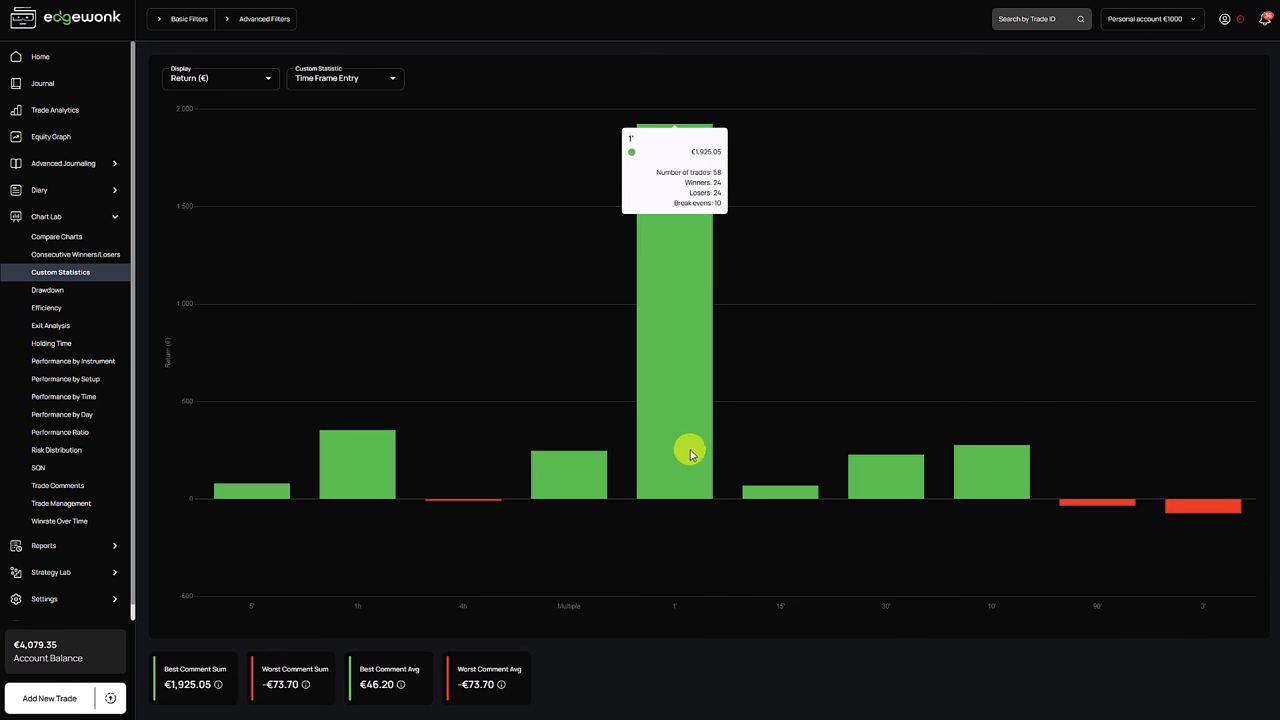
mouse_move(676, 460)
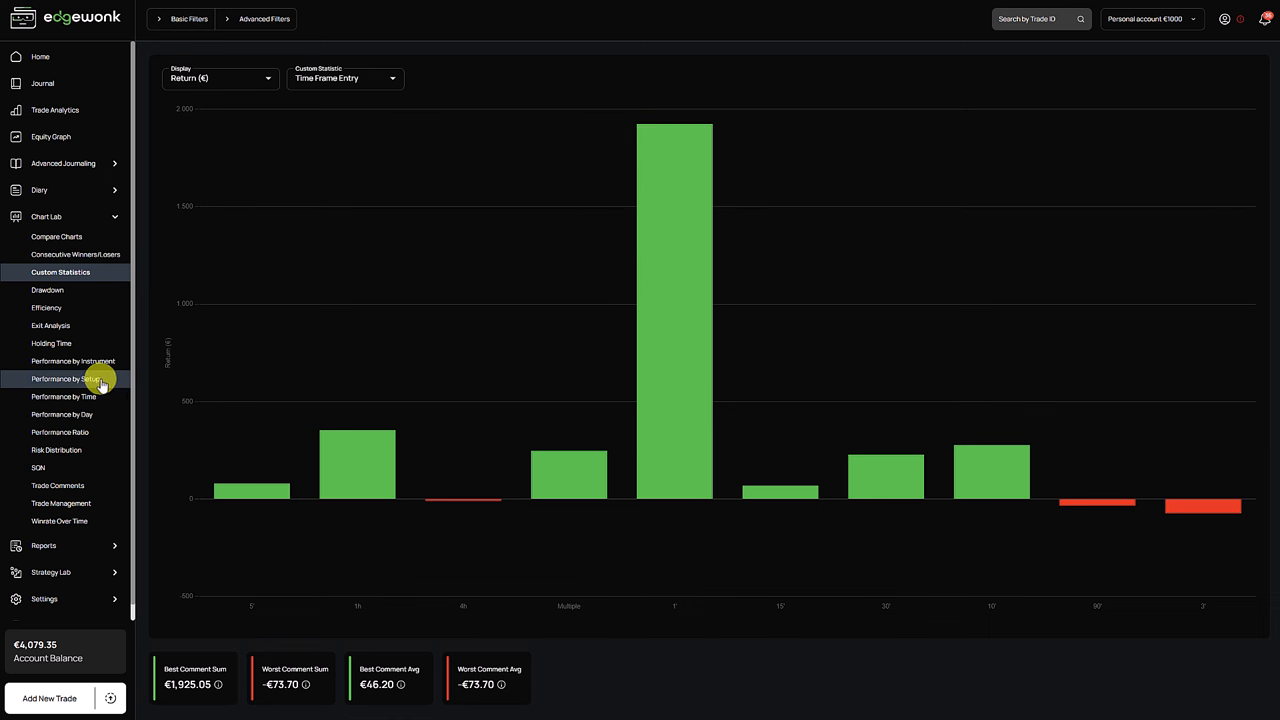
click(67, 378)
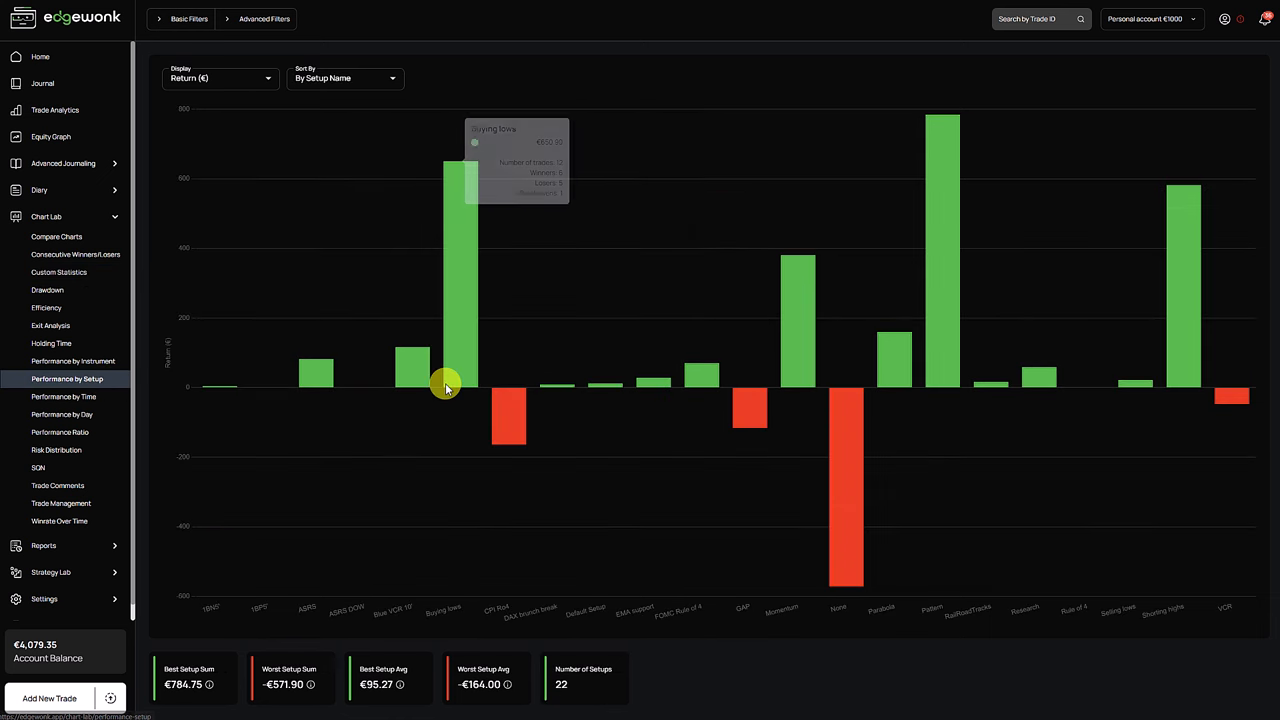
mouse_move(608, 282)
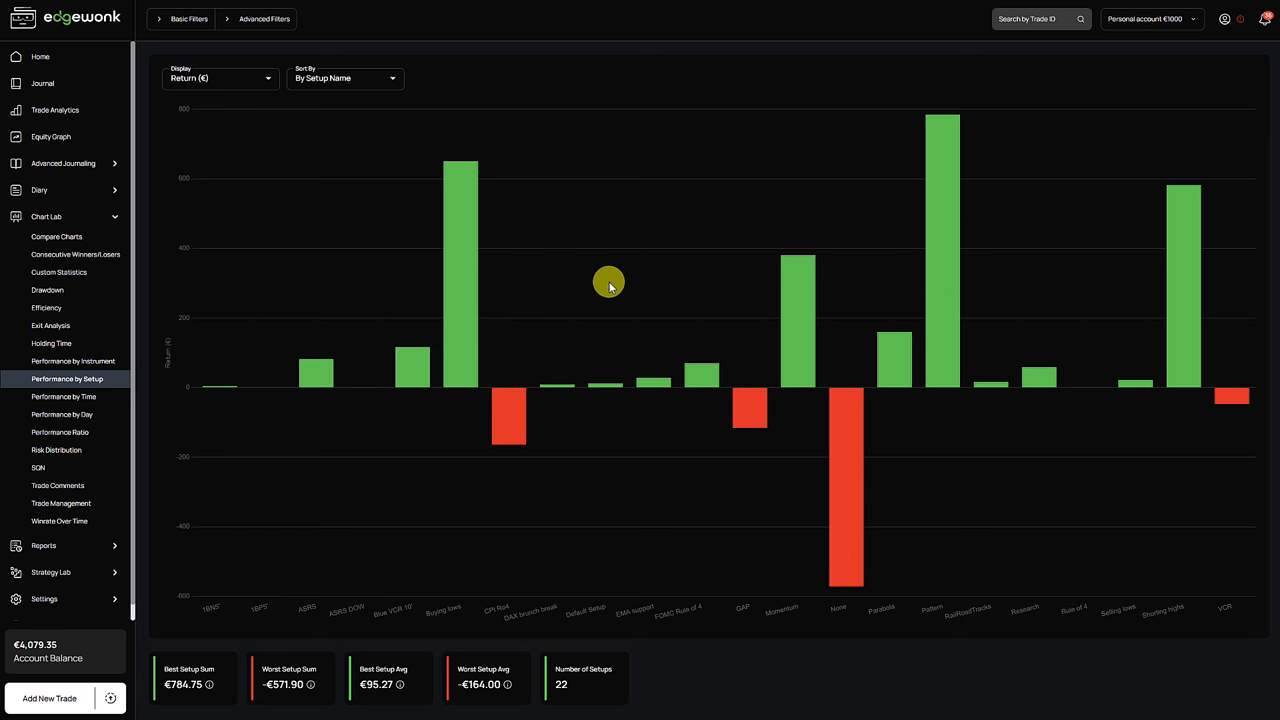
mouse_move(600, 277)
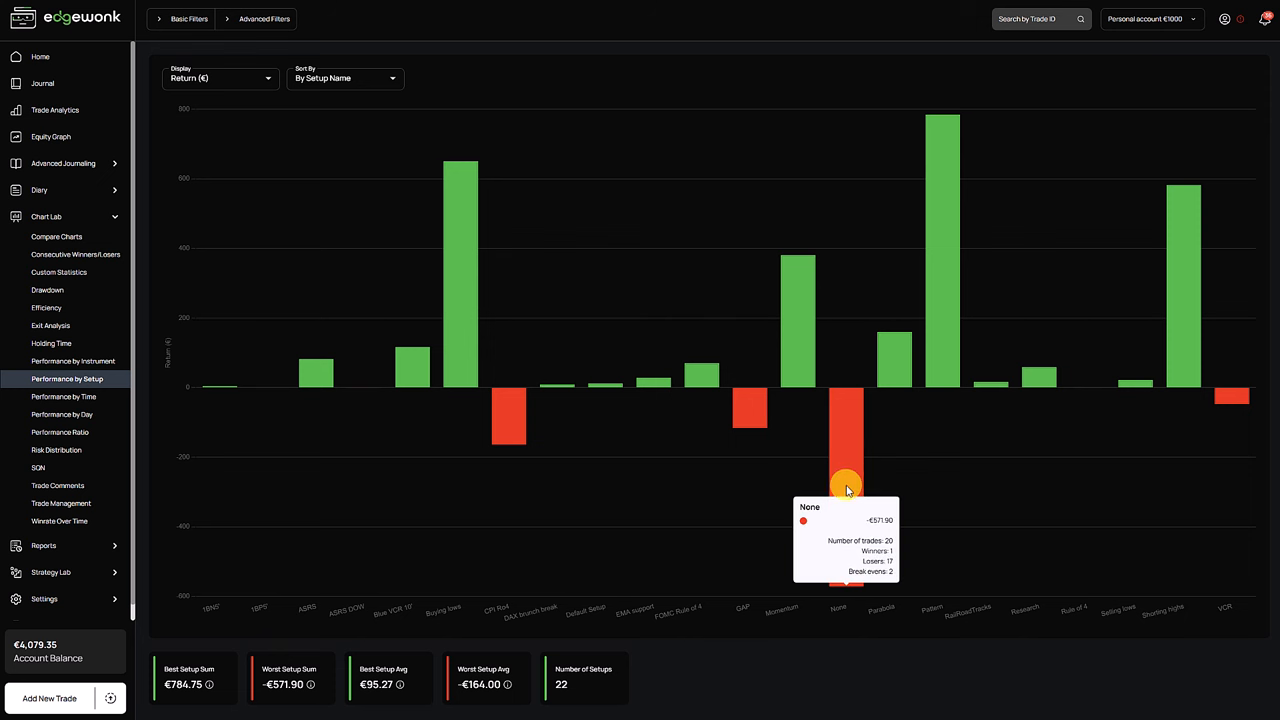
mouse_move(835, 467)
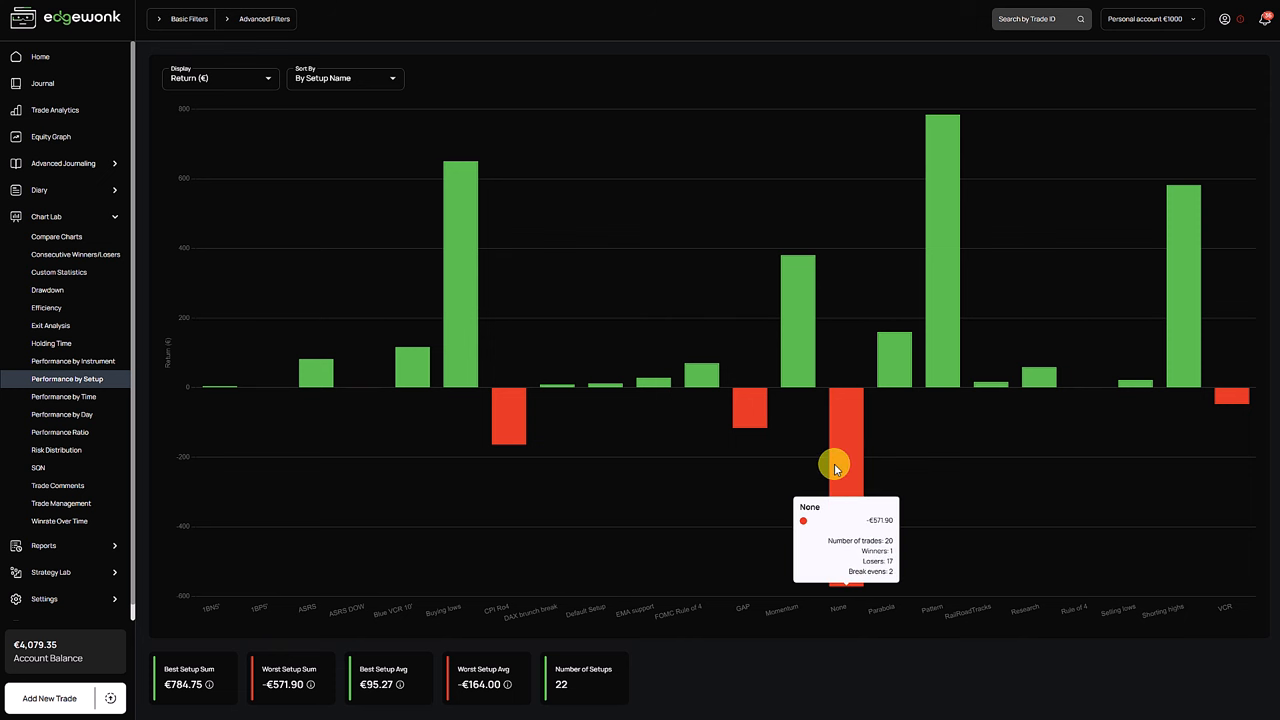
mouse_move(850, 478)
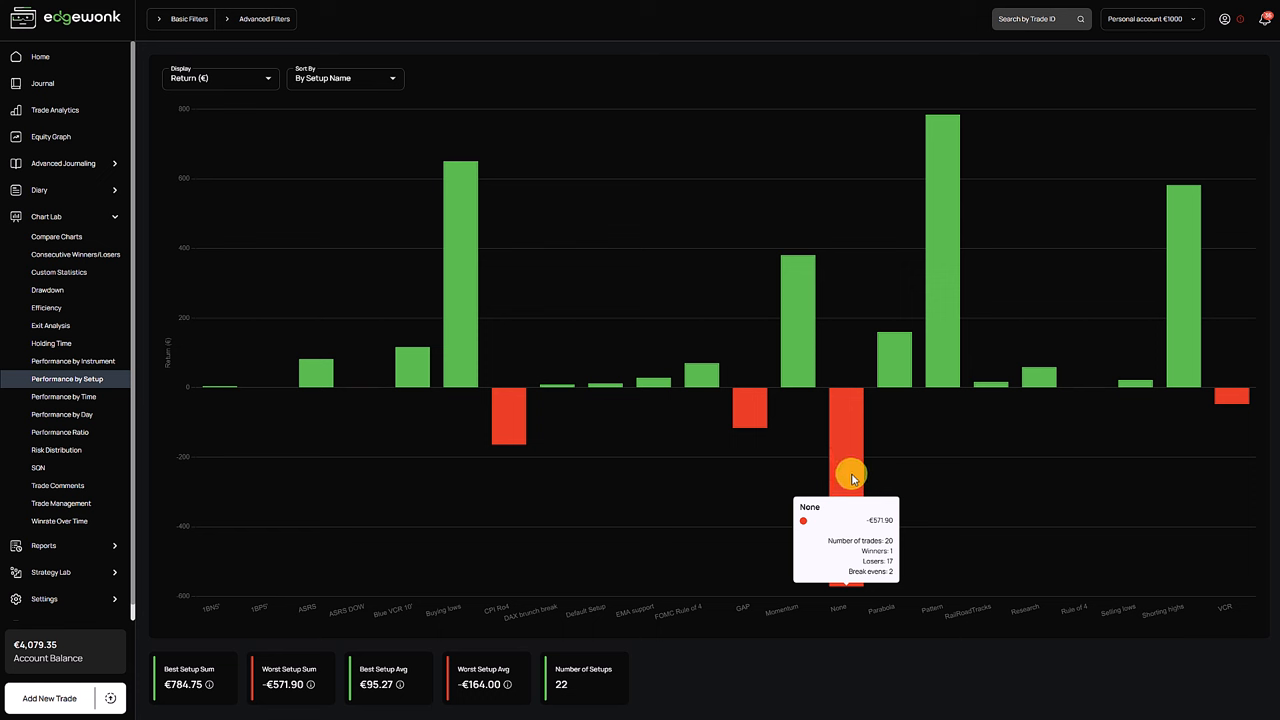
mouse_move(852, 475)
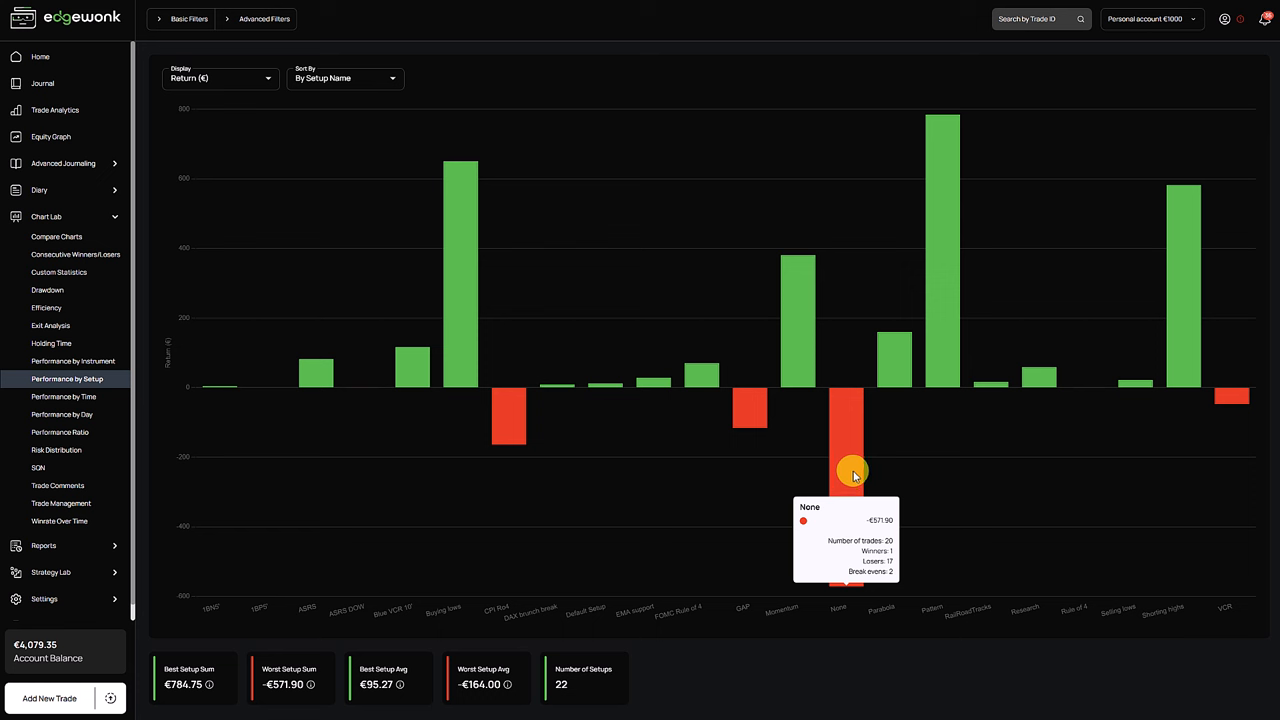
mouse_move(848, 457)
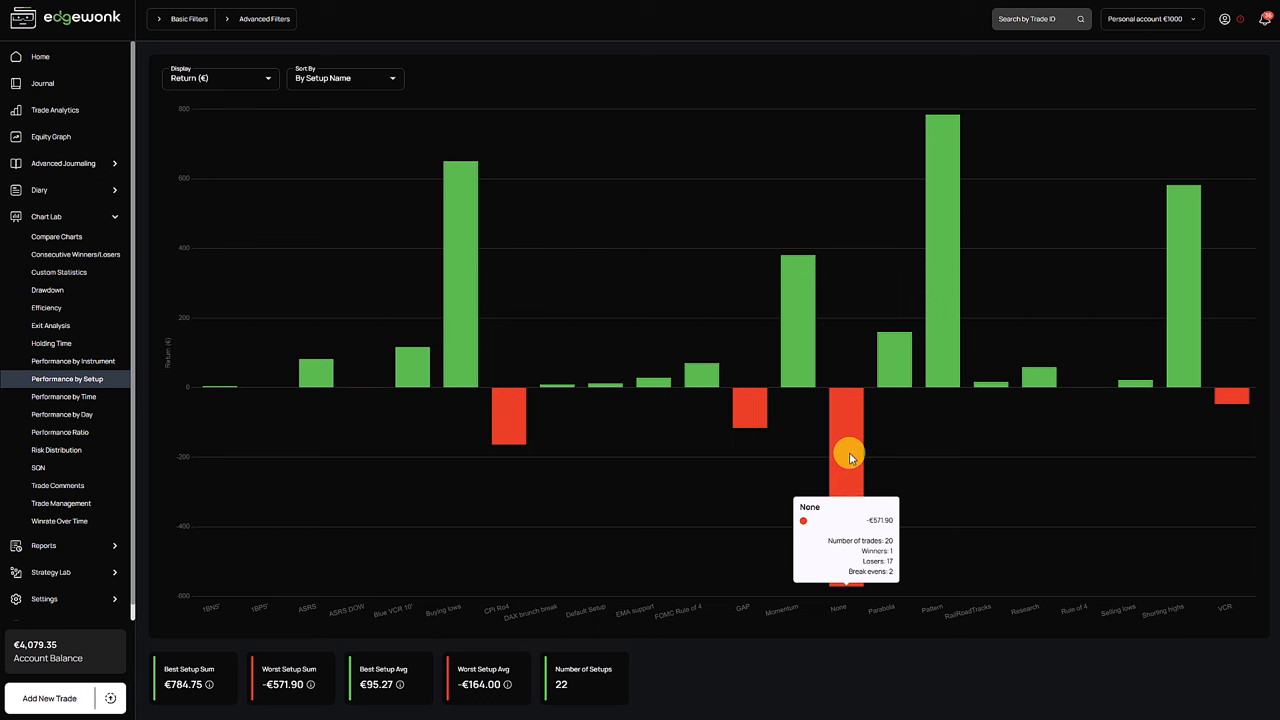
mouse_move(847, 445)
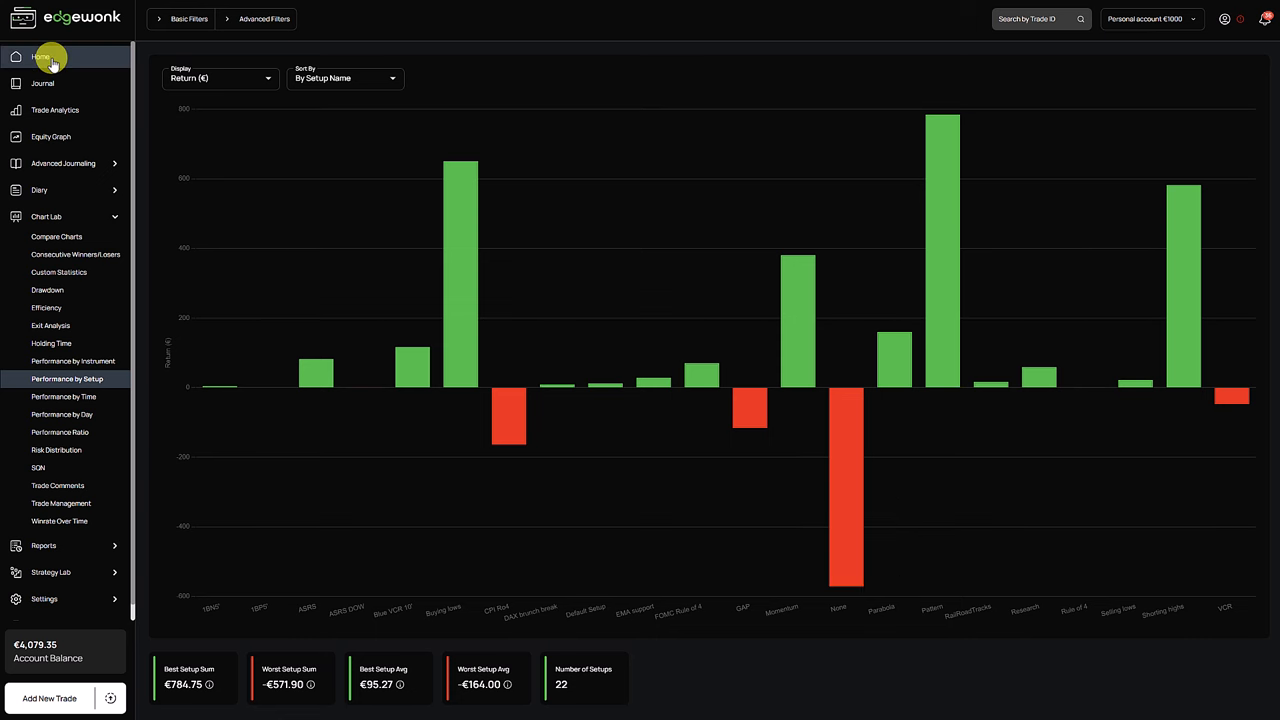
click(41, 56)
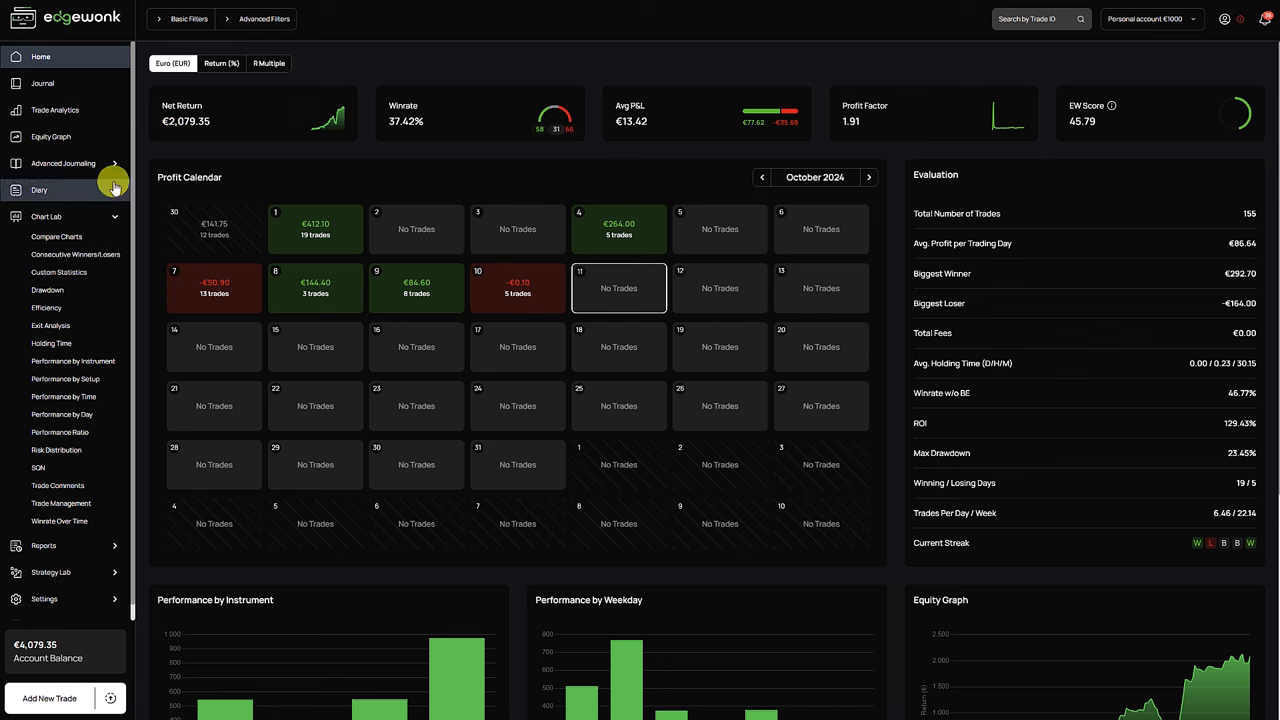
mouse_move(186, 137)
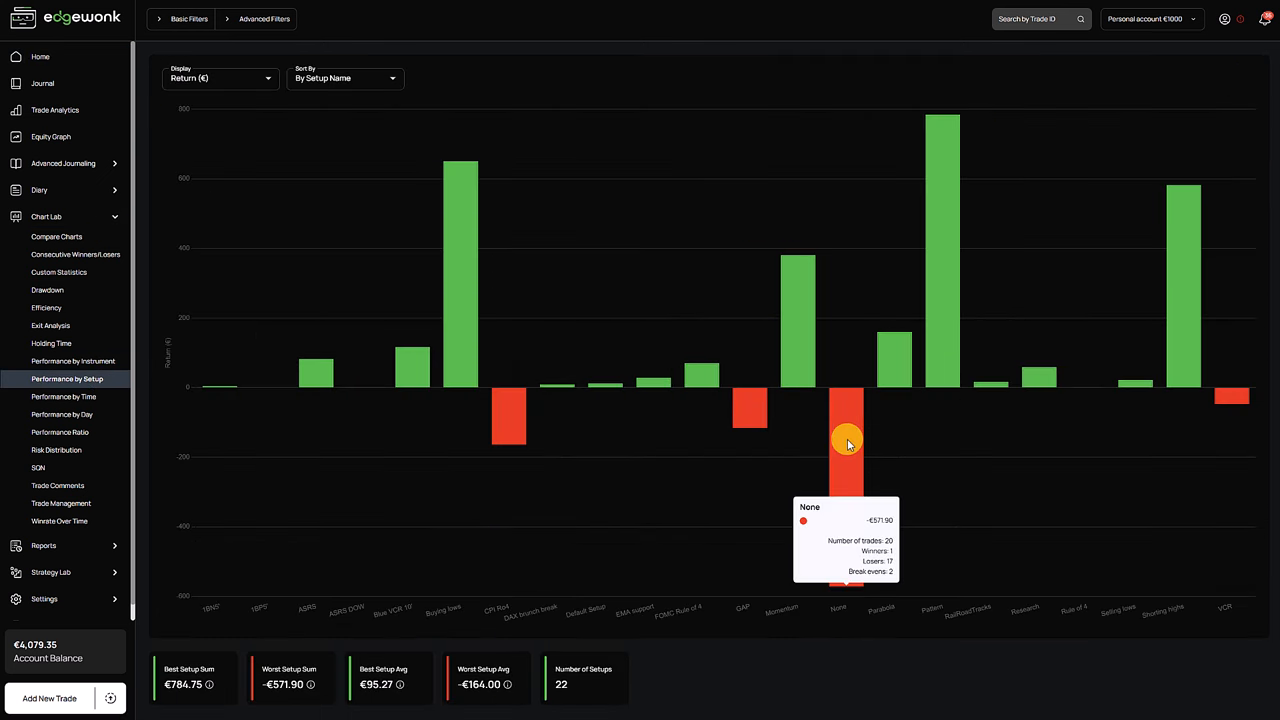
mouse_move(845, 438)
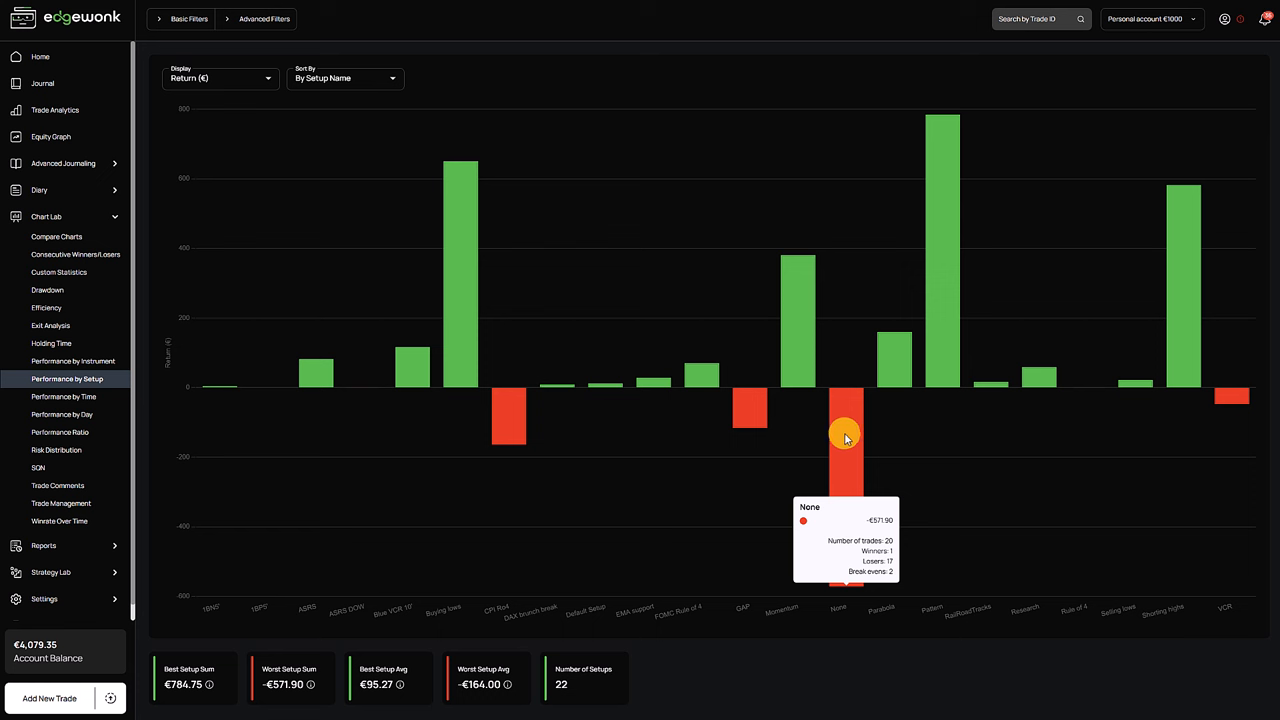
mouse_move(847, 430)
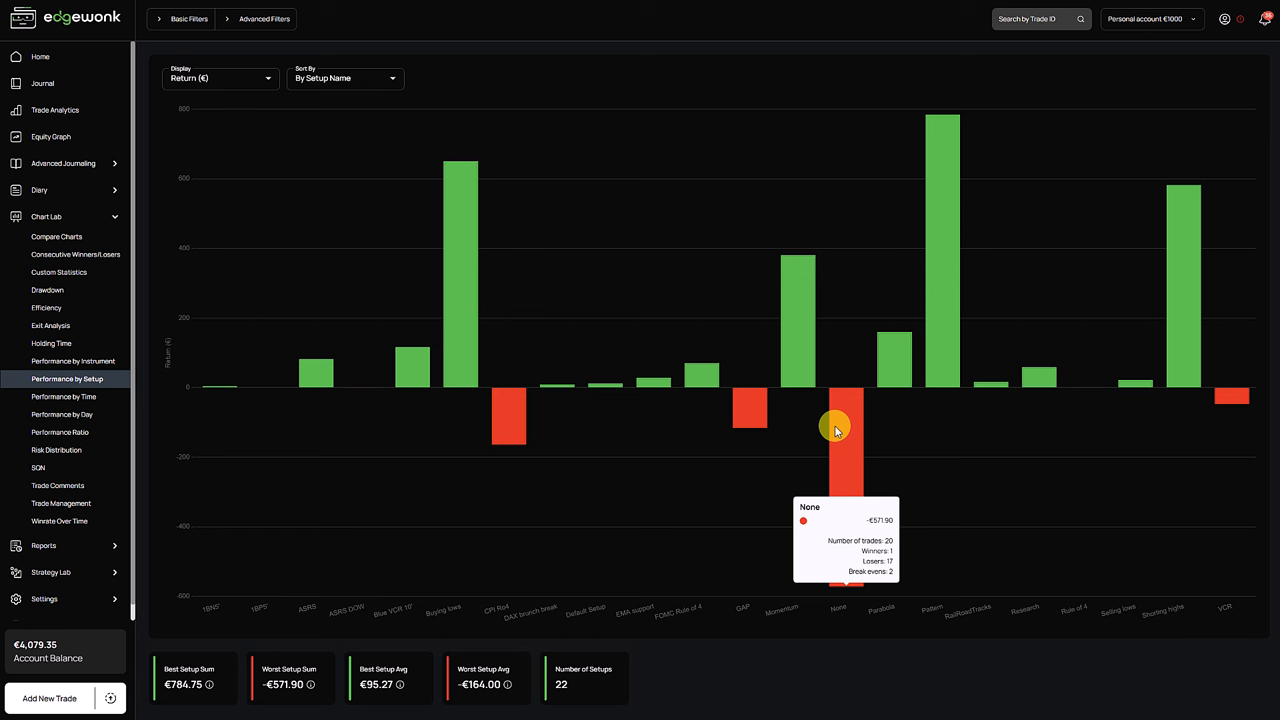
mouse_move(927, 467)
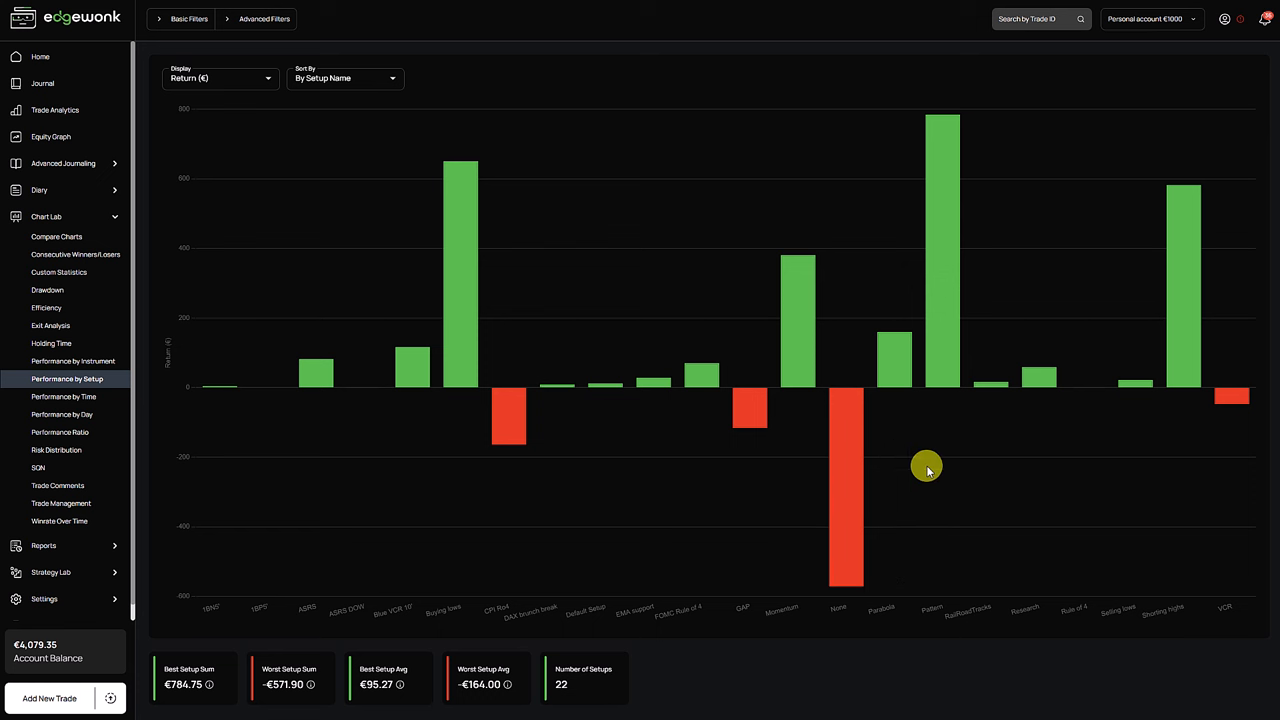
mouse_move(930, 468)
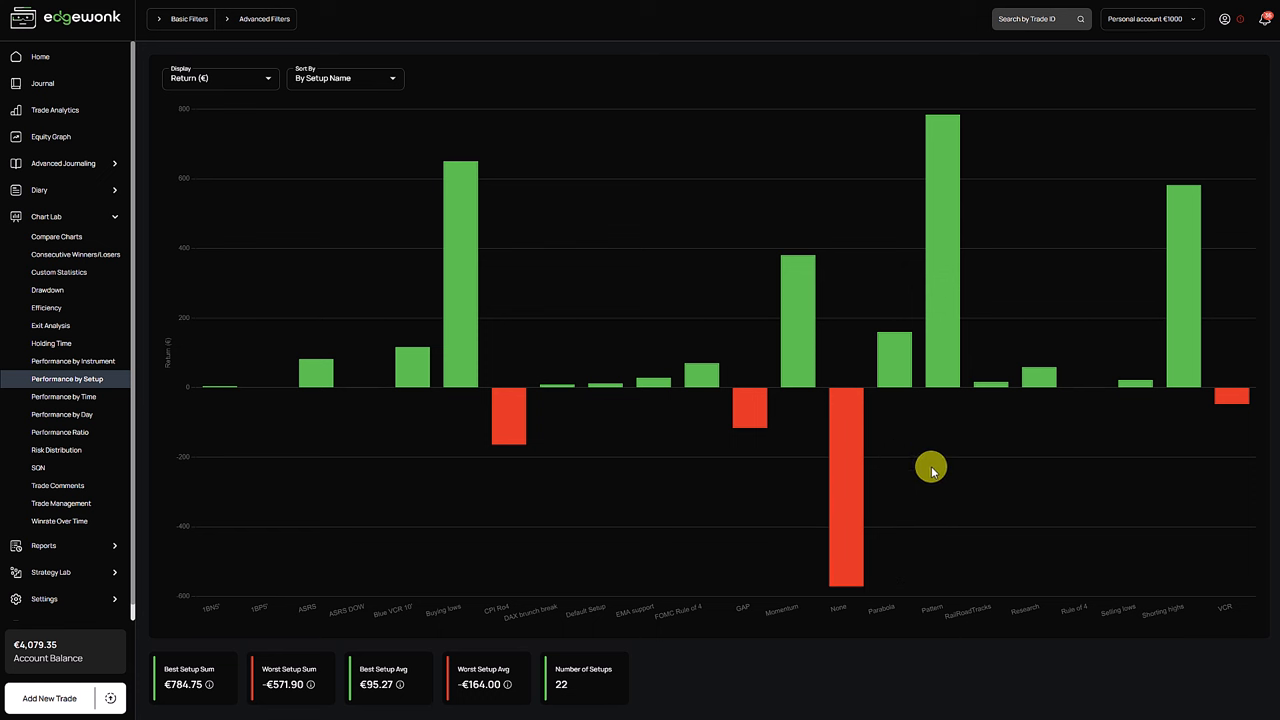
mouse_move(958, 331)
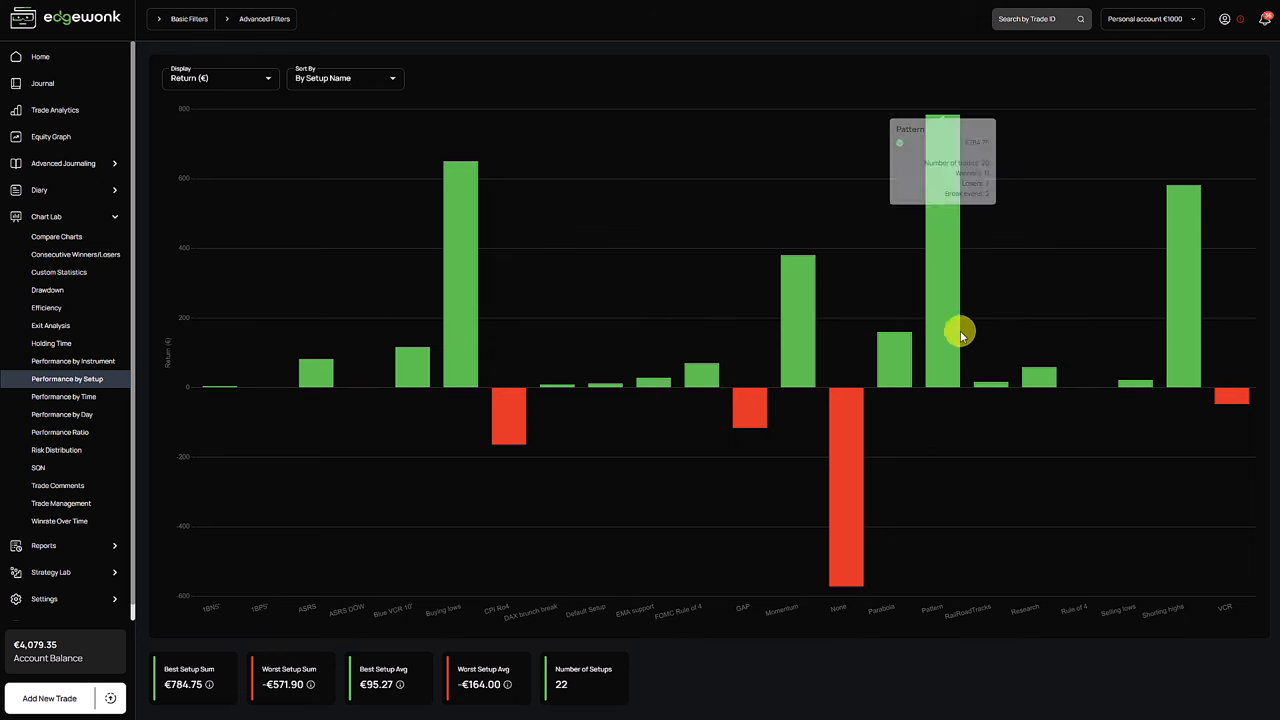
mouse_move(1180, 307)
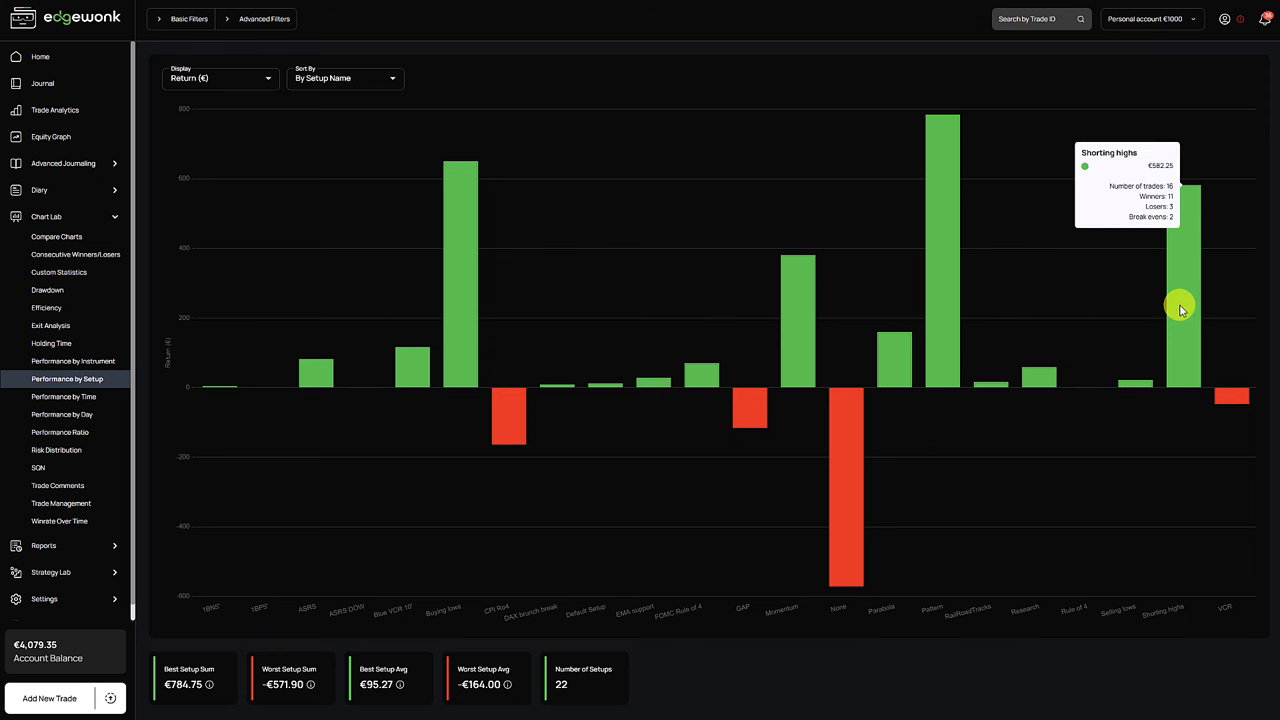
mouse_move(1178, 252)
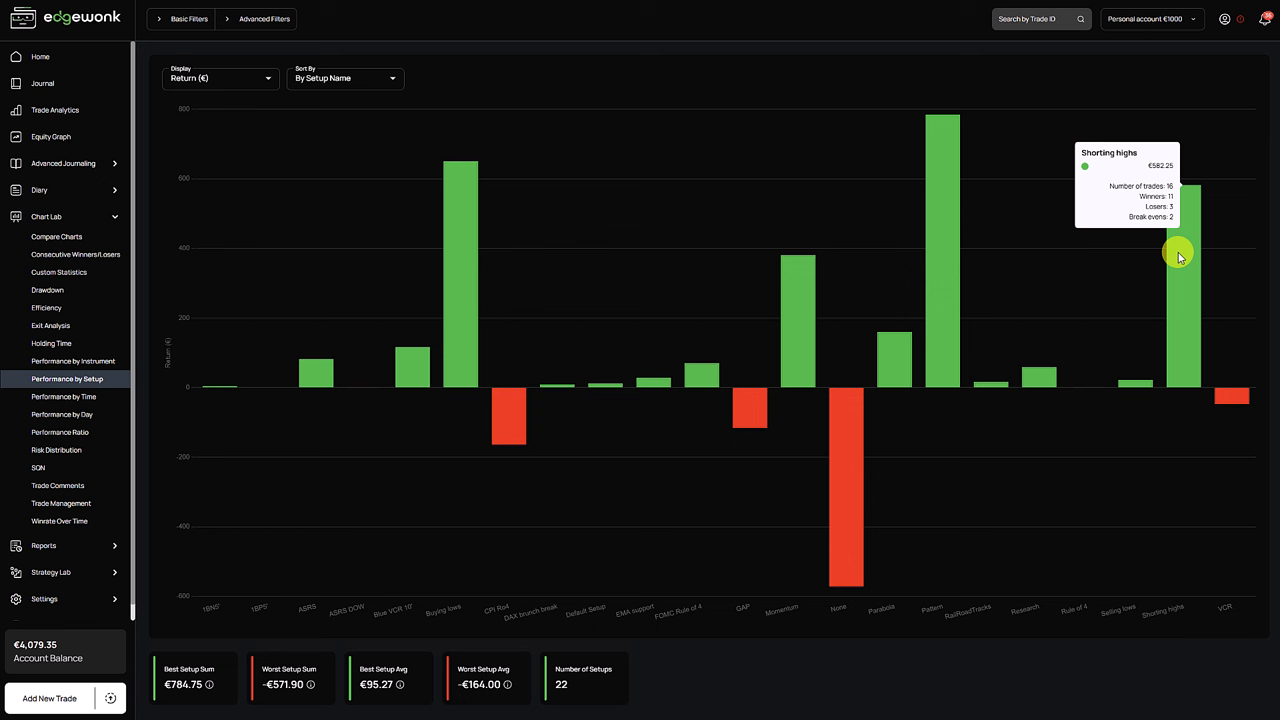
mouse_move(951, 225)
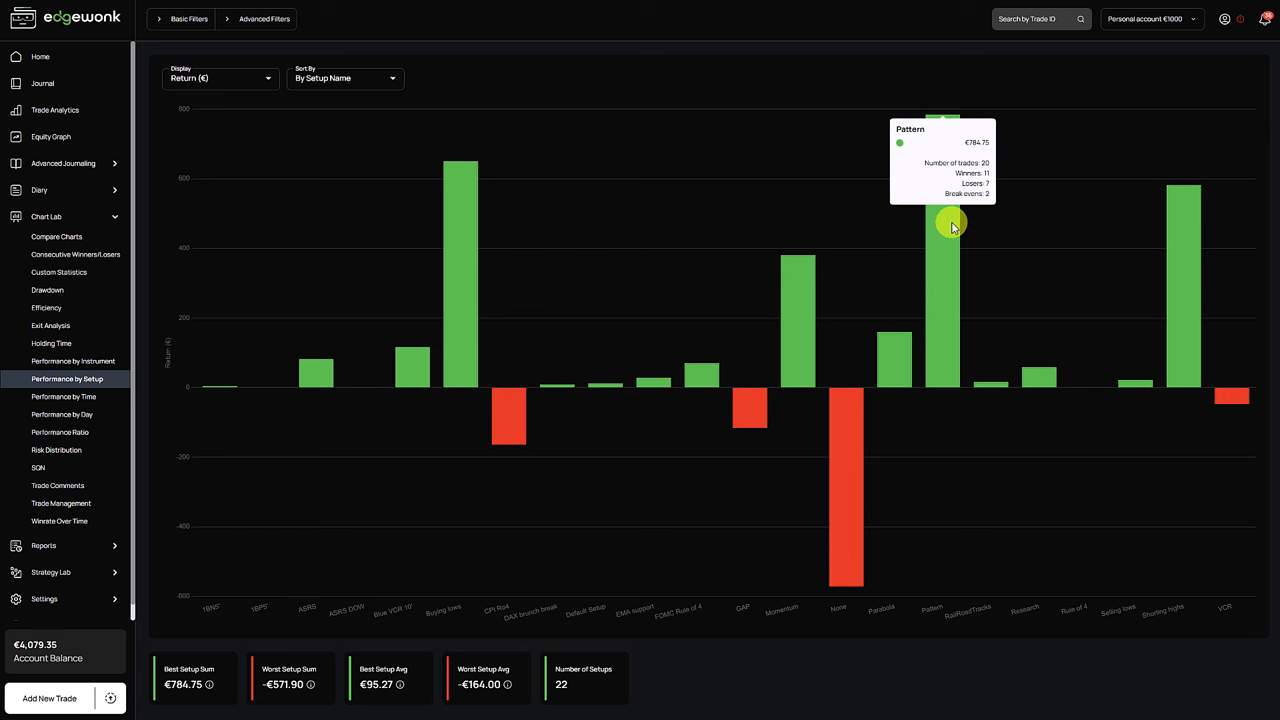
mouse_move(953, 226)
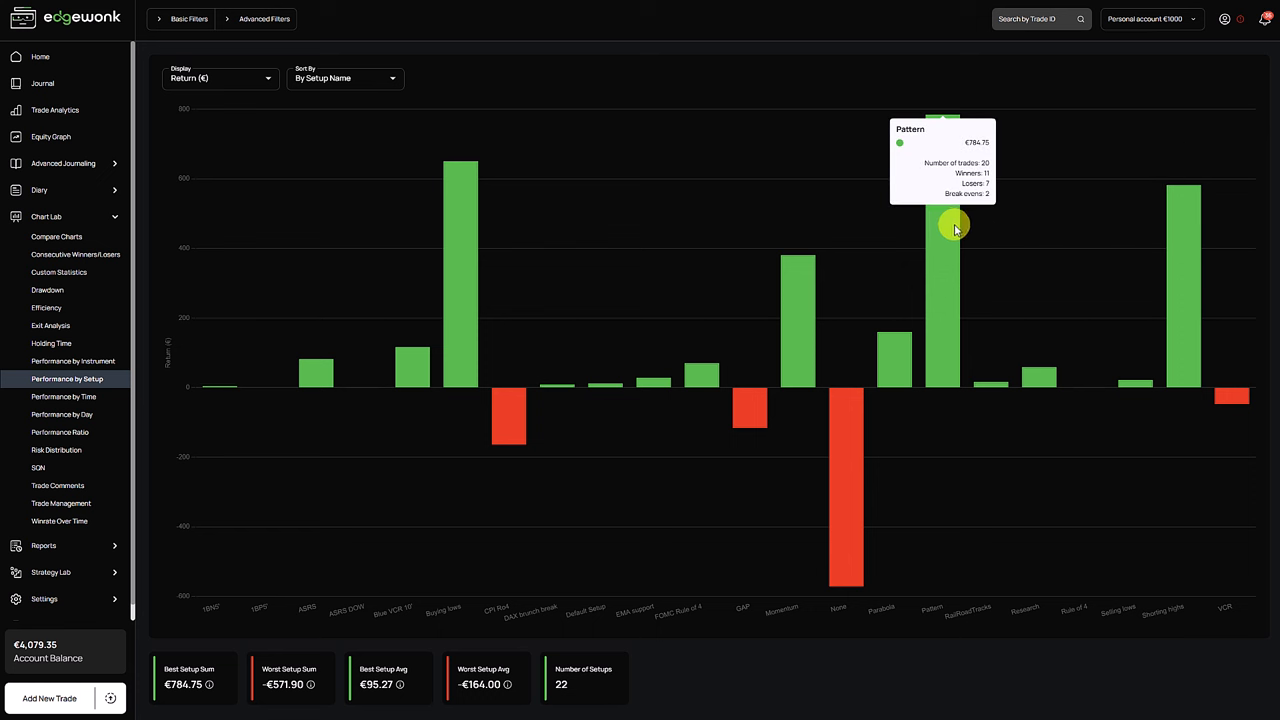
mouse_move(455, 235)
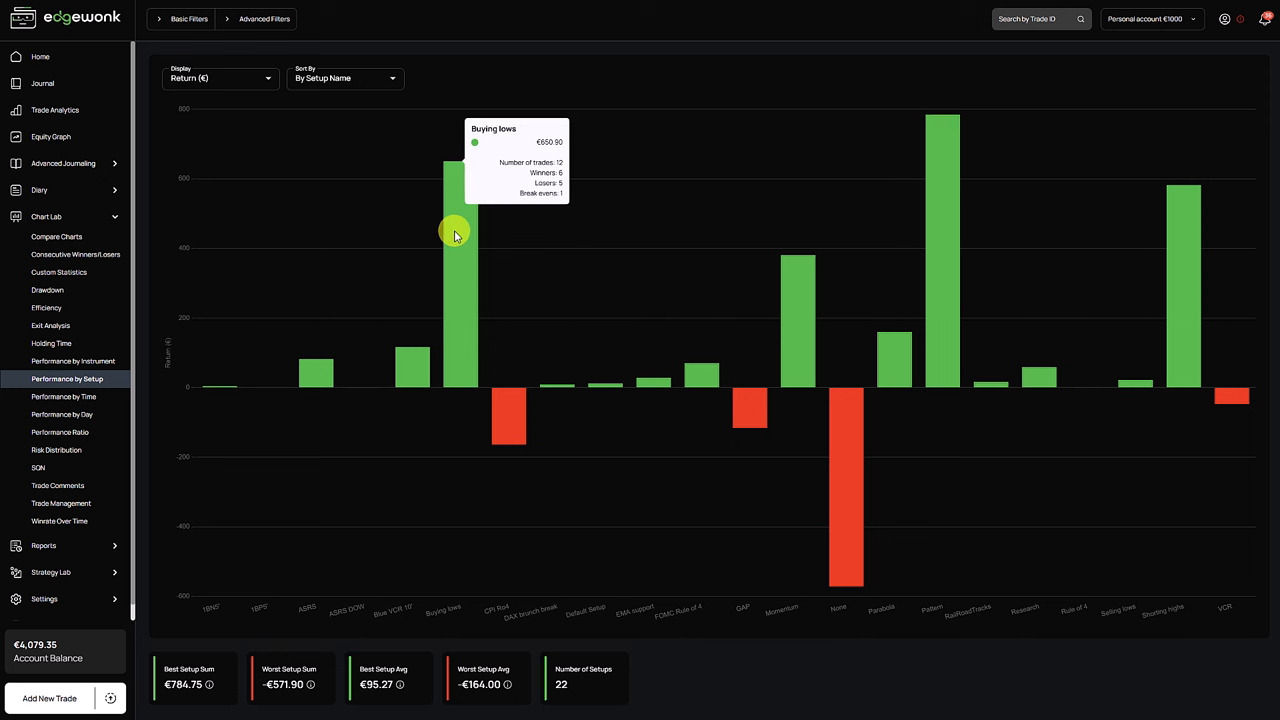
mouse_move(510, 237)
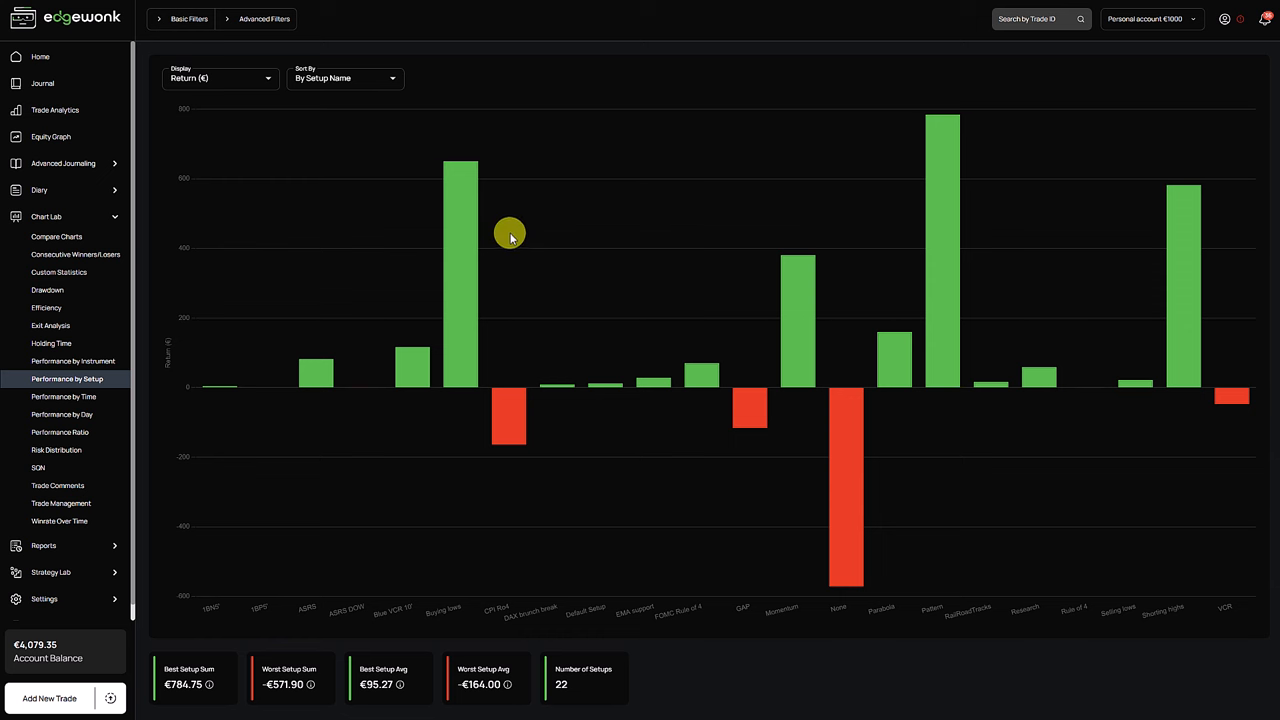
mouse_move(795, 290)
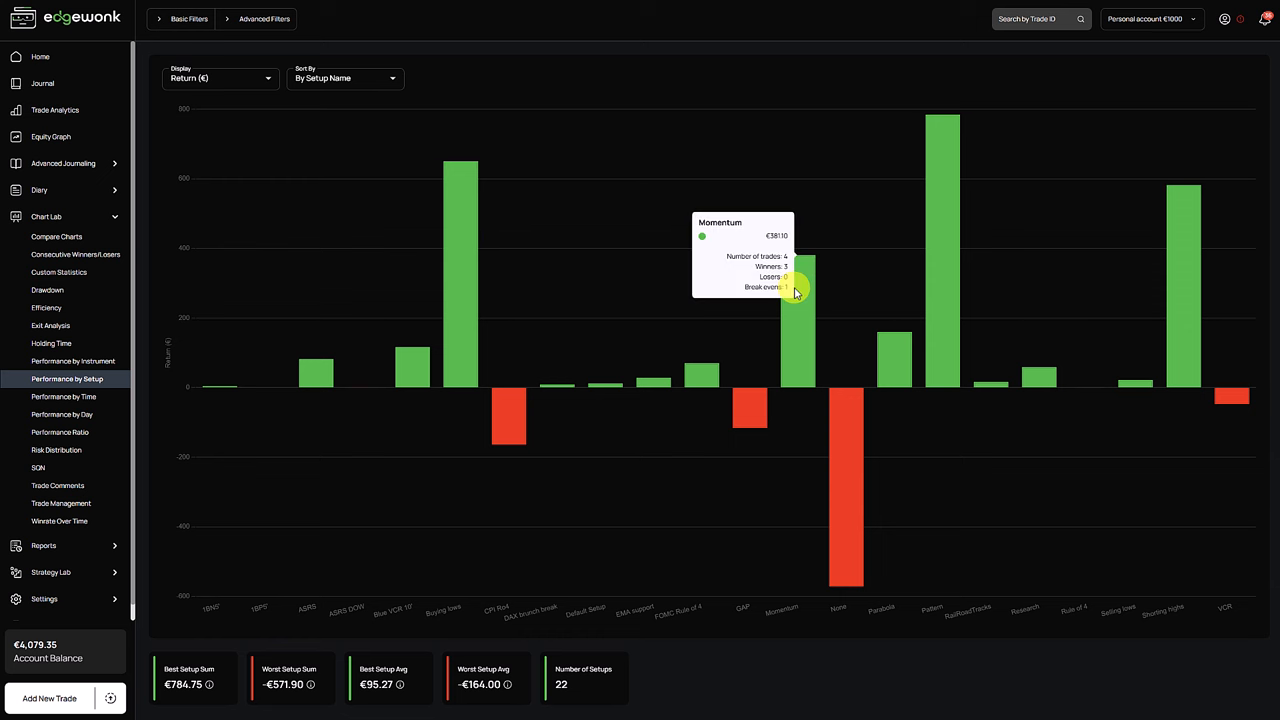
mouse_move(802, 280)
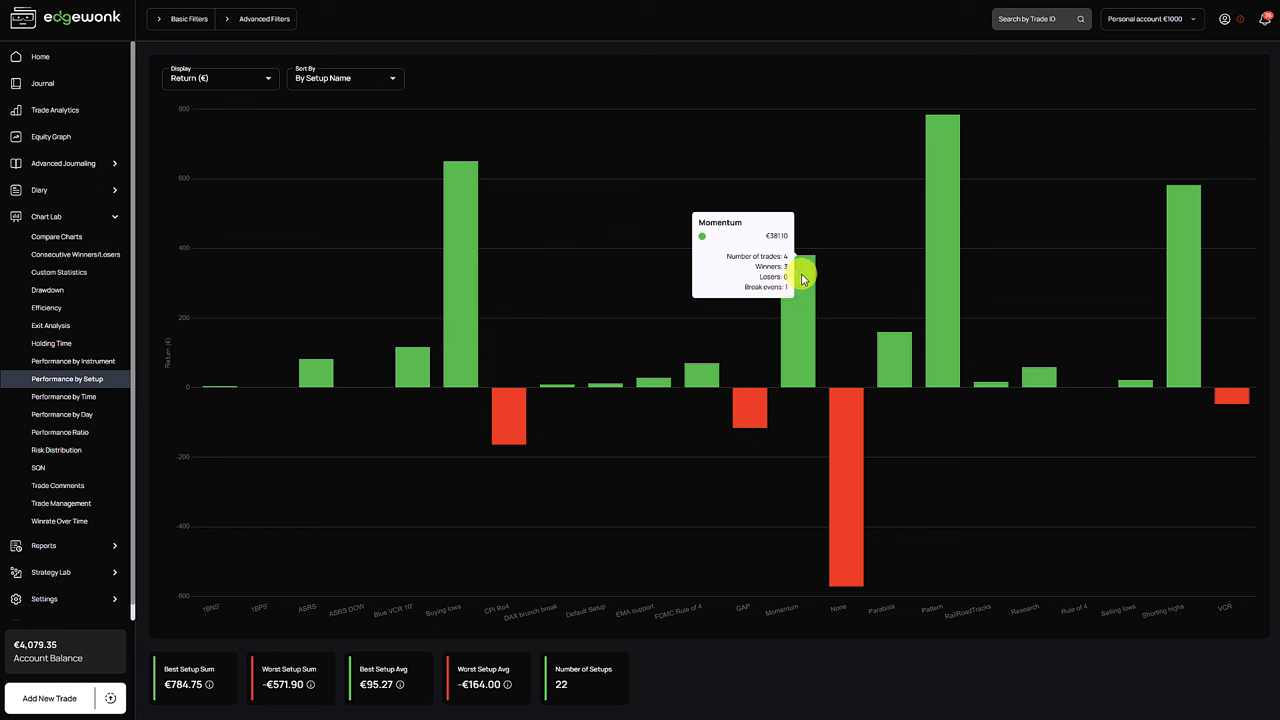
mouse_move(800, 298)
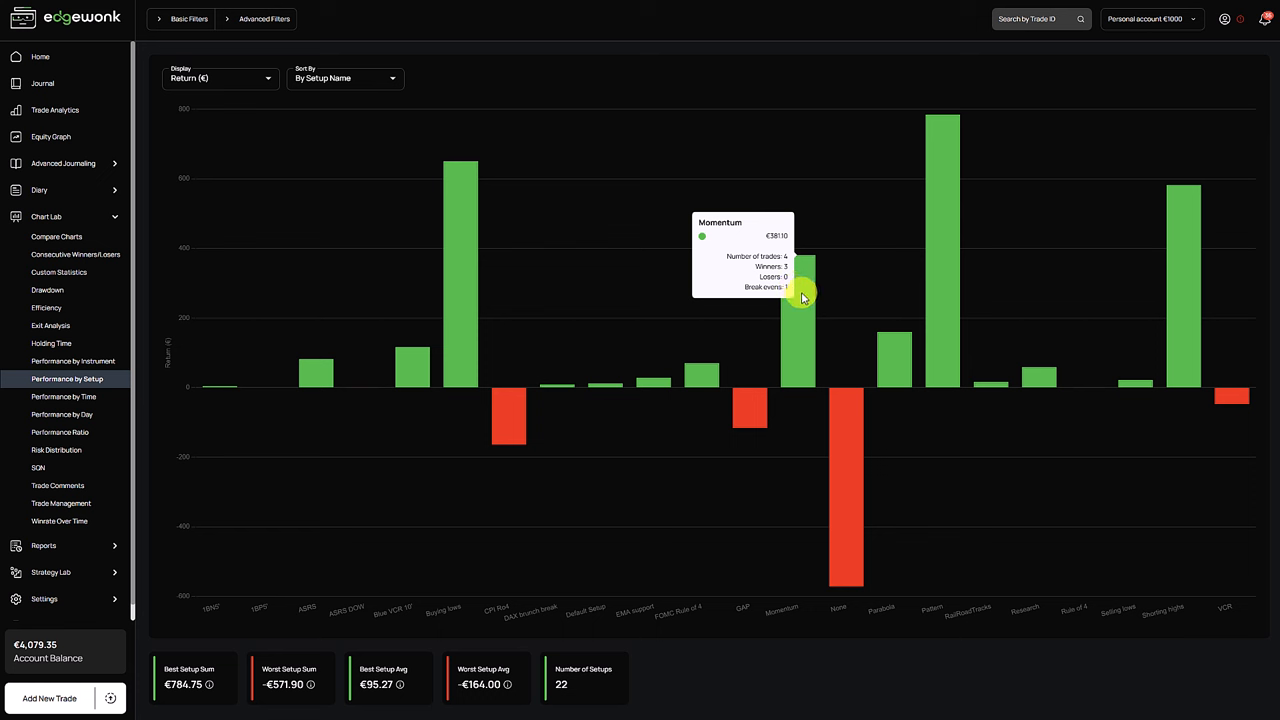
mouse_move(1118, 220)
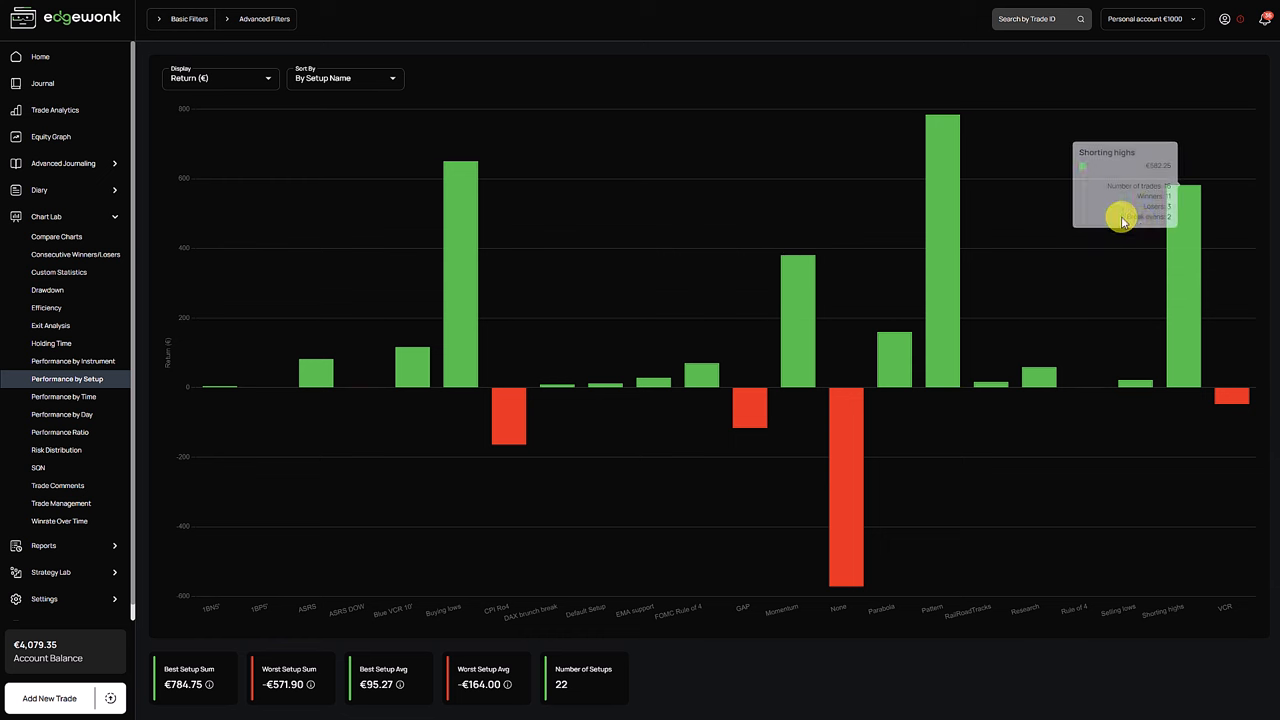
mouse_move(582, 187)
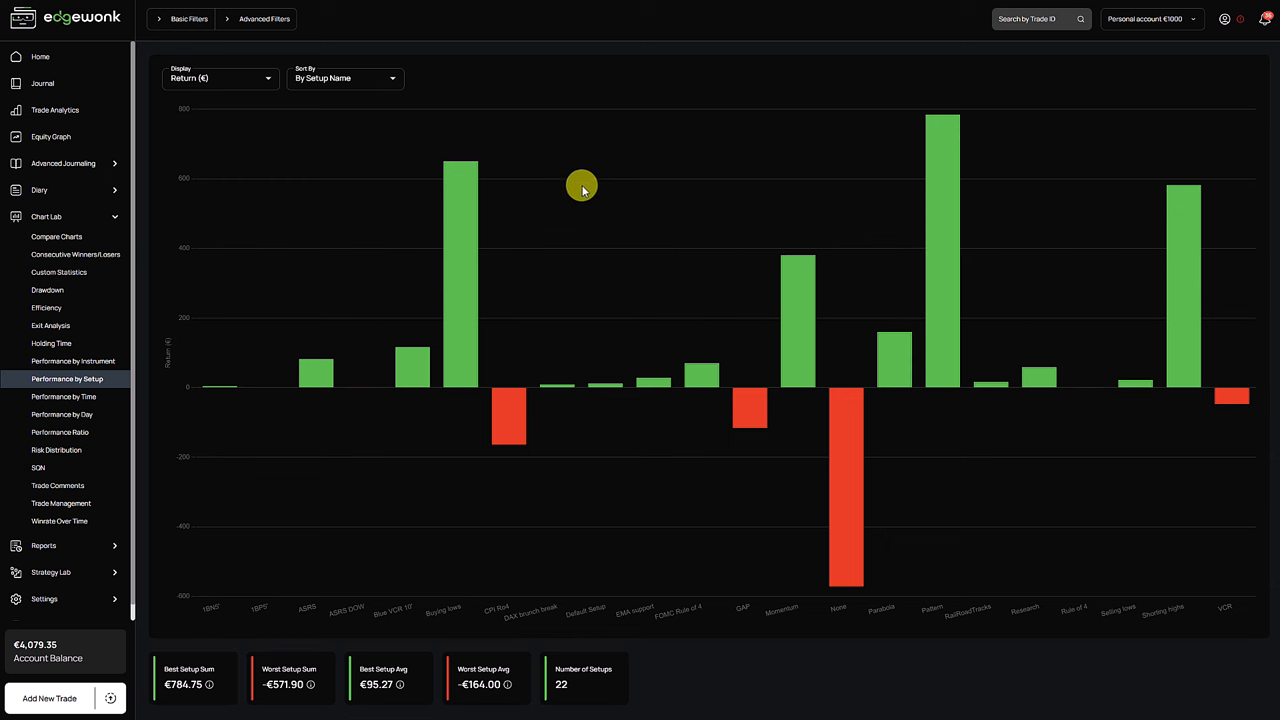
mouse_move(727, 209)
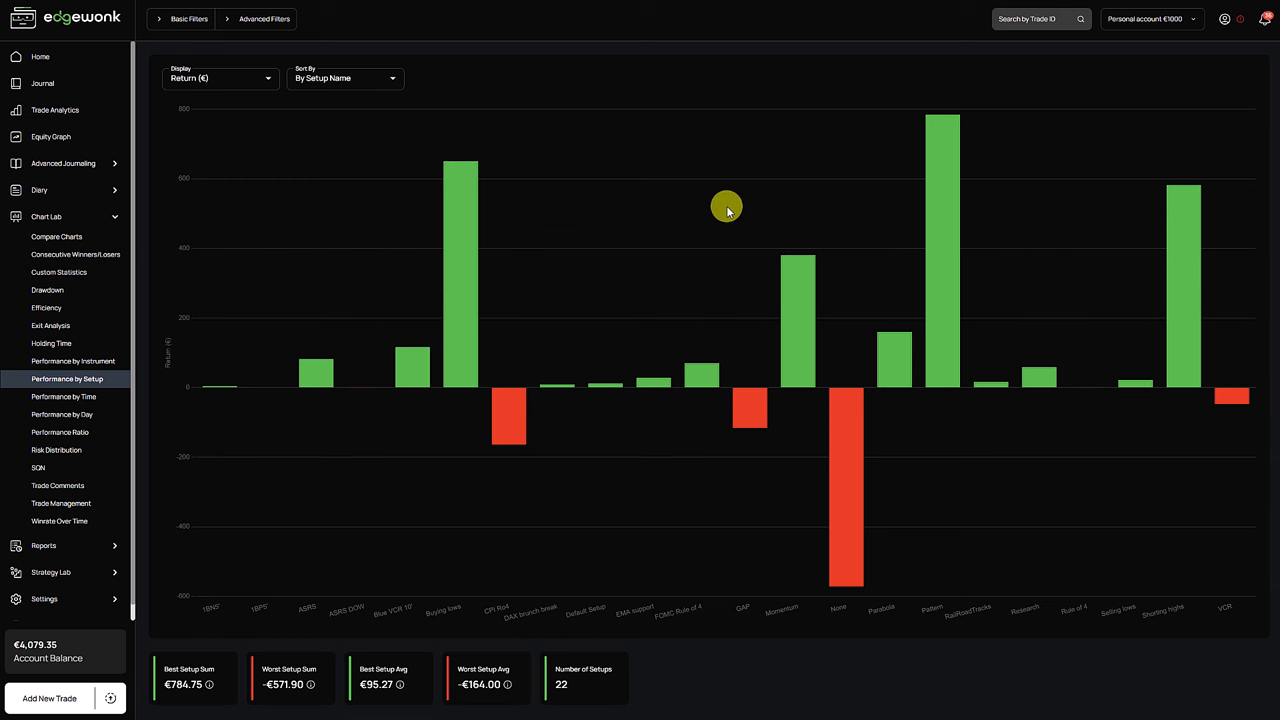
mouse_move(734, 247)
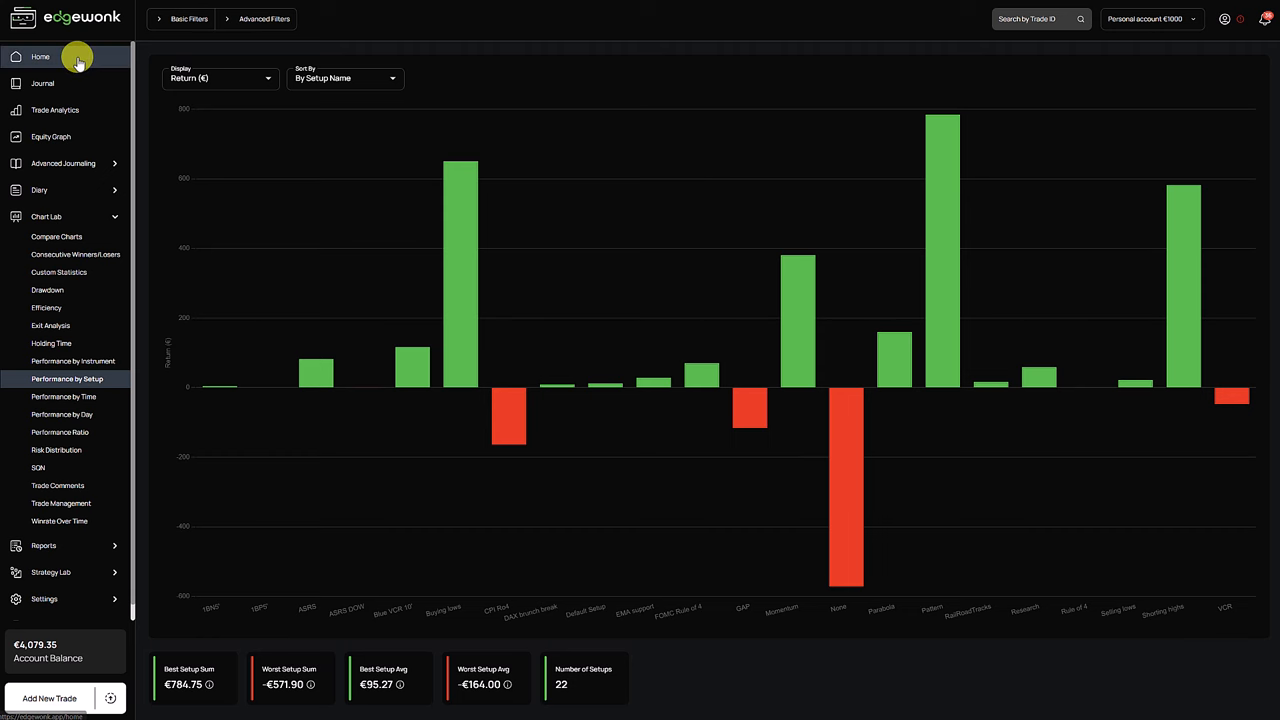
- Go via the Home dashboard to the Equity Graph to be filtered to the VCR setup
click(41, 56)
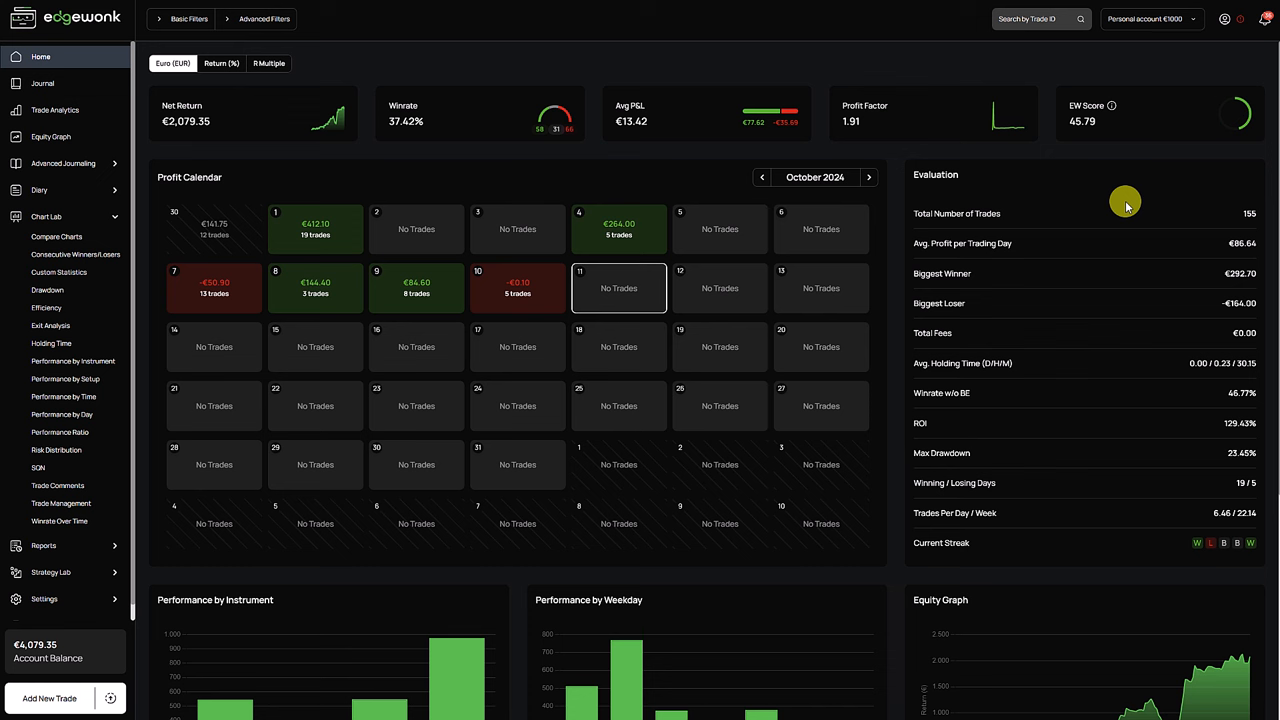
mouse_move(1133, 208)
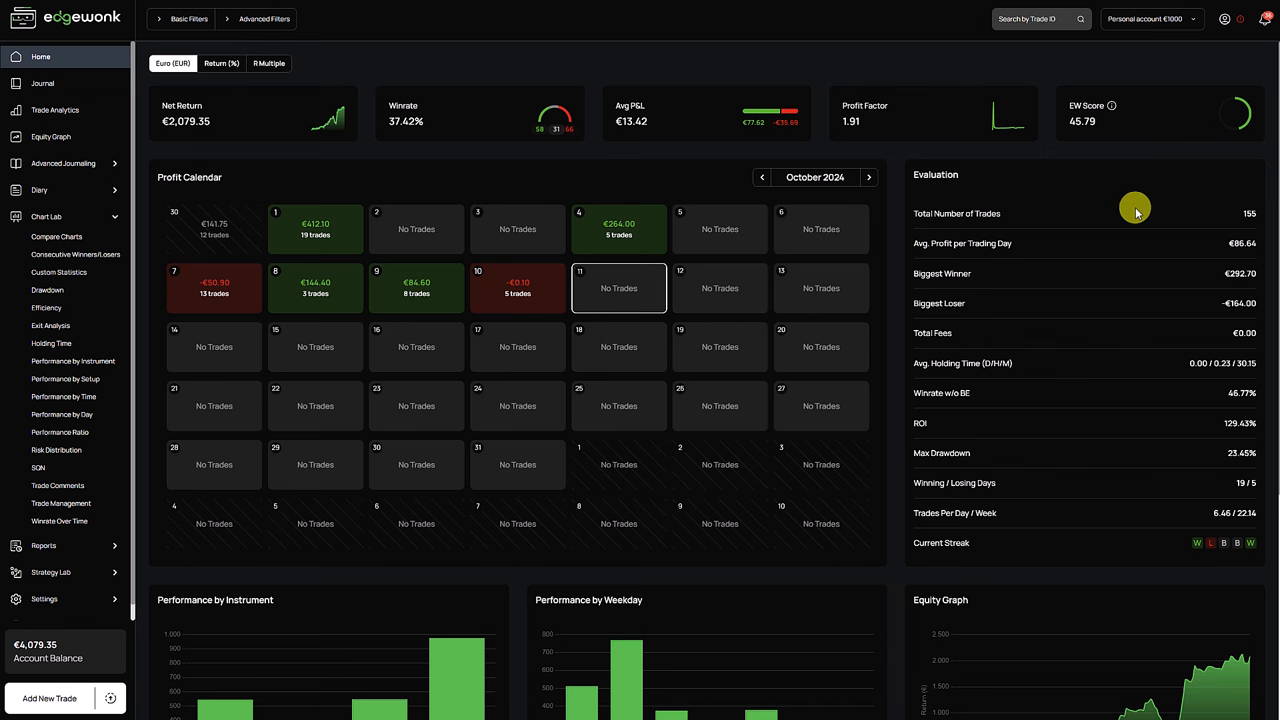
mouse_move(1148, 247)
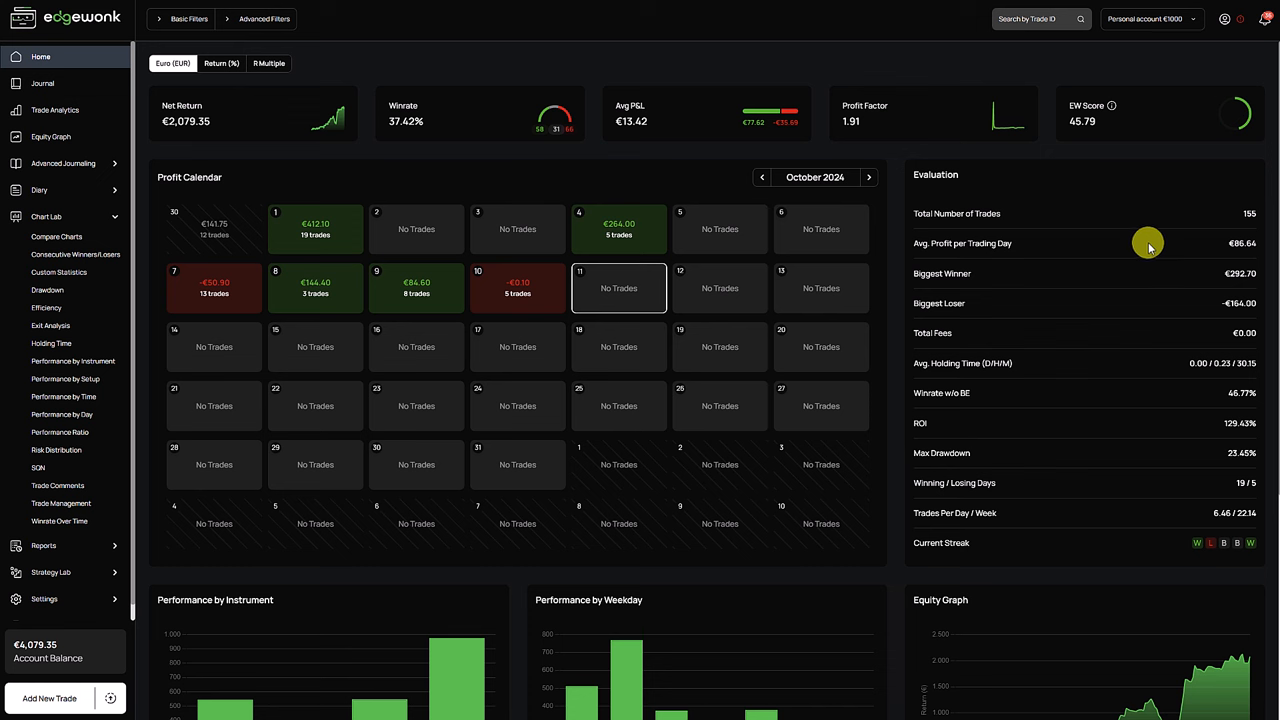
click(51, 136)
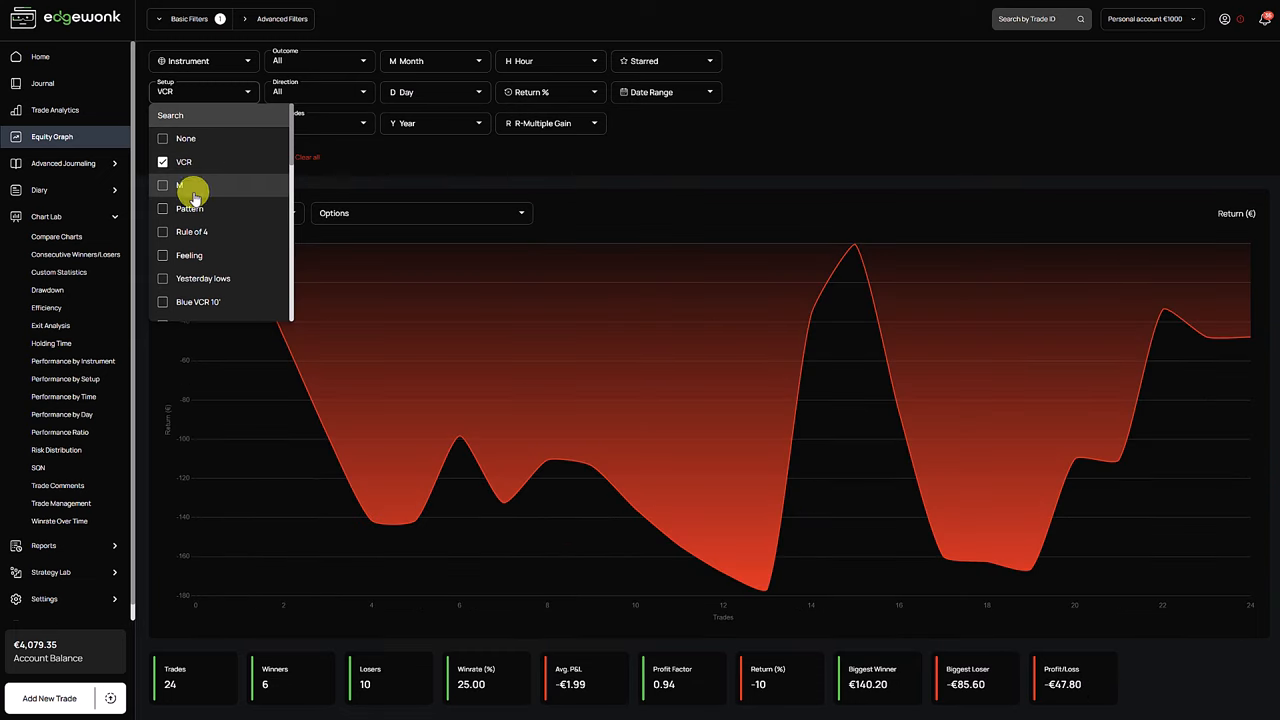
- Tick the remaining setups in the Setup filter so all 129 trades are included
click(179, 185)
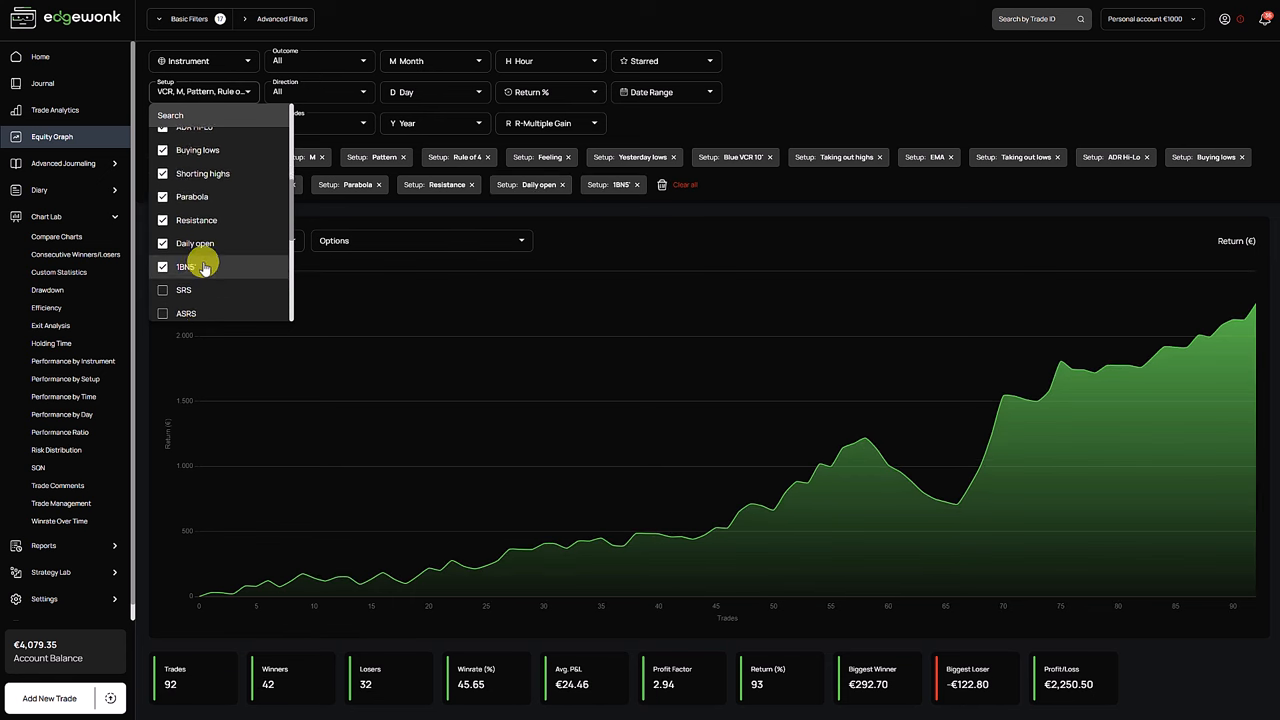
click(184, 268)
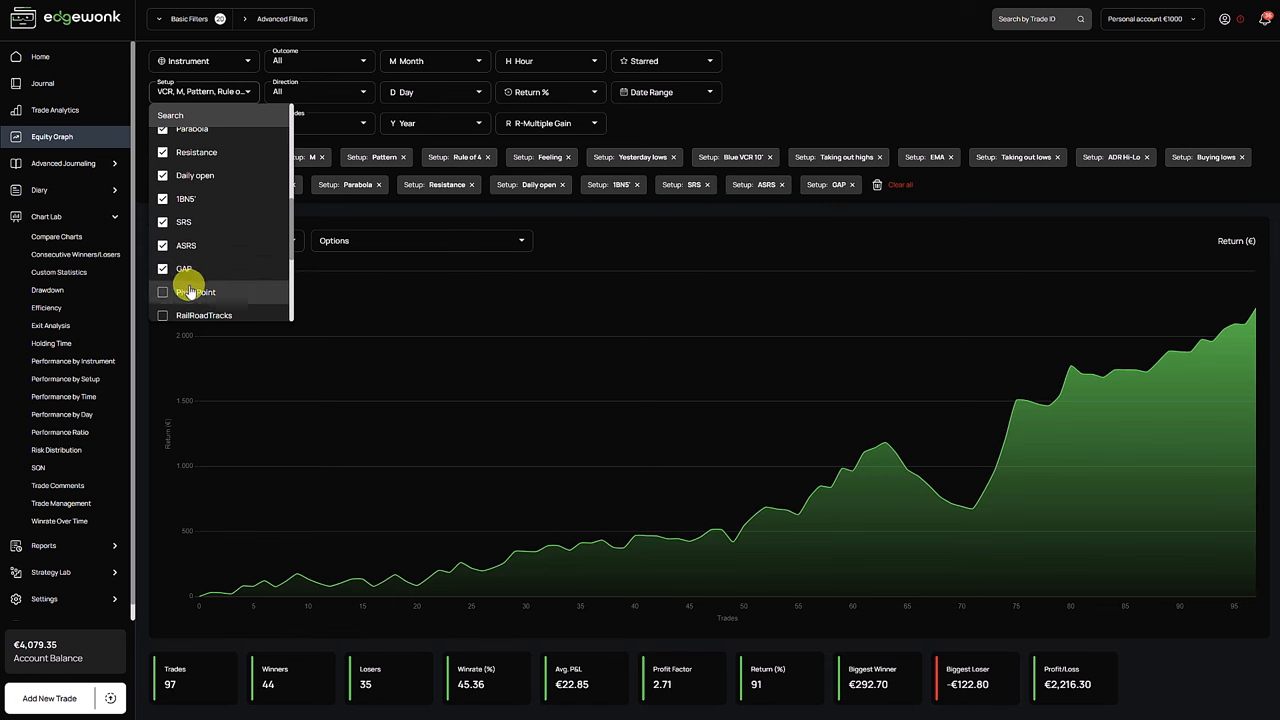
click(195, 292)
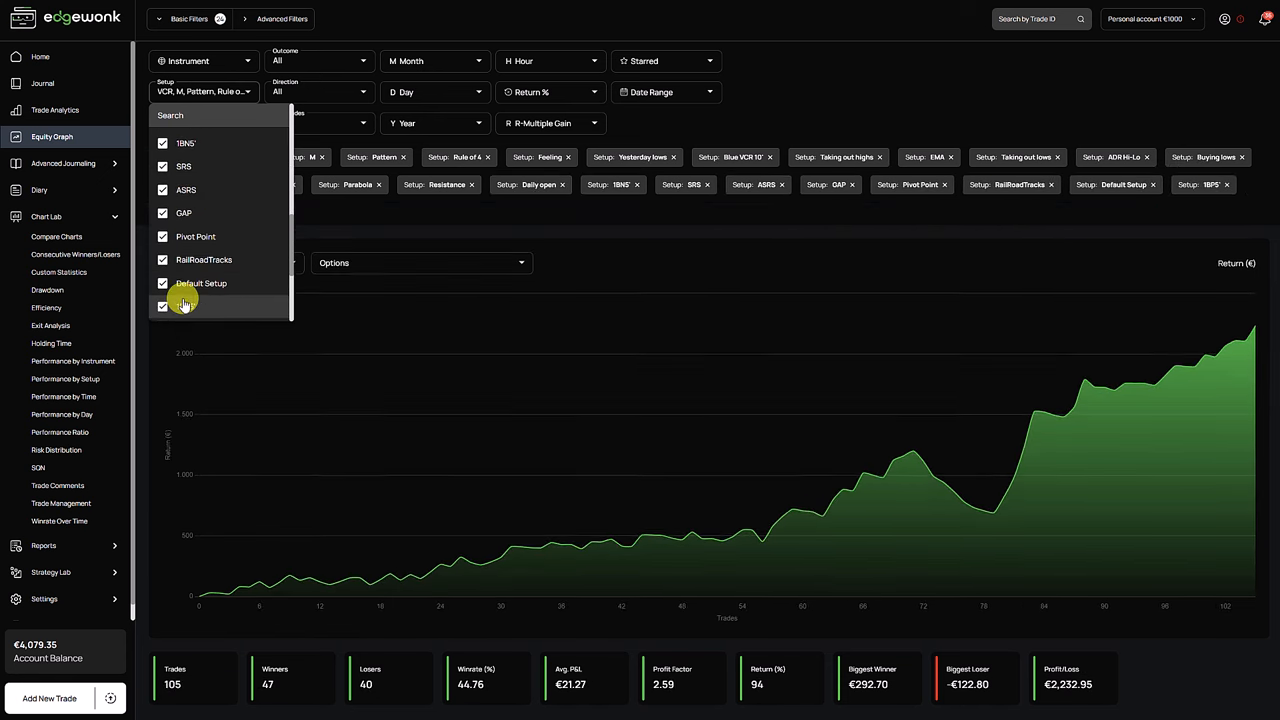
click(199, 242)
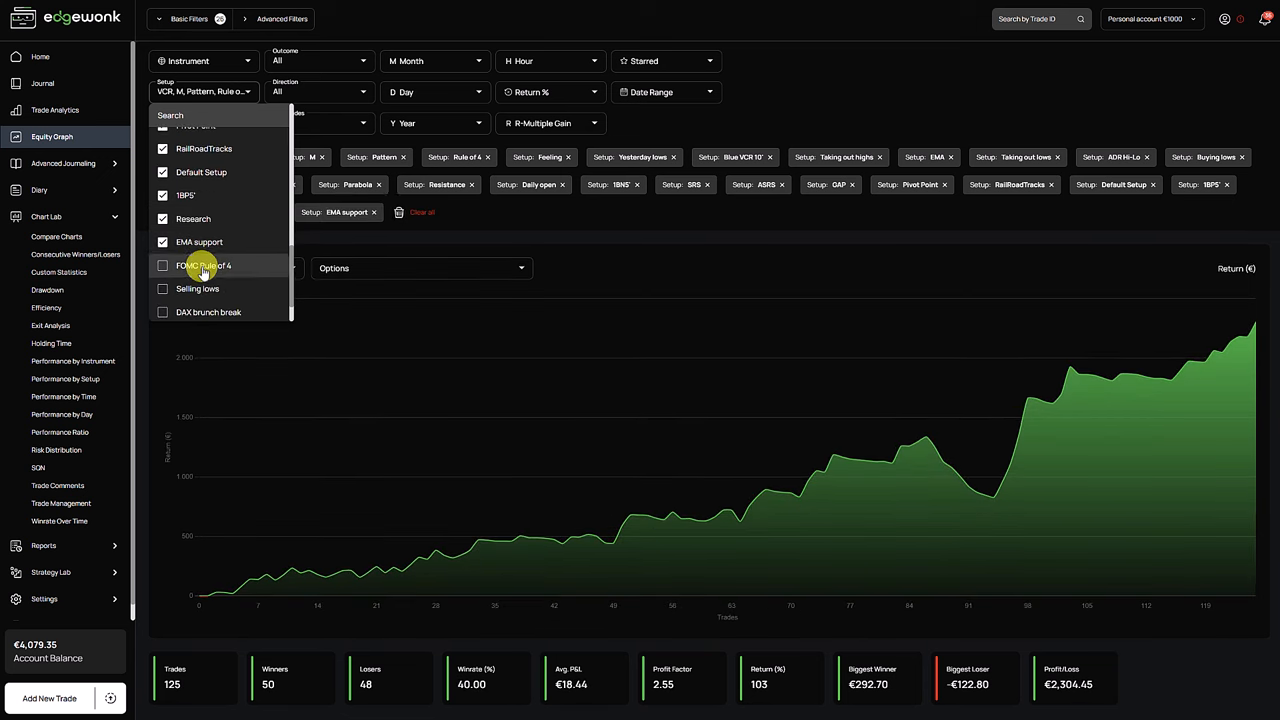
click(163, 265)
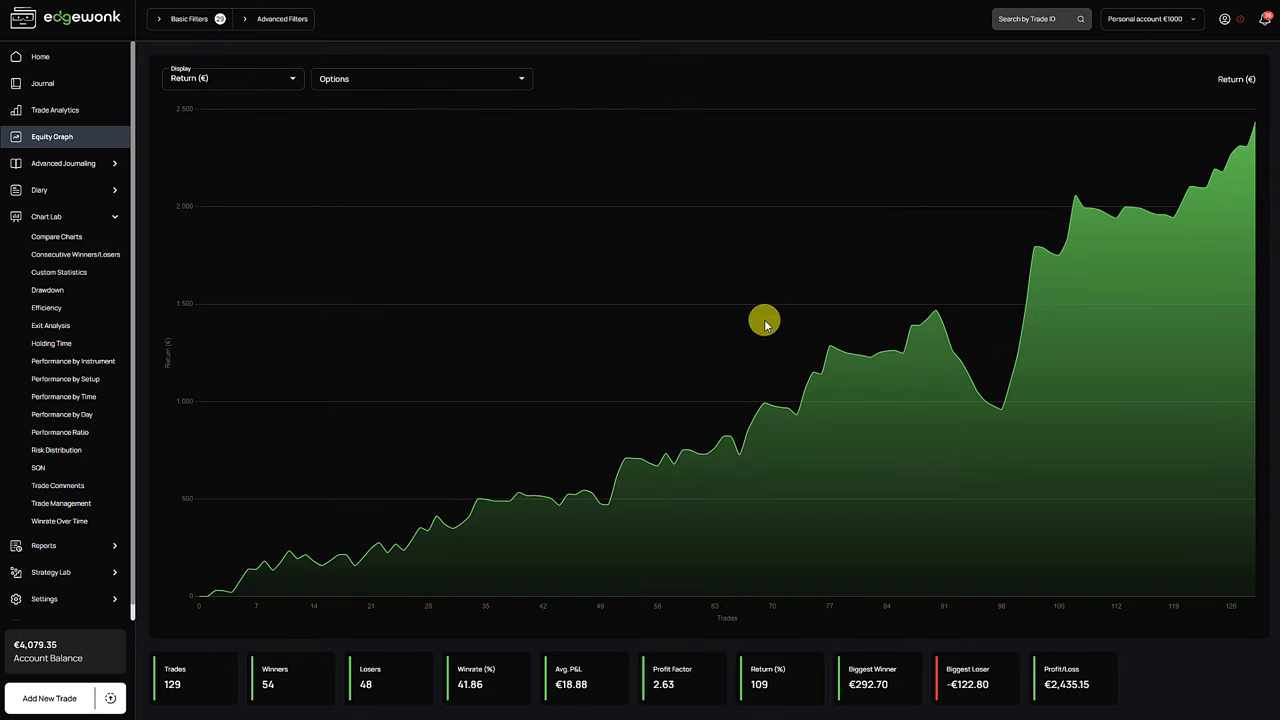
- Check the Drawdown view for all trades, then return to the Equity Graph
click(48, 290)
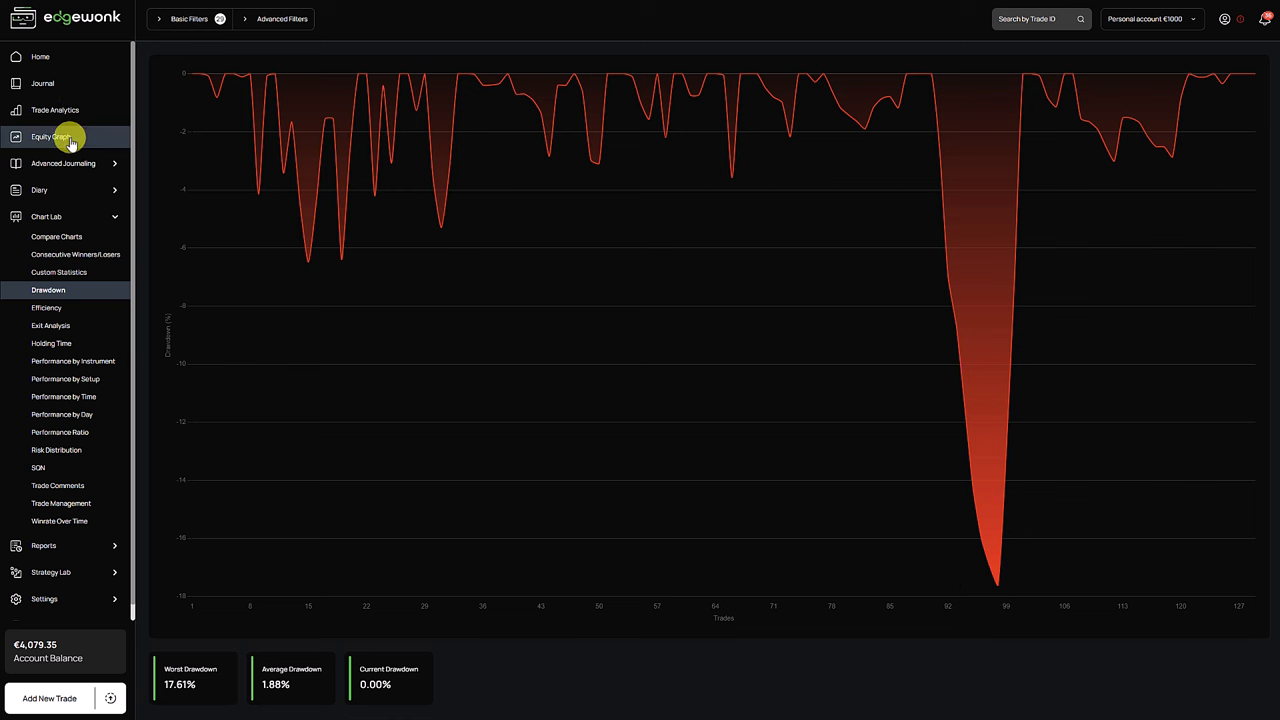
click(52, 136)
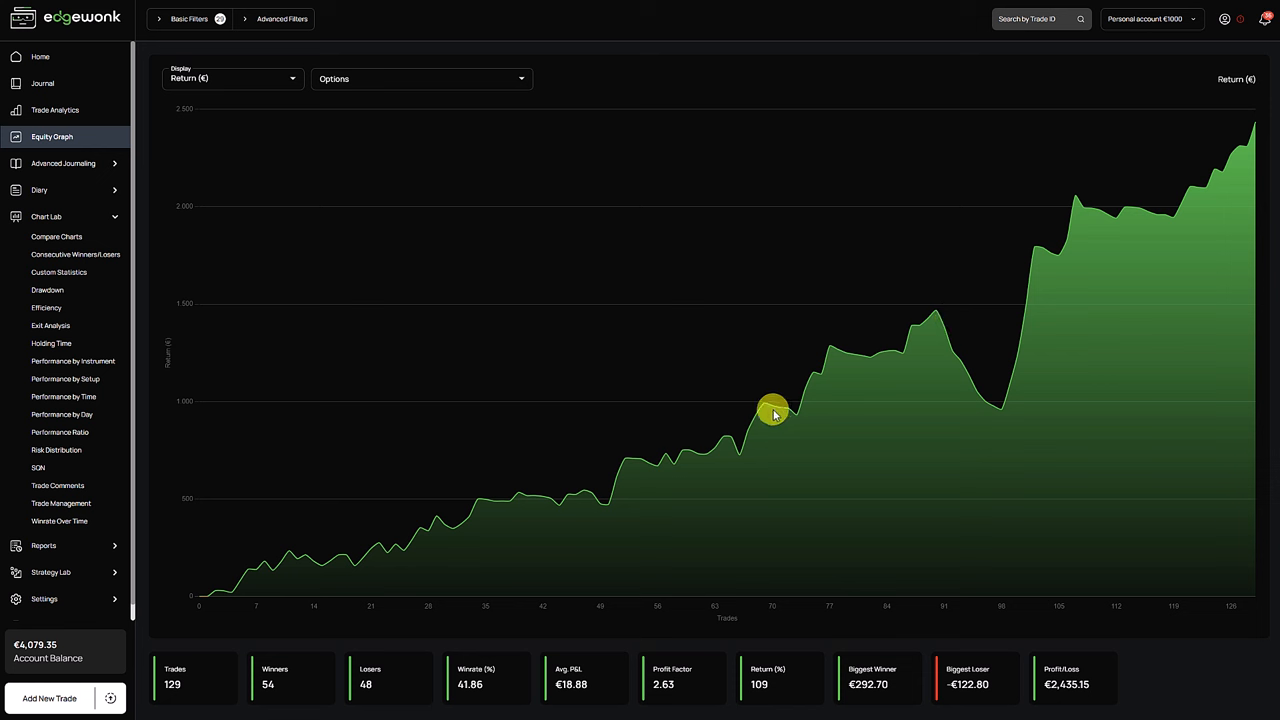
mouse_move(1058, 217)
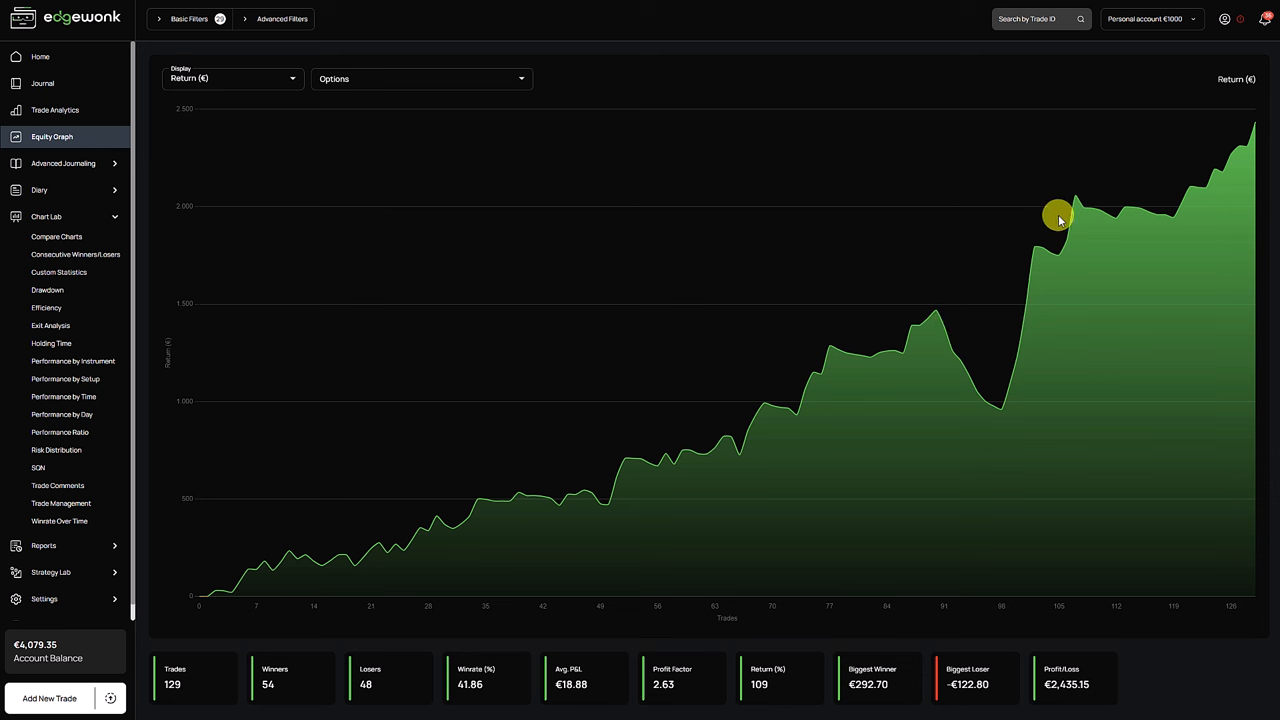
mouse_move(265, 112)
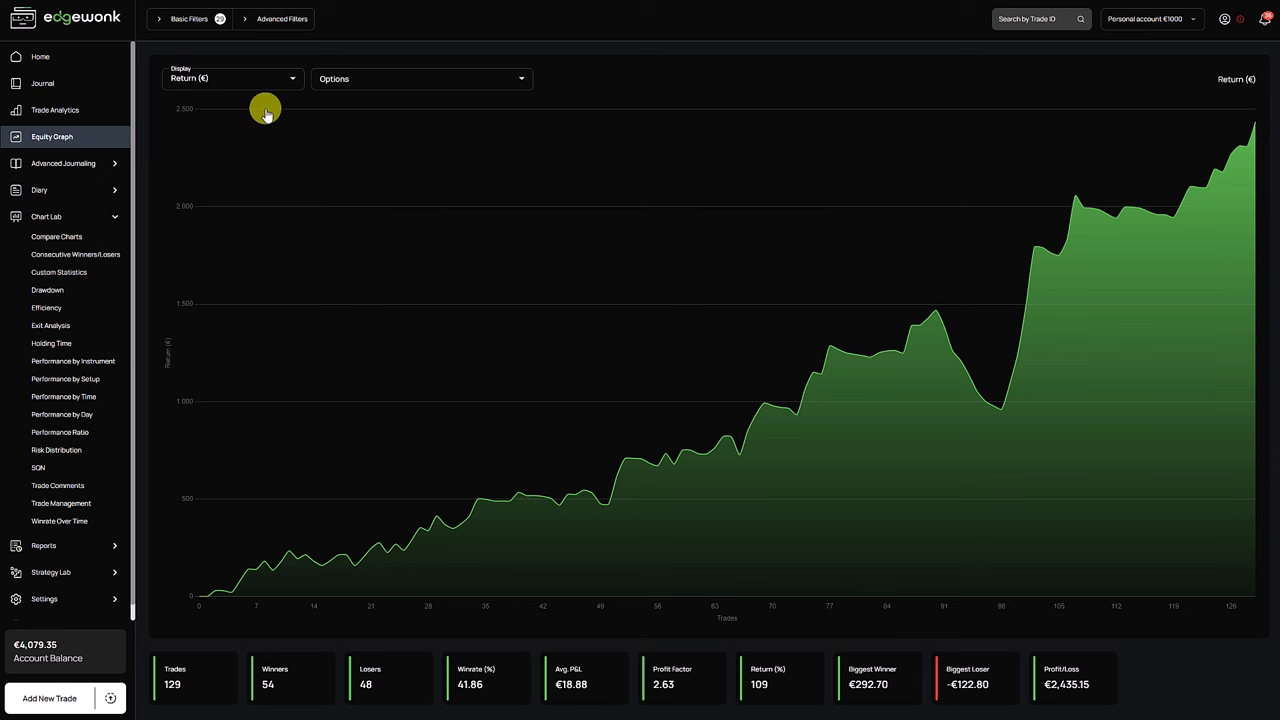
- Compare Performance by Setup, then show the equity curve for the four best setups with filters collapsed
click(67, 378)
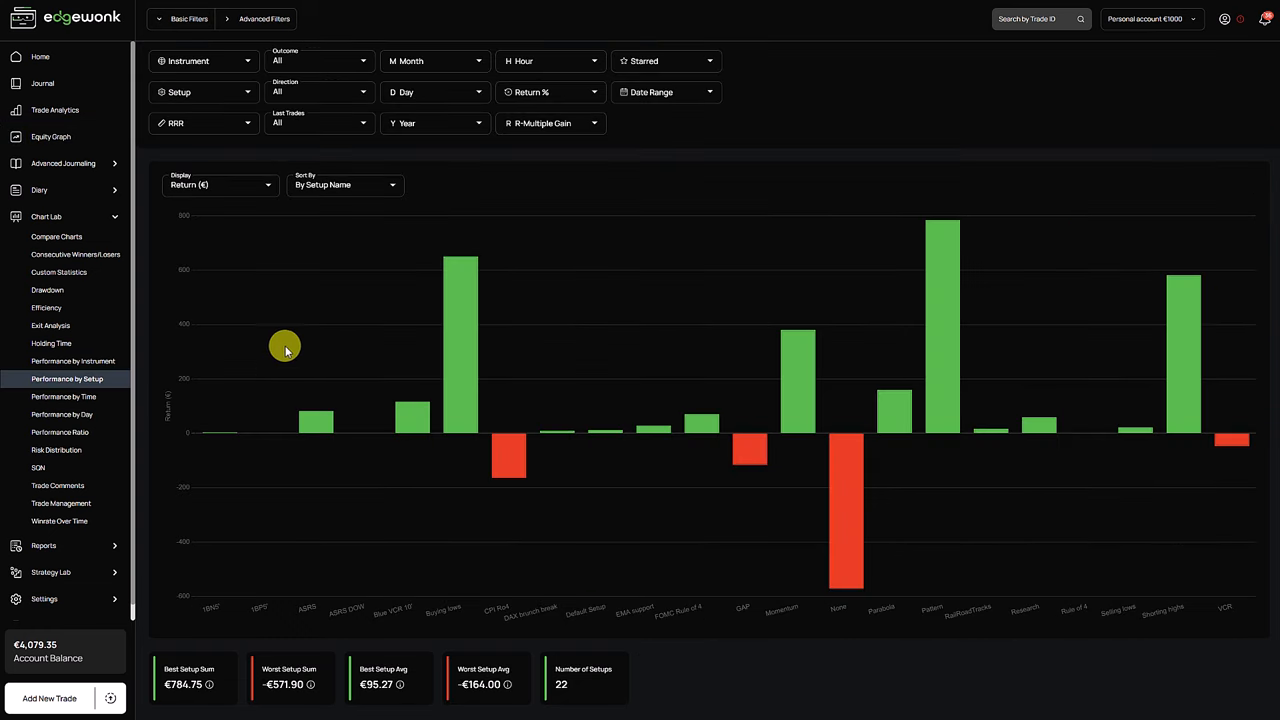
click(51, 136)
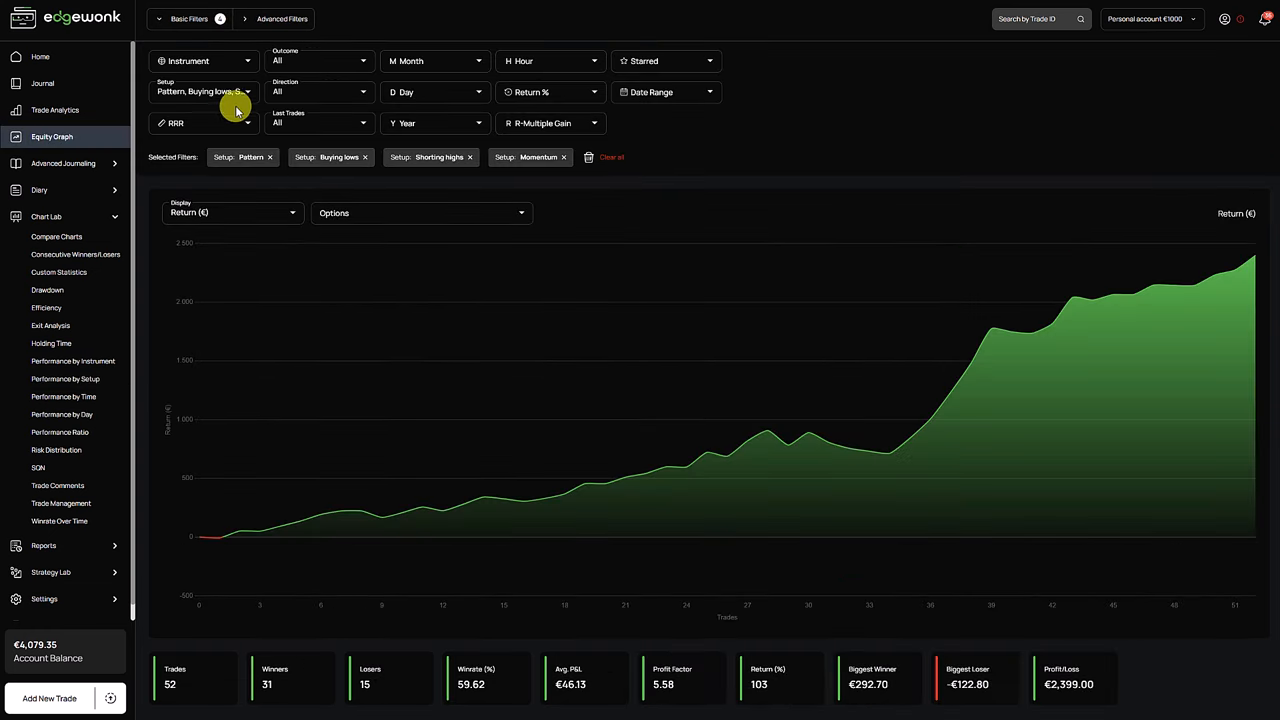
click(189, 18)
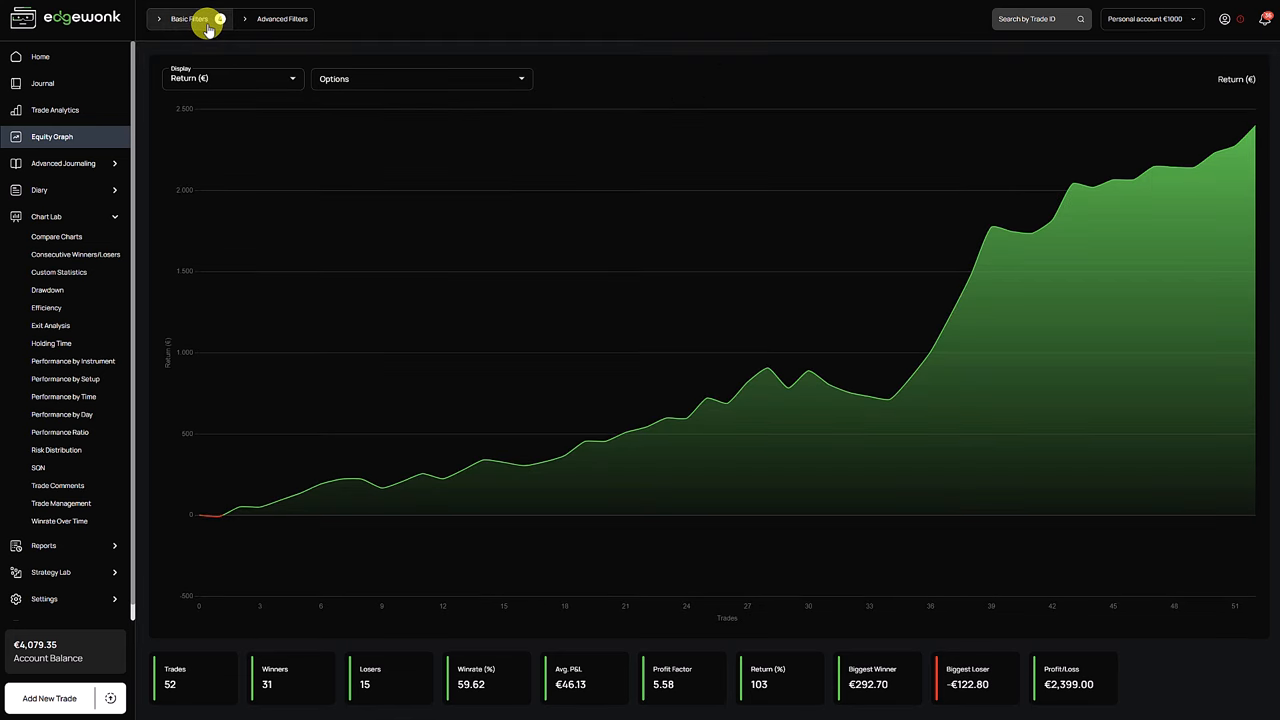
mouse_move(830, 415)
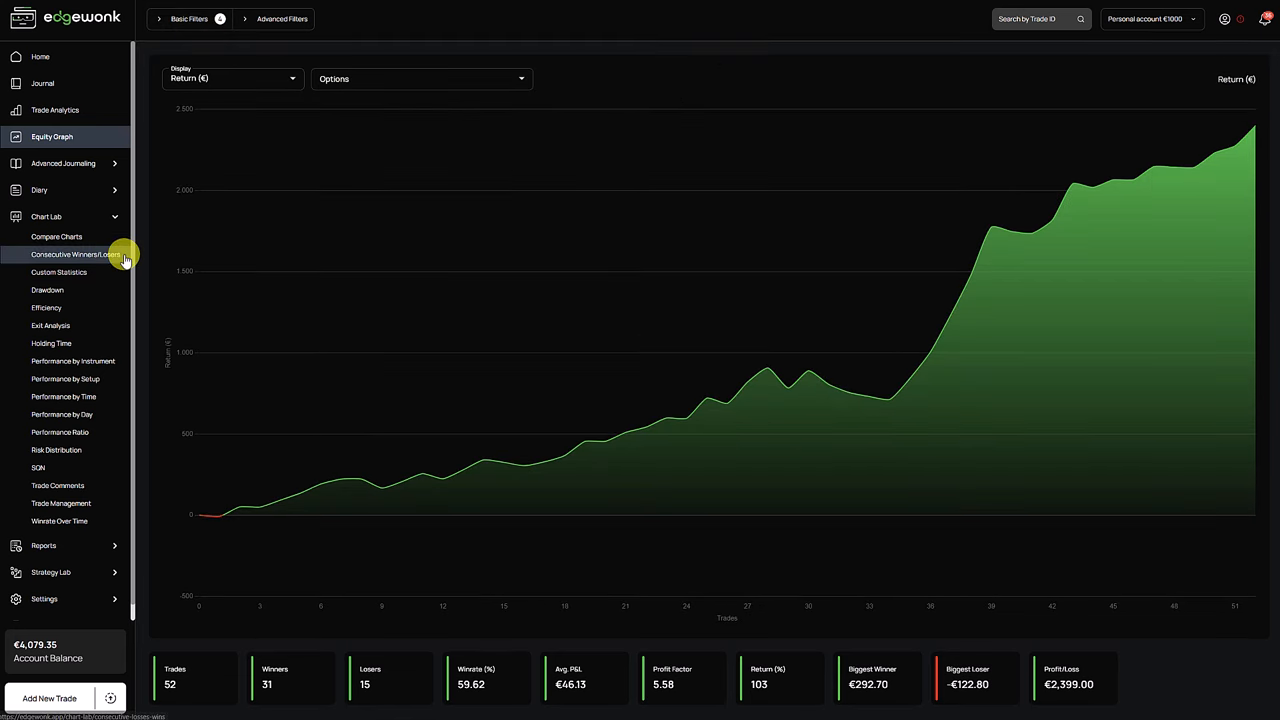
mouse_move(790, 327)
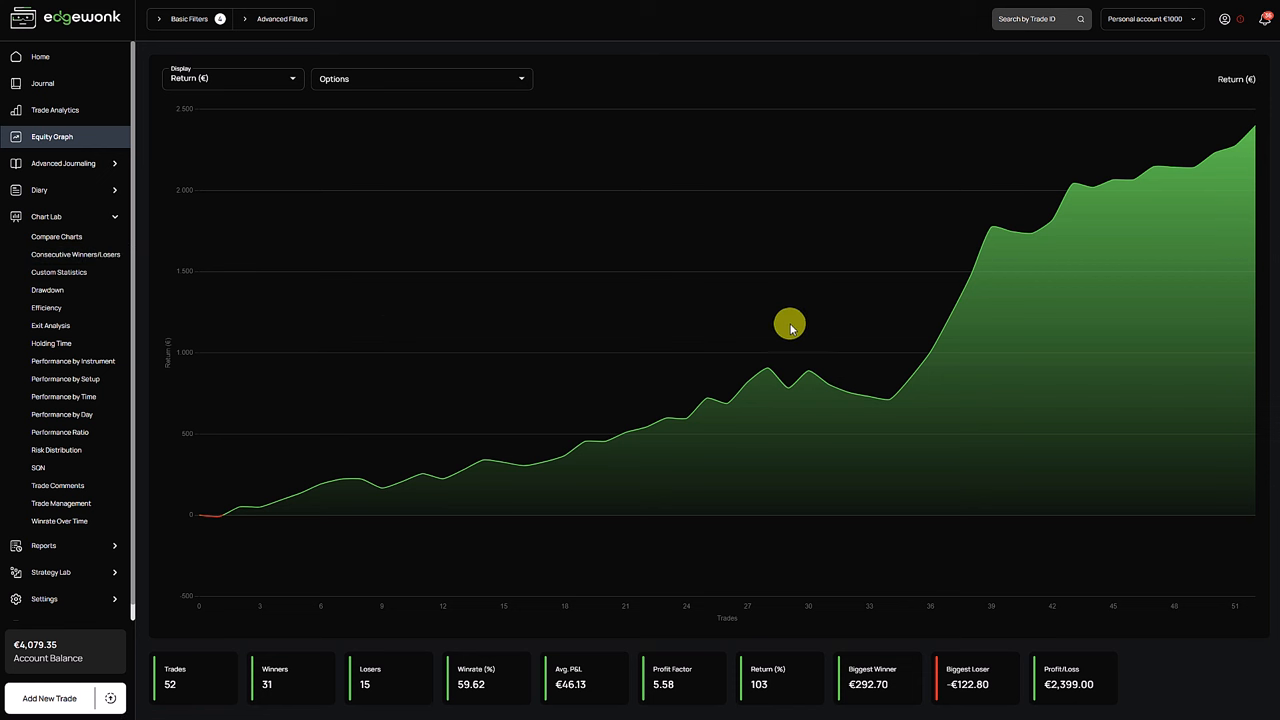
mouse_move(492, 360)
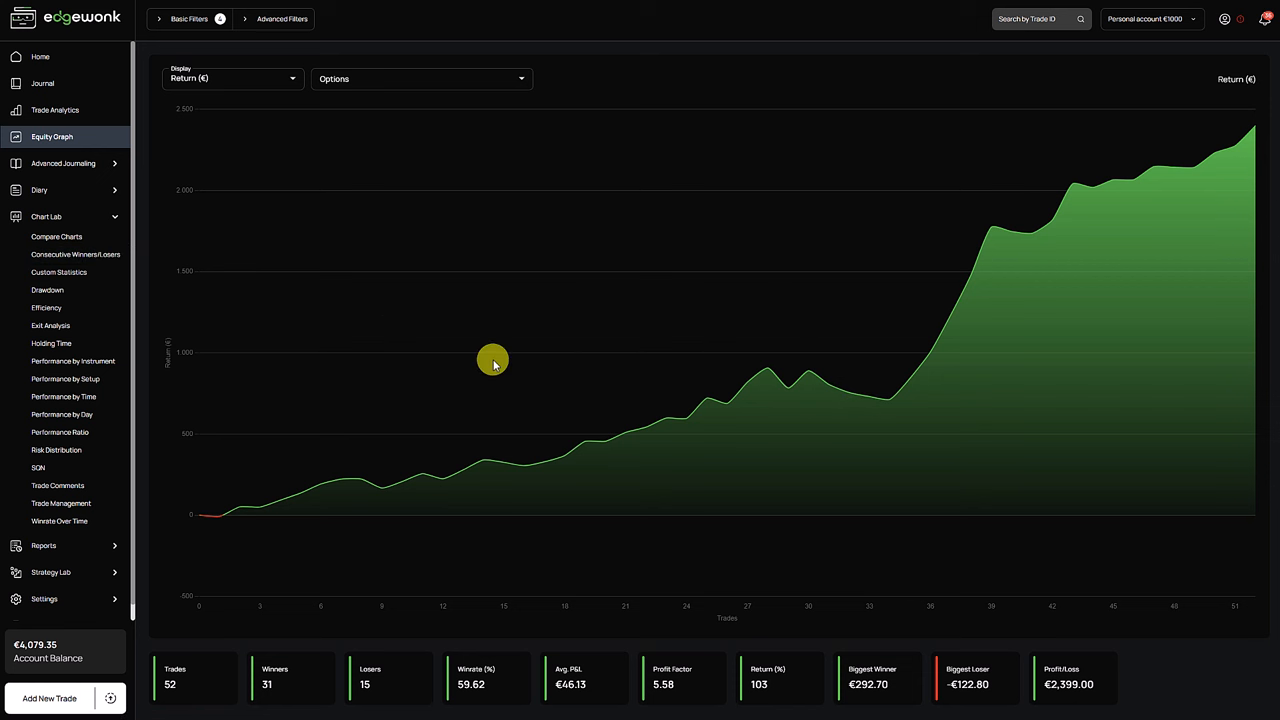
mouse_move(56, 237)
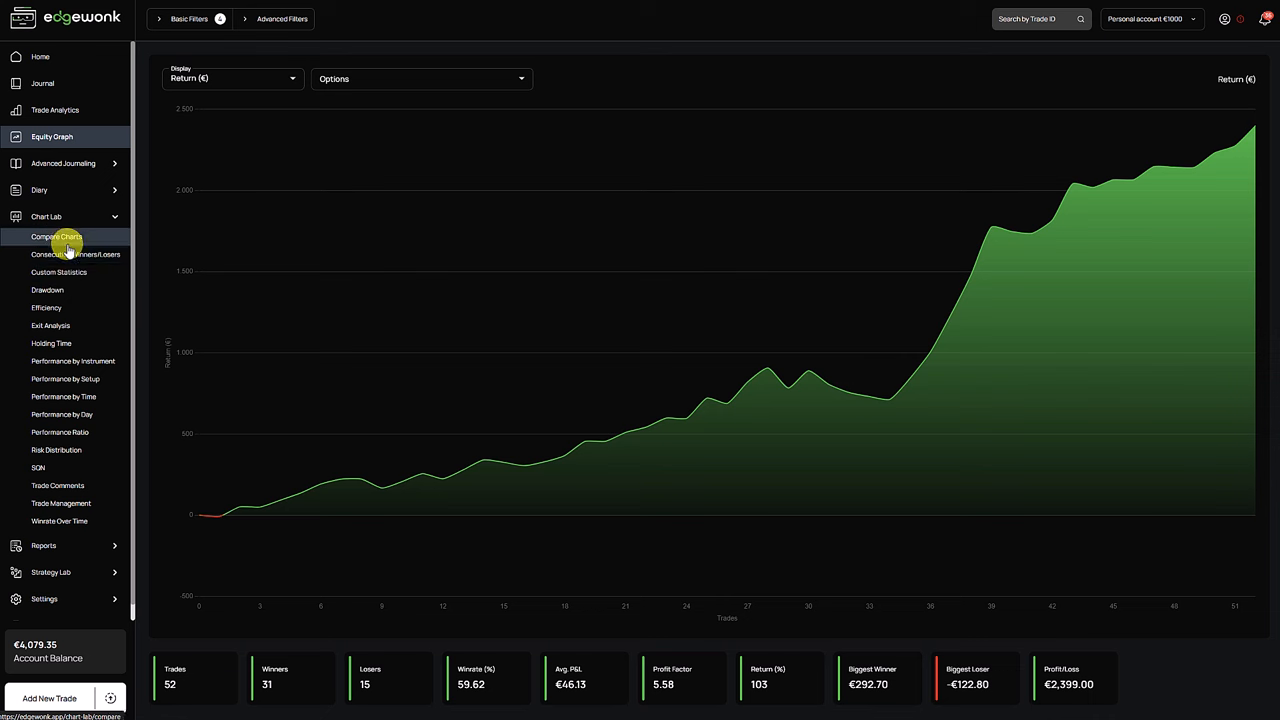
click(47, 290)
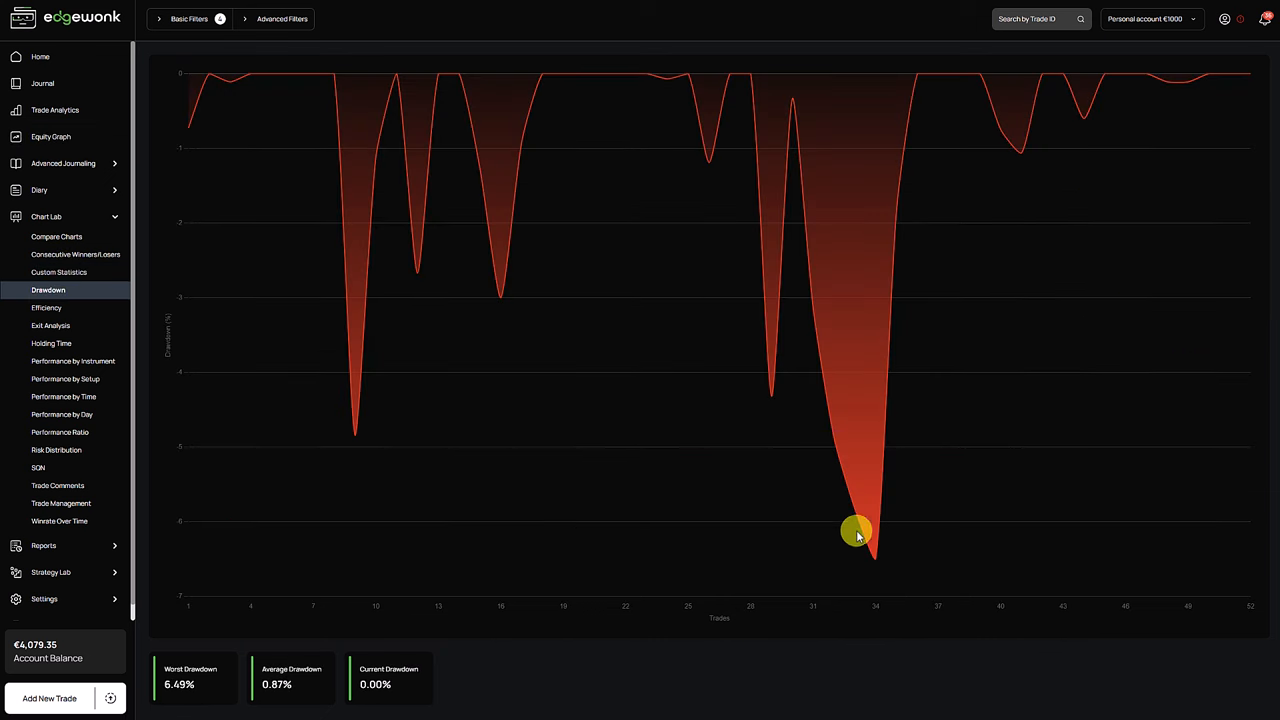
mouse_move(875, 560)
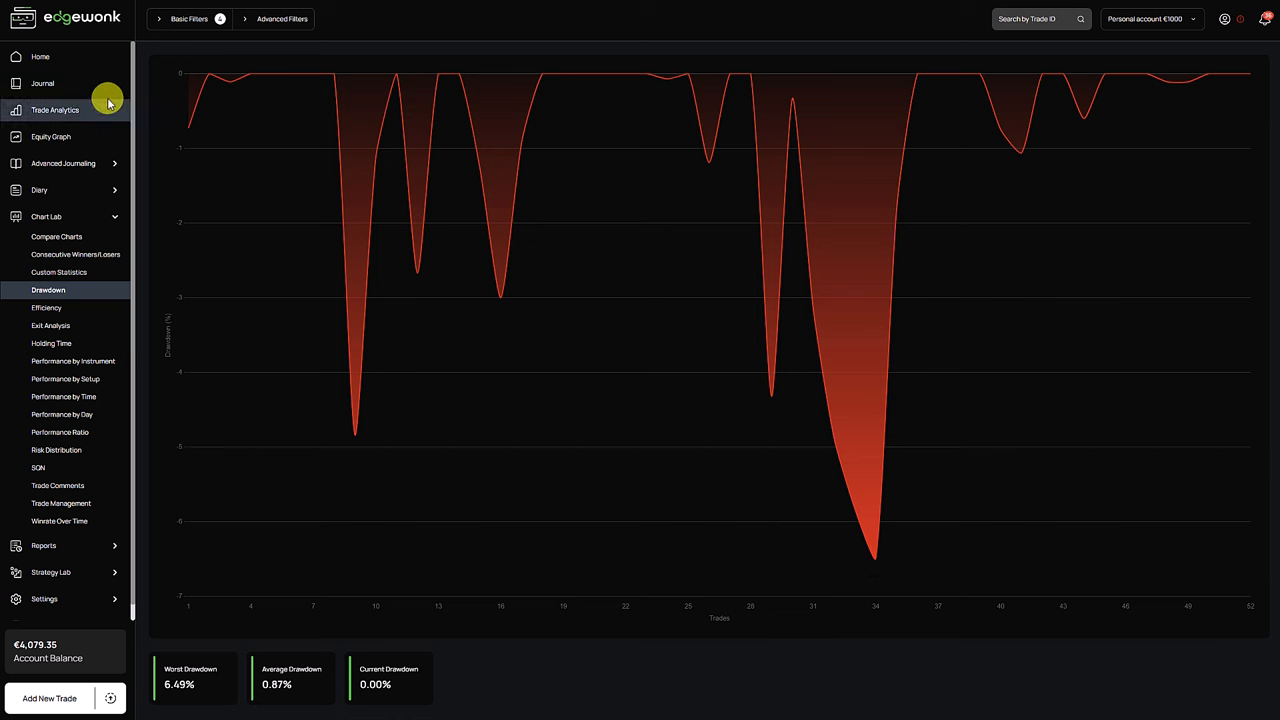
click(51, 136)
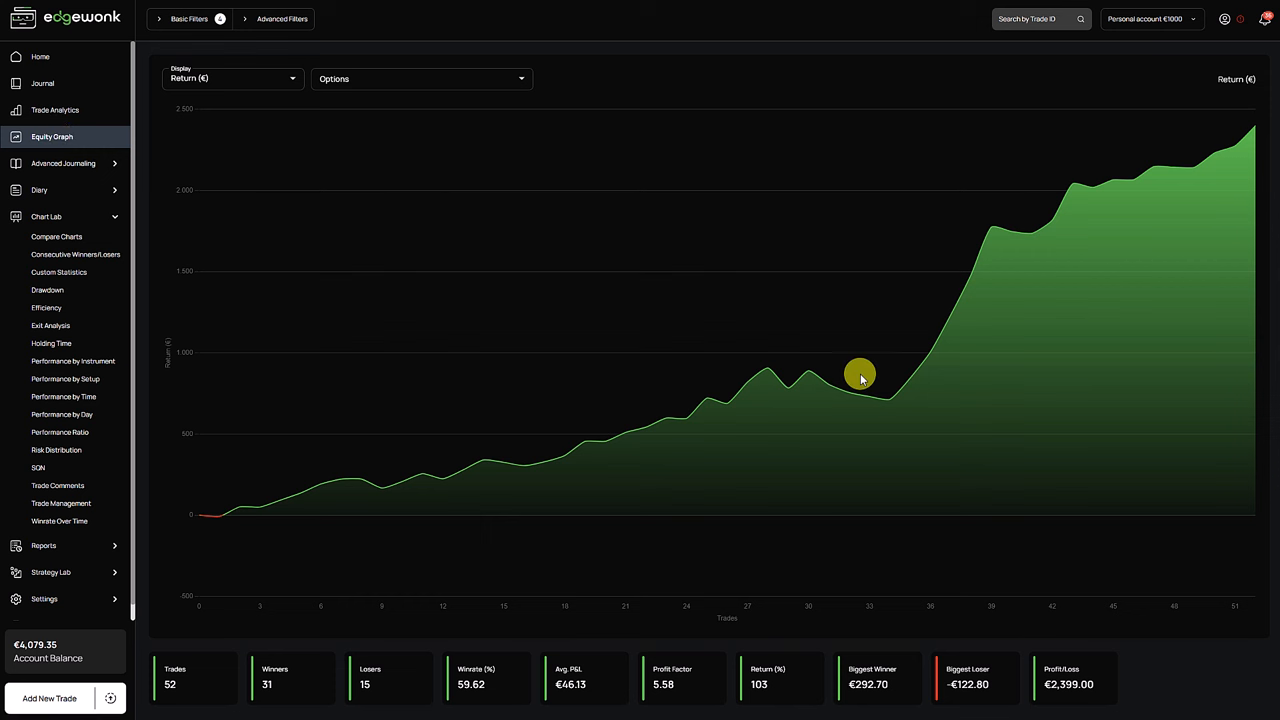
mouse_move(1225, 147)
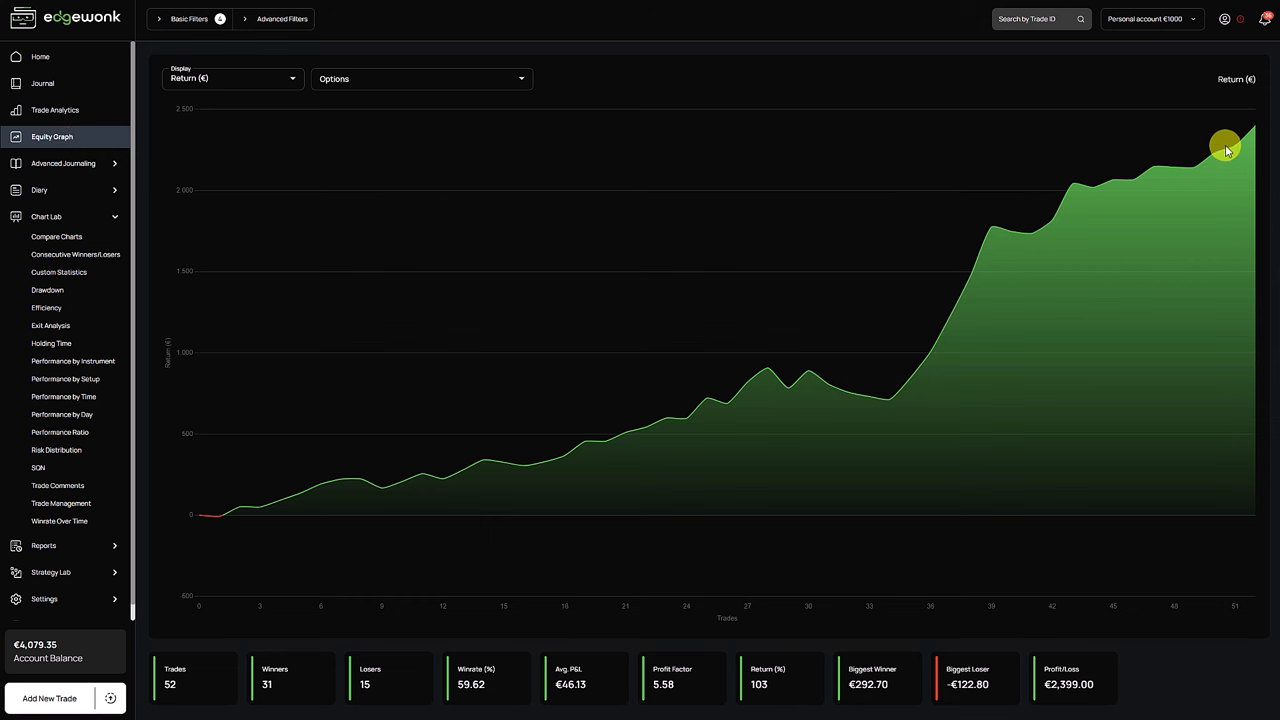
mouse_move(344, 328)
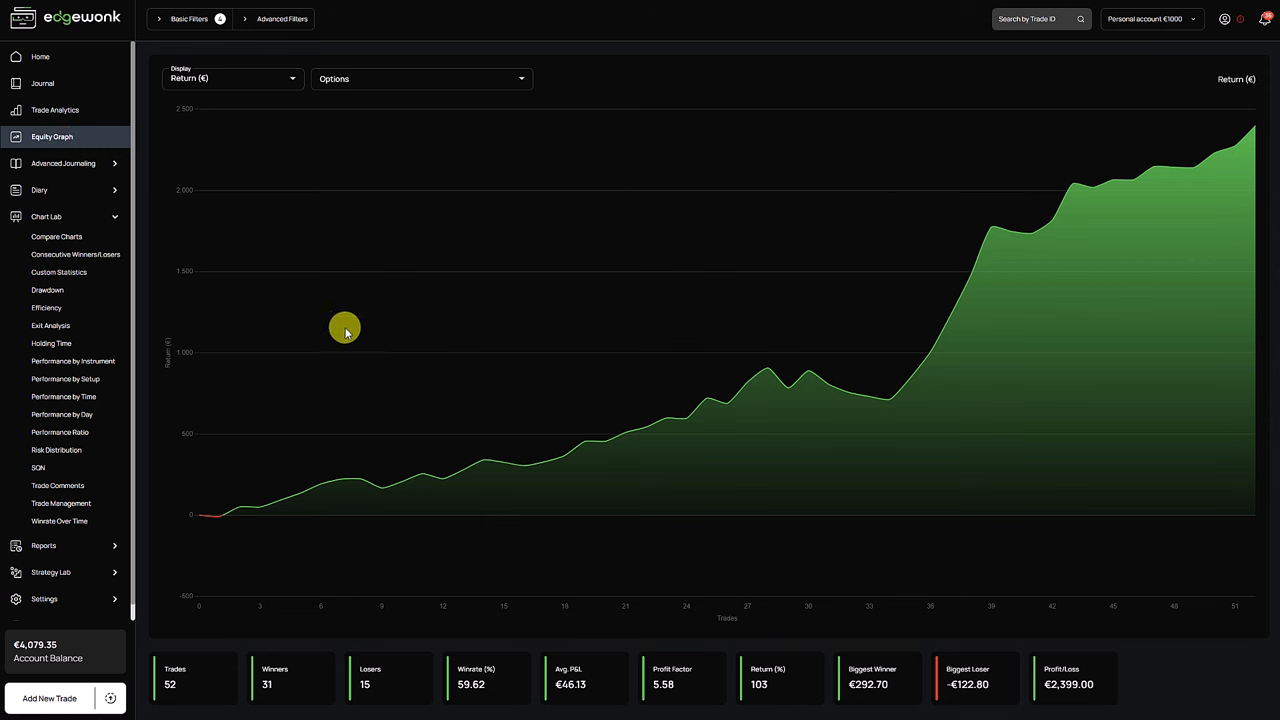
mouse_move(642, 305)
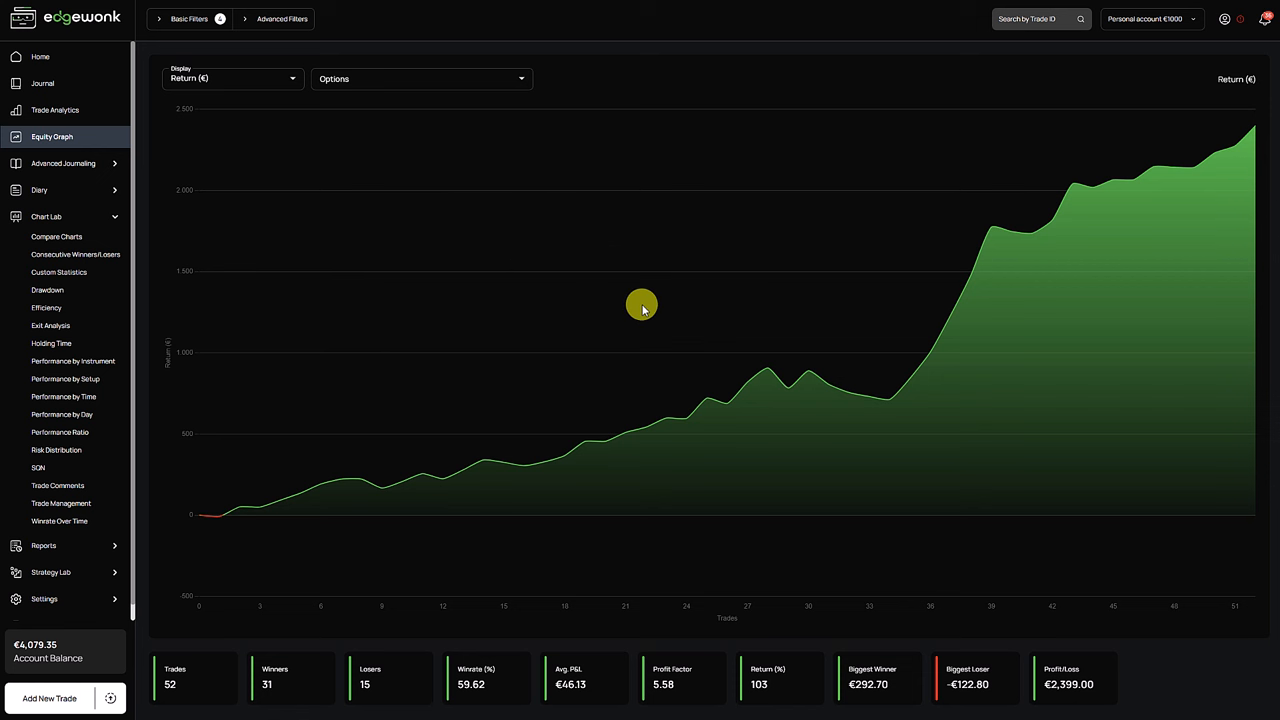
mouse_move(842, 407)
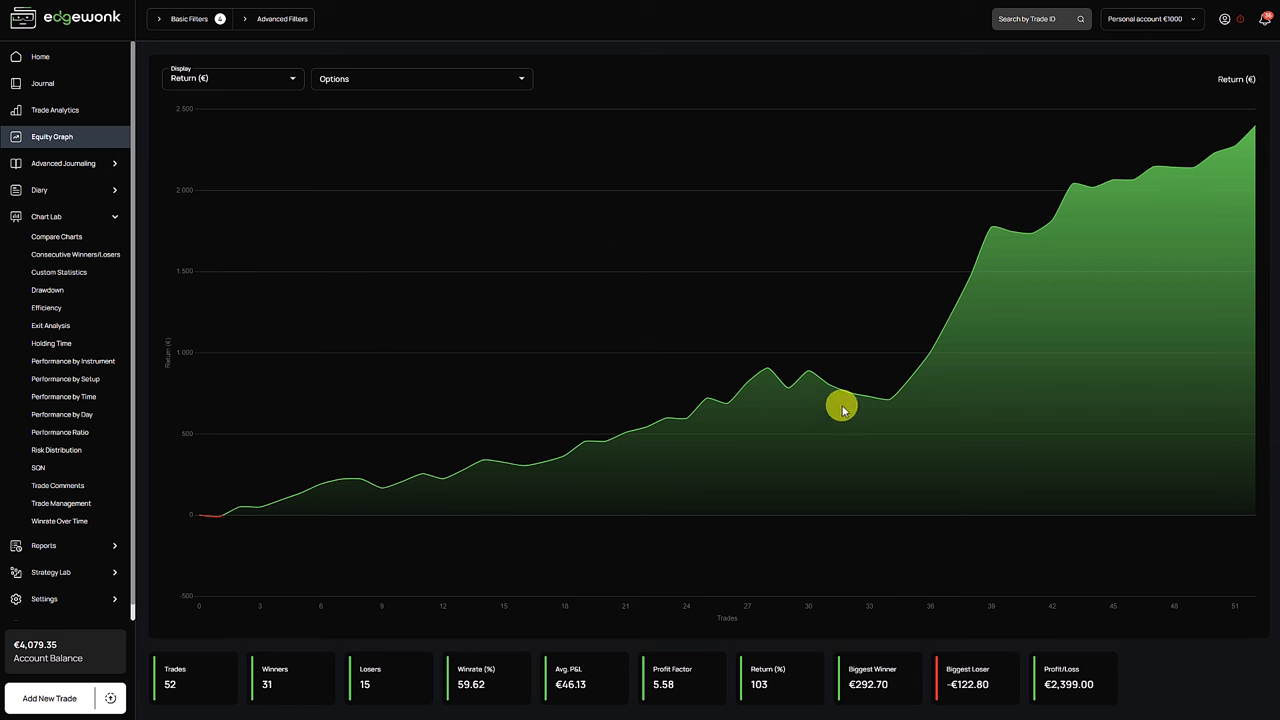
mouse_move(729, 355)
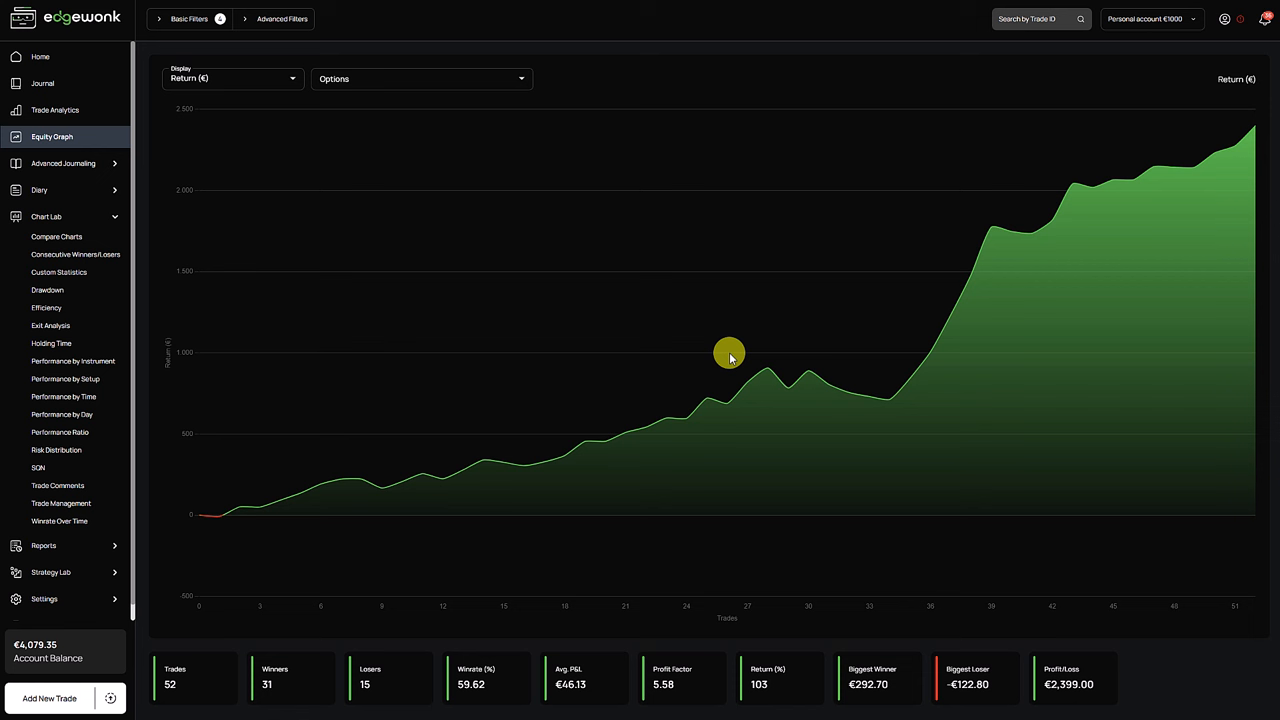
mouse_move(985, 357)
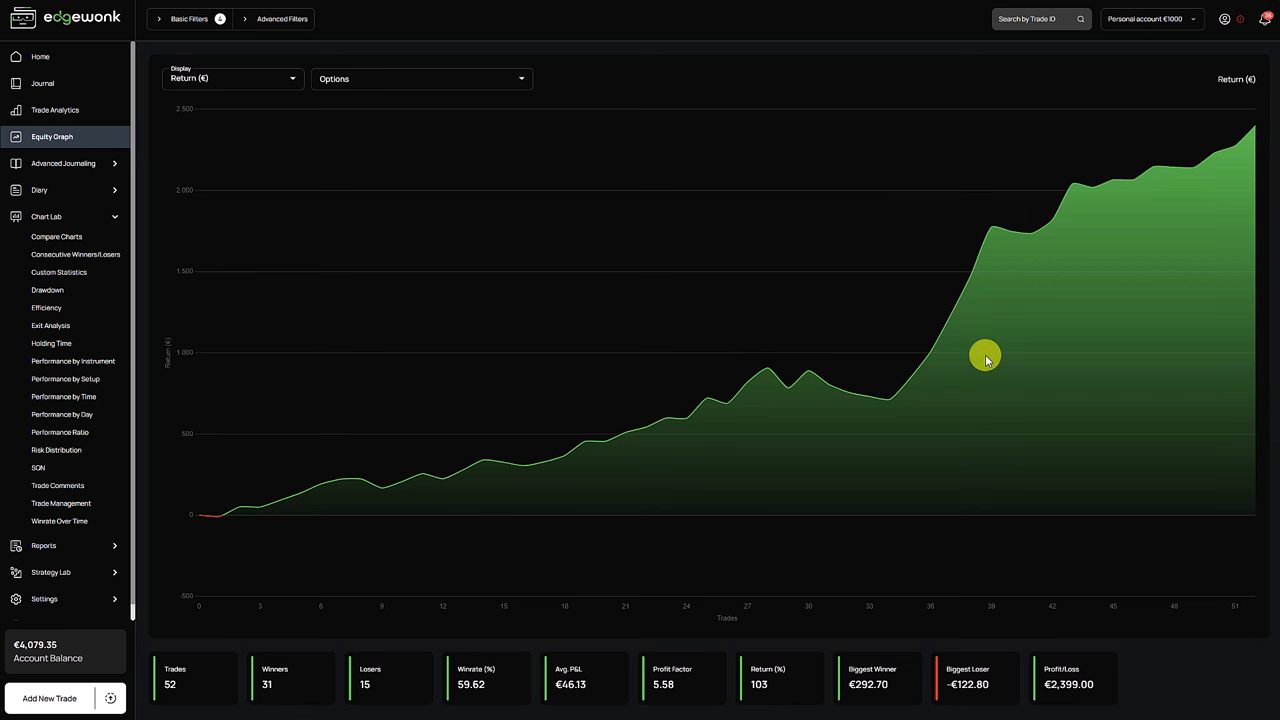
mouse_move(385, 302)
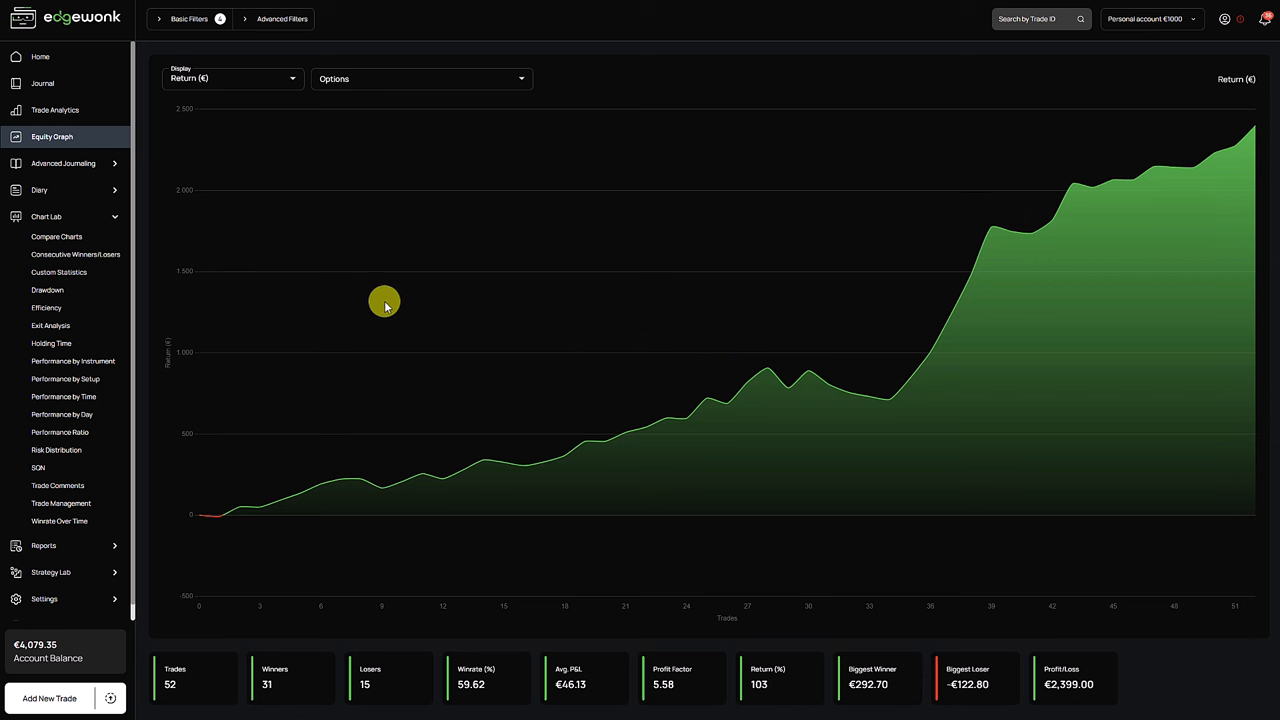
mouse_move(135, 303)
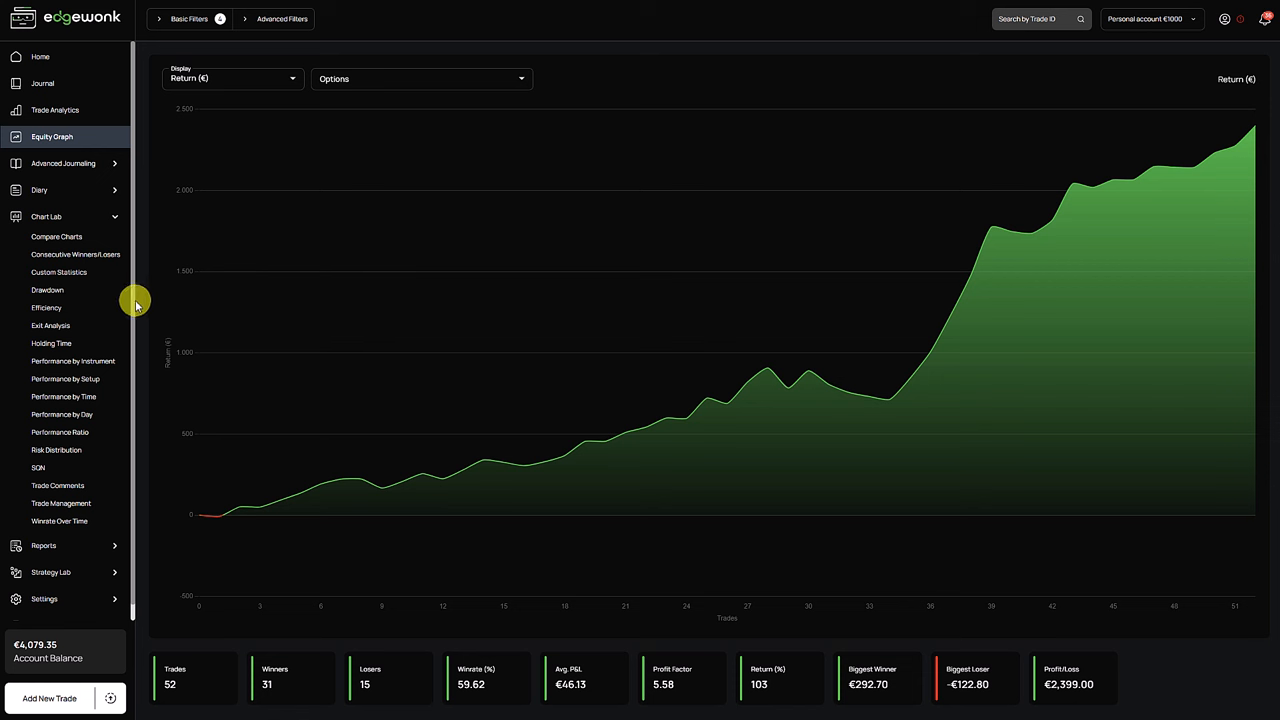
mouse_move(673, 300)
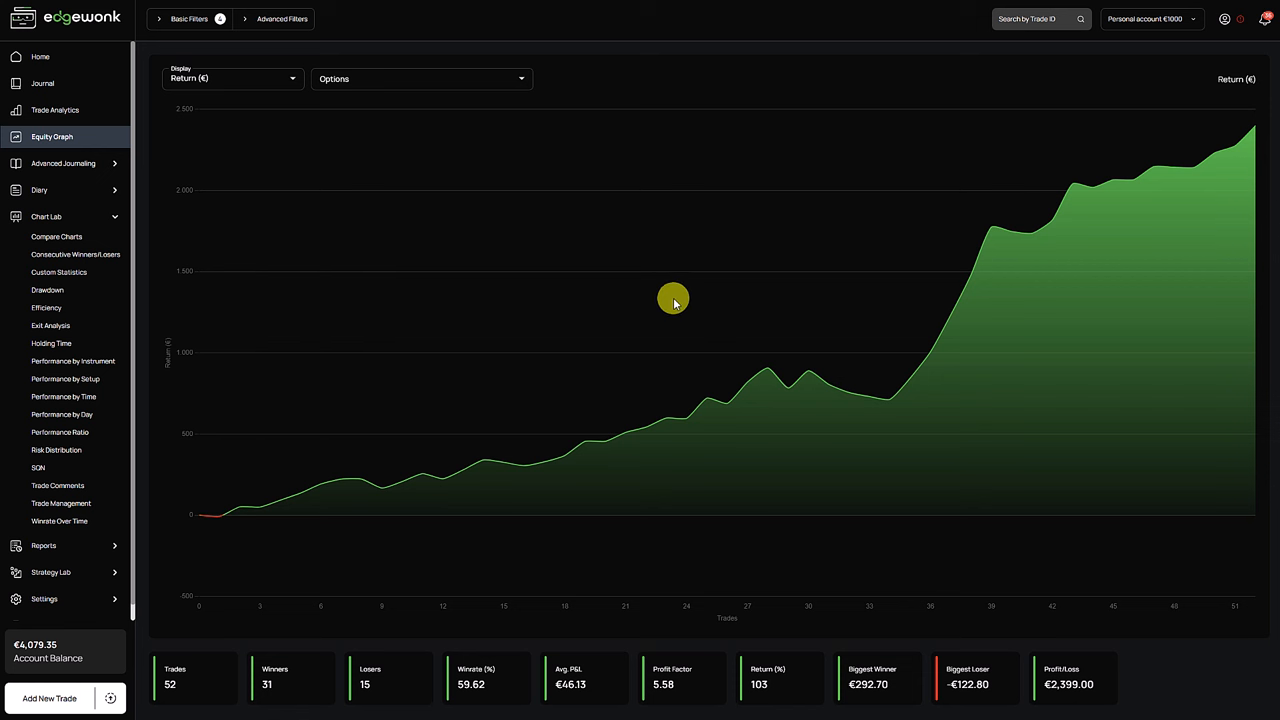
mouse_move(775, 260)
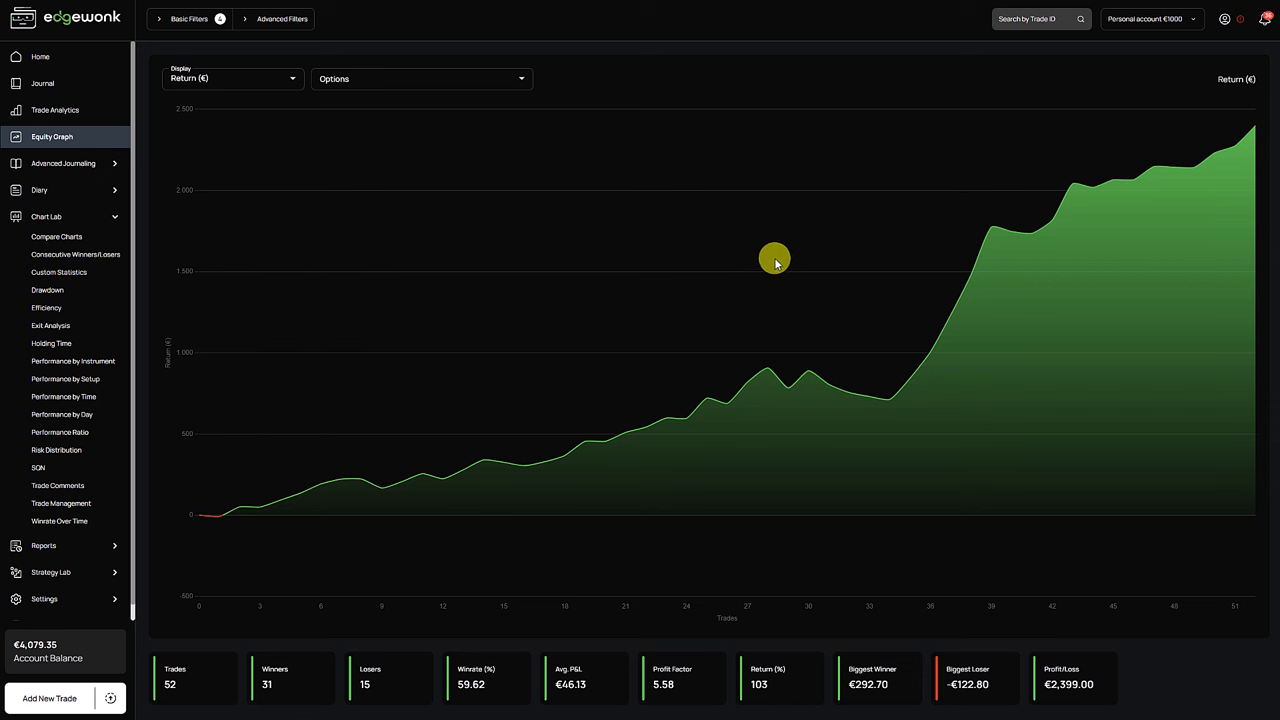